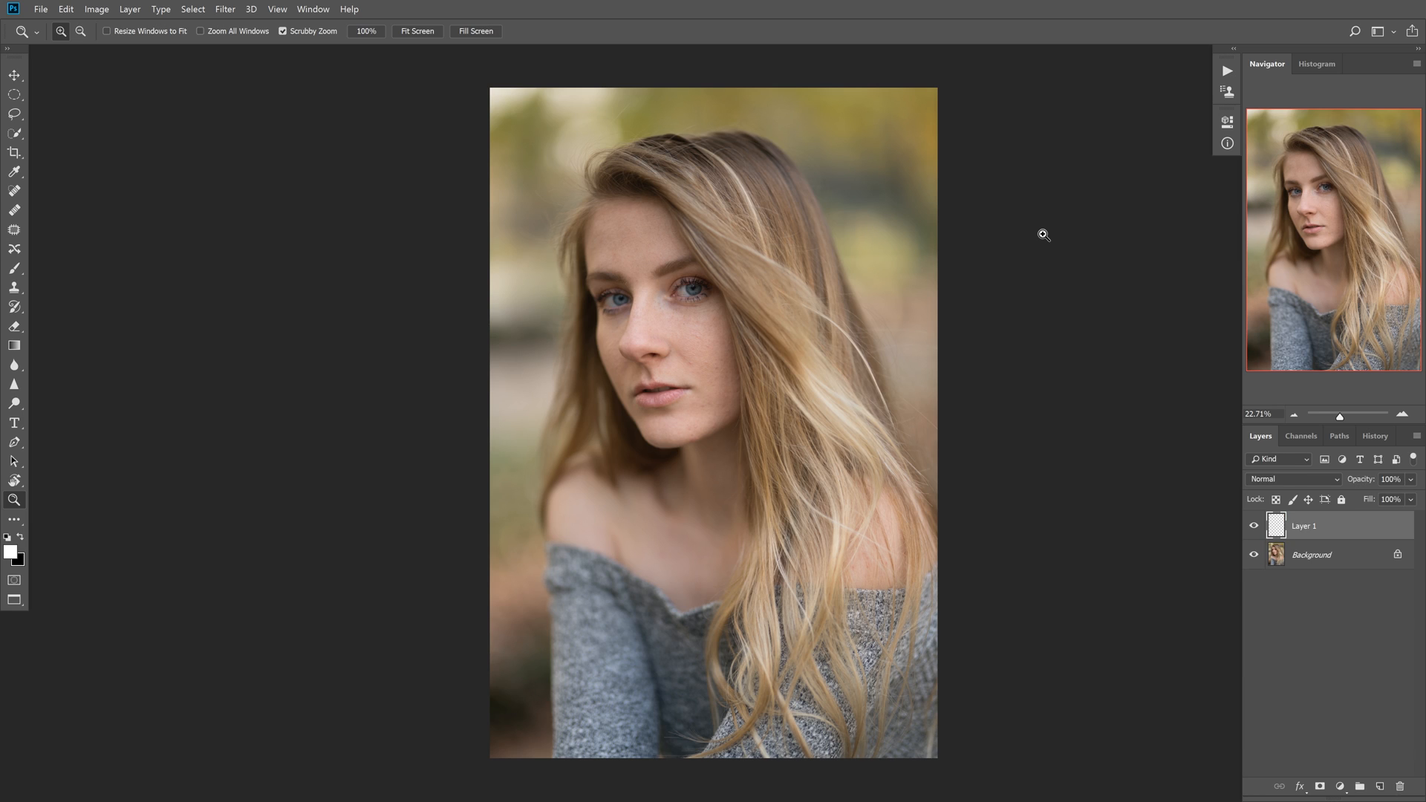
pyautogui.moveTo(899, 410)
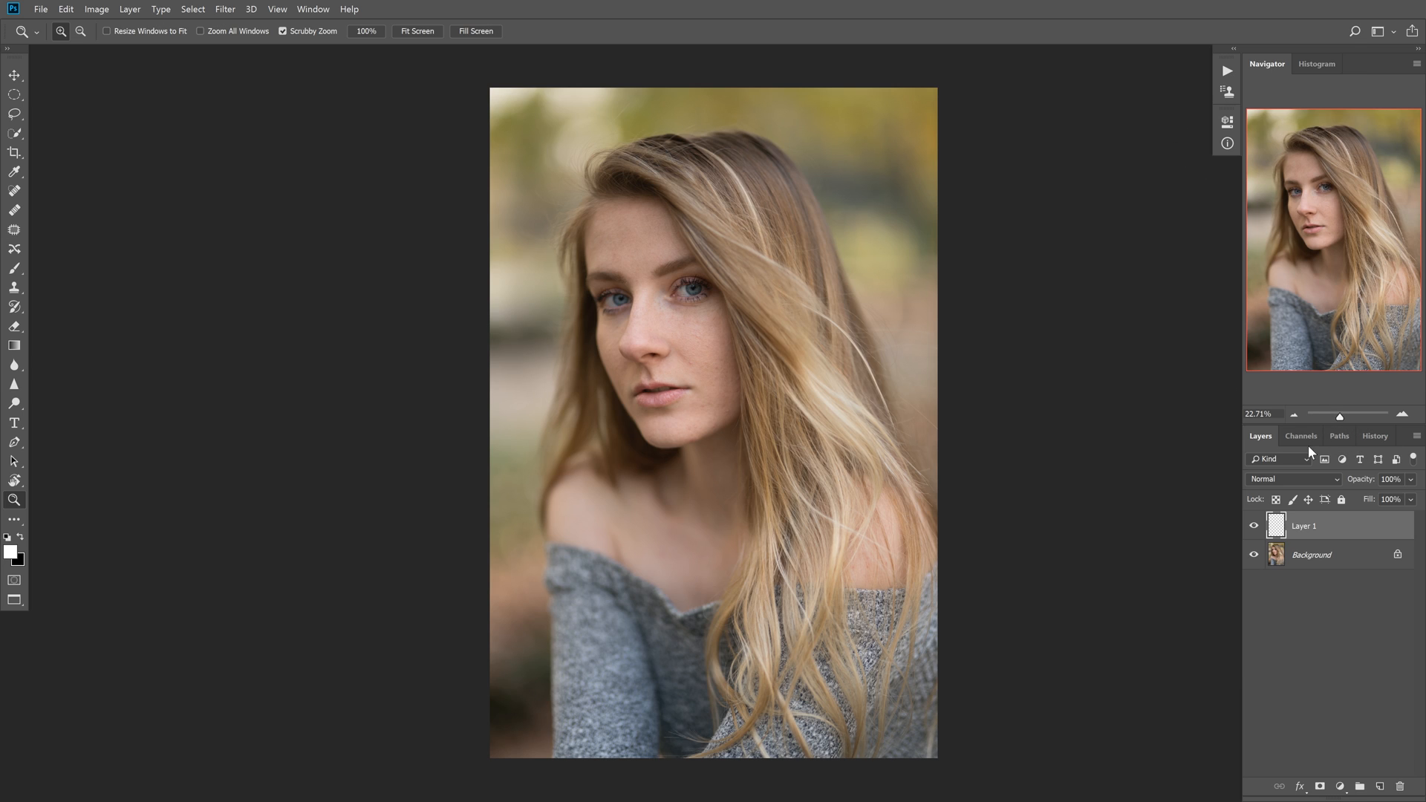
pyautogui.moveTo(1073, 394)
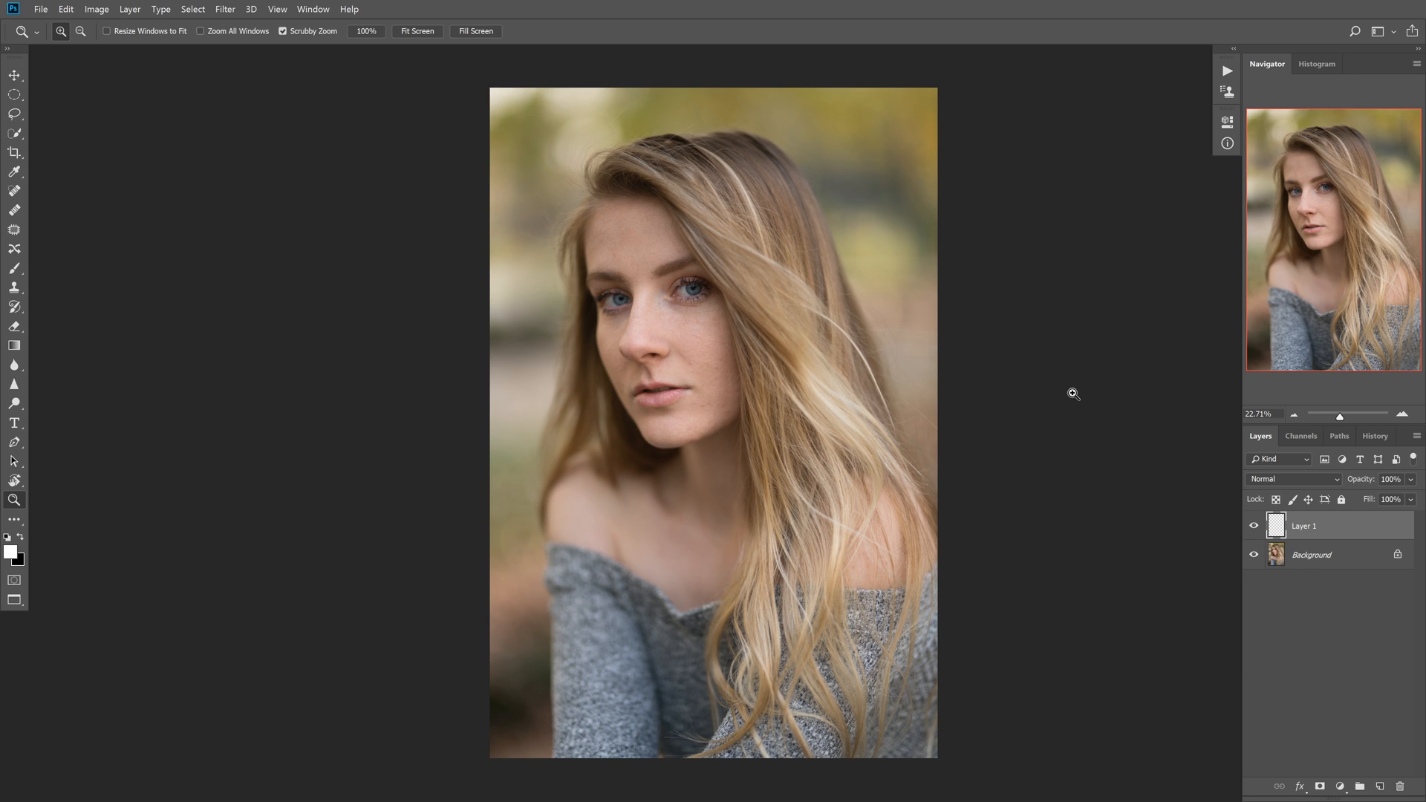
# - Select the Spot Healing Brush, test a stroke with Sample All Layers off across the eye area
pyautogui.click(12, 74)
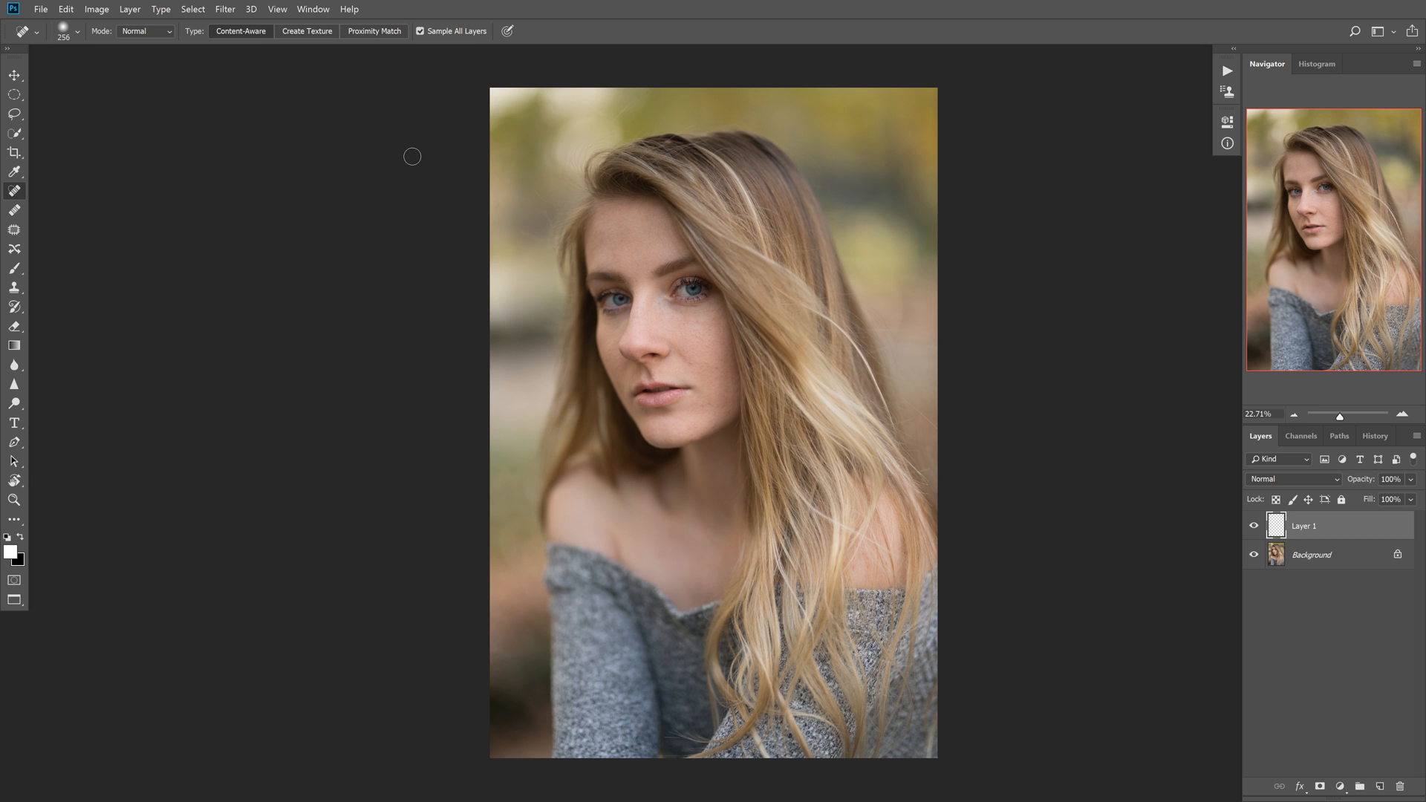
pyautogui.moveTo(1037, 340)
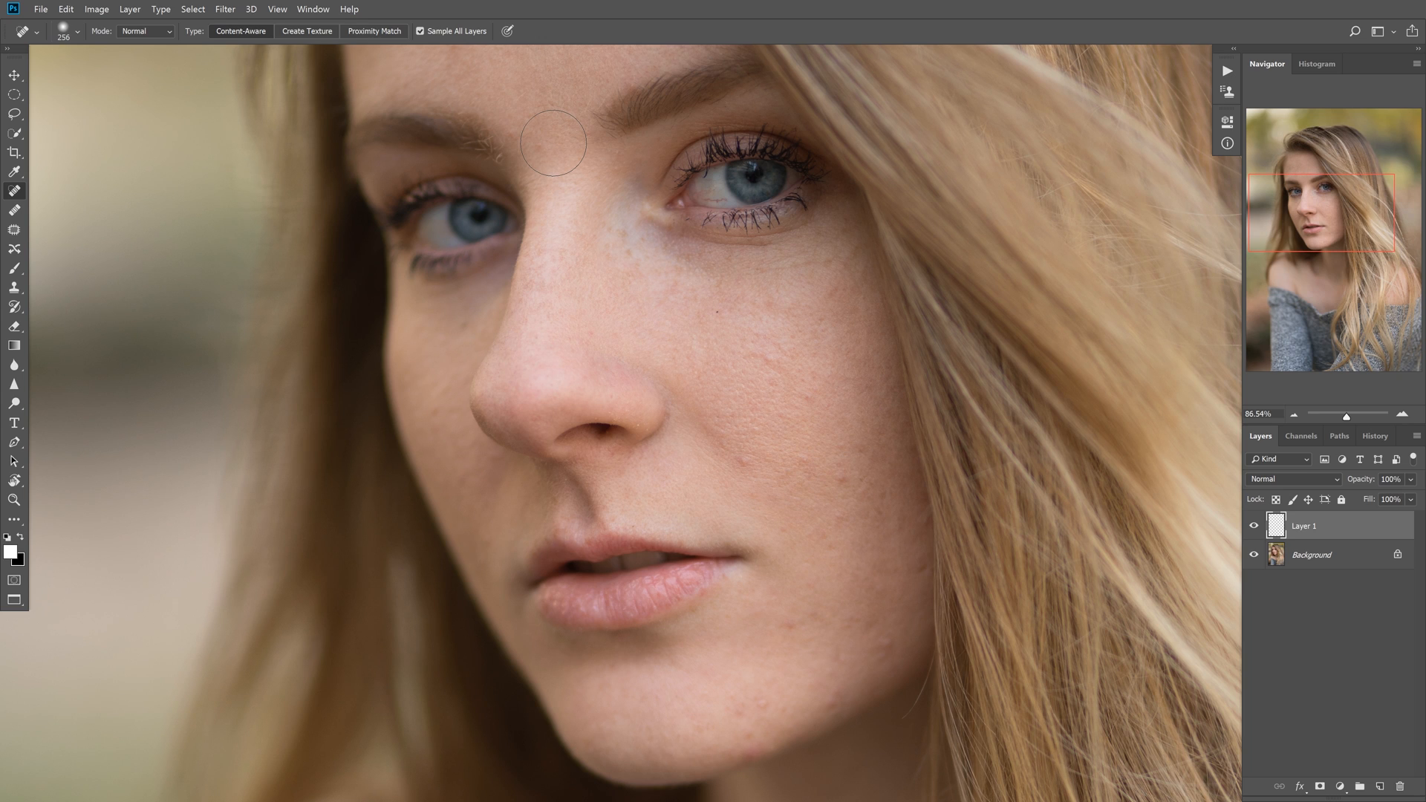
pyautogui.click(552, 144)
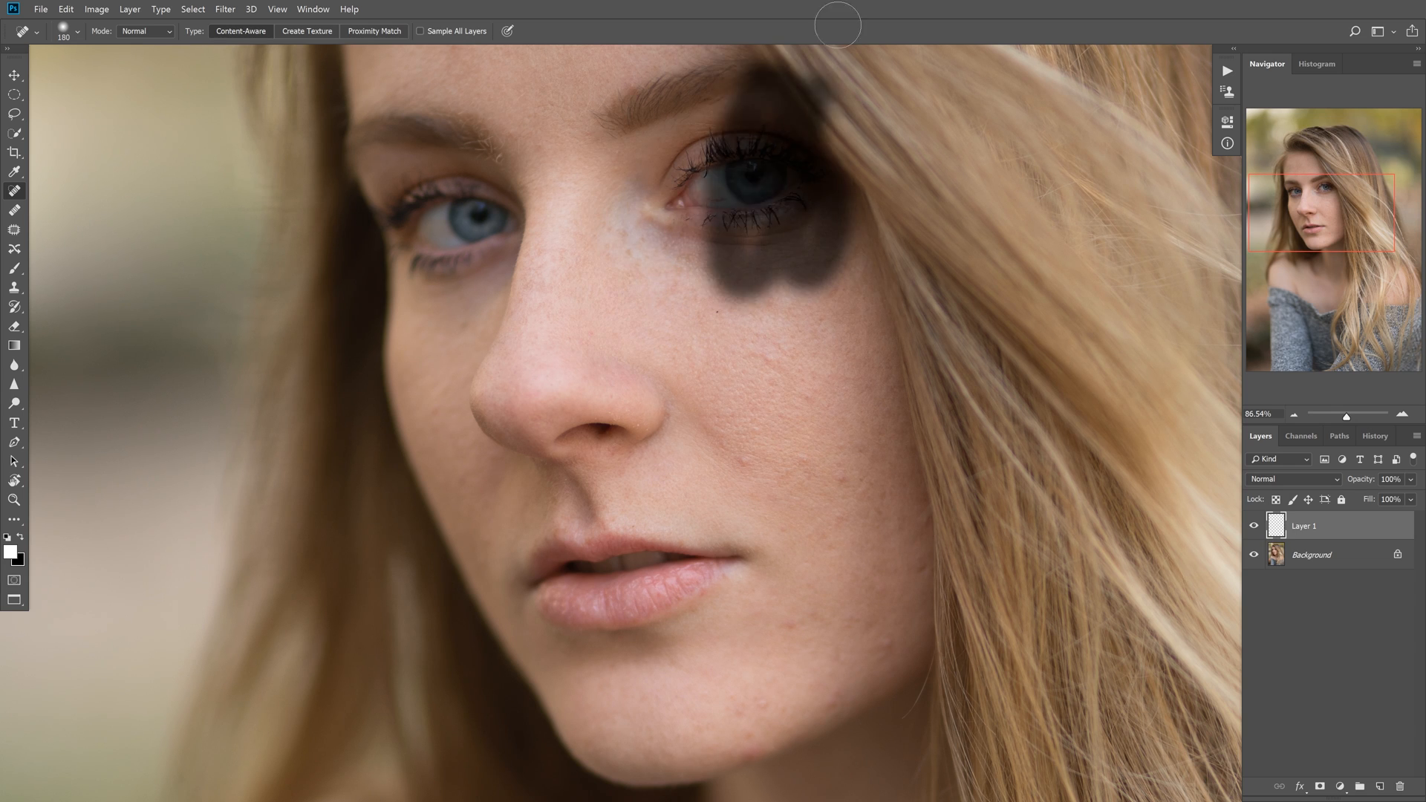
pyautogui.moveTo(837, 26); pyautogui.dragTo(415, 98)
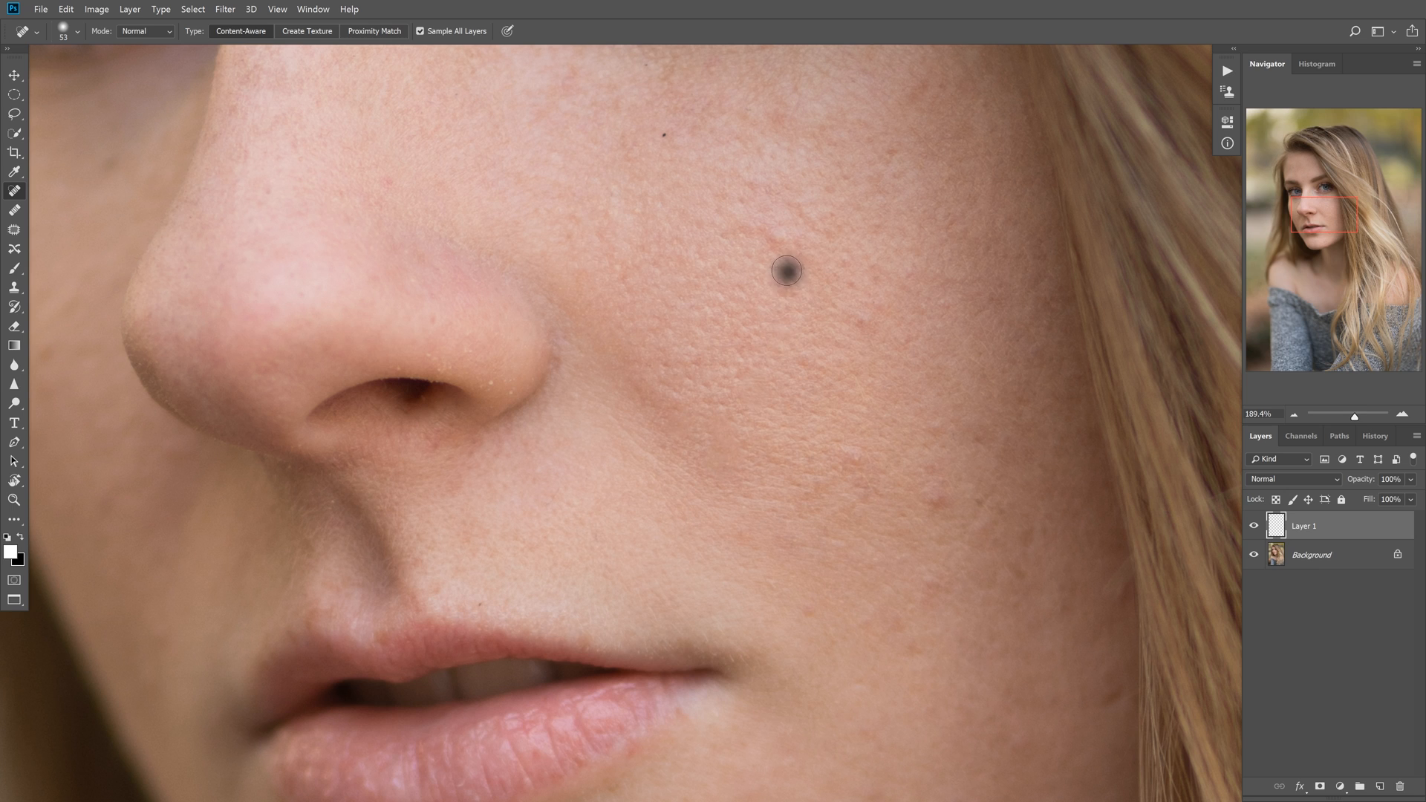
# - Heal the blemishes across the upper and outer cheek toward the hairline
pyautogui.click(787, 271)
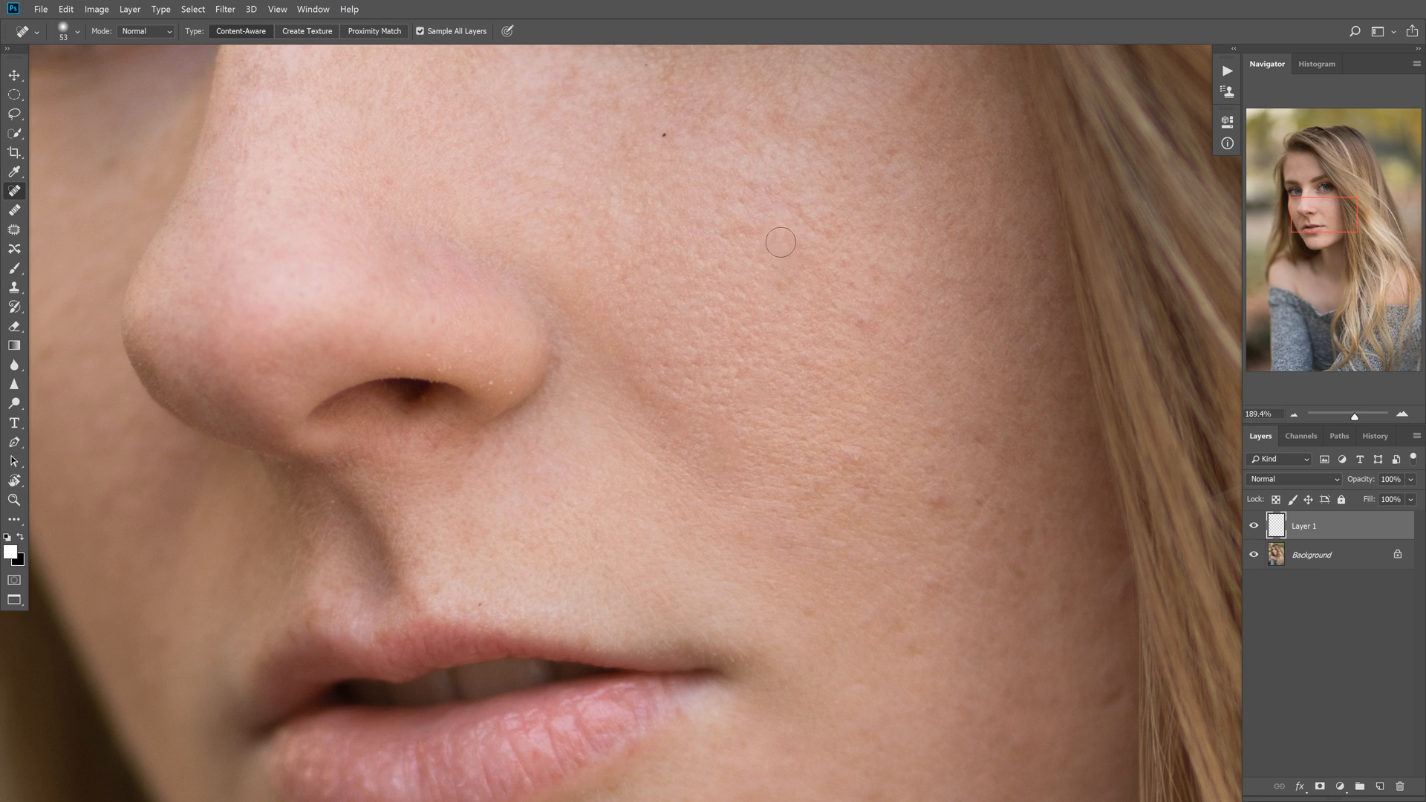
pyautogui.moveTo(823, 316)
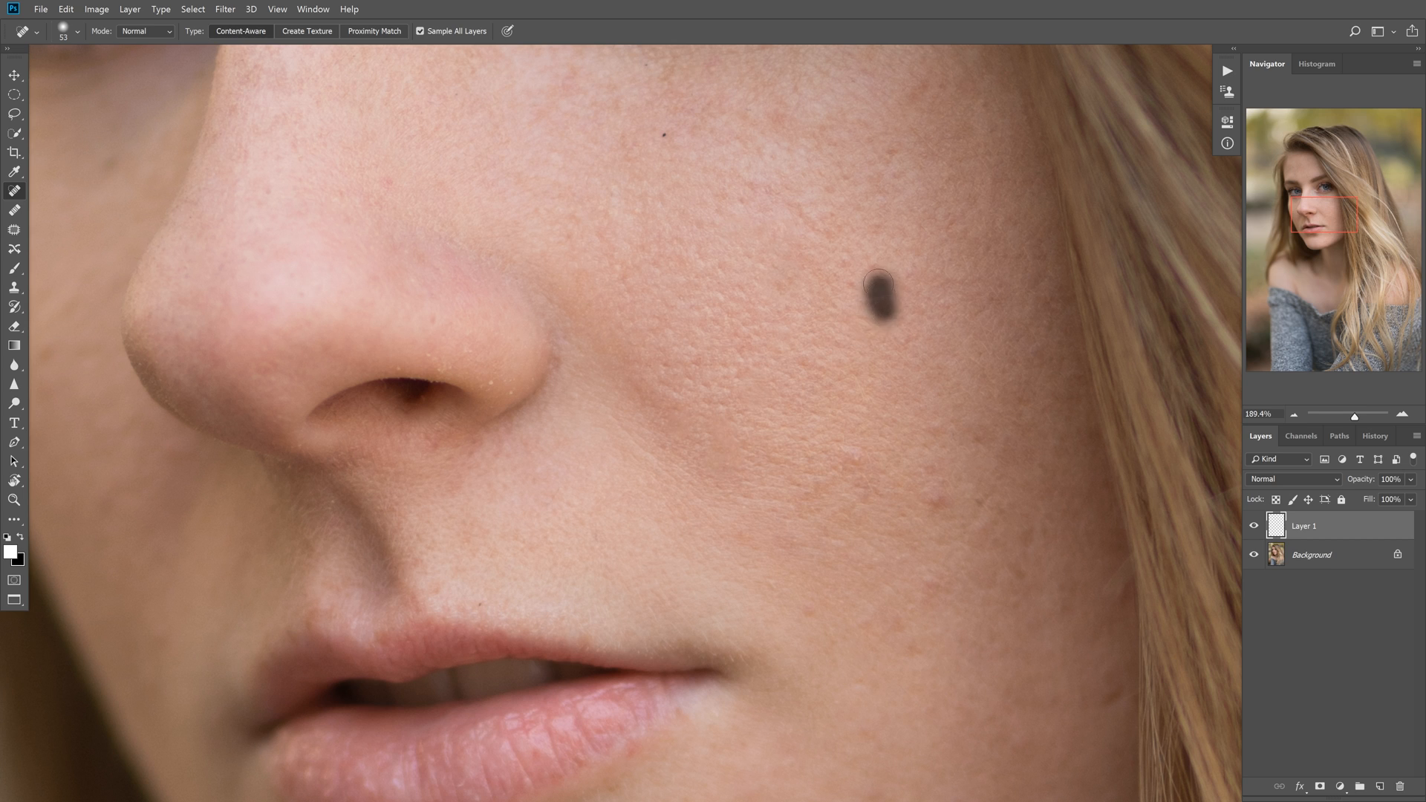
pyautogui.click(877, 310)
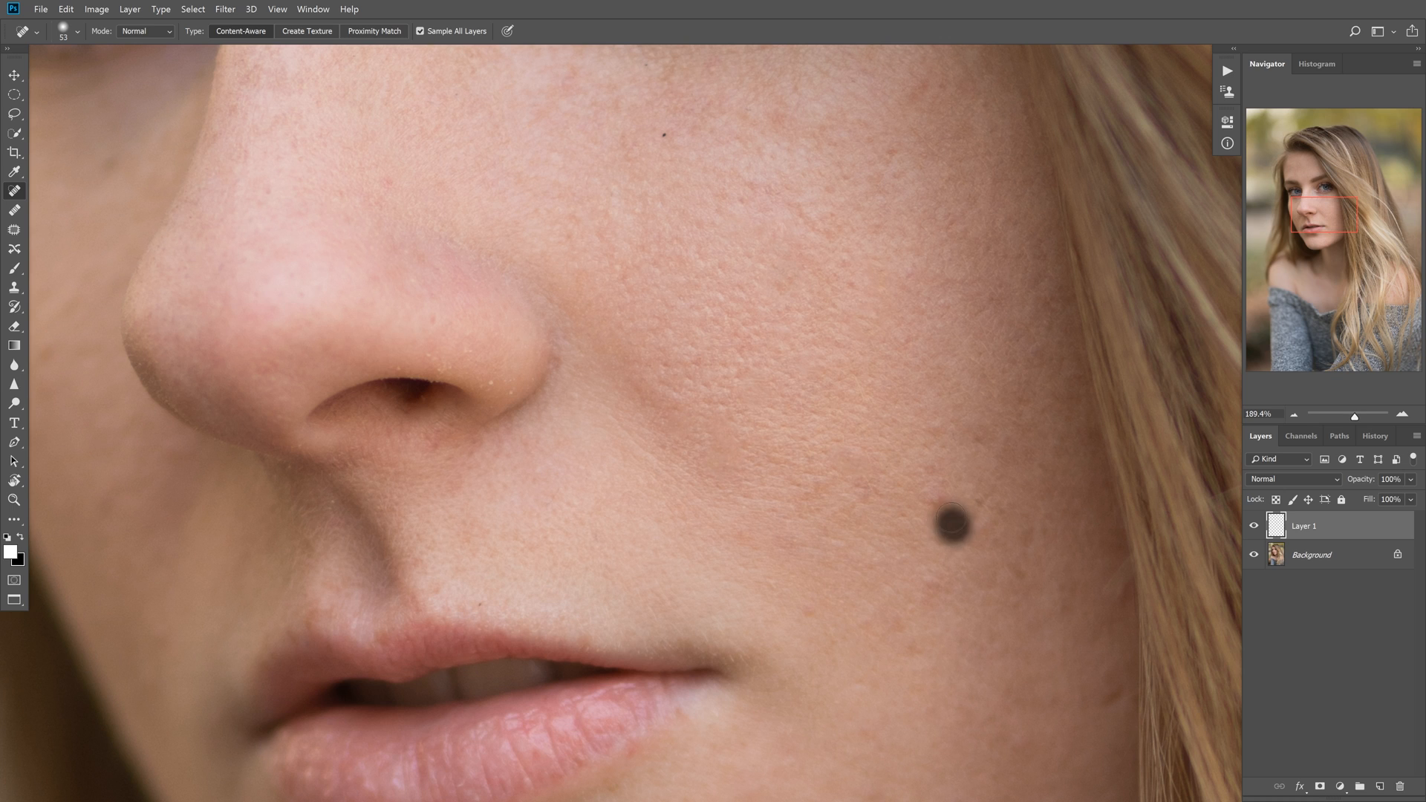
pyautogui.click(951, 530)
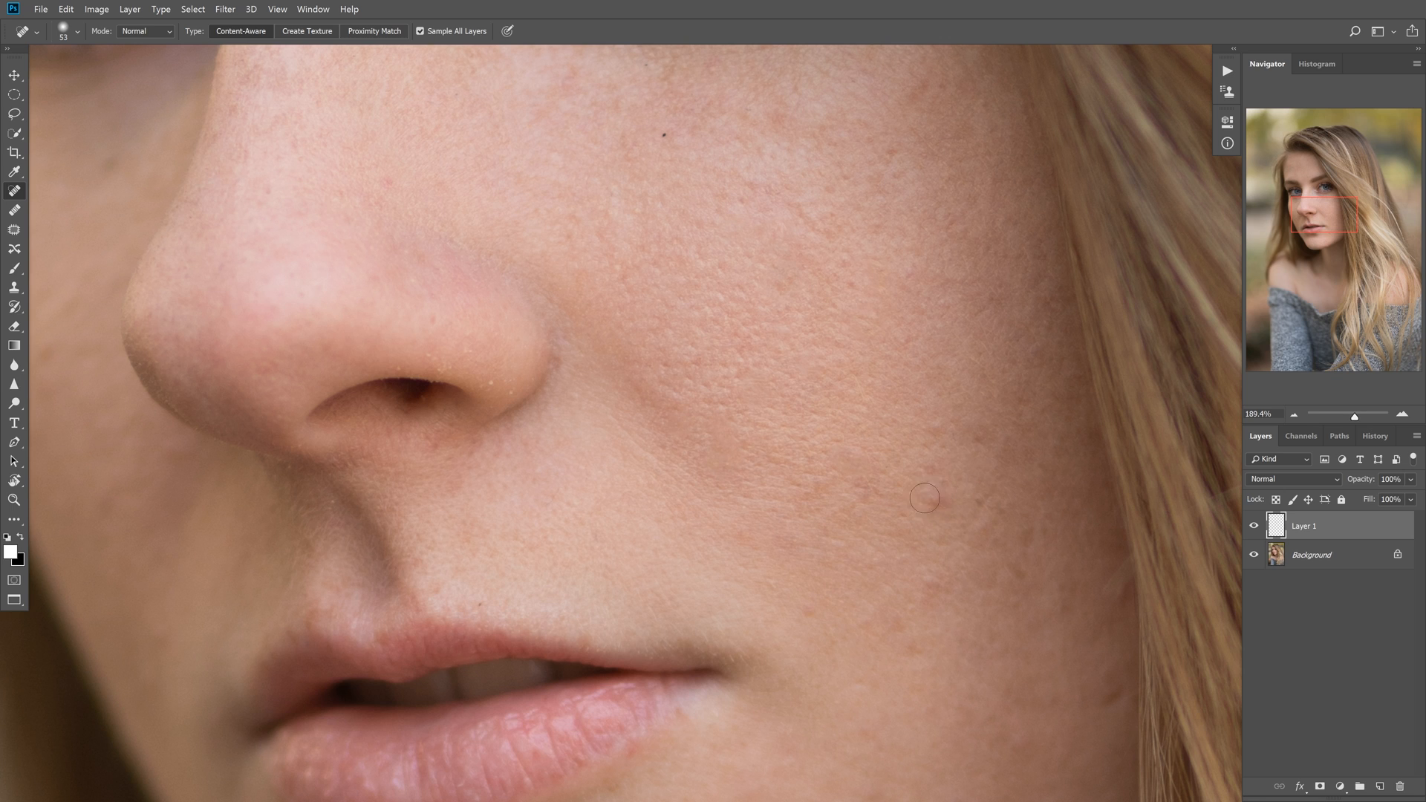
pyautogui.click(927, 475)
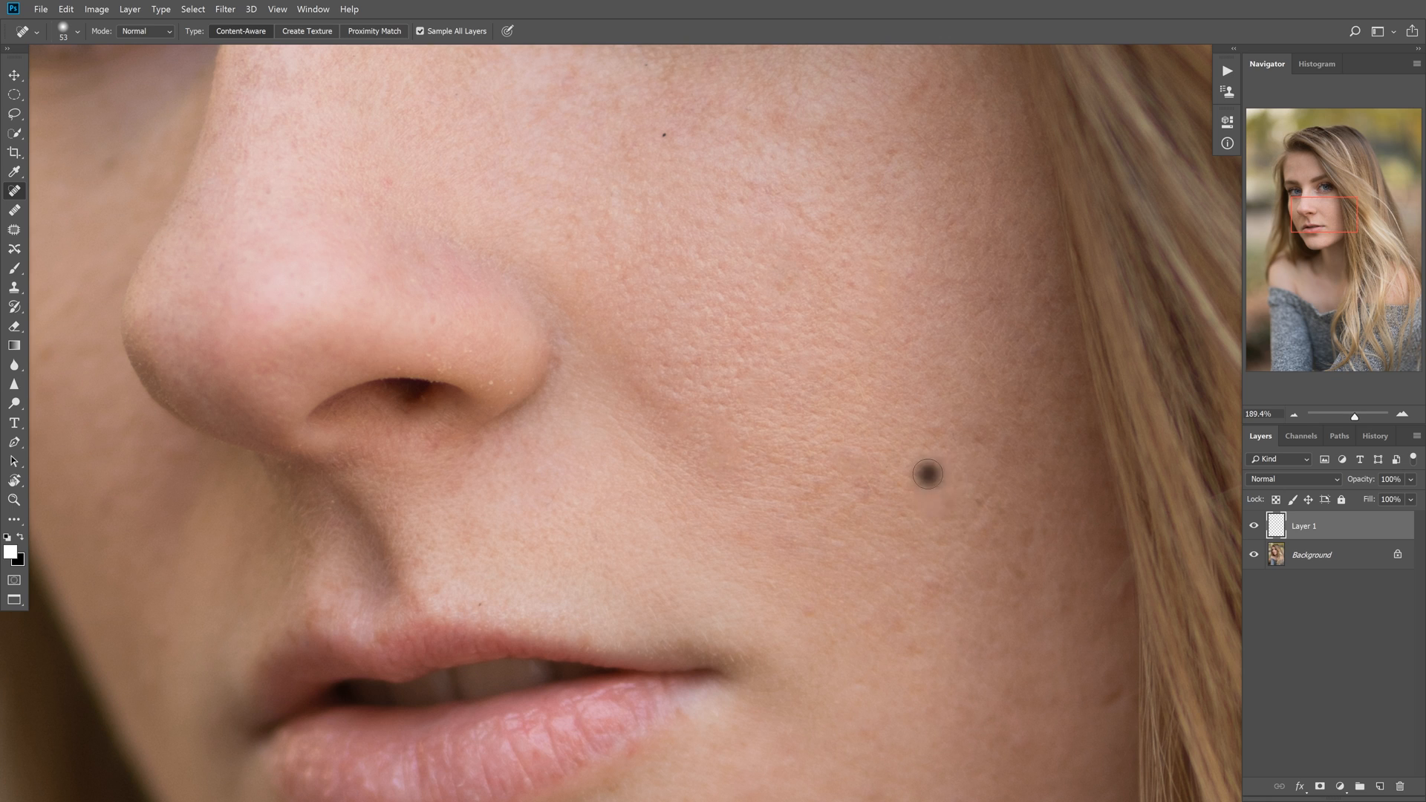
pyautogui.click(927, 475)
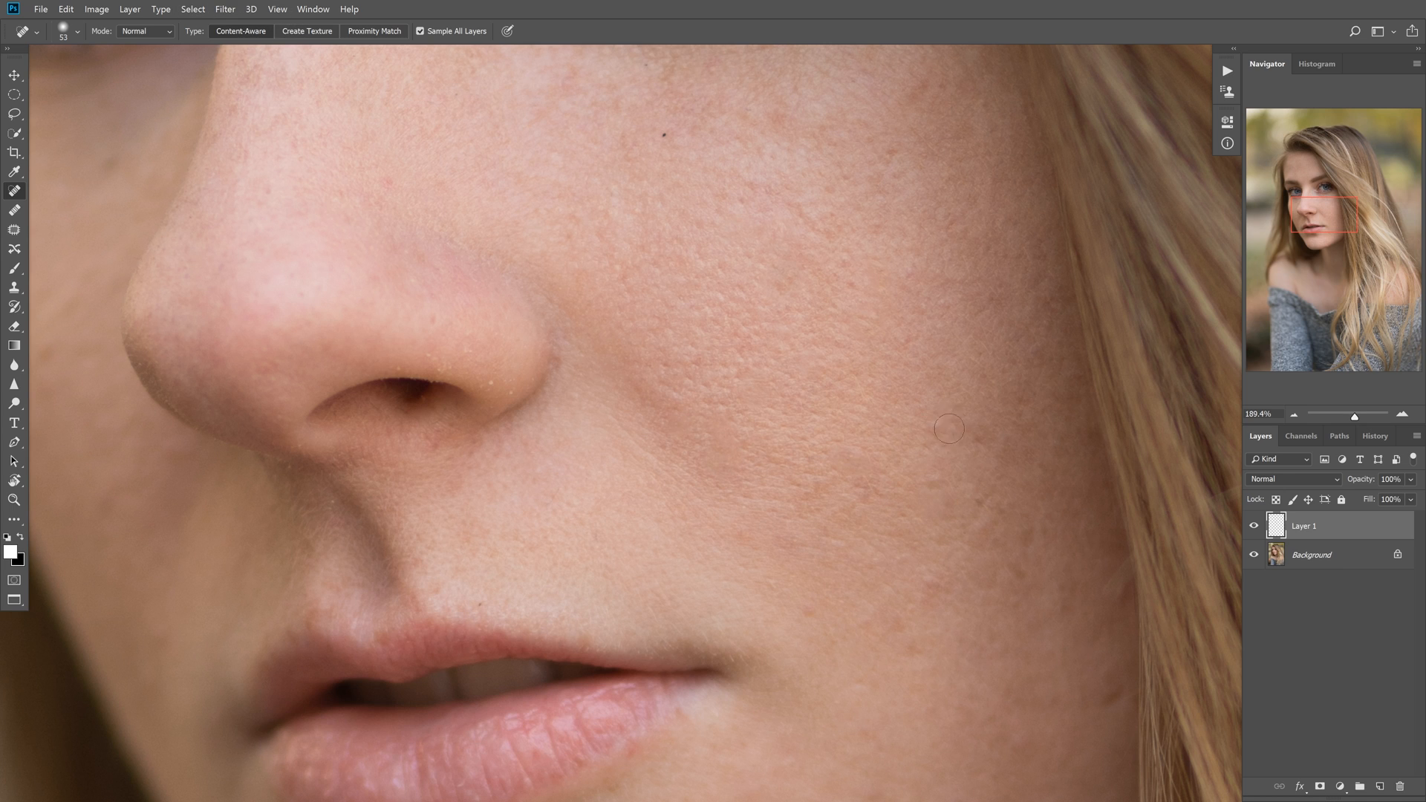
pyautogui.click(977, 452)
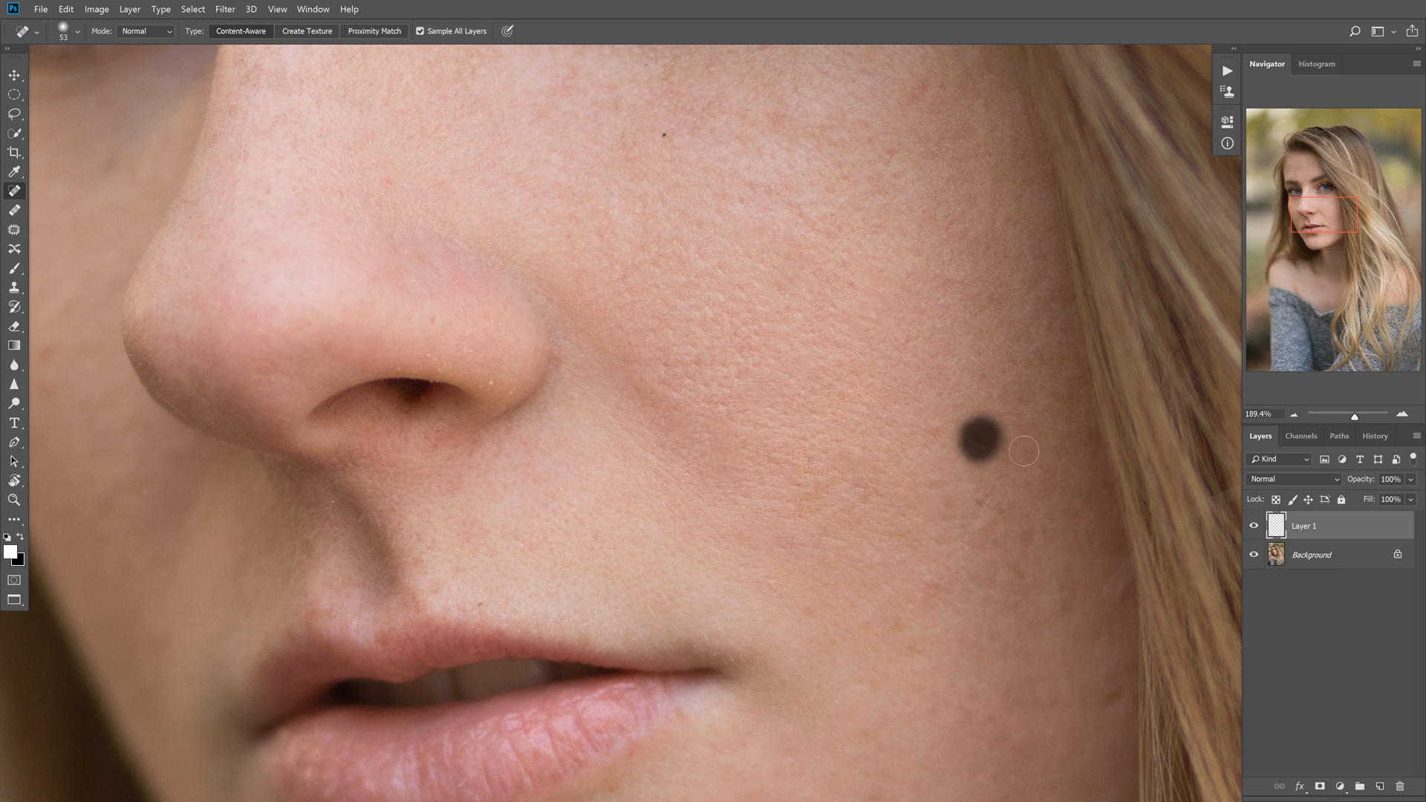
pyautogui.click(977, 446)
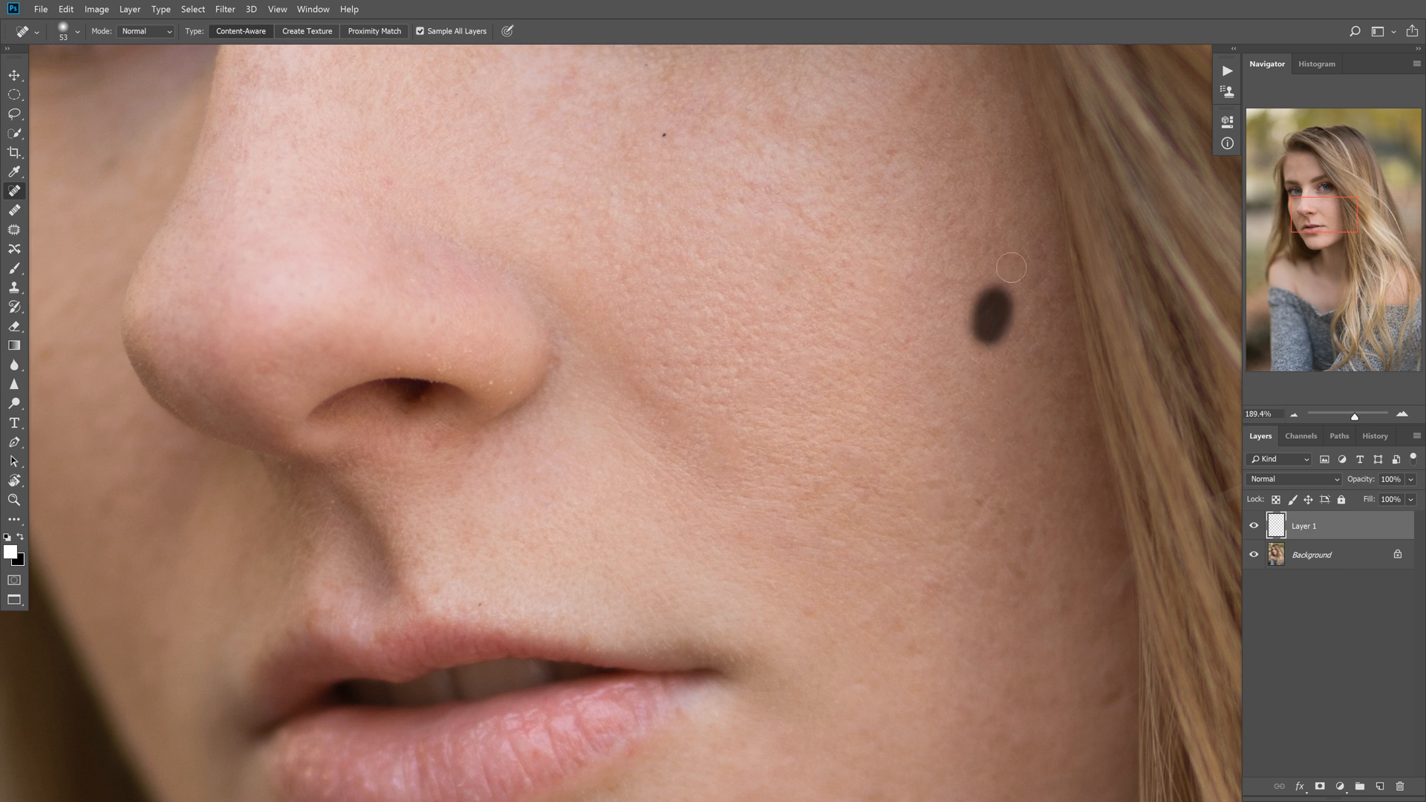
pyautogui.click(991, 324)
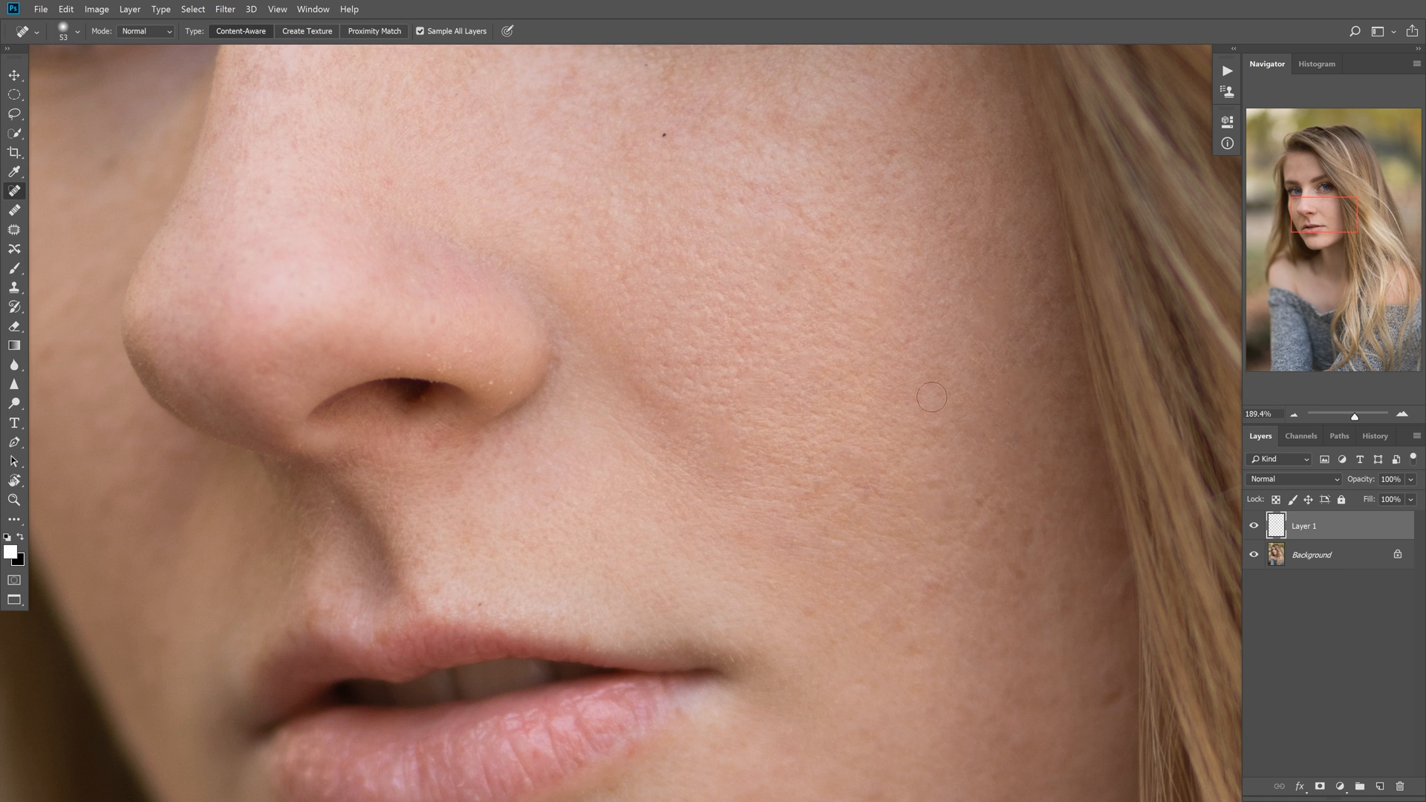
pyautogui.moveTo(929, 517)
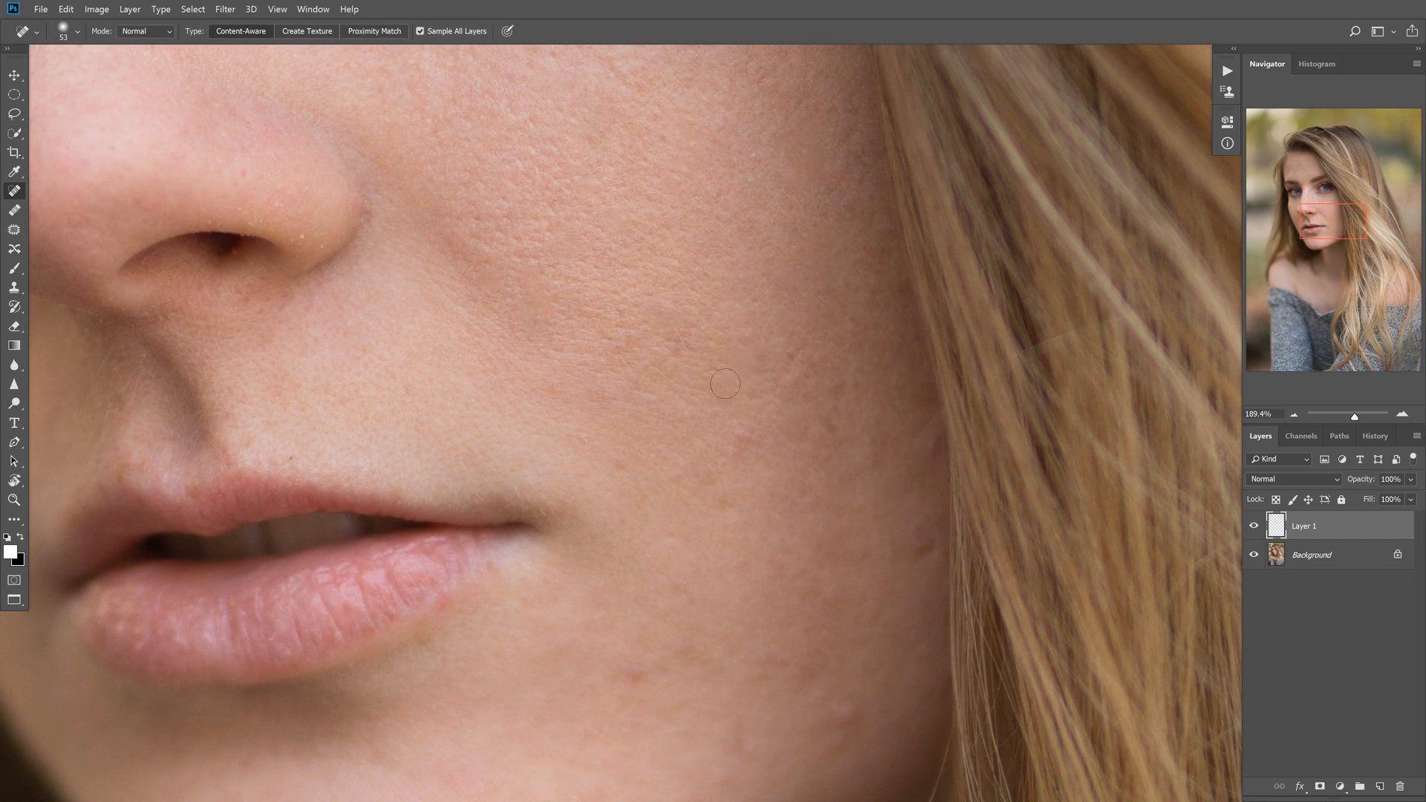
# - Heal the two spots on the cheek beside the mouth
pyautogui.click(754, 368)
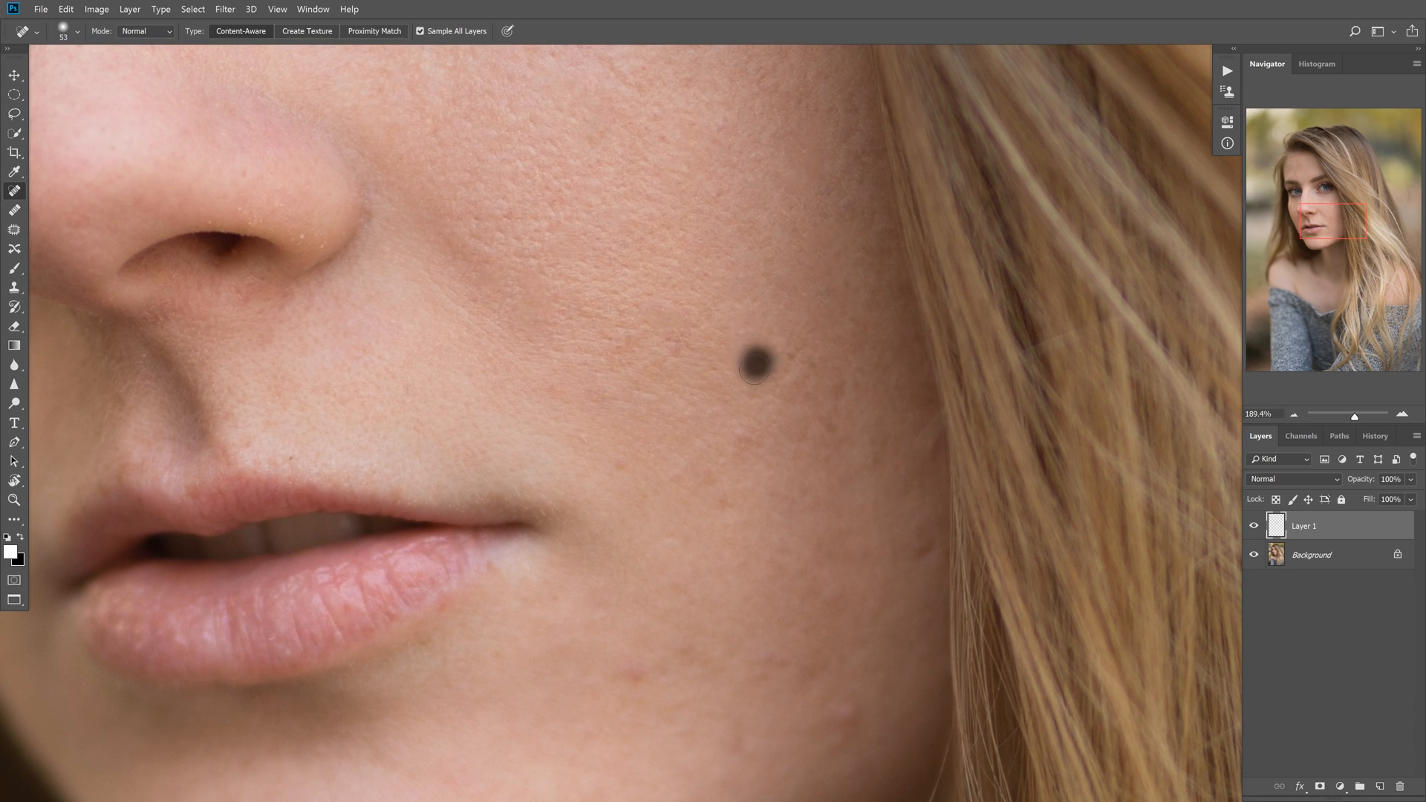
pyautogui.click(753, 366)
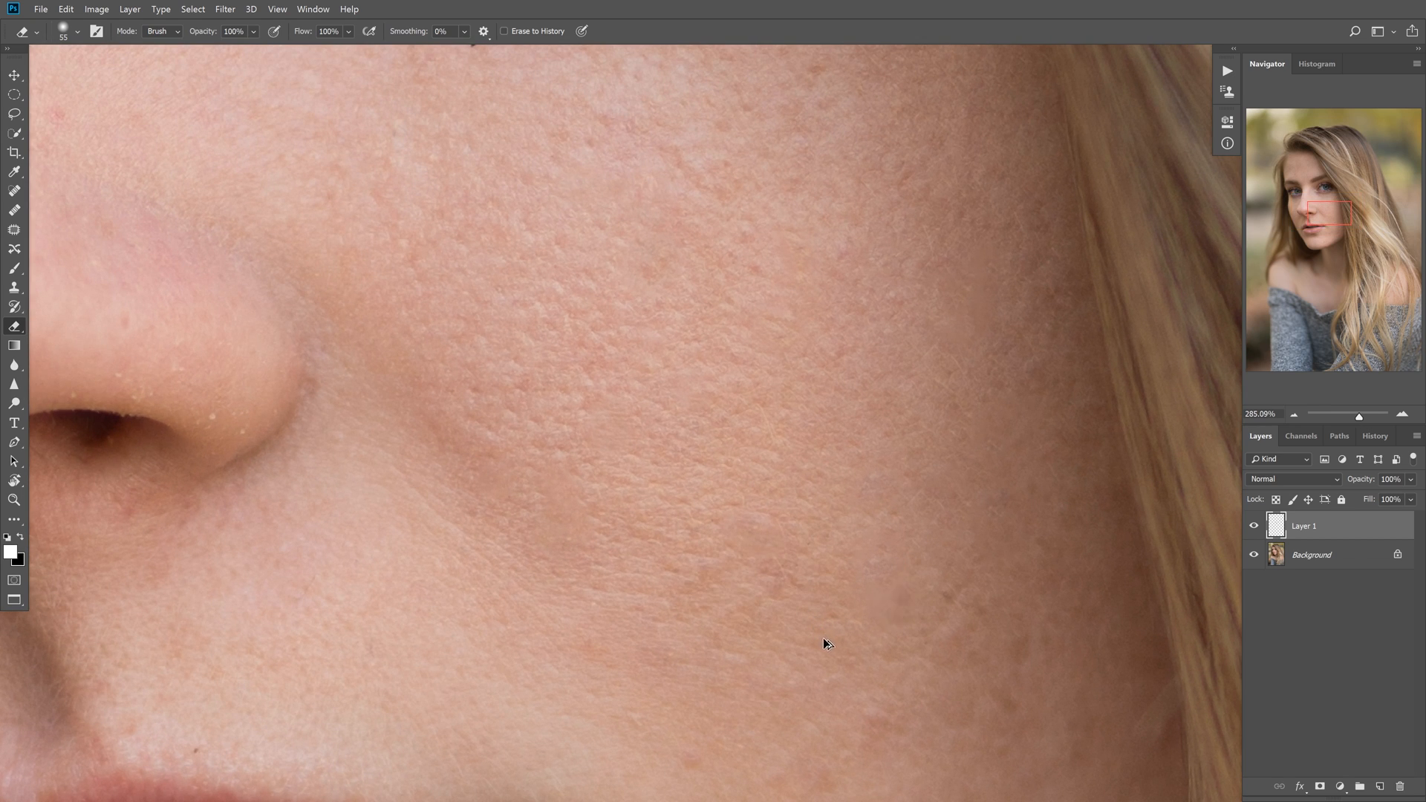
pyautogui.moveTo(671, 544)
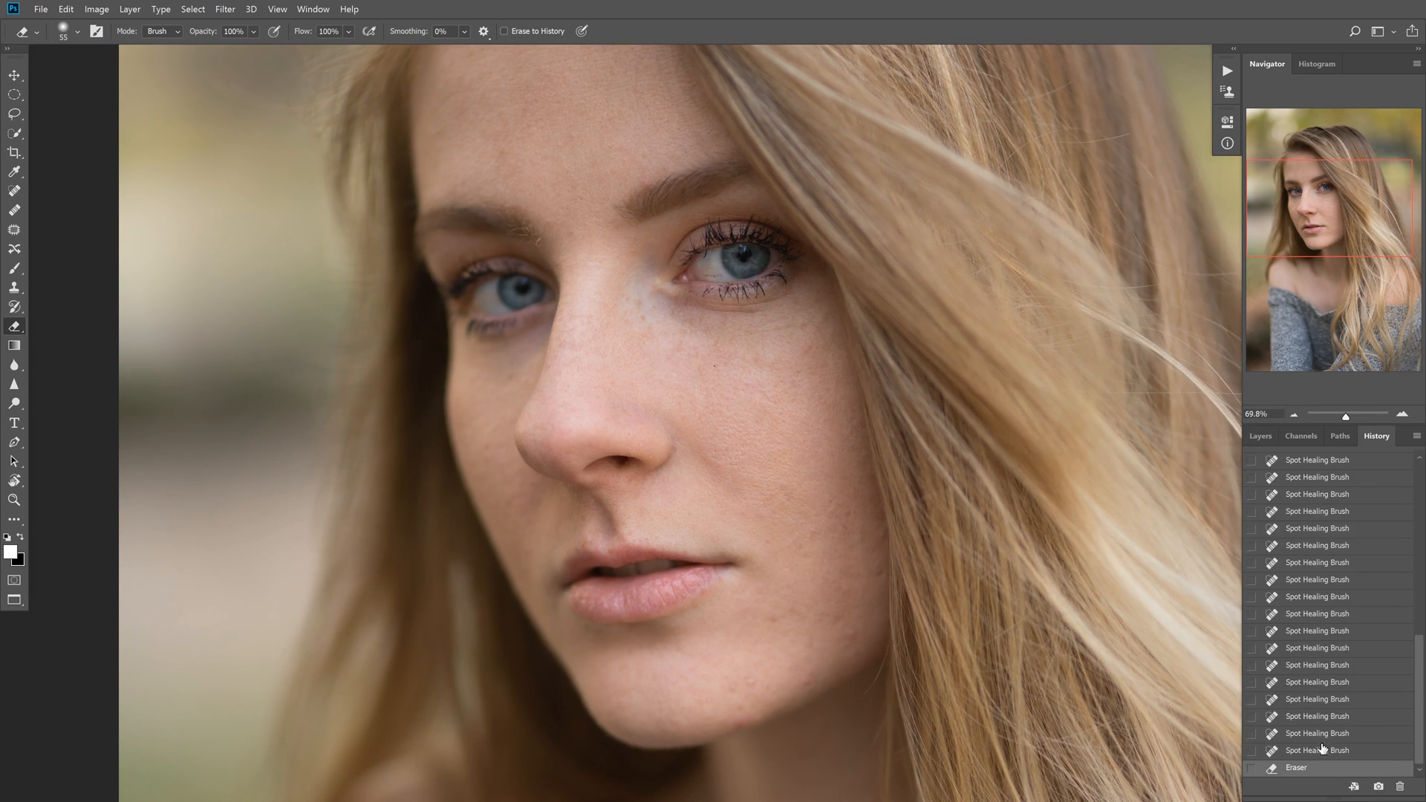
# - Revert in History to the last Spot Healing Brush state before the erasing
pyautogui.click(1260, 435)
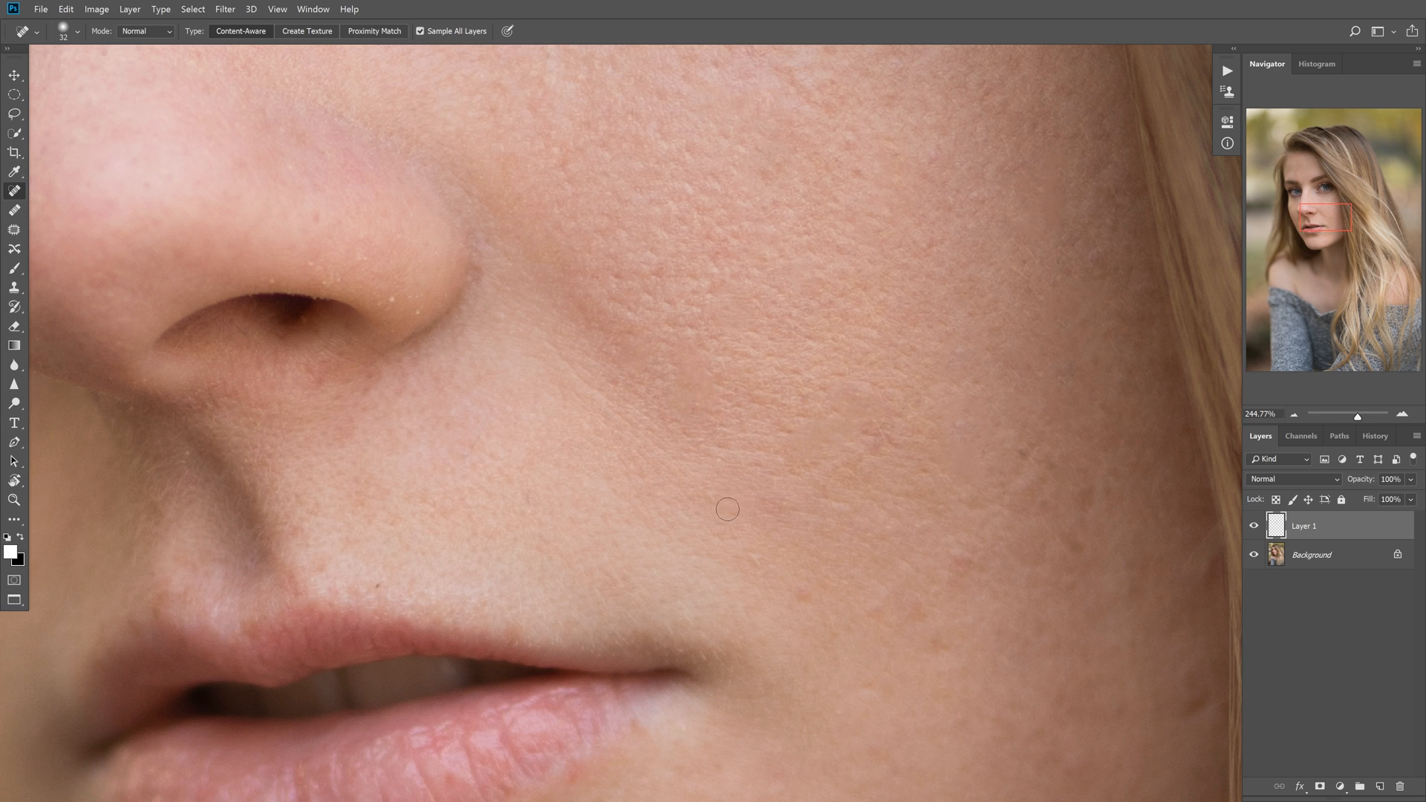
# - Heal the spots on the lower cheek and beside the nostril
pyautogui.click(756, 568)
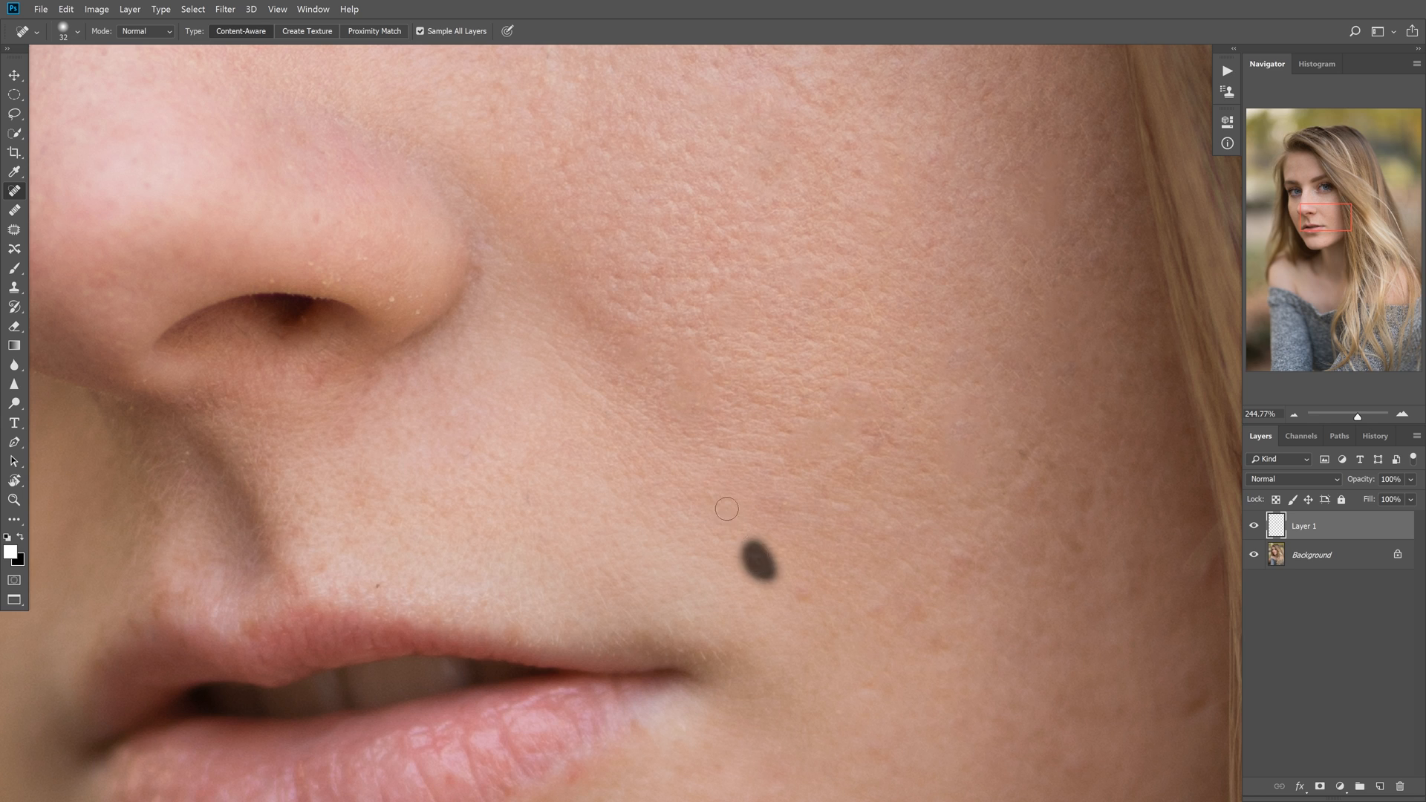
pyautogui.click(756, 572)
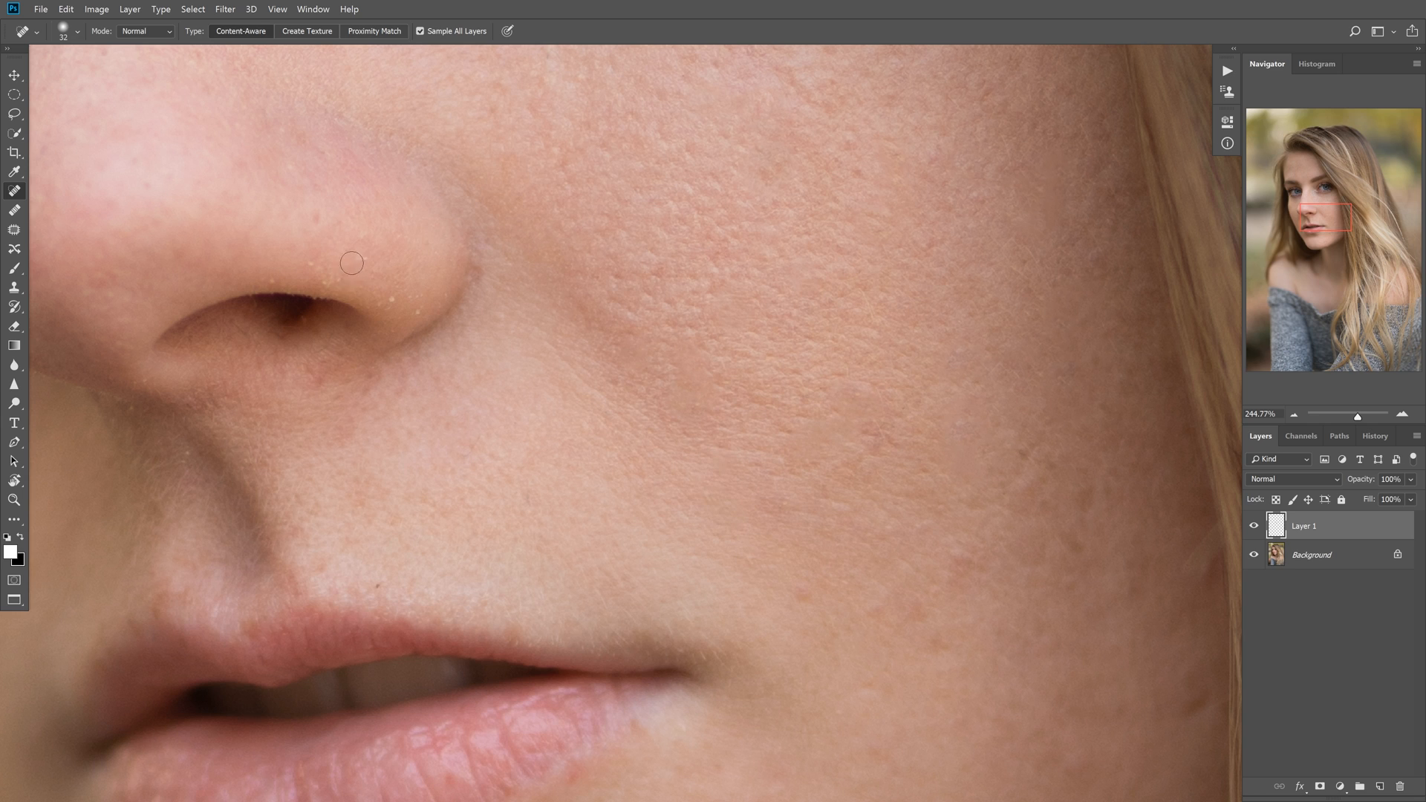
pyautogui.click(419, 291)
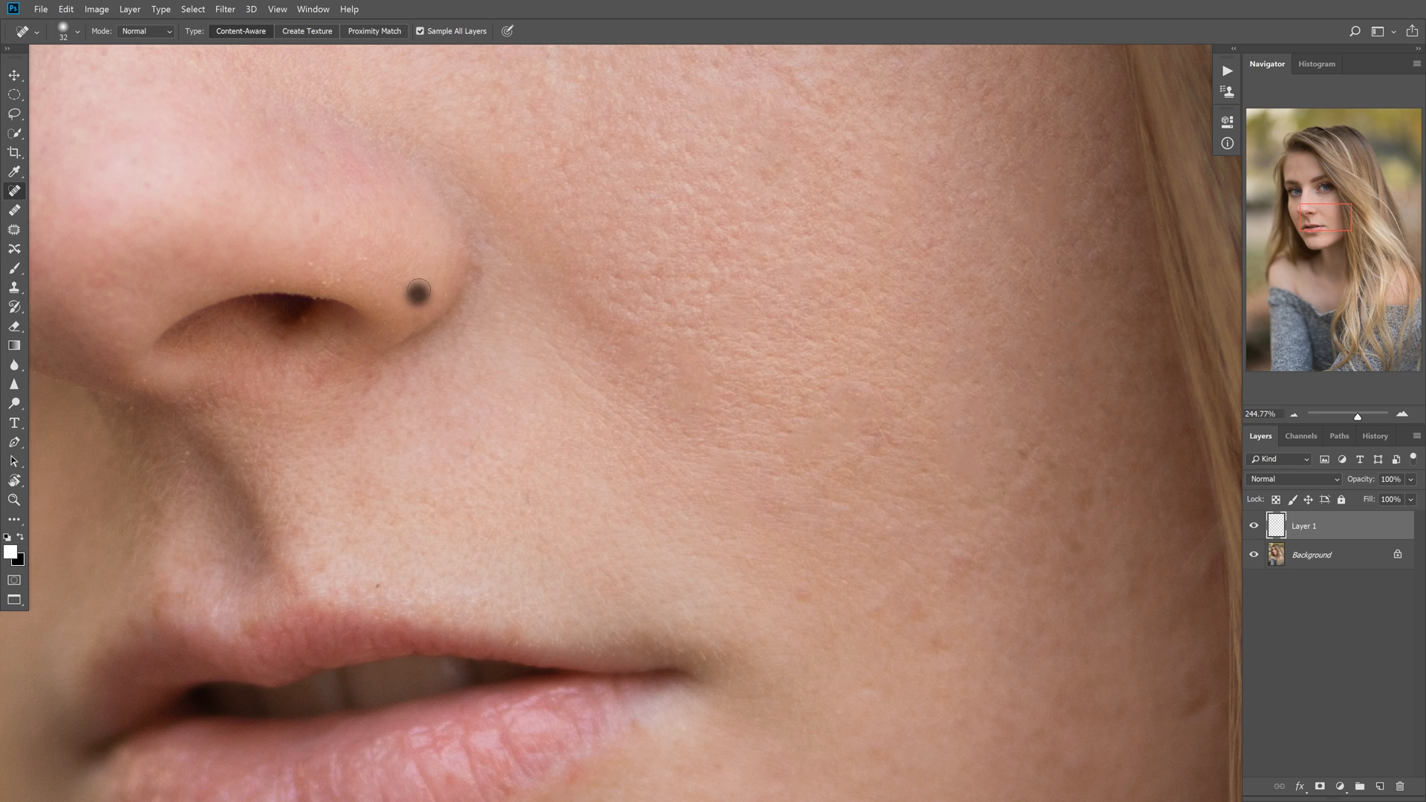
pyautogui.click(419, 291)
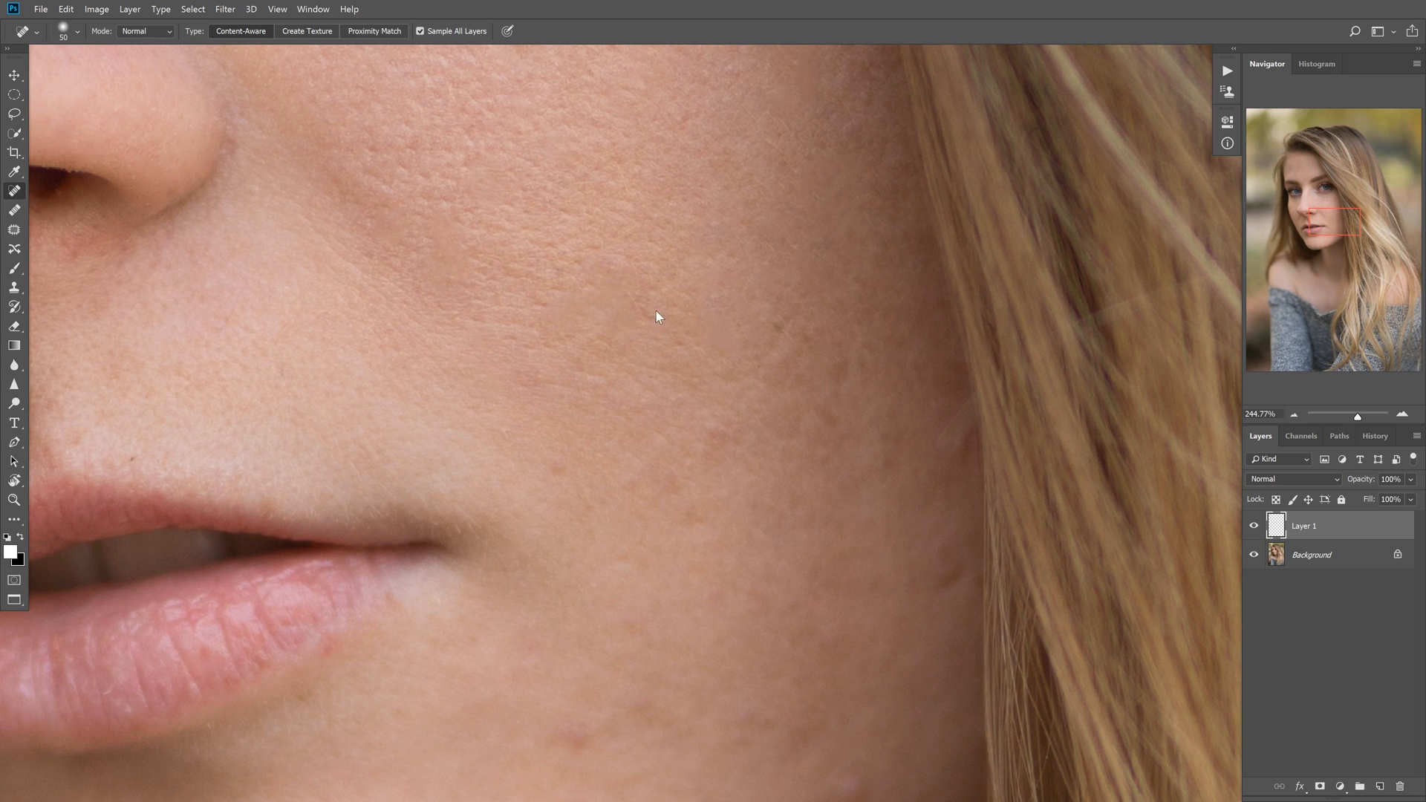
pyautogui.moveTo(632, 369)
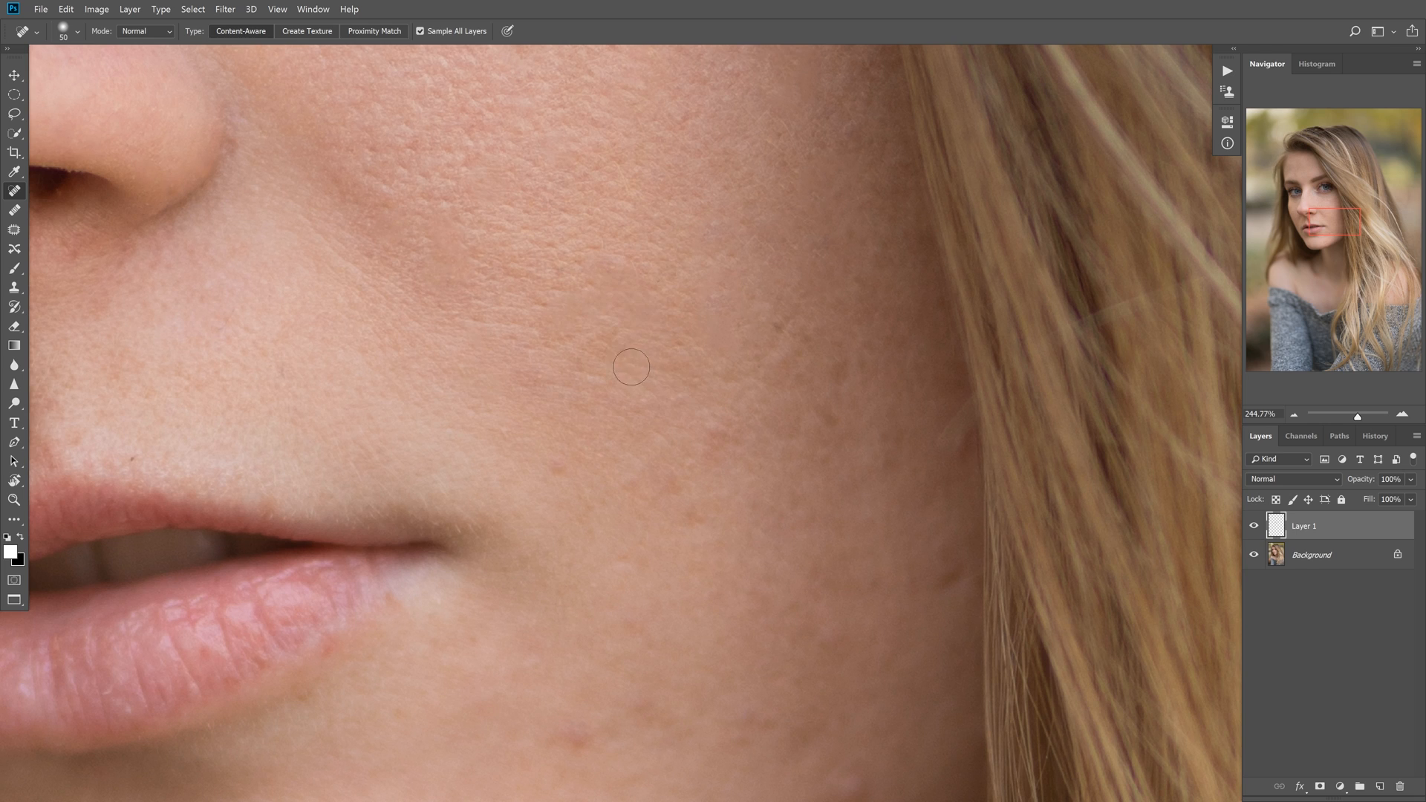
pyautogui.click(690, 386)
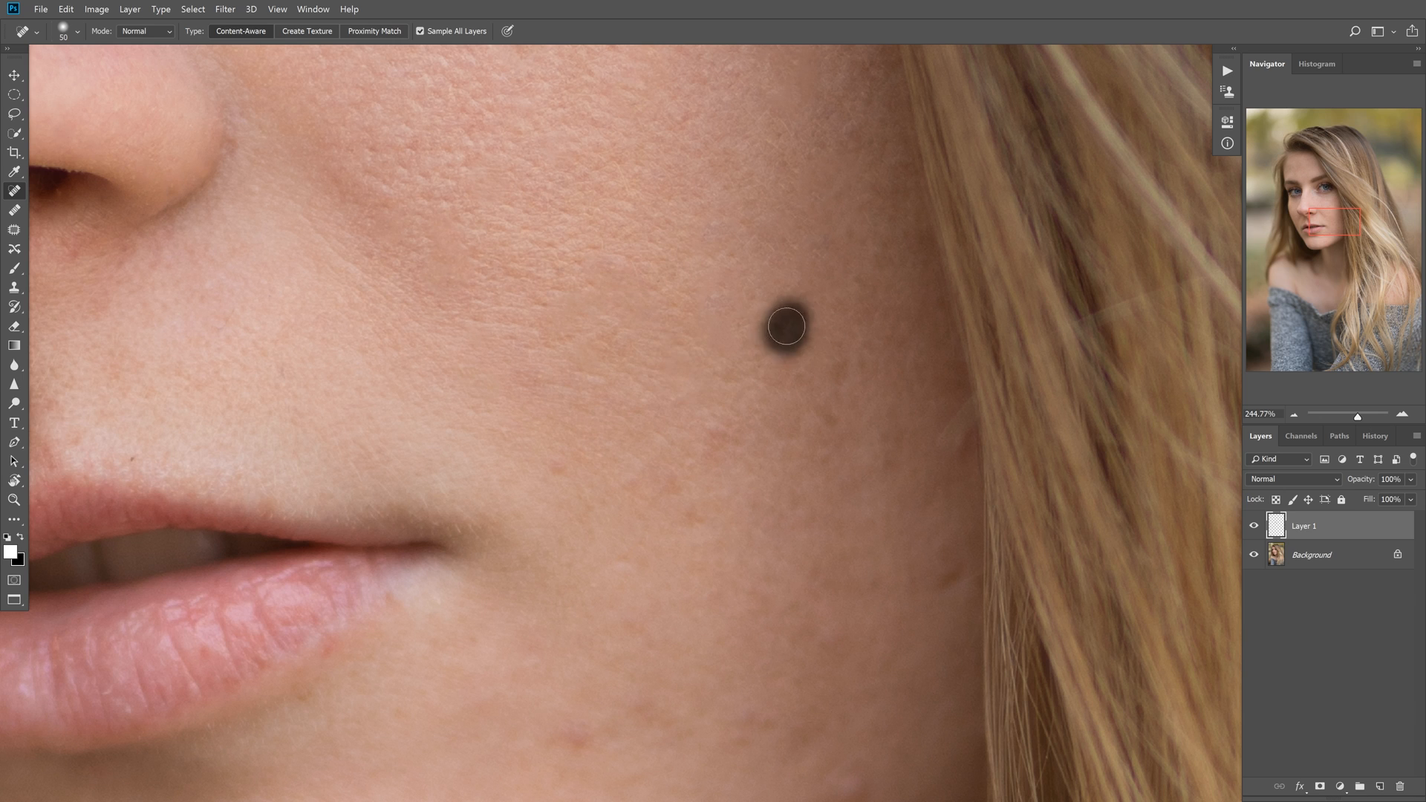
# - Heal the blemishes near the cheek edge and remove the stray hair strand
pyautogui.click(784, 332)
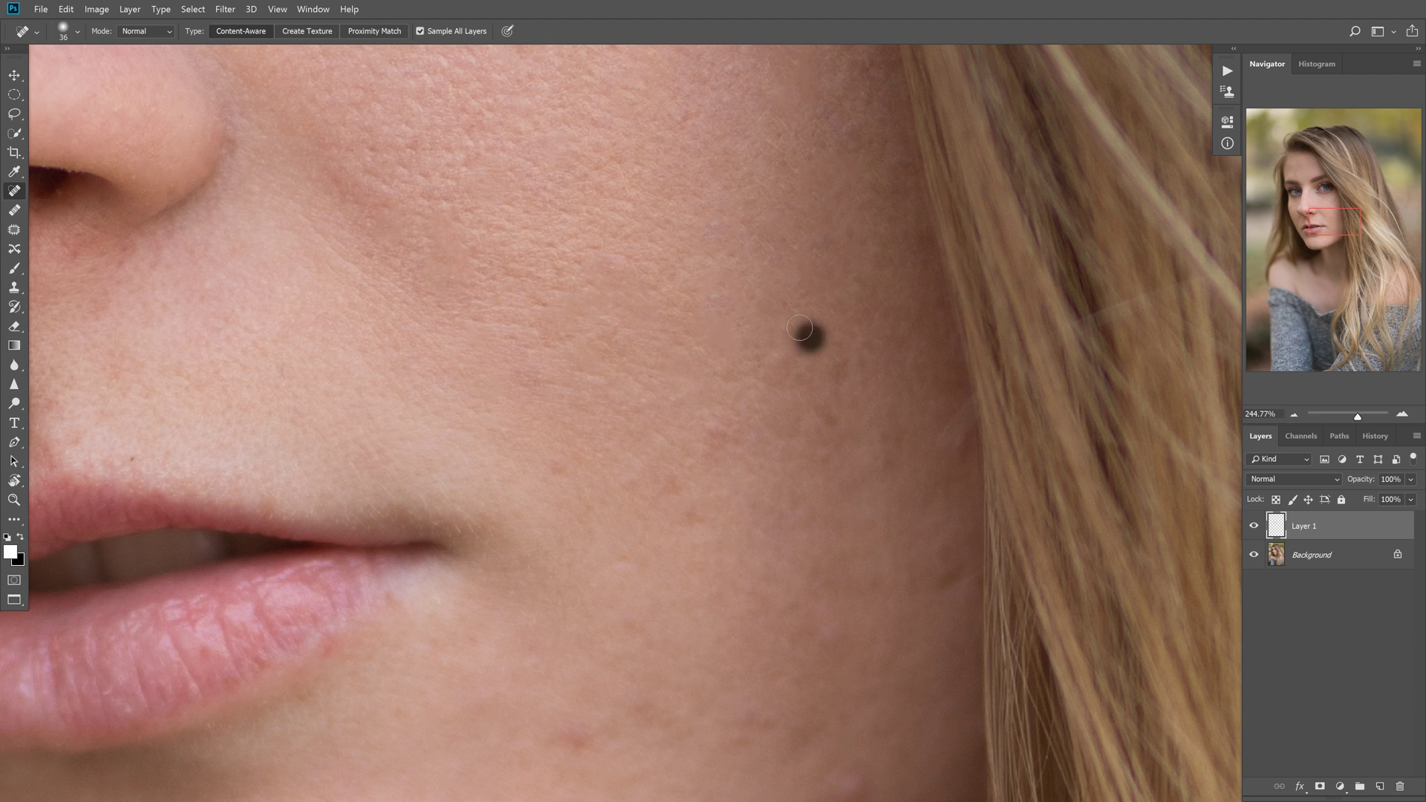
pyautogui.click(804, 328)
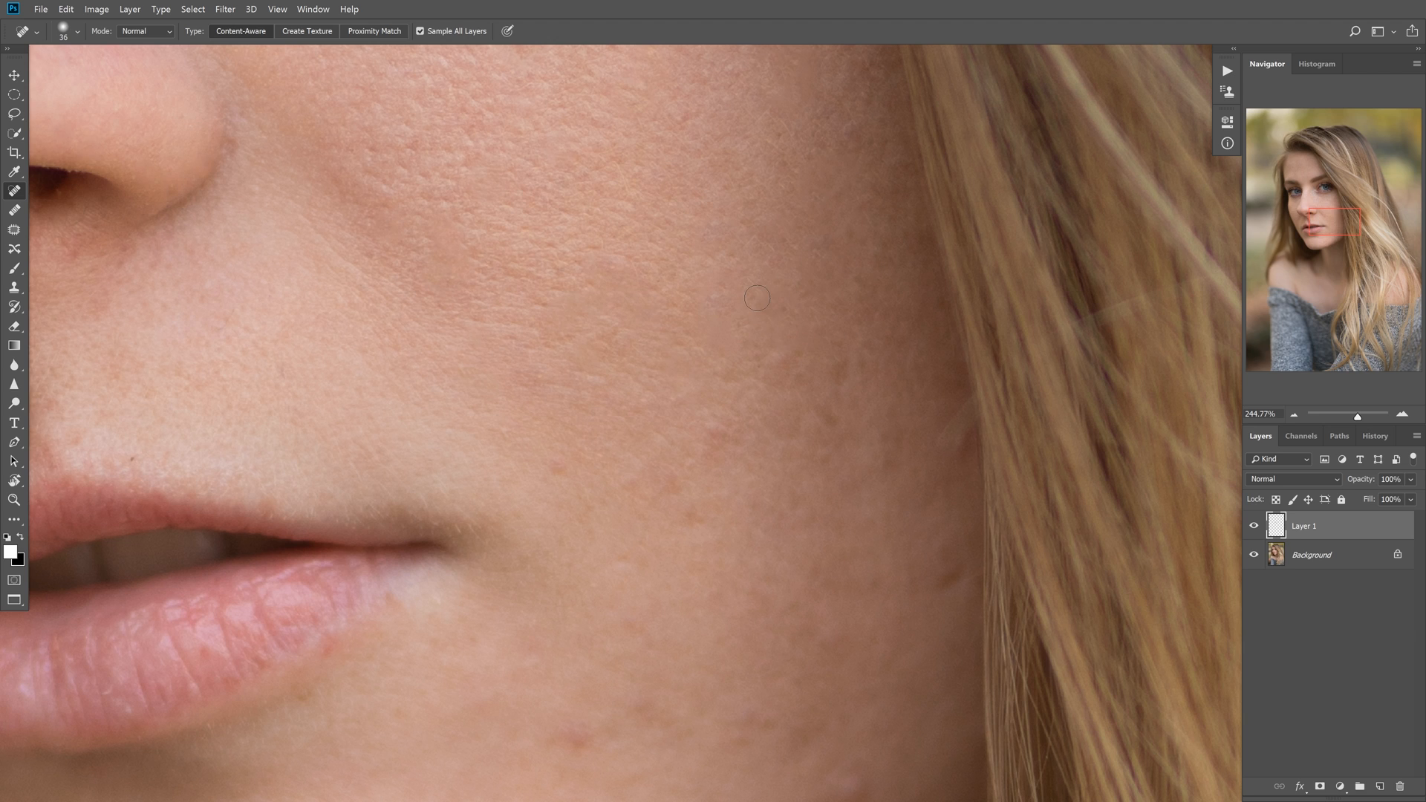
pyautogui.click(848, 231)
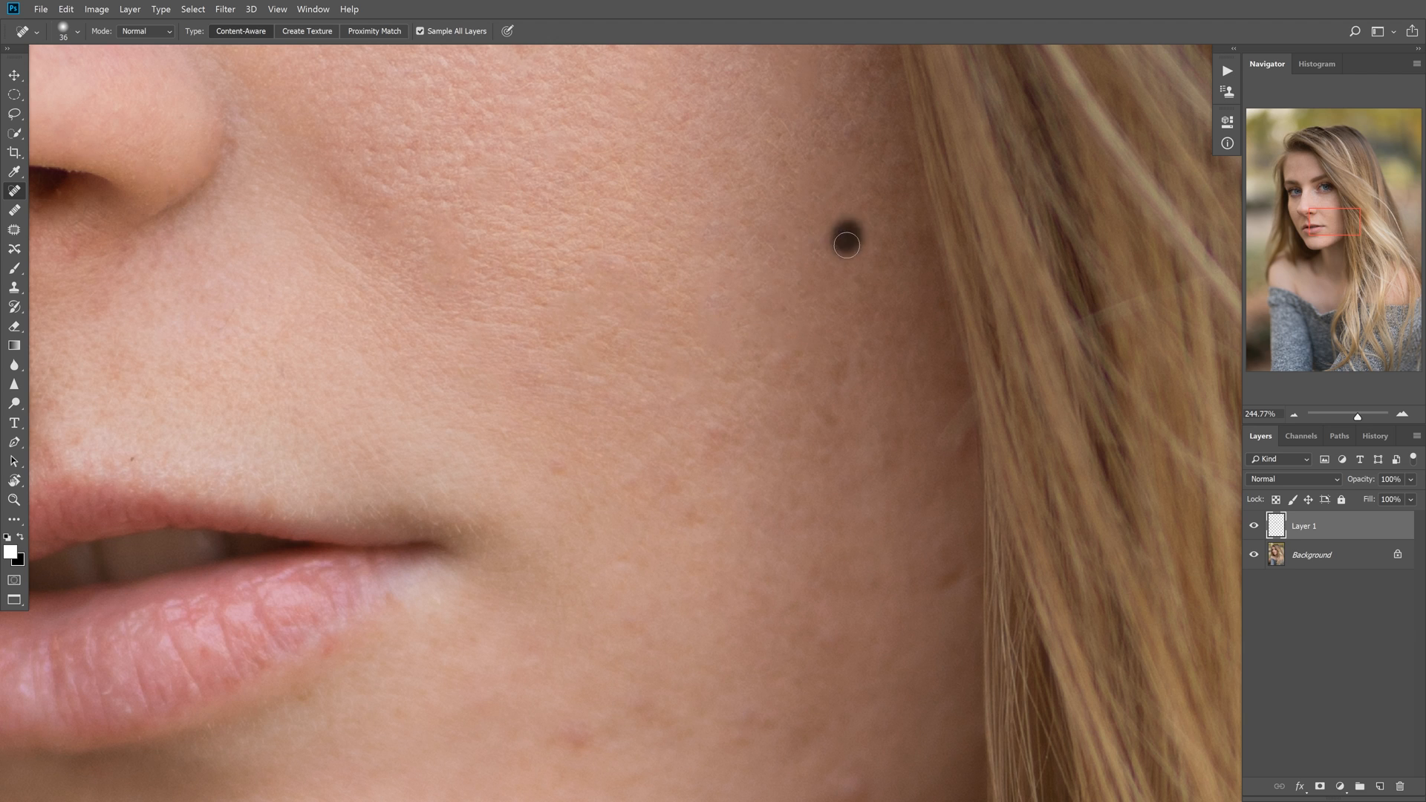
pyautogui.click(846, 245)
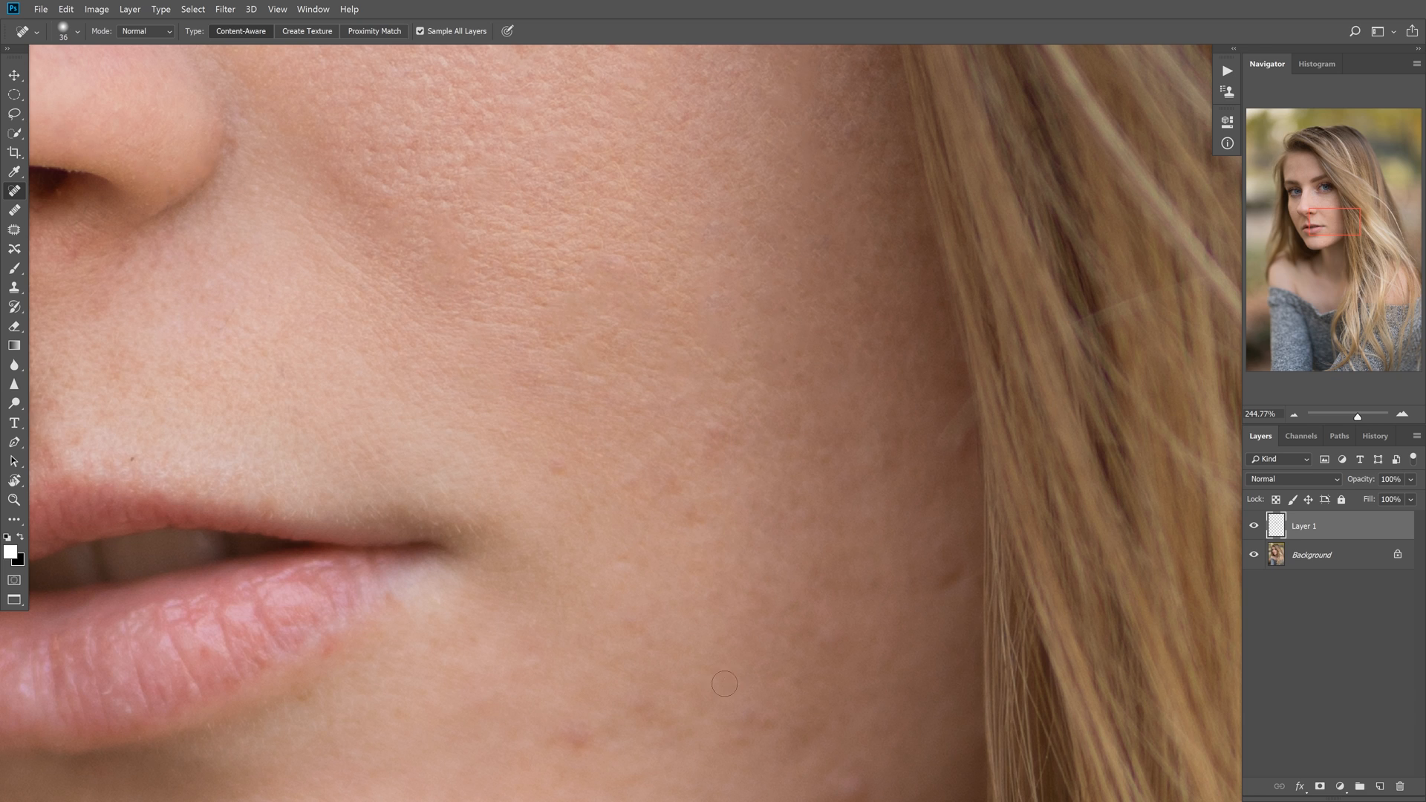
pyautogui.moveTo(710, 464)
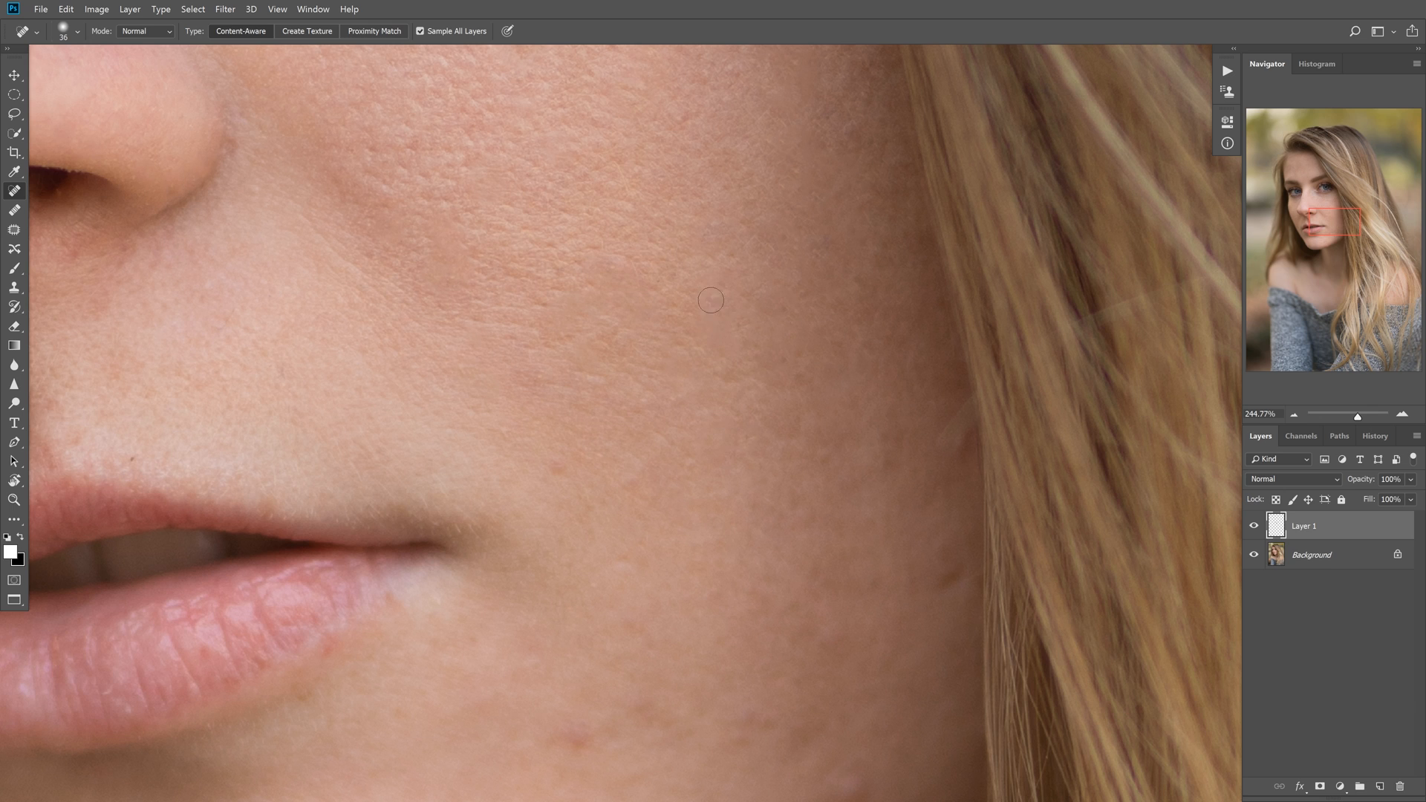
pyautogui.moveTo(828, 436)
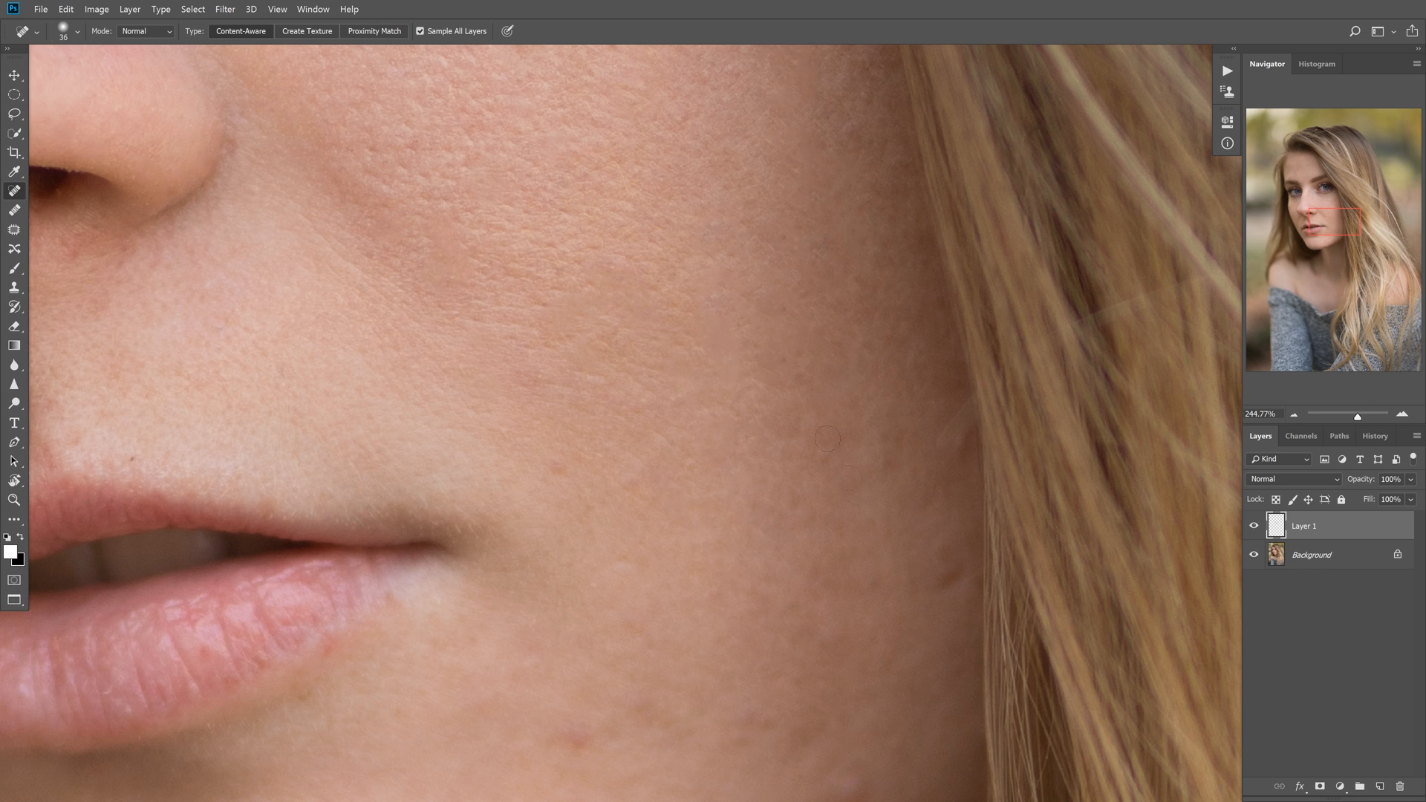
pyautogui.moveTo(978, 416)
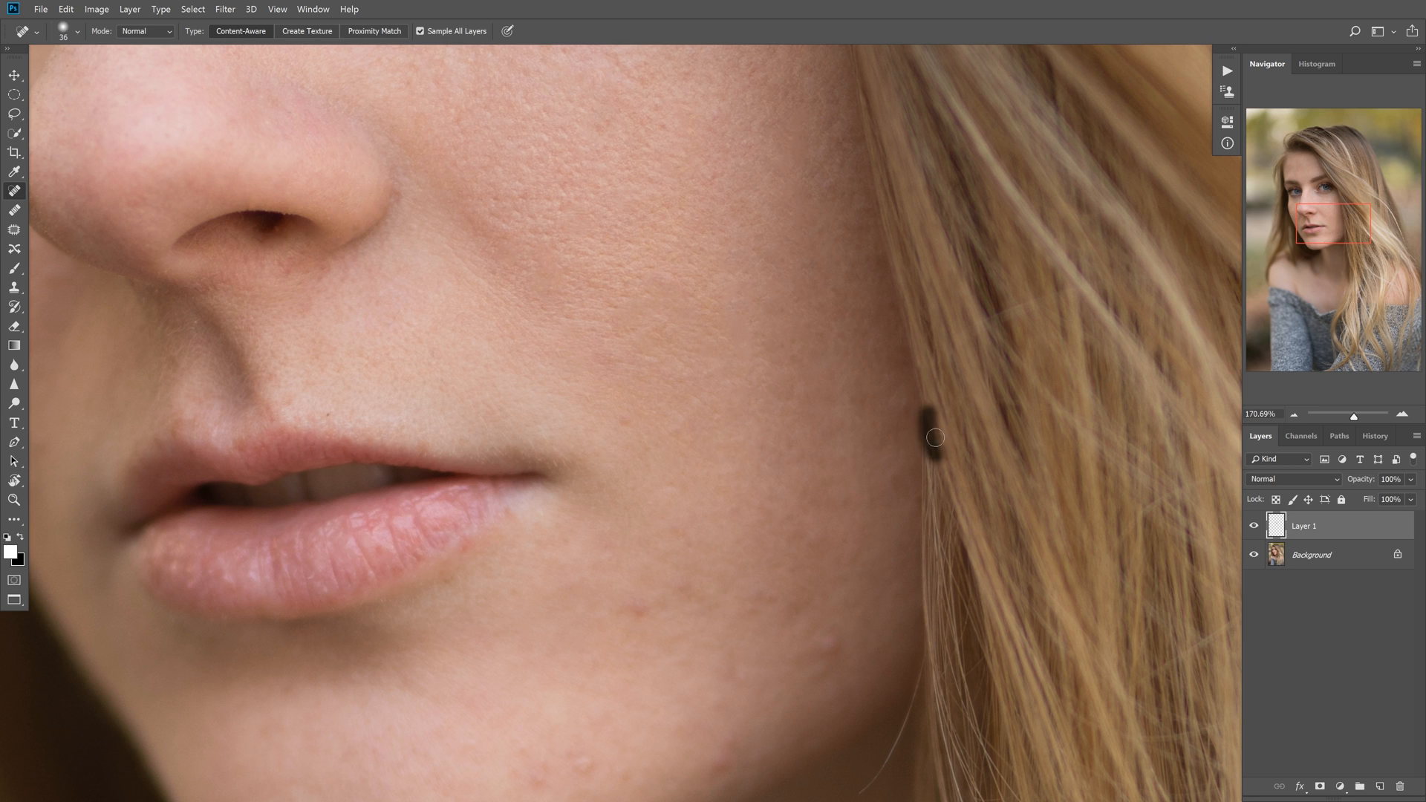
pyautogui.click(934, 437)
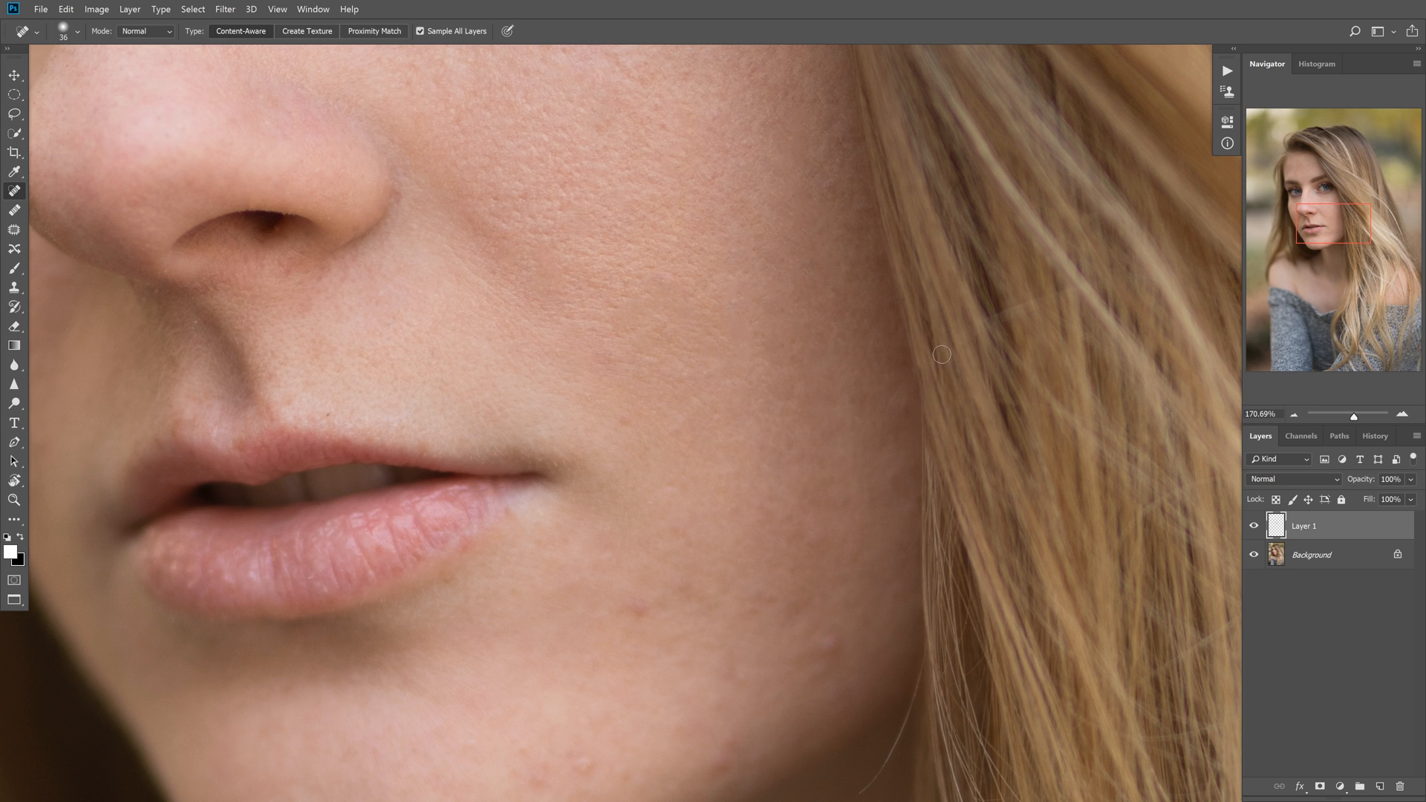
pyautogui.click(1375, 437)
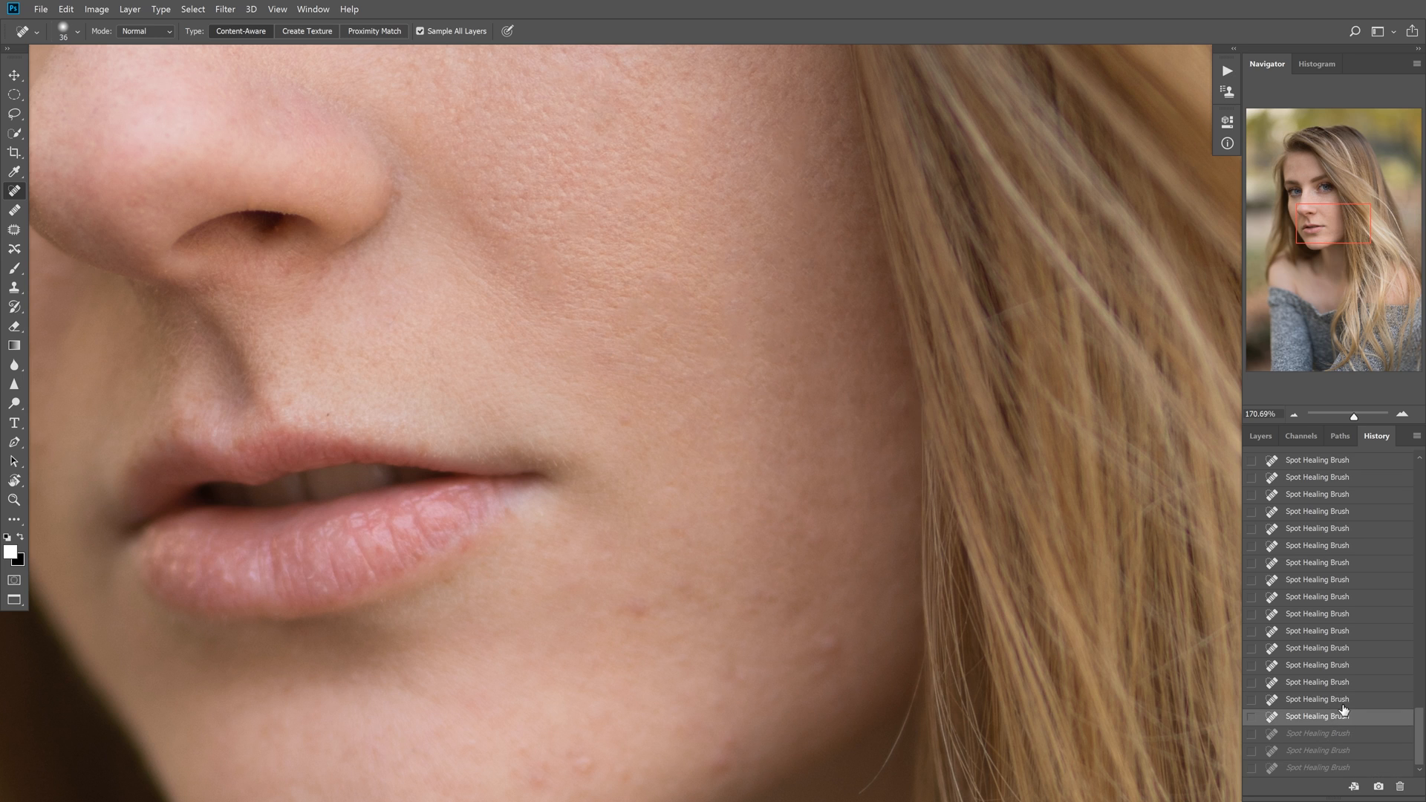
# - Step back and forward through recent healing states in History, then heal a spot near the hair
pyautogui.click(1326, 699)
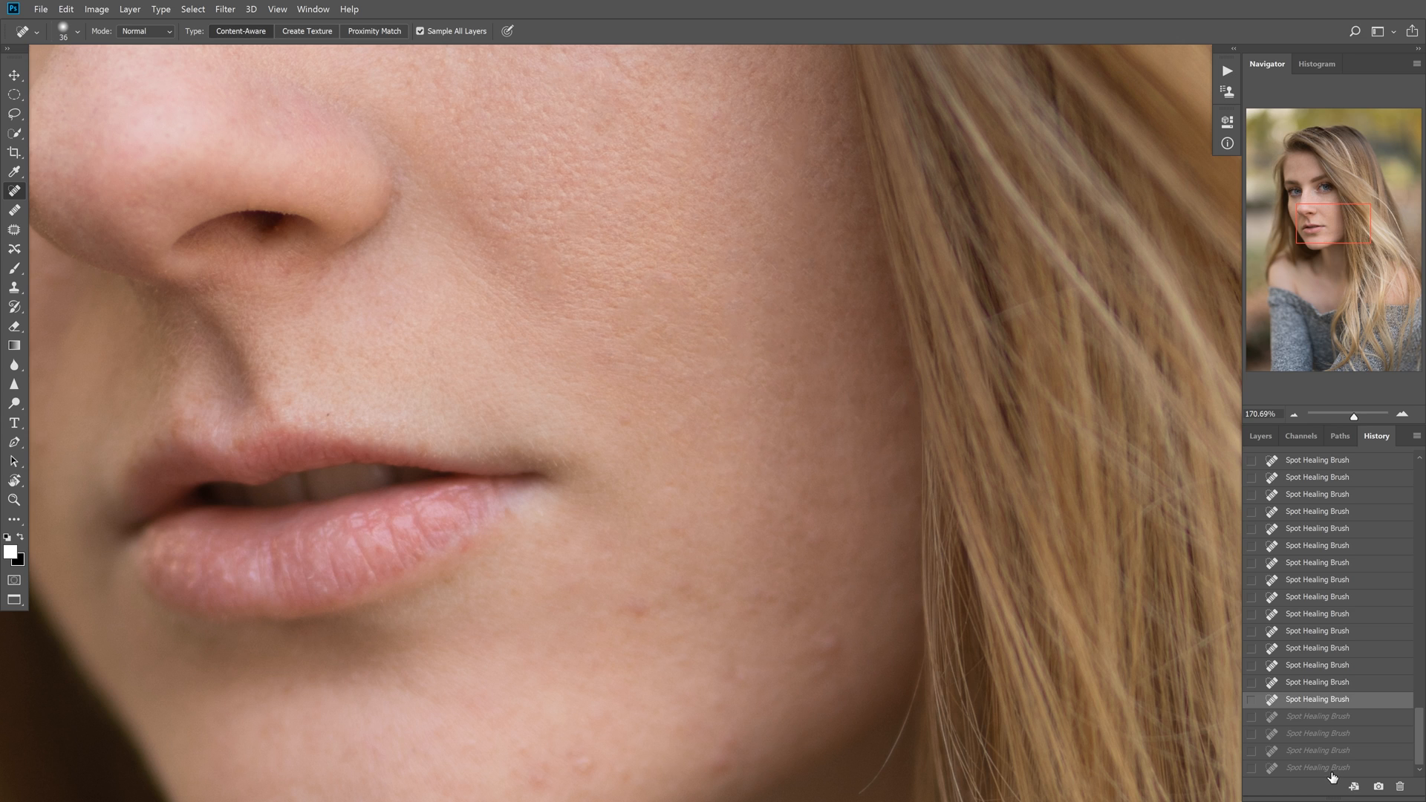
pyautogui.click(1316, 716)
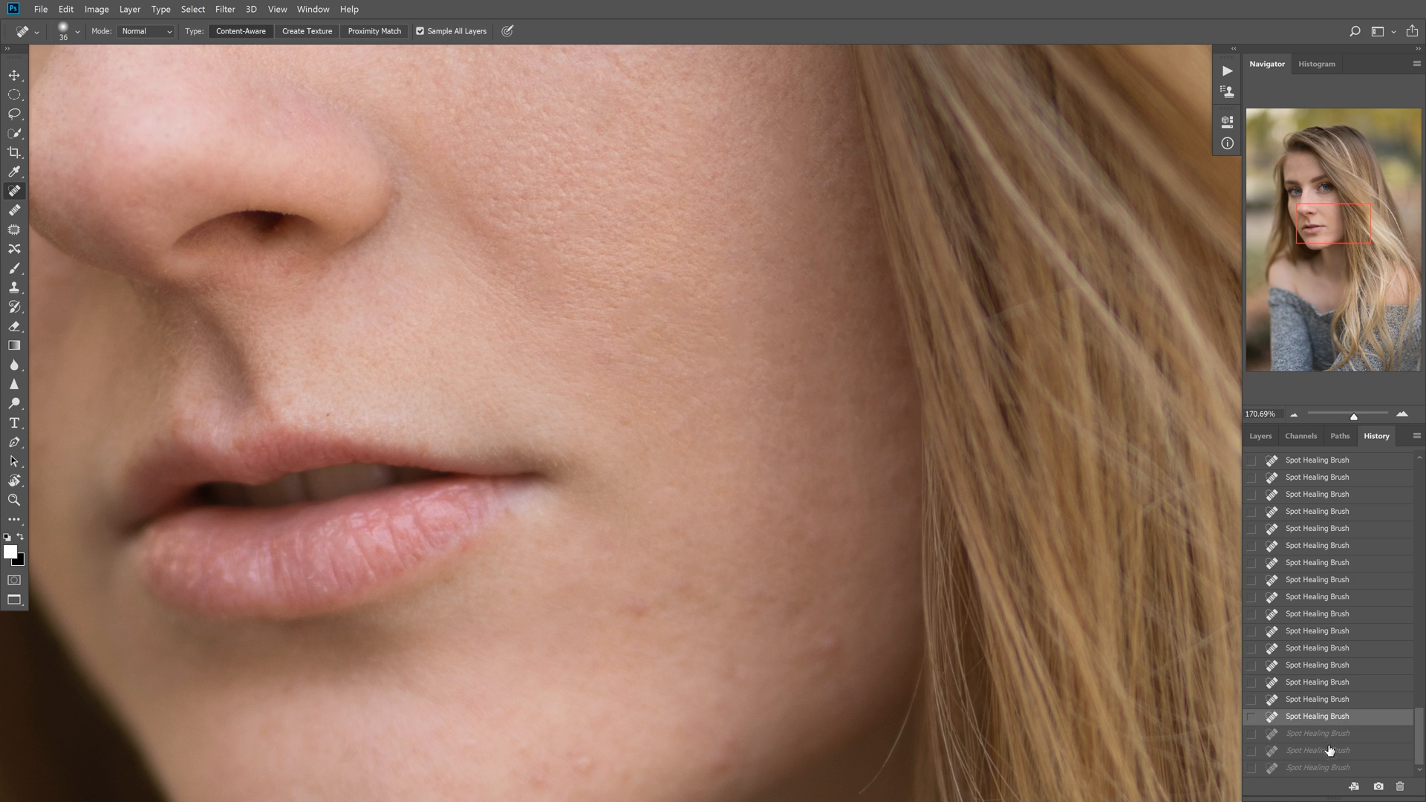
pyautogui.click(1328, 682)
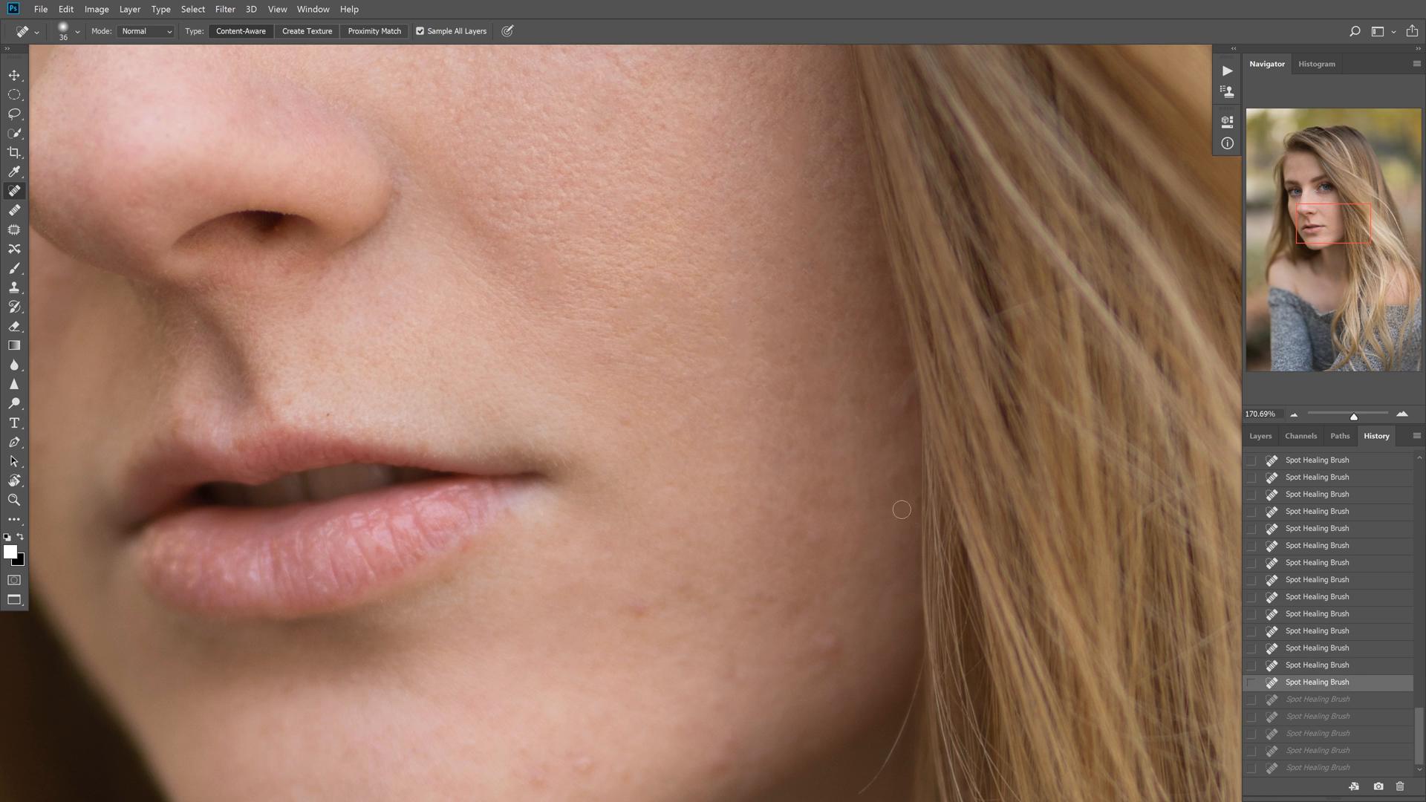
pyautogui.click(1260, 437)
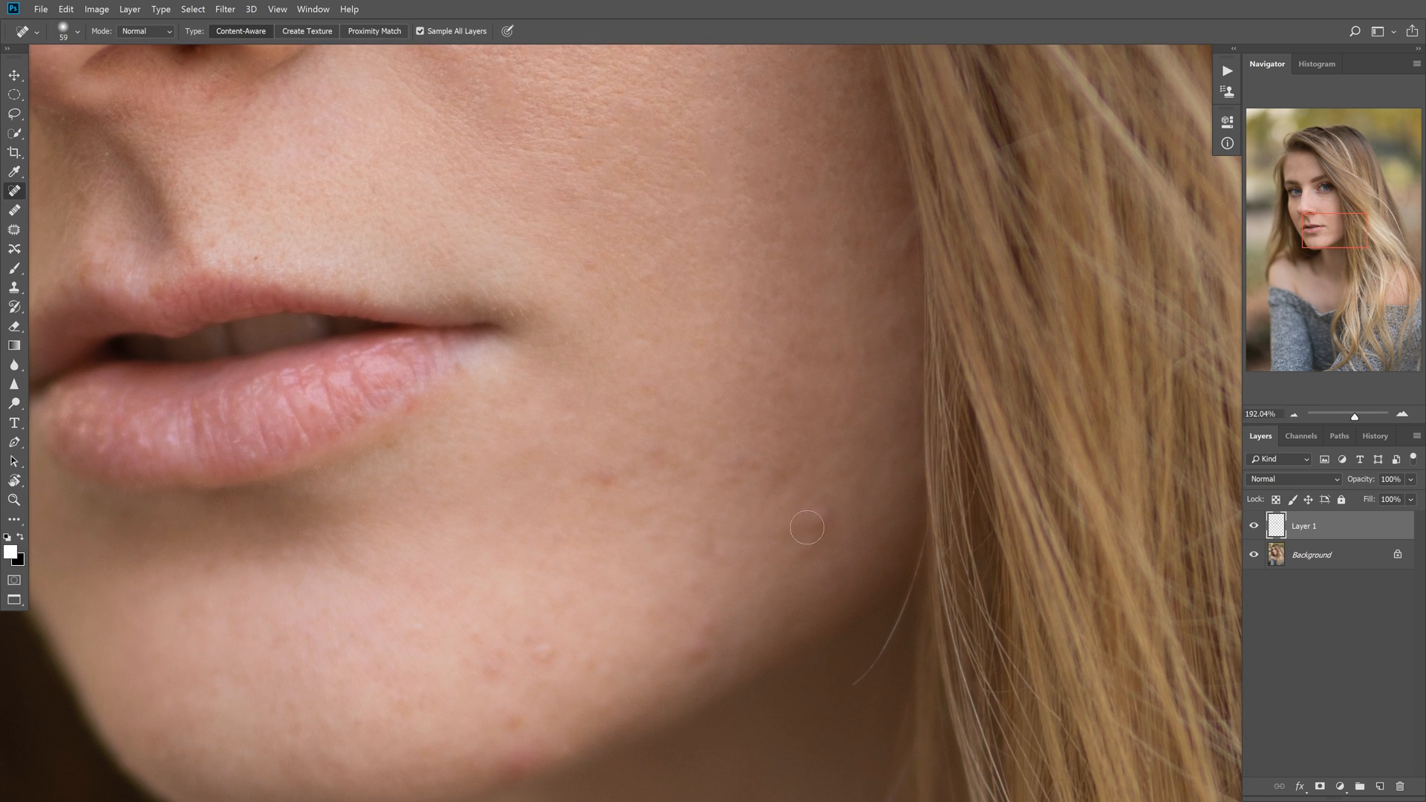
# - Heal the blemishes on the lower cheek and near the jawline
pyautogui.click(812, 539)
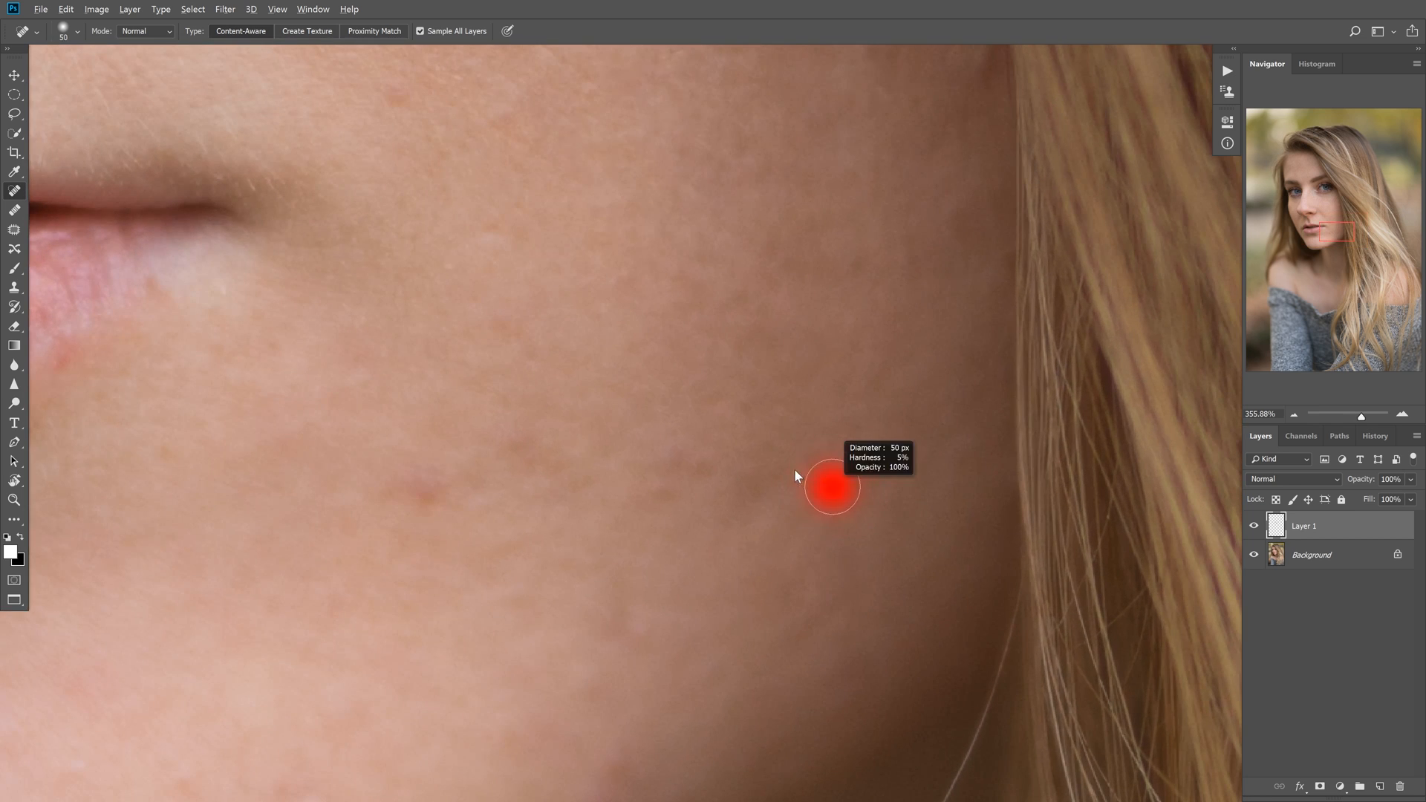
pyautogui.click(829, 489)
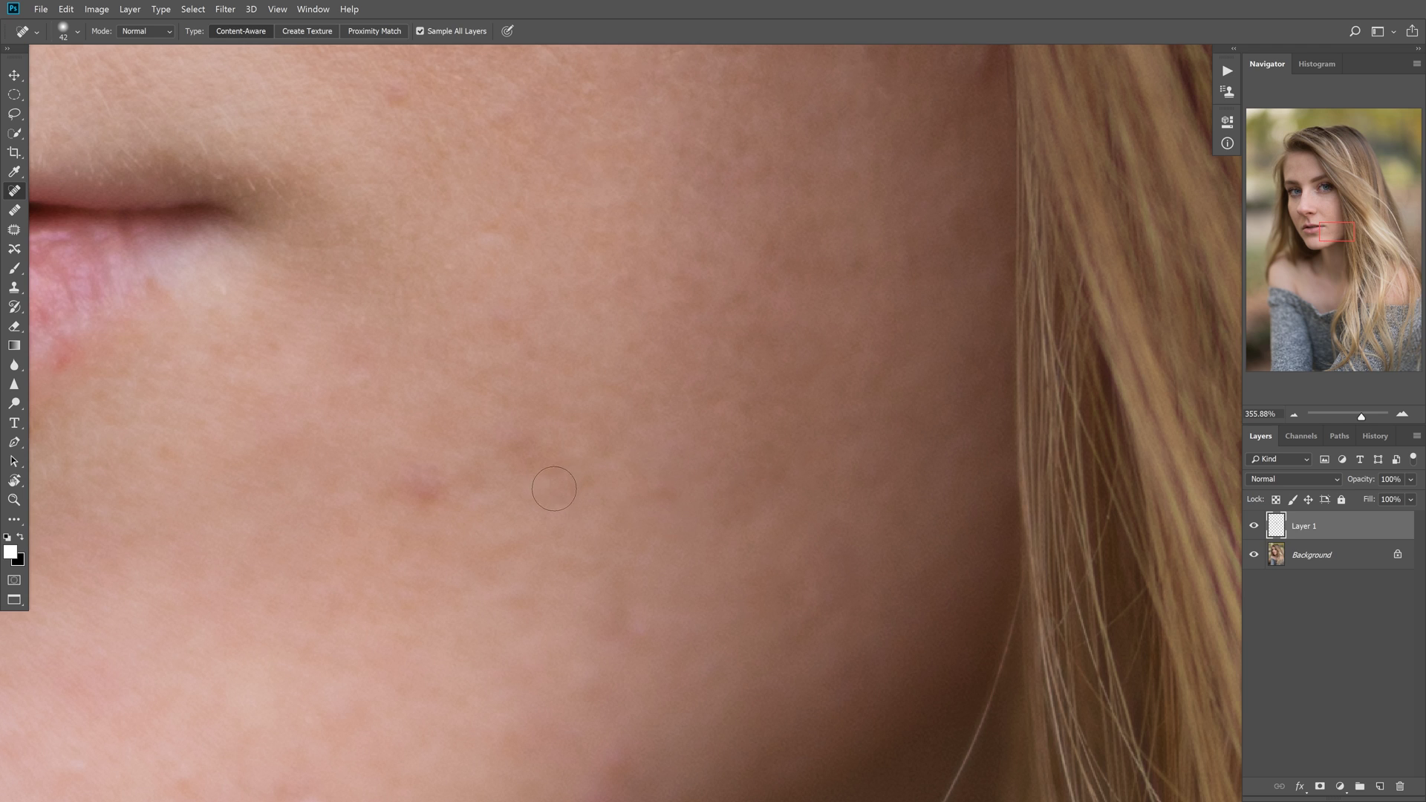
pyautogui.click(579, 484)
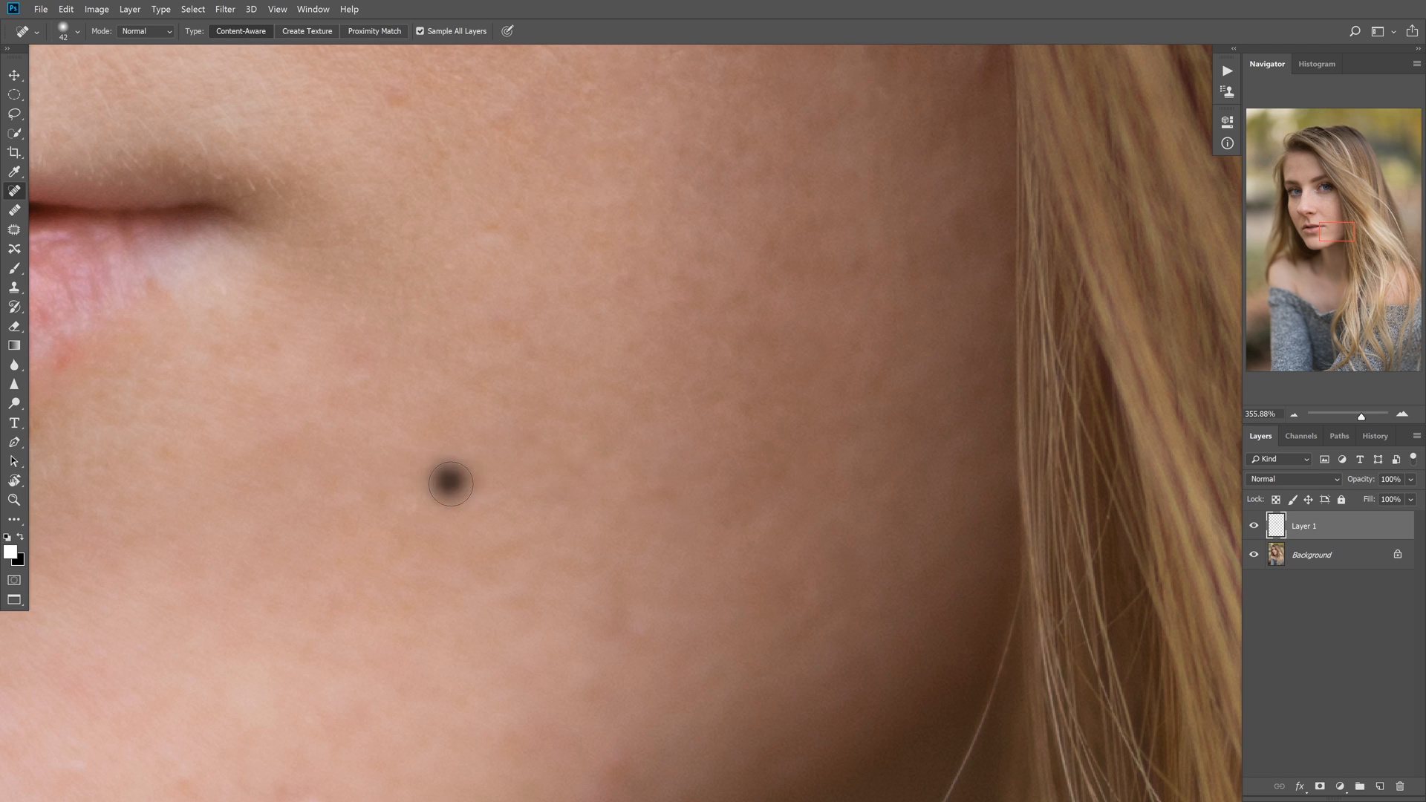
pyautogui.click(449, 484)
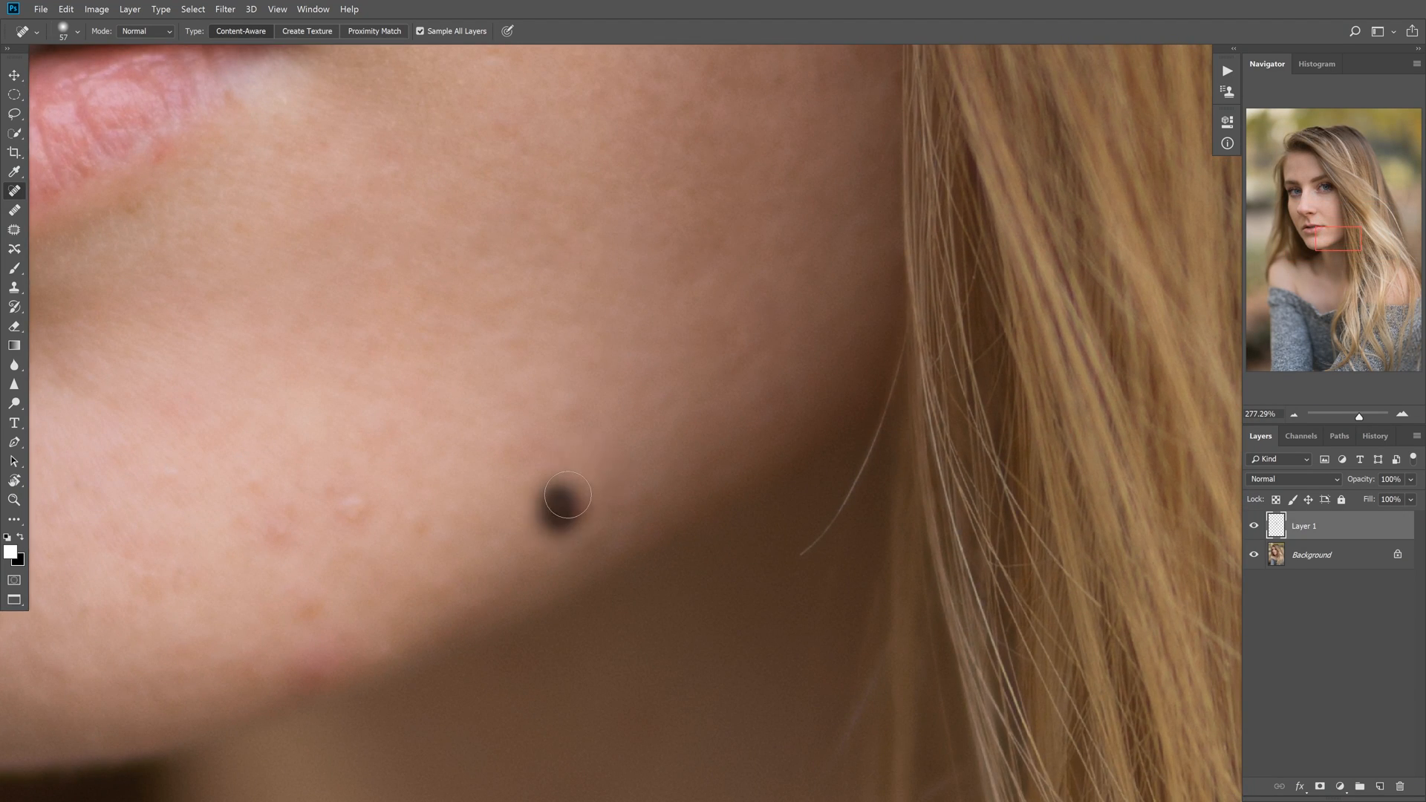
pyautogui.click(562, 496)
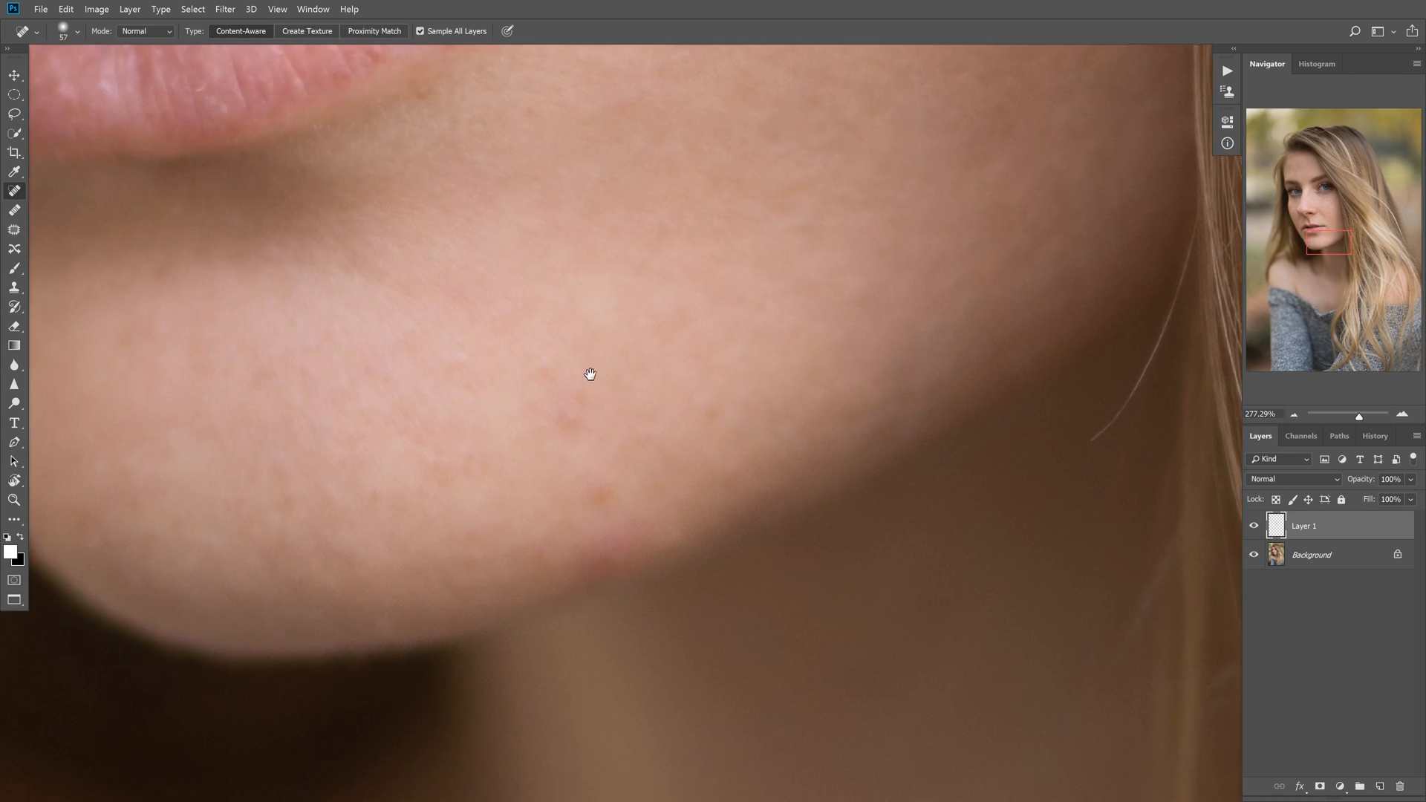
# - Heal the spots on the chin and just below the lower lip
pyautogui.click(535, 395)
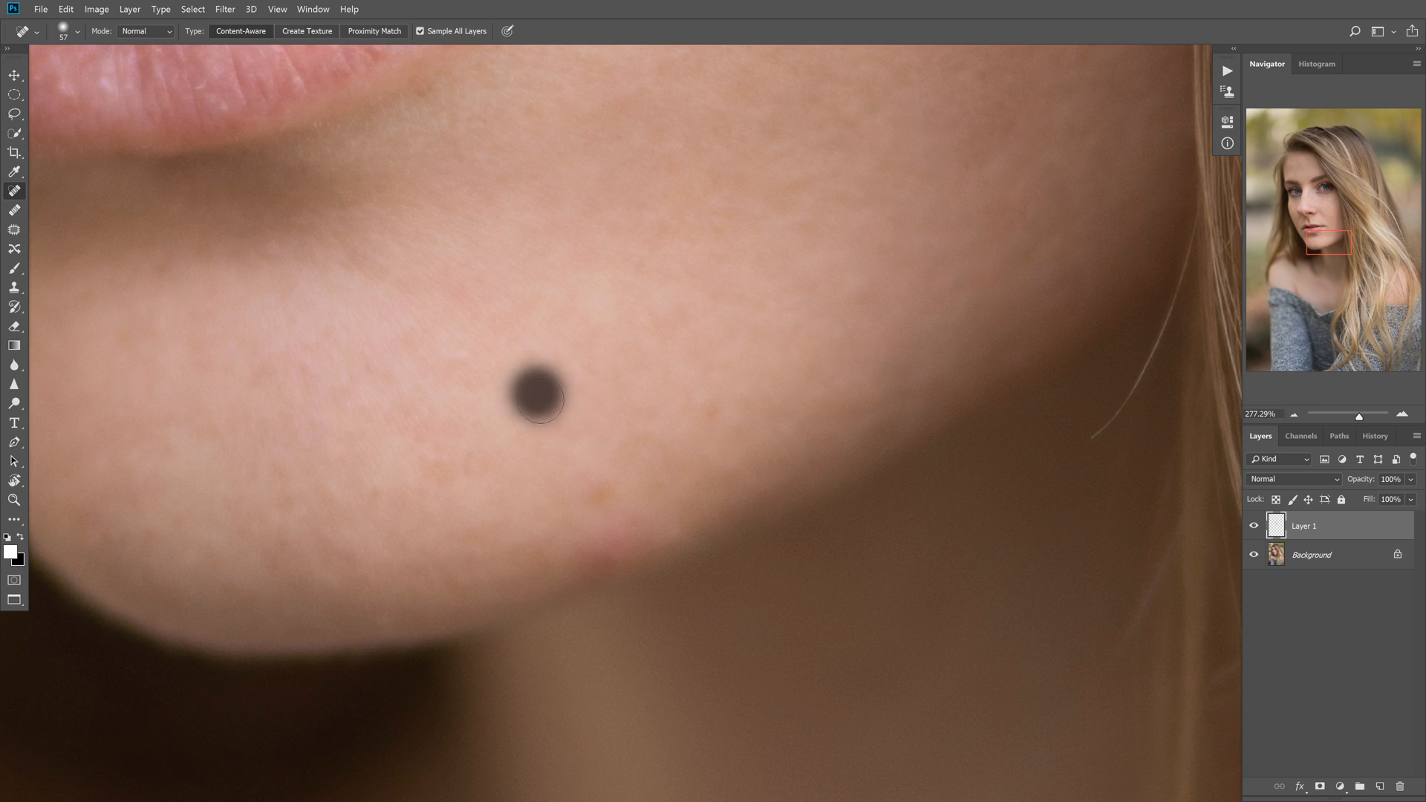
pyautogui.click(535, 400)
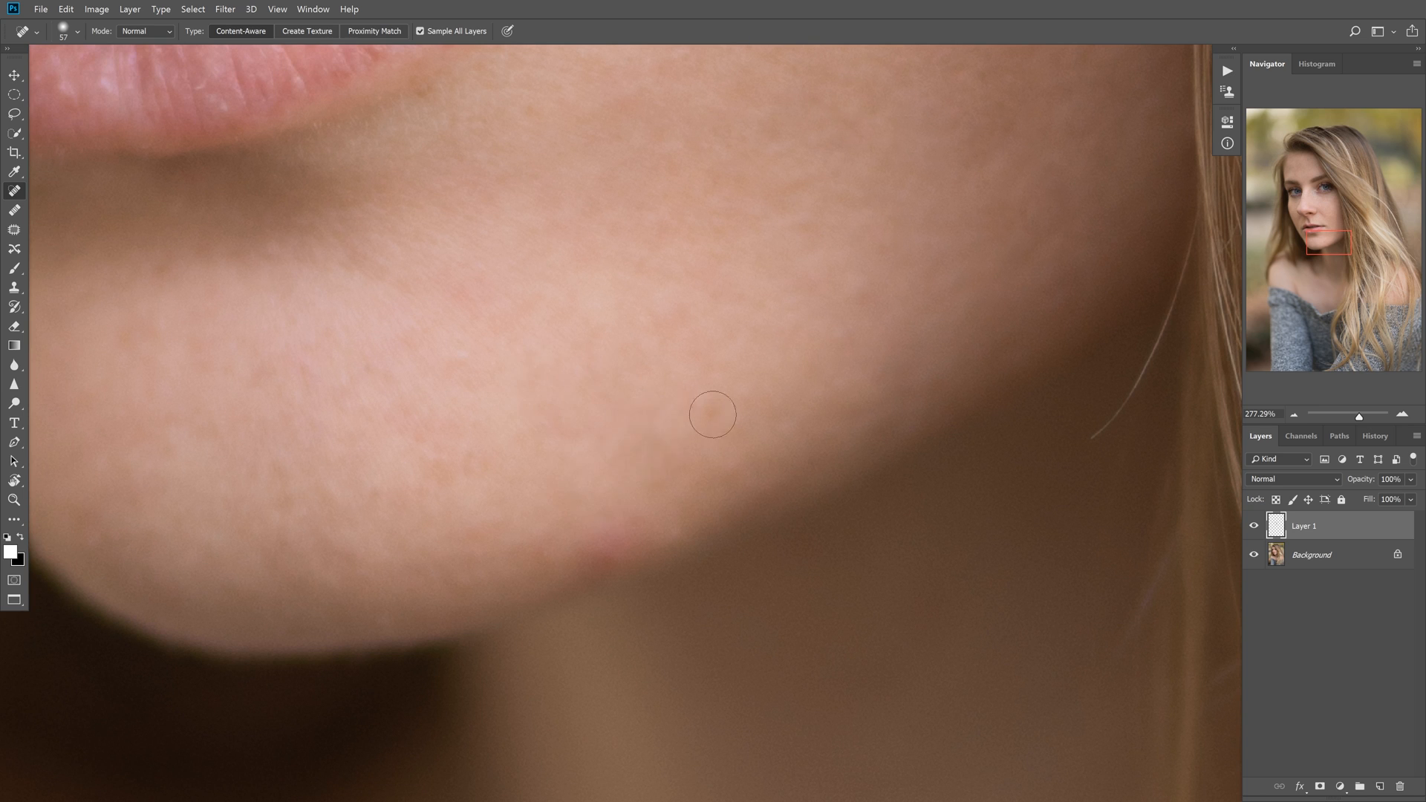
pyautogui.click(440, 483)
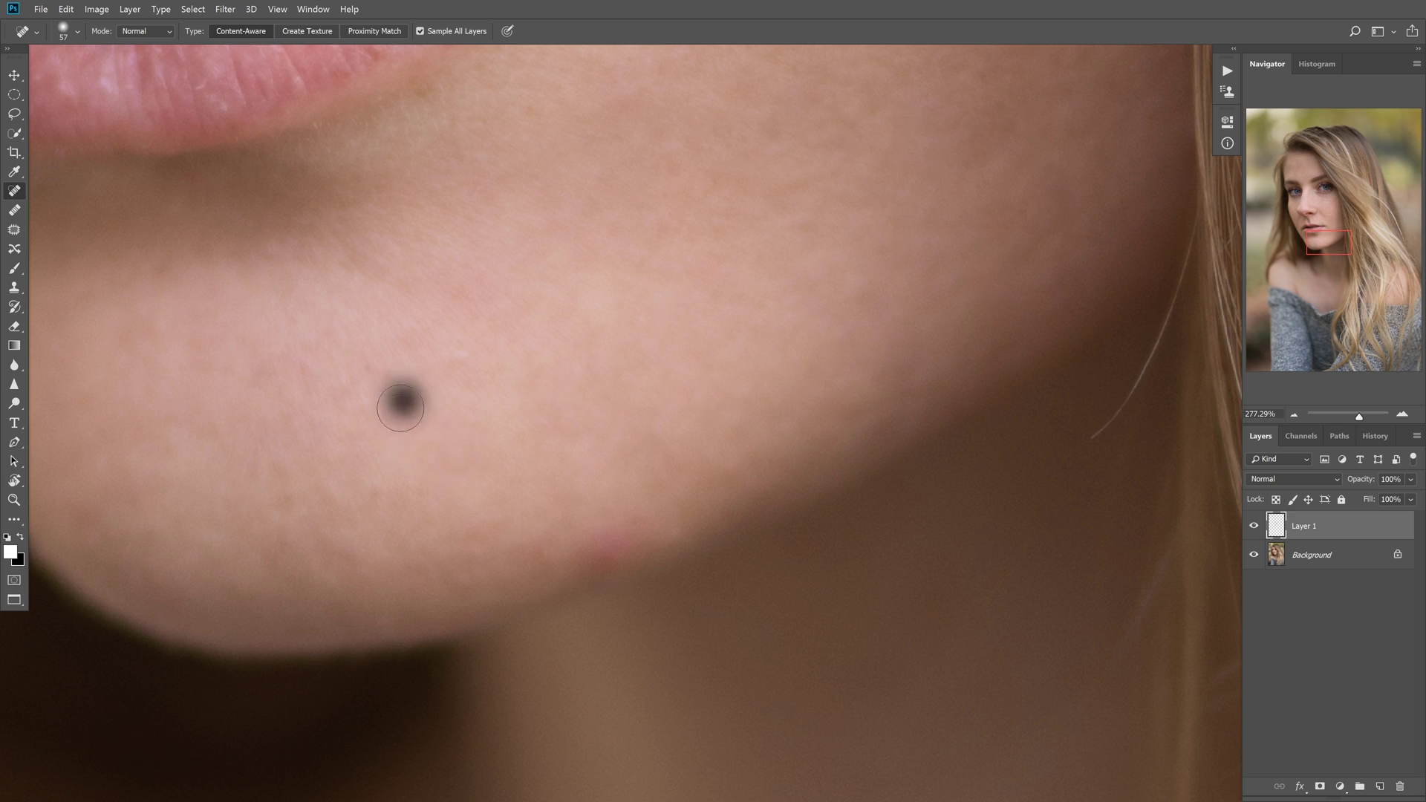
pyautogui.click(401, 413)
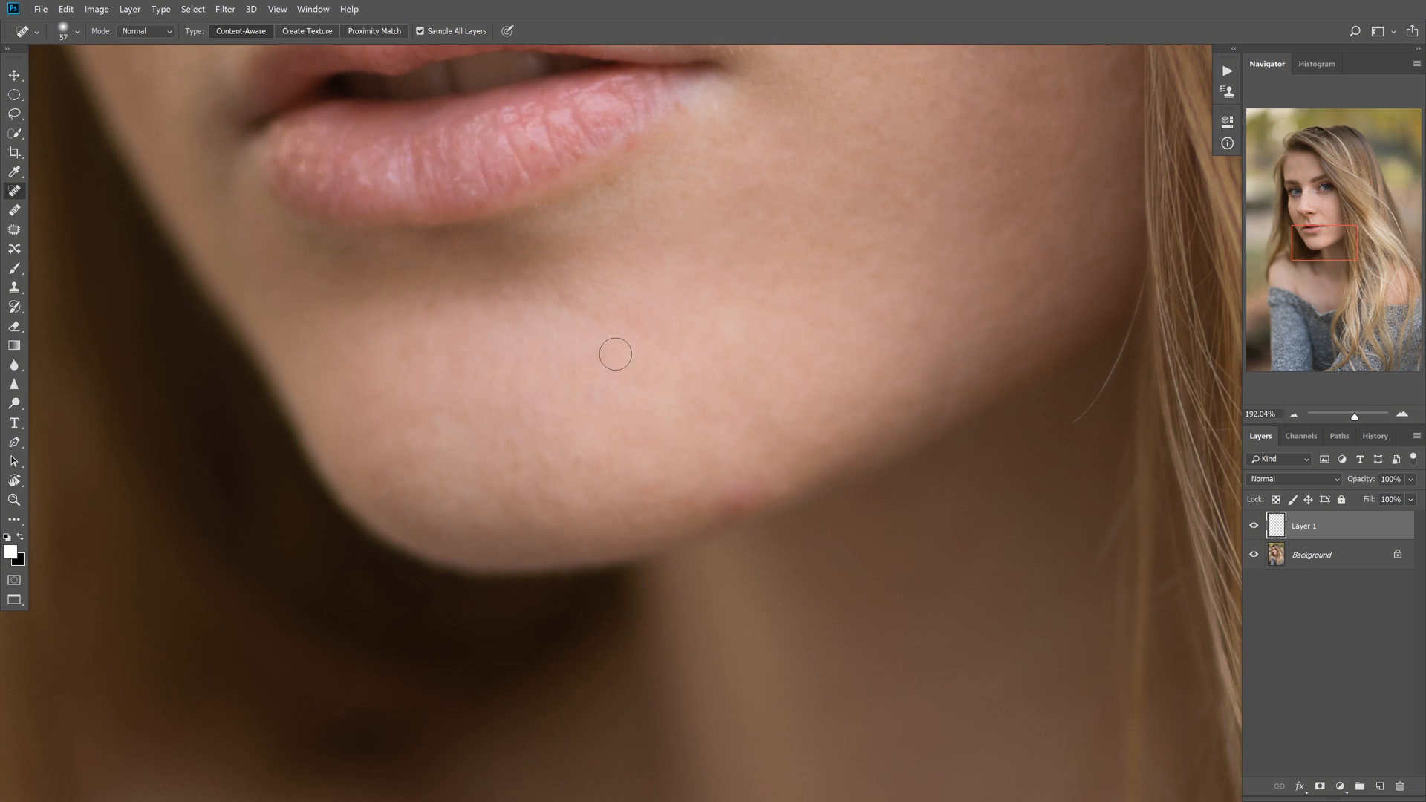
pyautogui.click(601, 360)
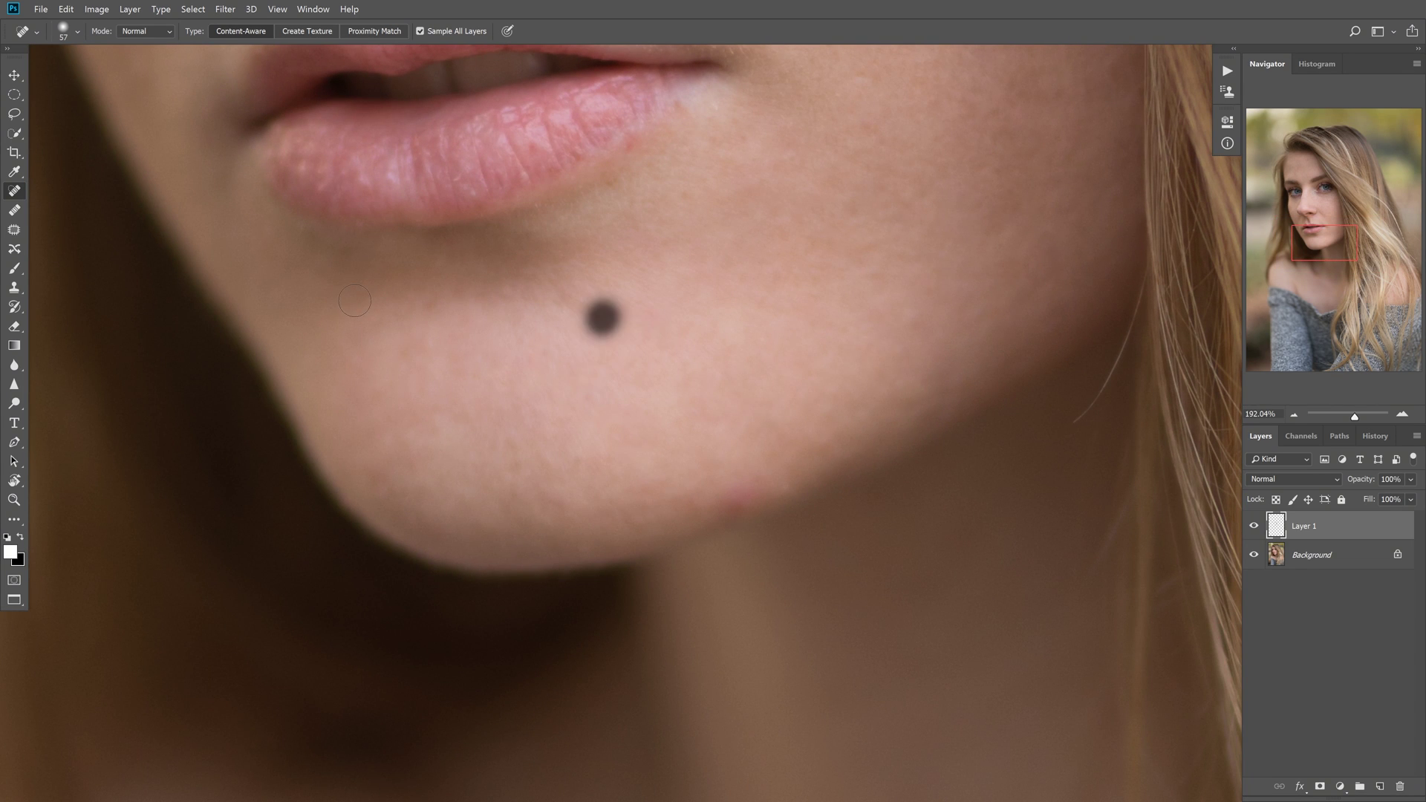
pyautogui.click(600, 326)
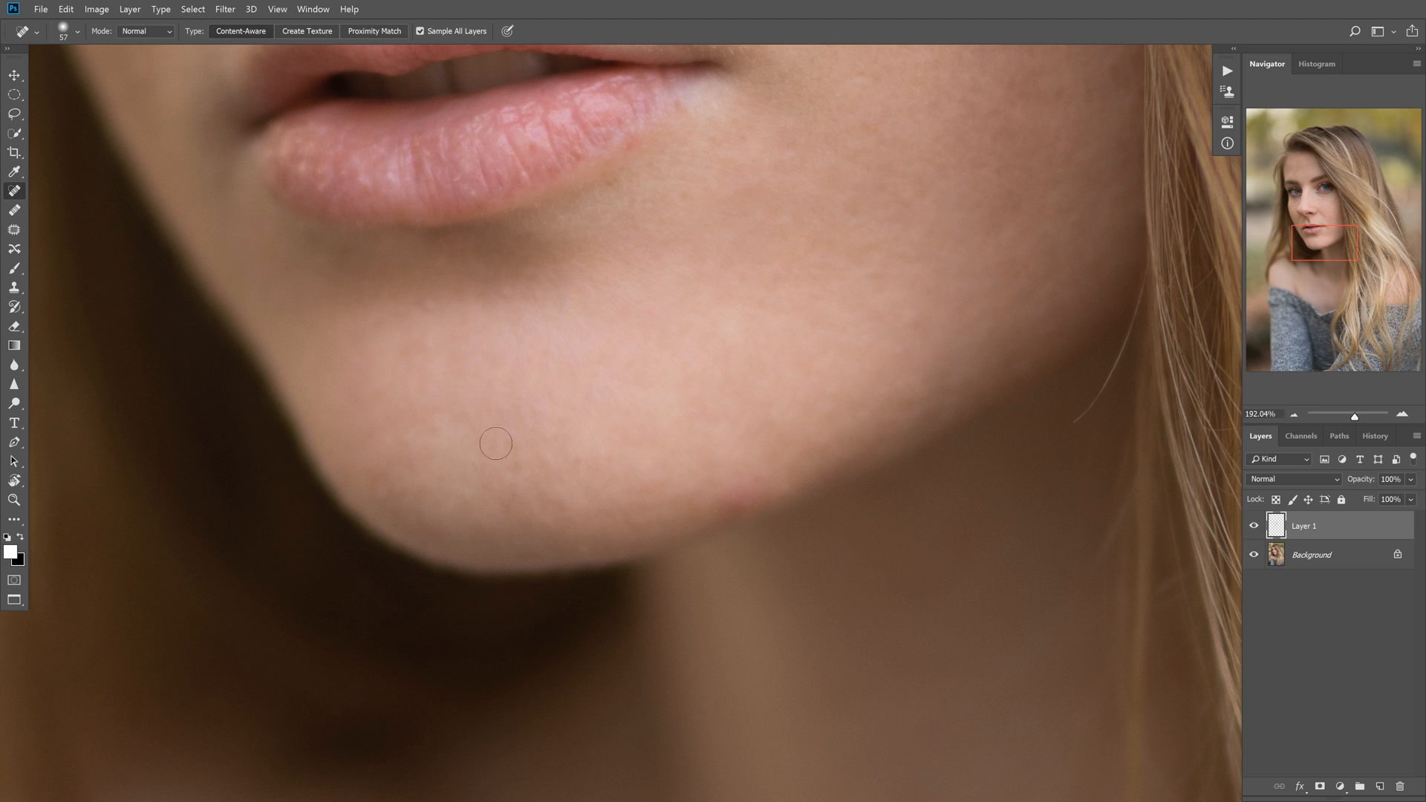
pyautogui.moveTo(416, 274)
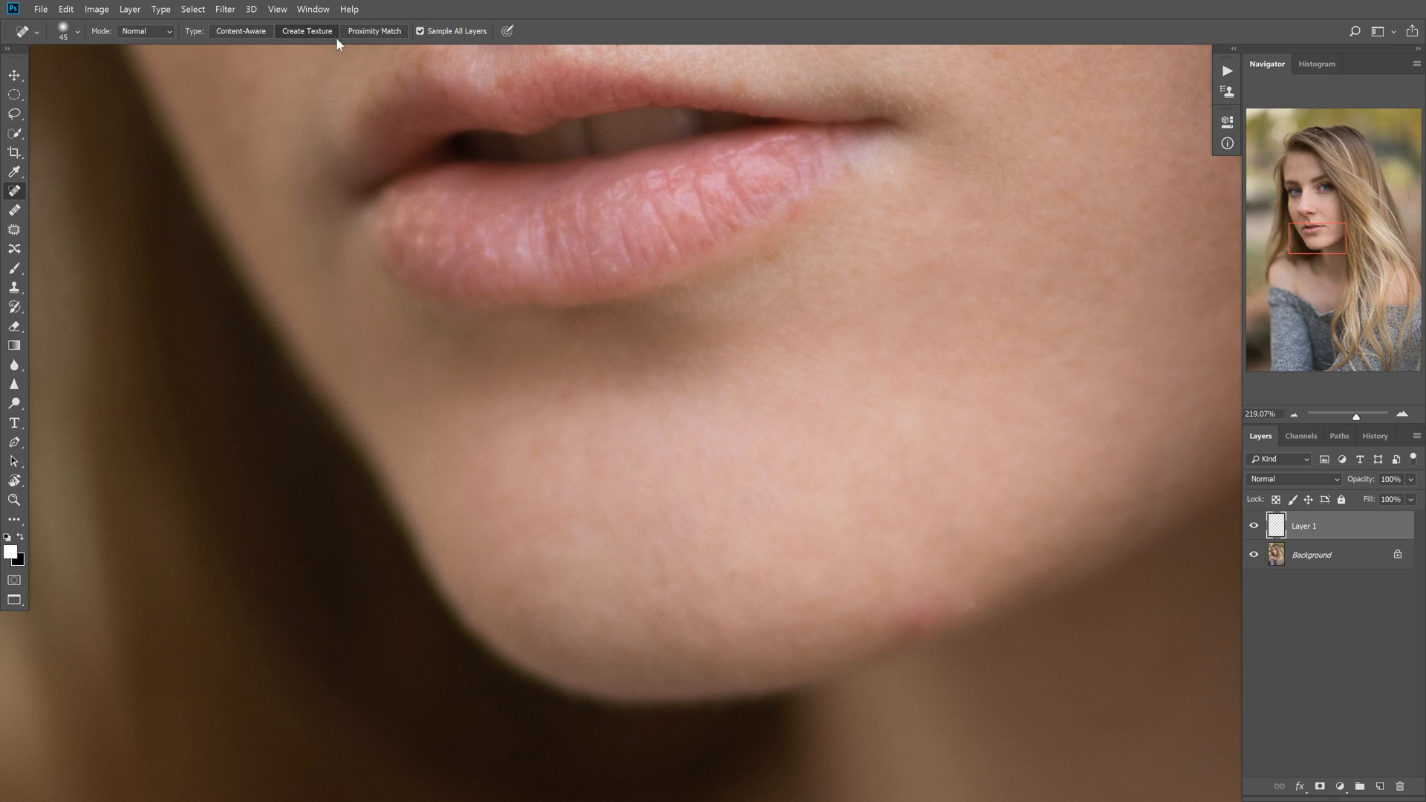
pyautogui.moveTo(667, 426)
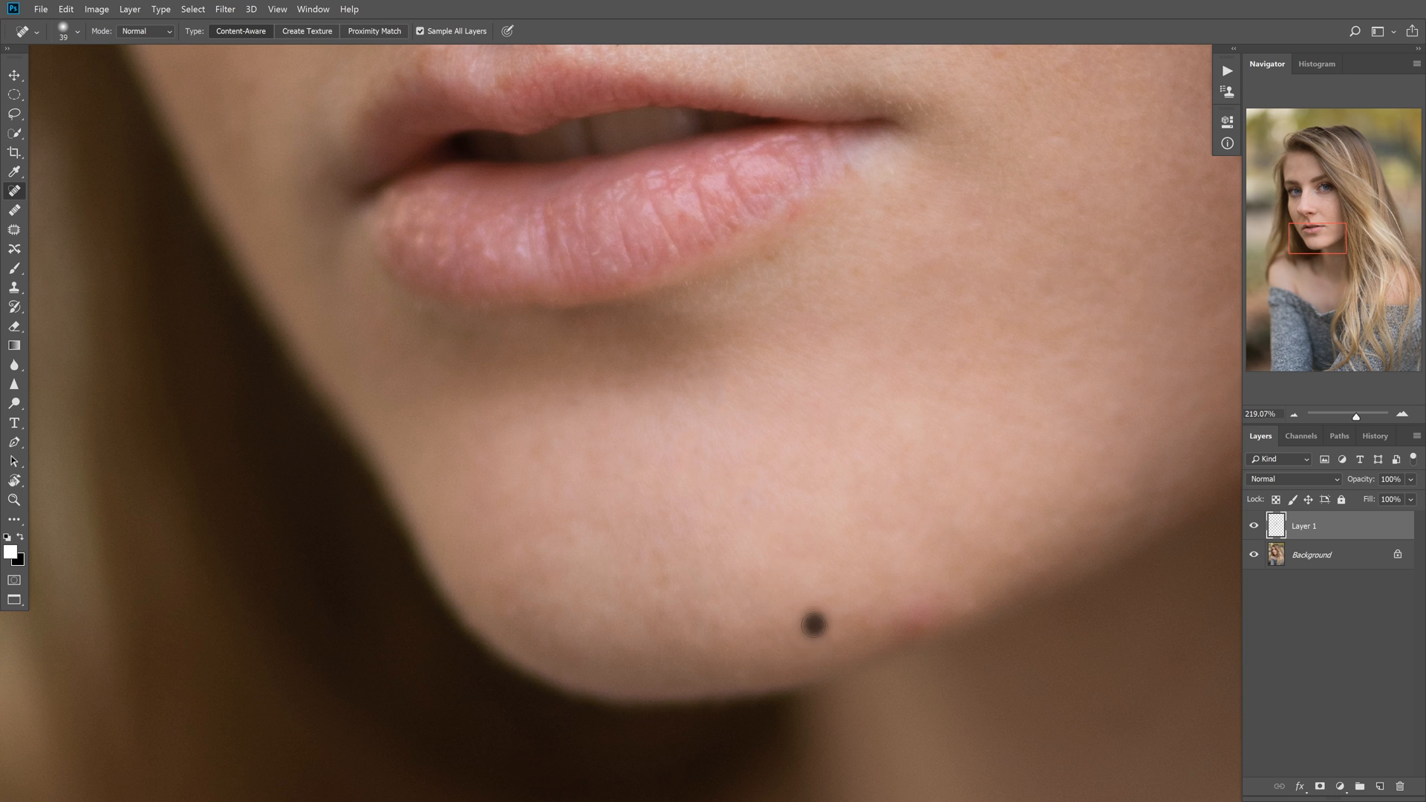
# - Heal the spots along the bottom of the chin and jawline
pyautogui.click(814, 625)
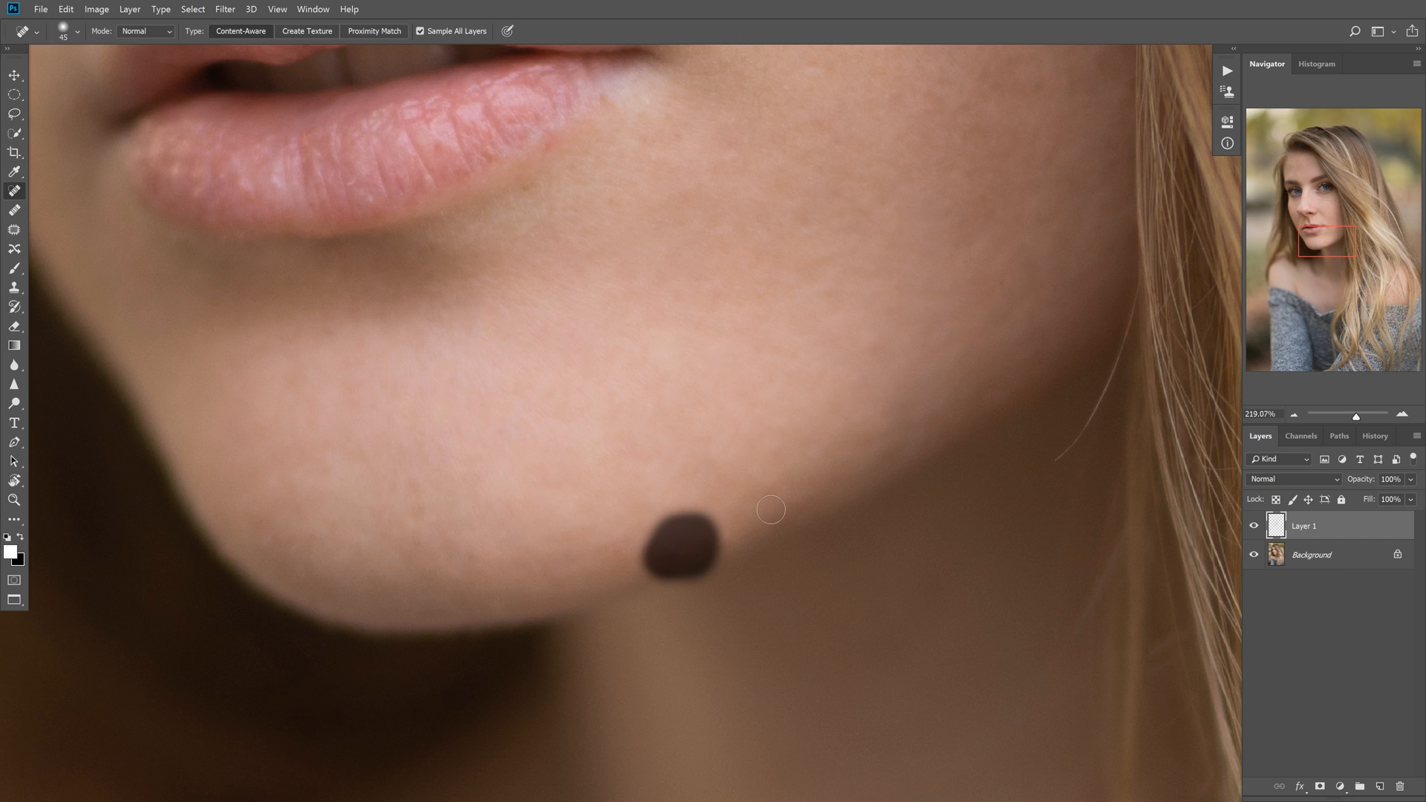
pyautogui.click(667, 563)
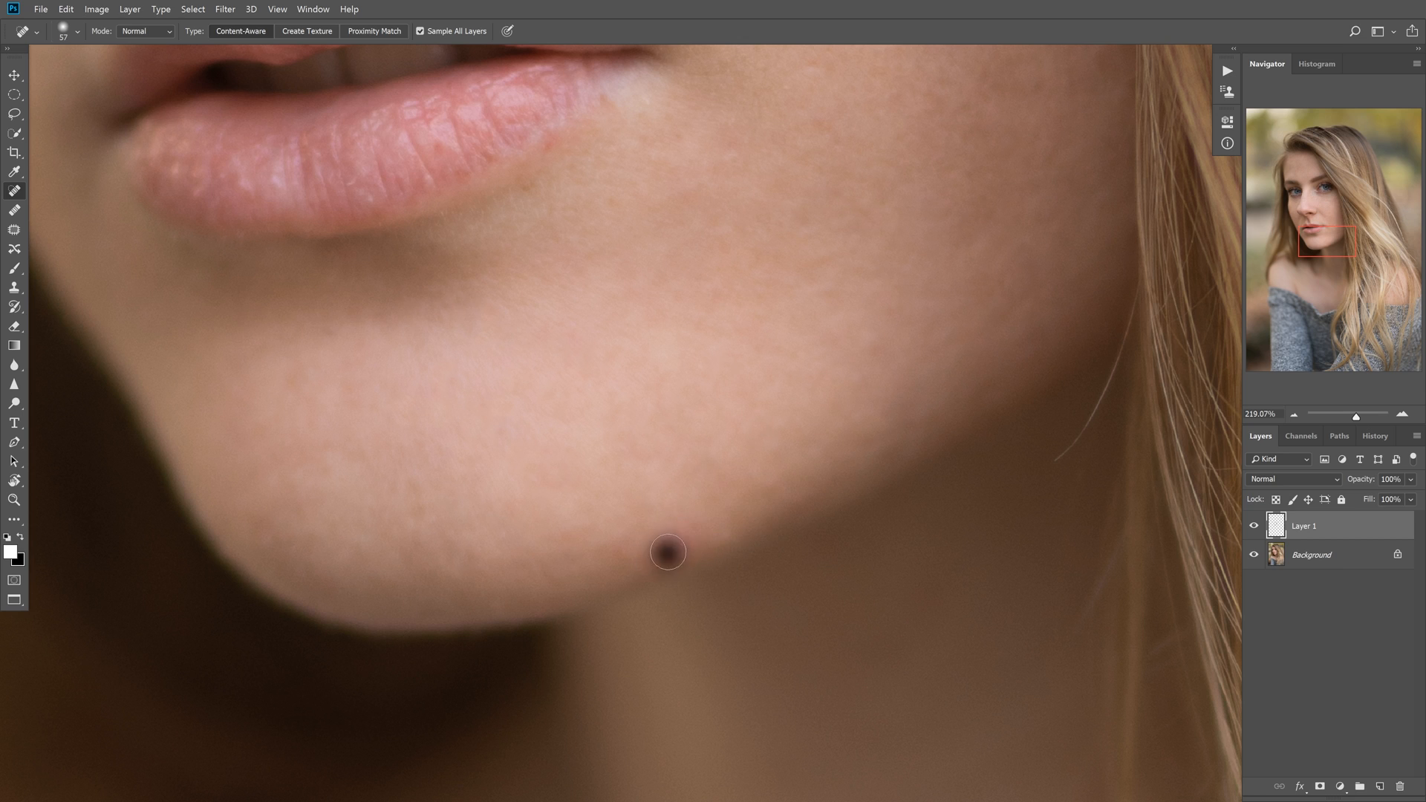
pyautogui.click(666, 561)
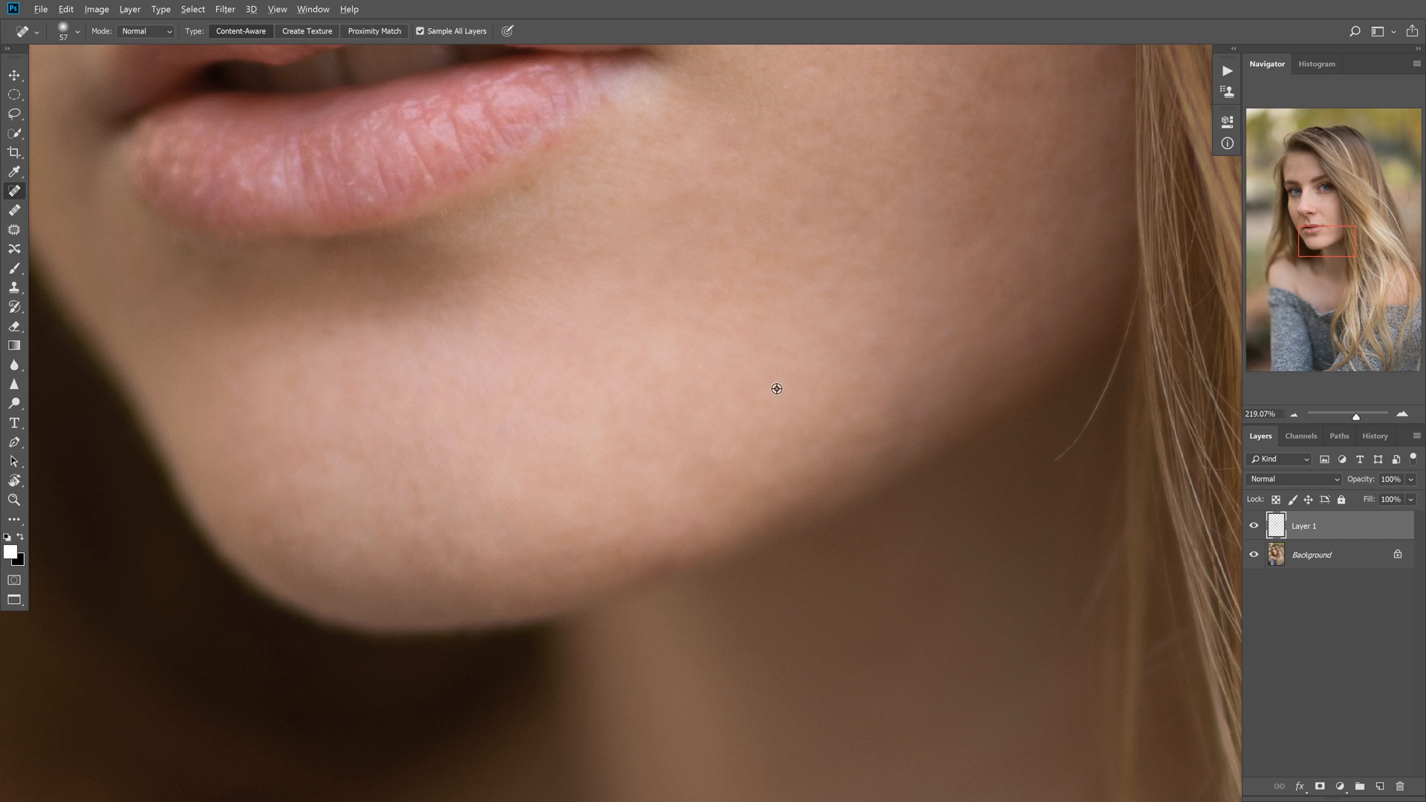
pyautogui.click(1254, 526)
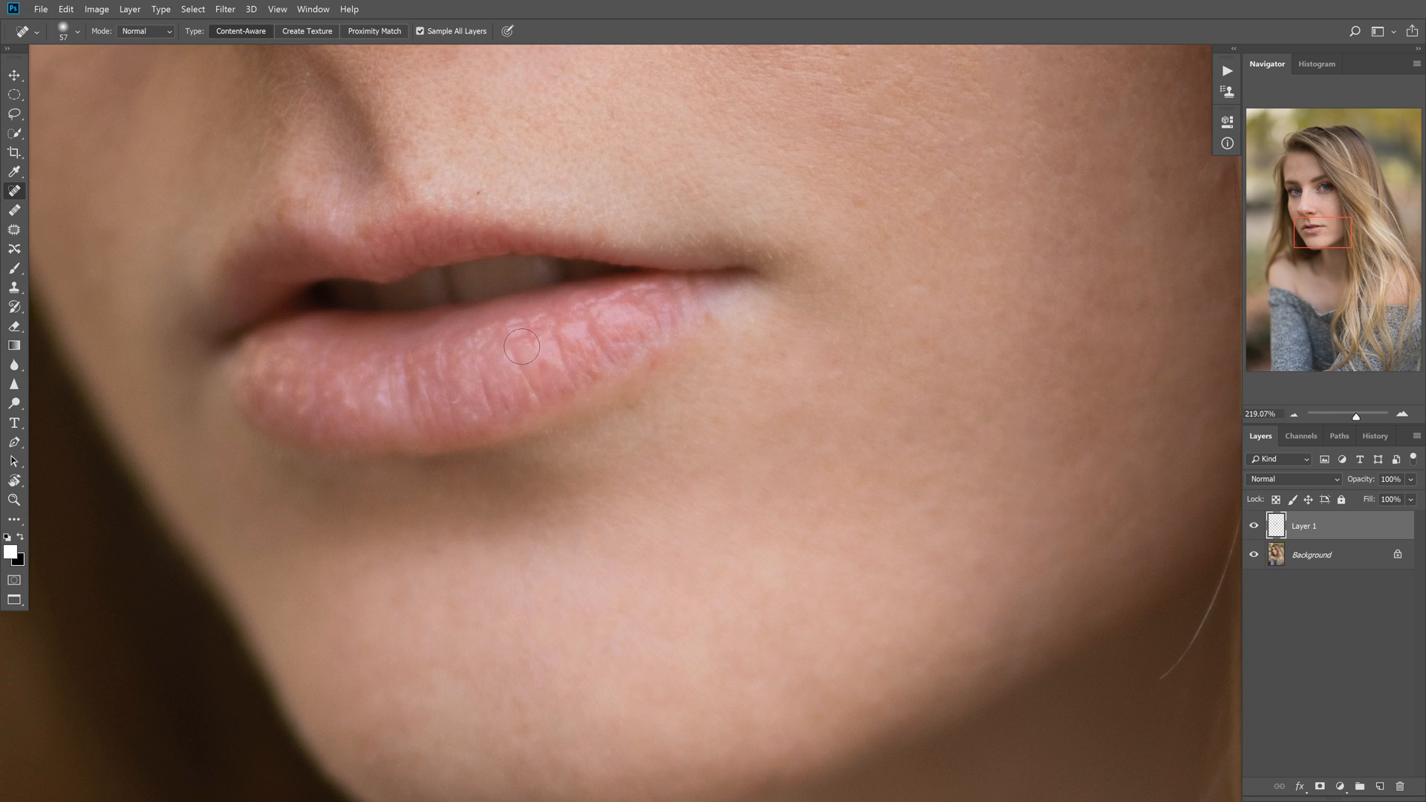
# - Heal the dark mole on the chin and the spot below the lower lip
pyautogui.scroll(-3)
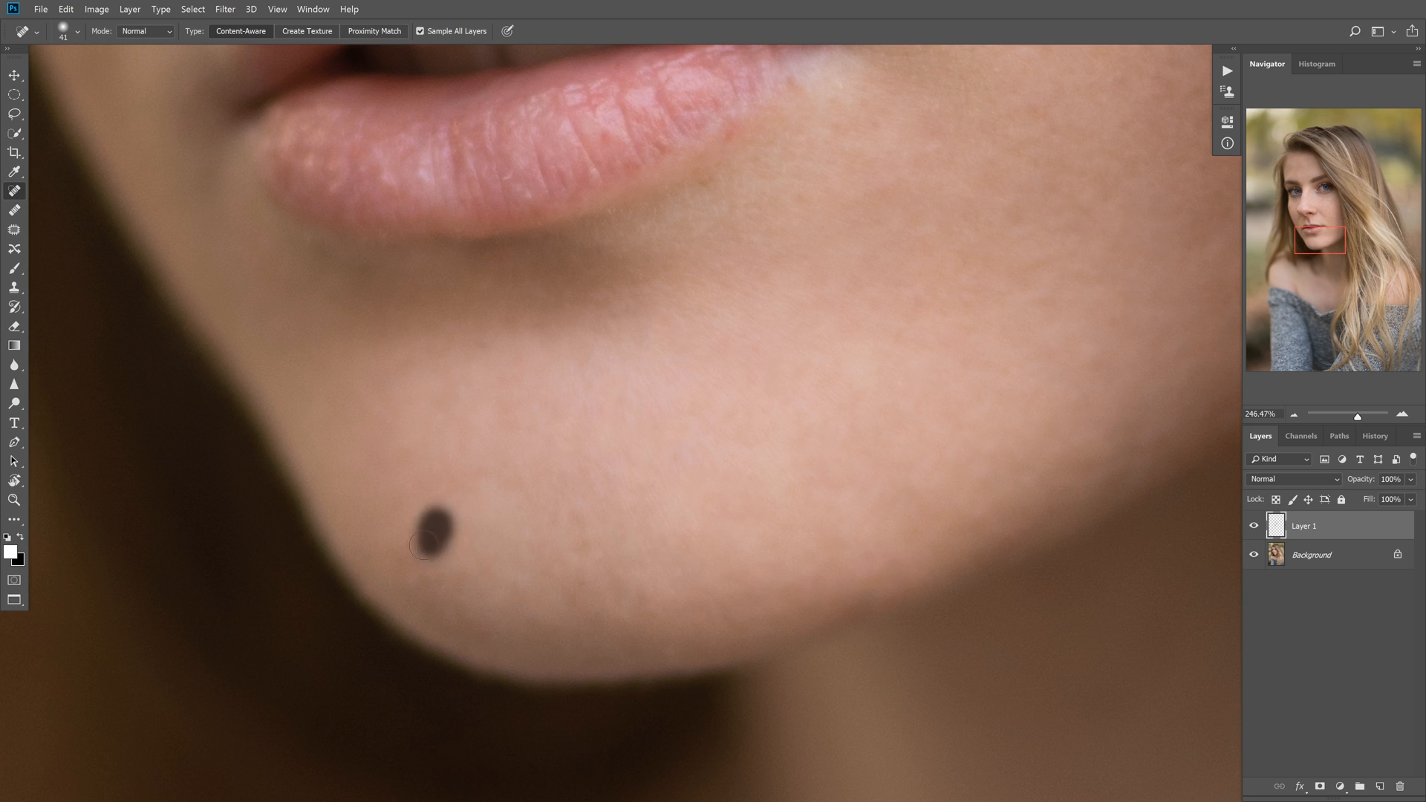
pyautogui.click(425, 551)
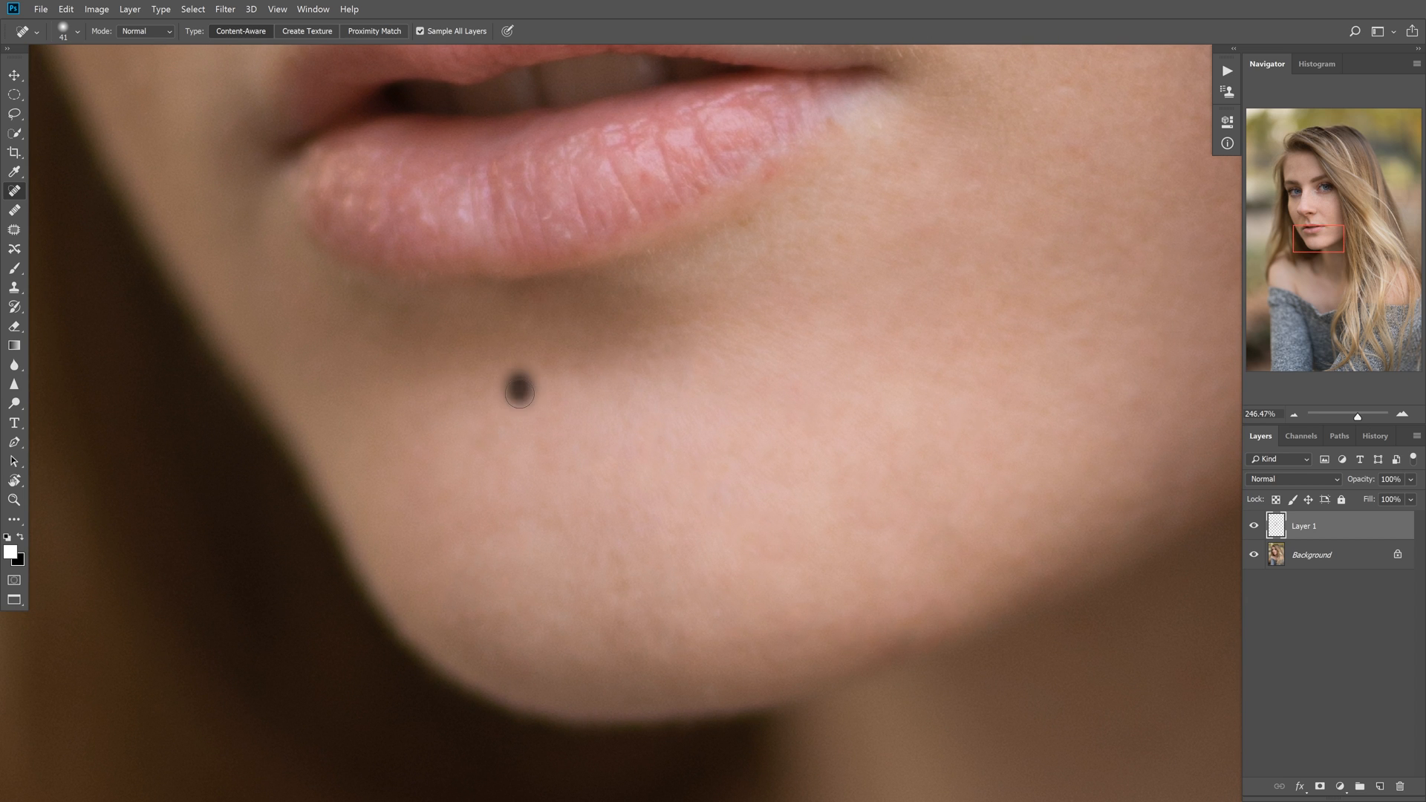
pyautogui.click(517, 395)
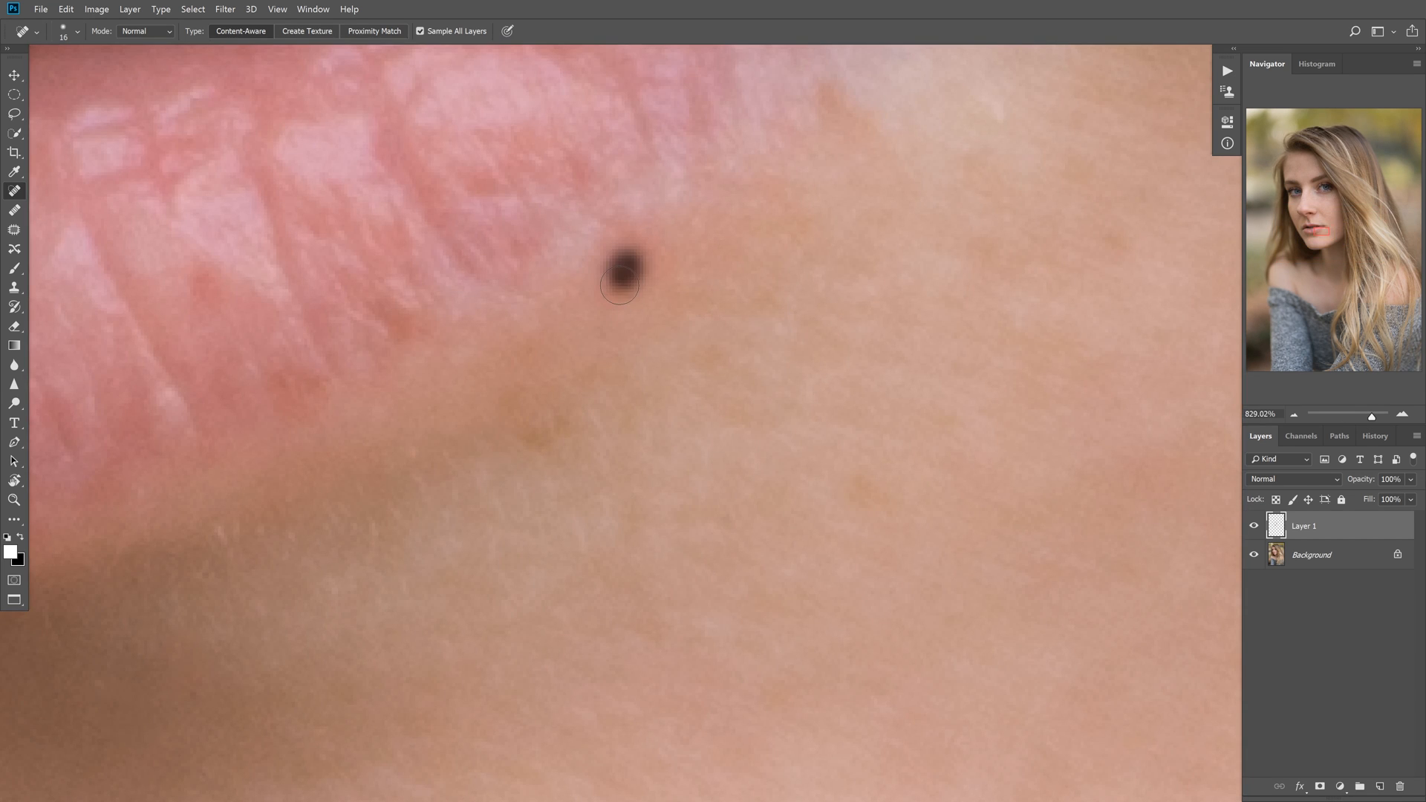
# - Heal the three small spots at the corner of the lower lip
pyautogui.click(621, 291)
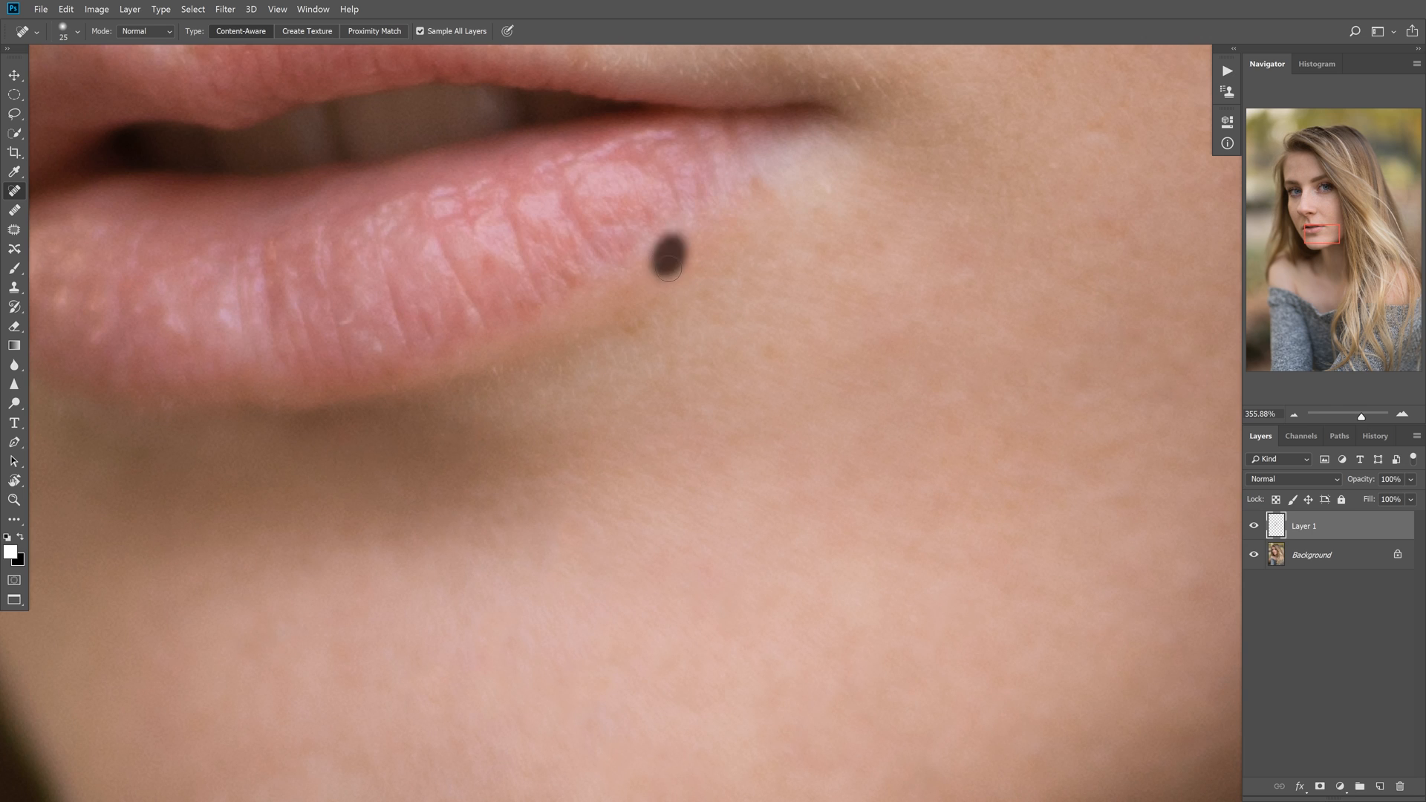
pyautogui.click(669, 269)
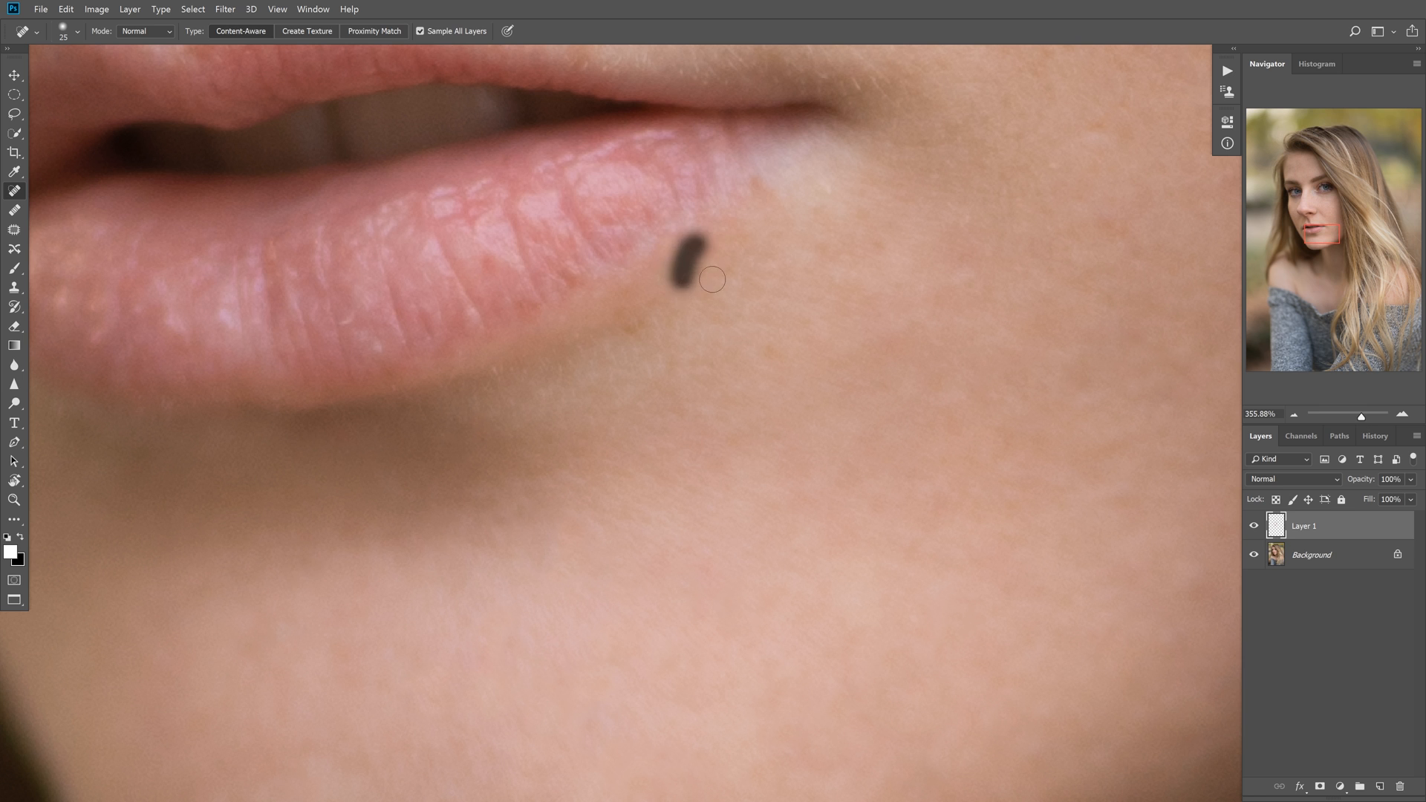
pyautogui.click(686, 270)
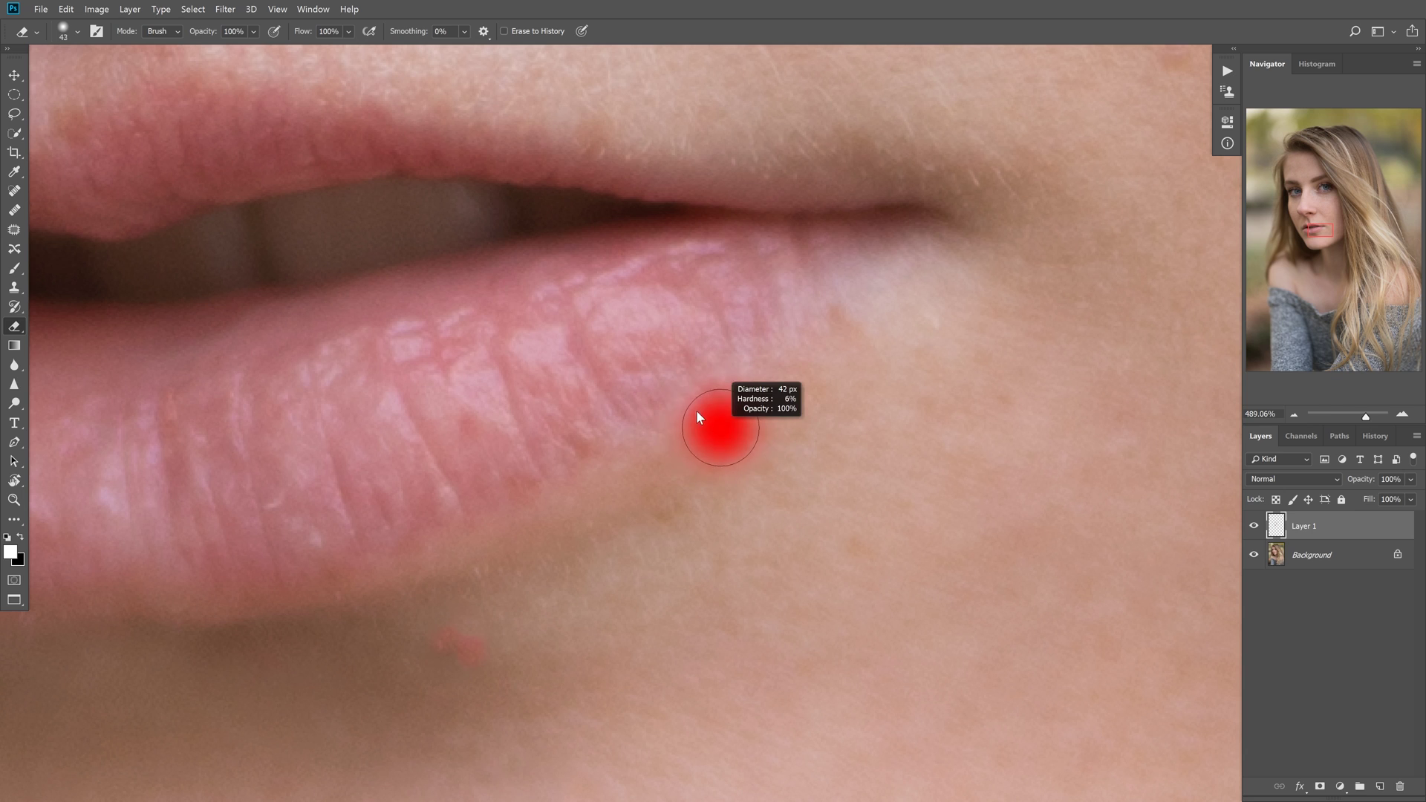
# - Reselect the Spot Healing Brush and heal the leftover spot beside the lip corner
pyautogui.click(15, 196)
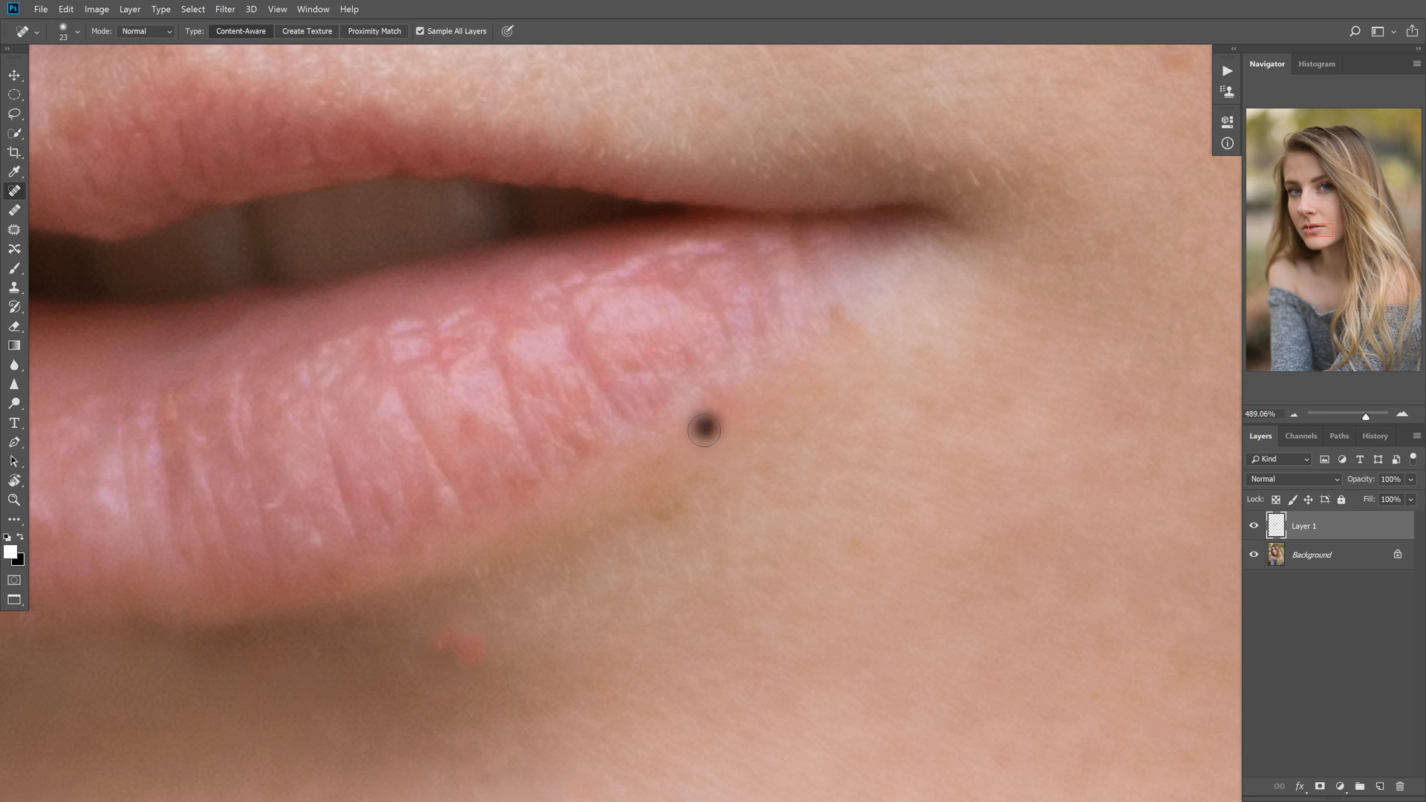
pyautogui.click(706, 431)
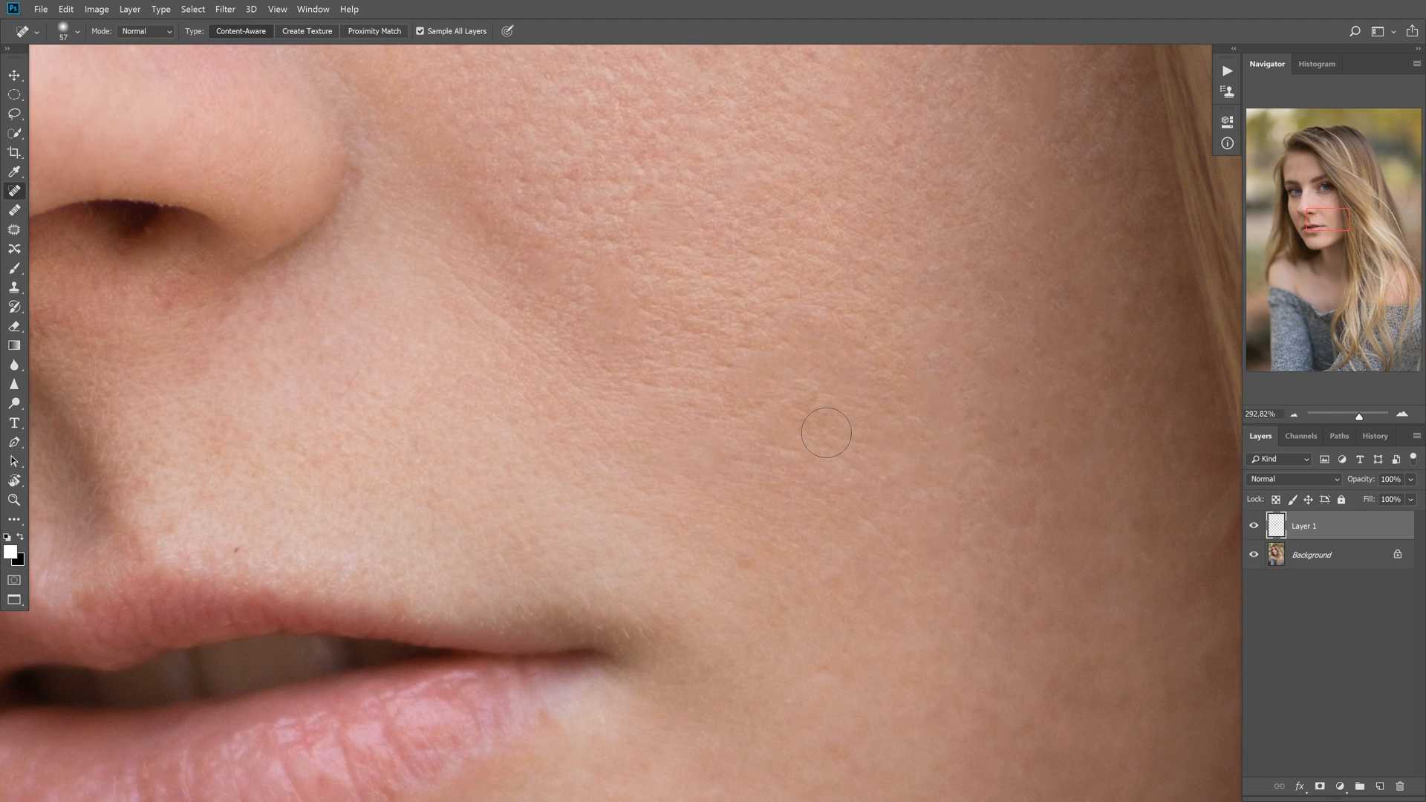
pyautogui.click(820, 321)
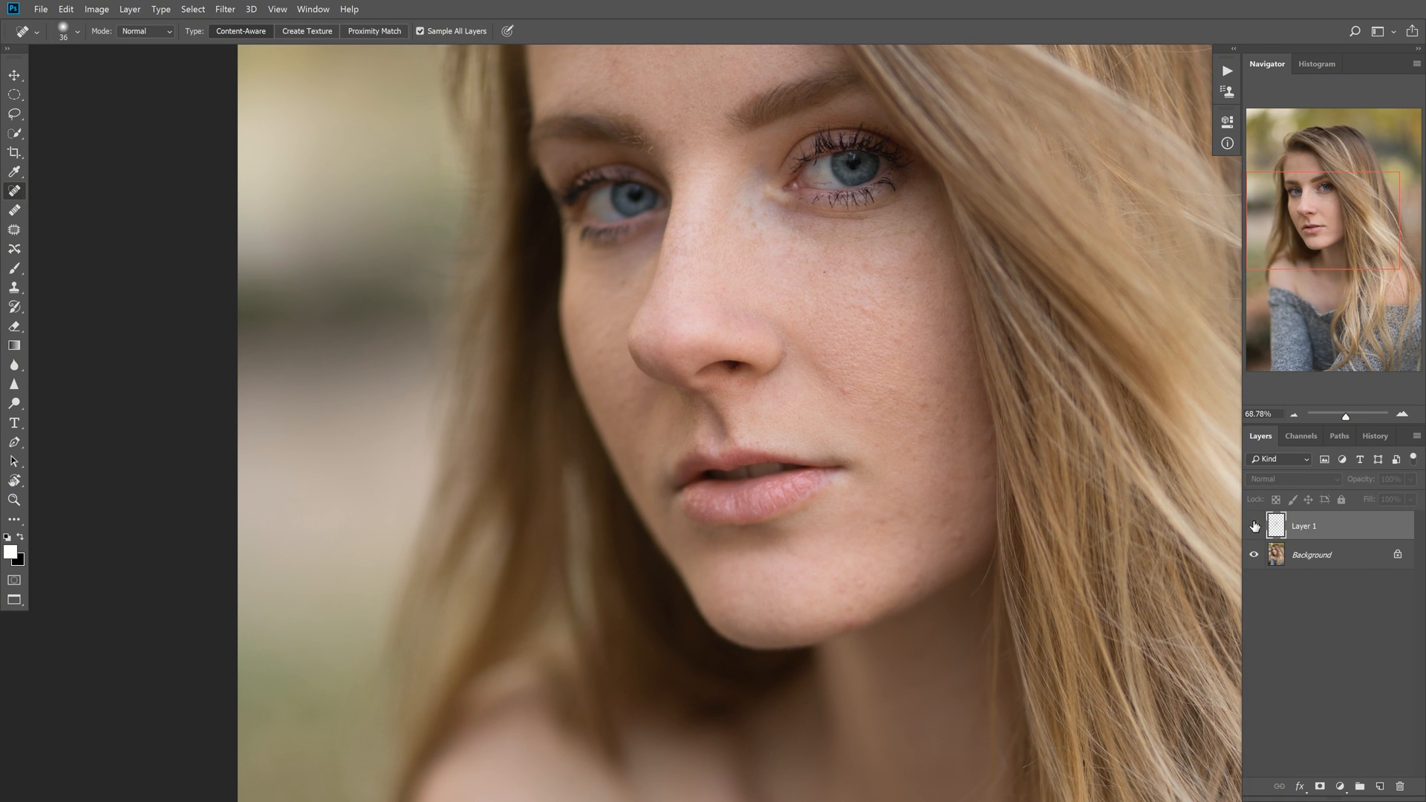
pyautogui.click(1254, 526)
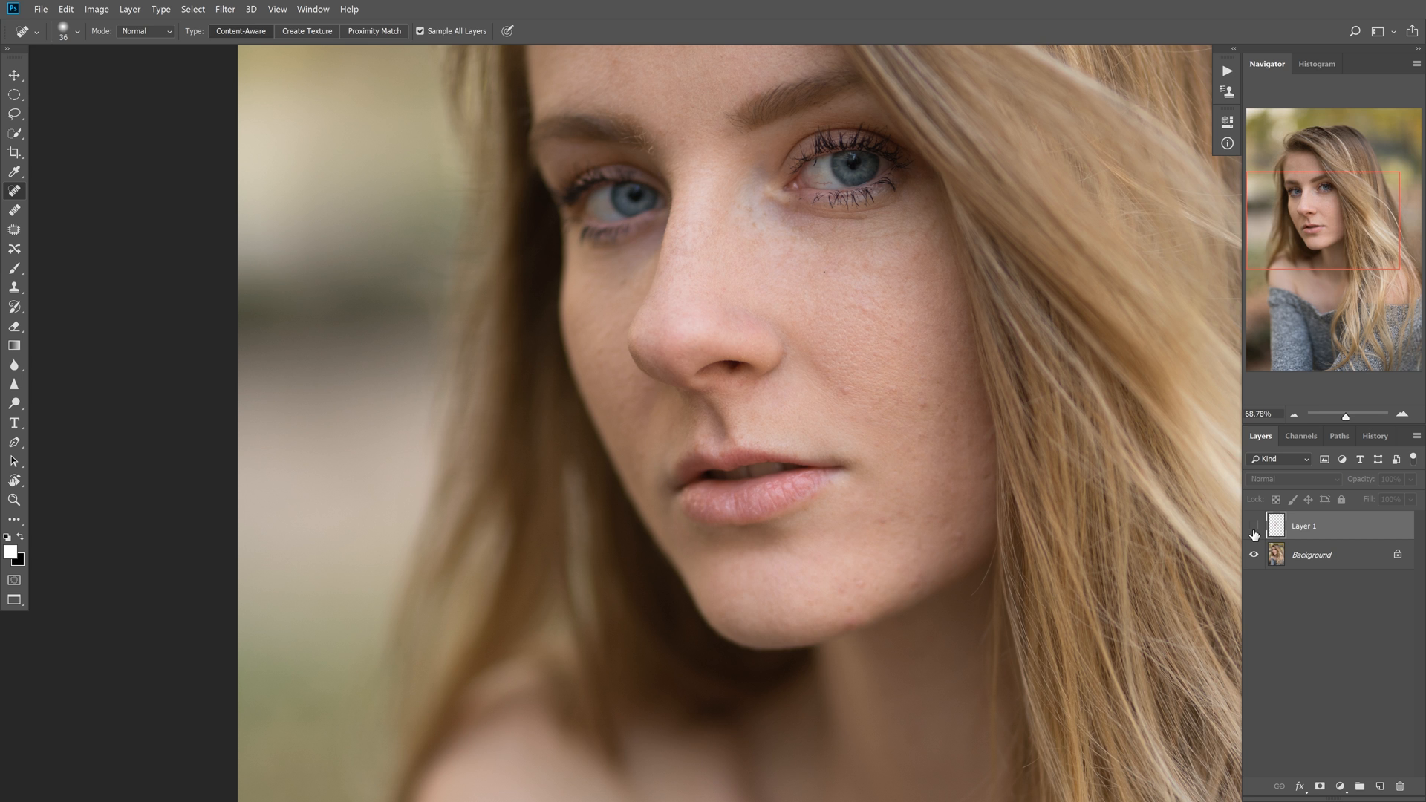
pyautogui.click(1254, 526)
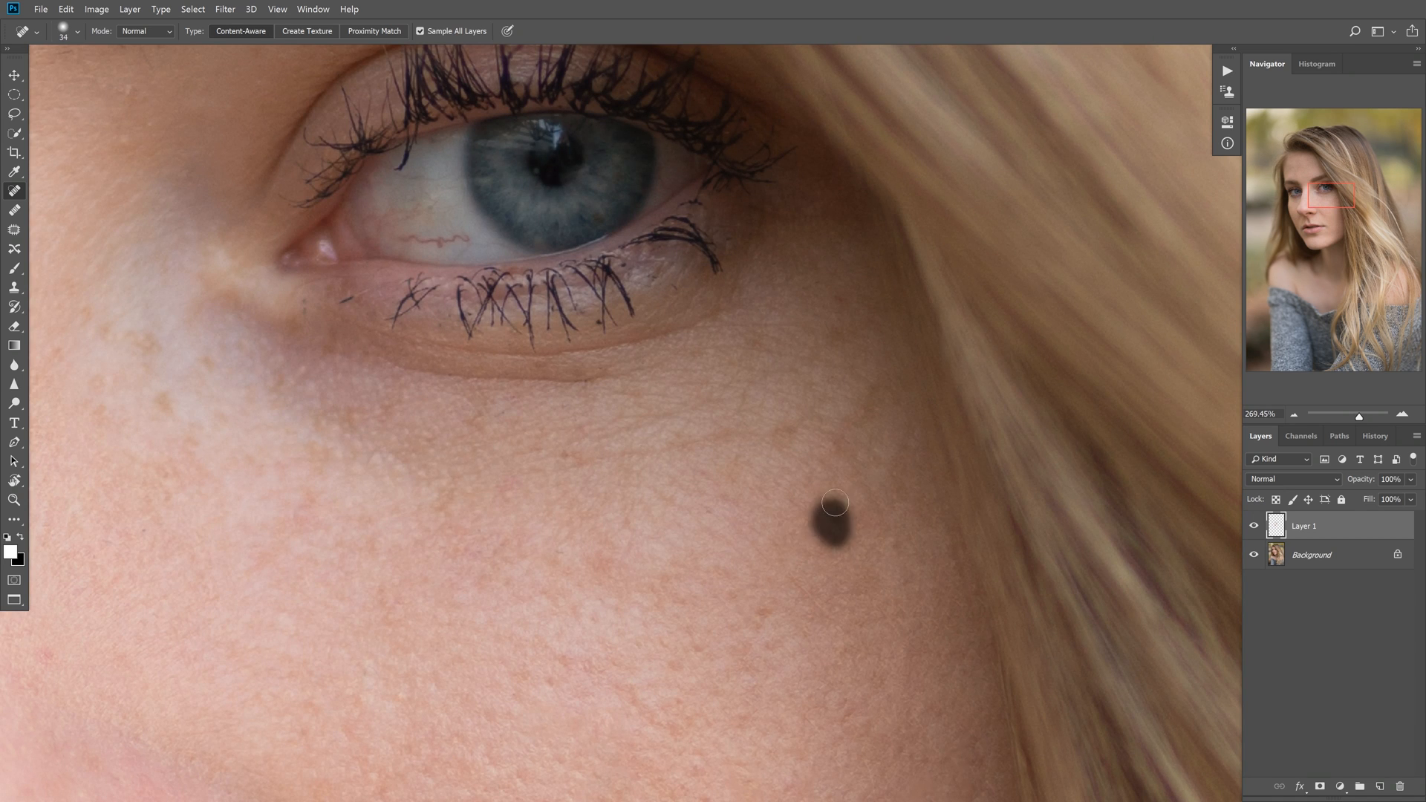
# - Heal the spots below the eye and the blemish on the cheek beside the nose
pyautogui.click(835, 508)
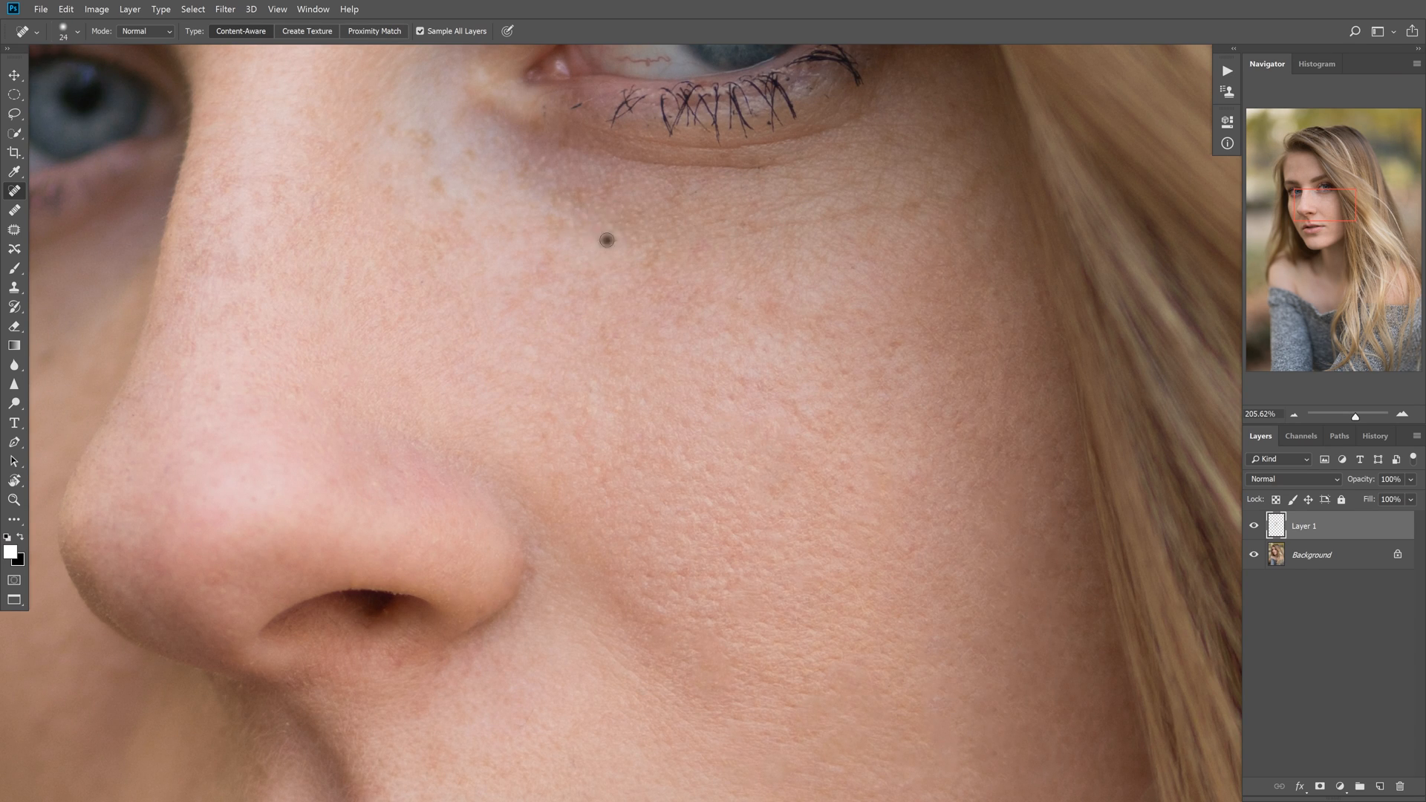
pyautogui.click(607, 239)
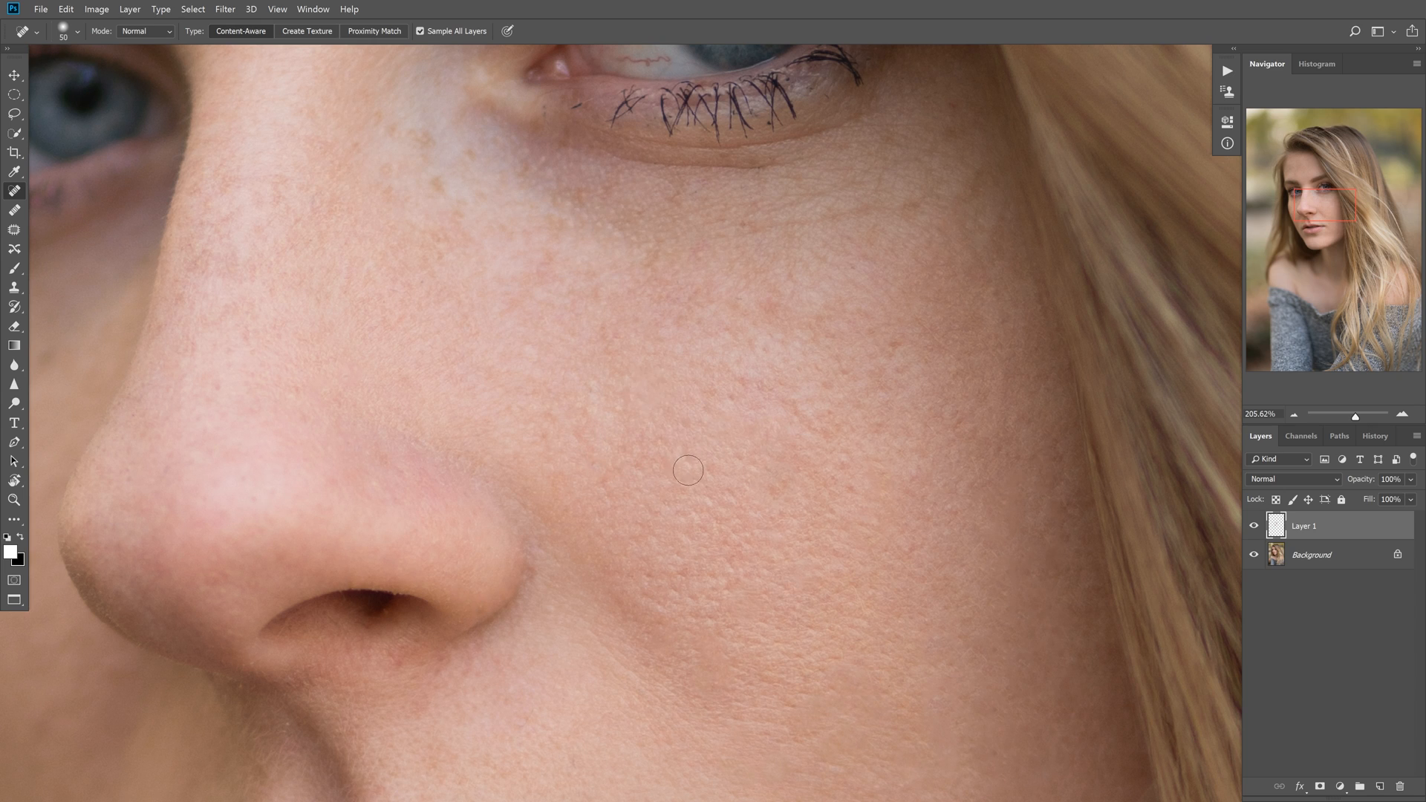
pyautogui.click(702, 508)
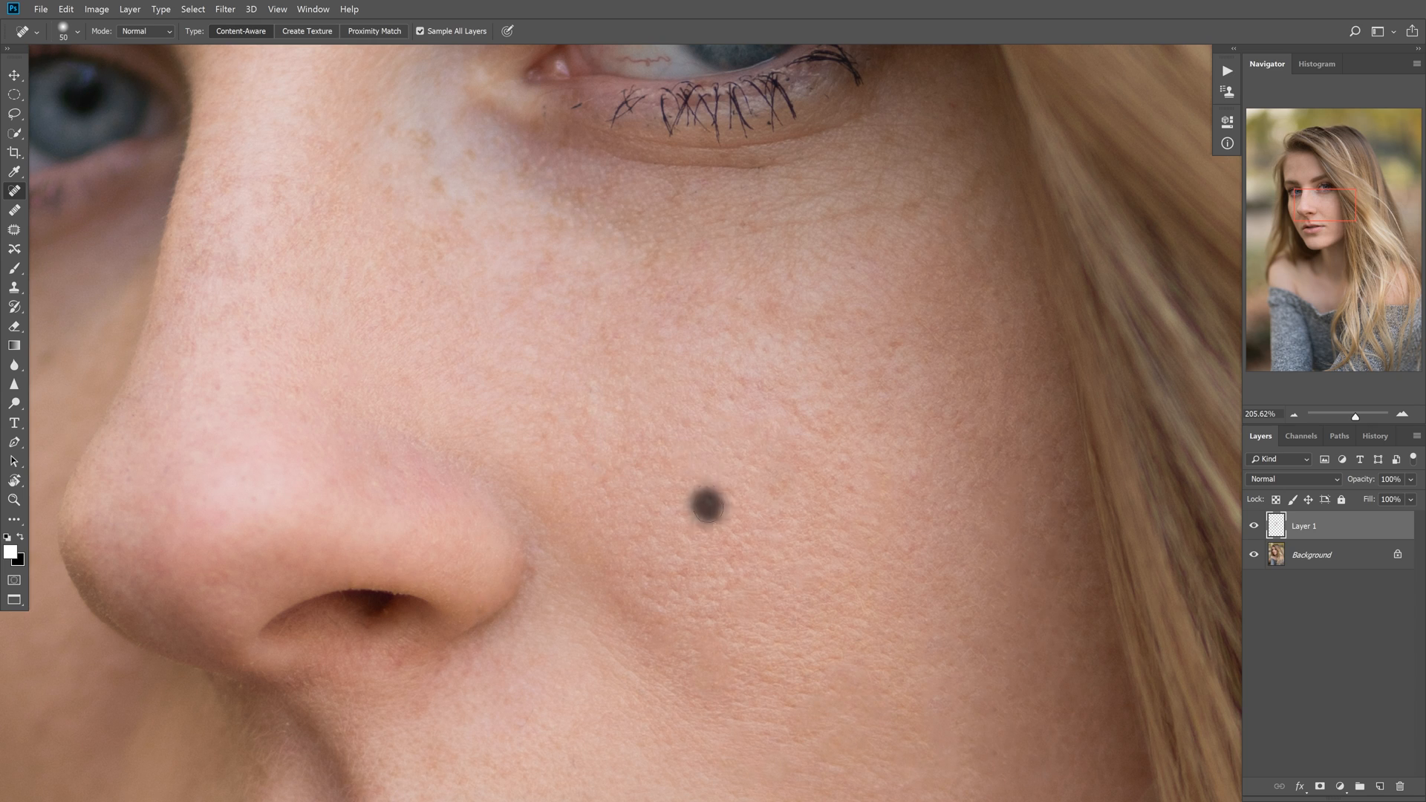
pyautogui.click(704, 513)
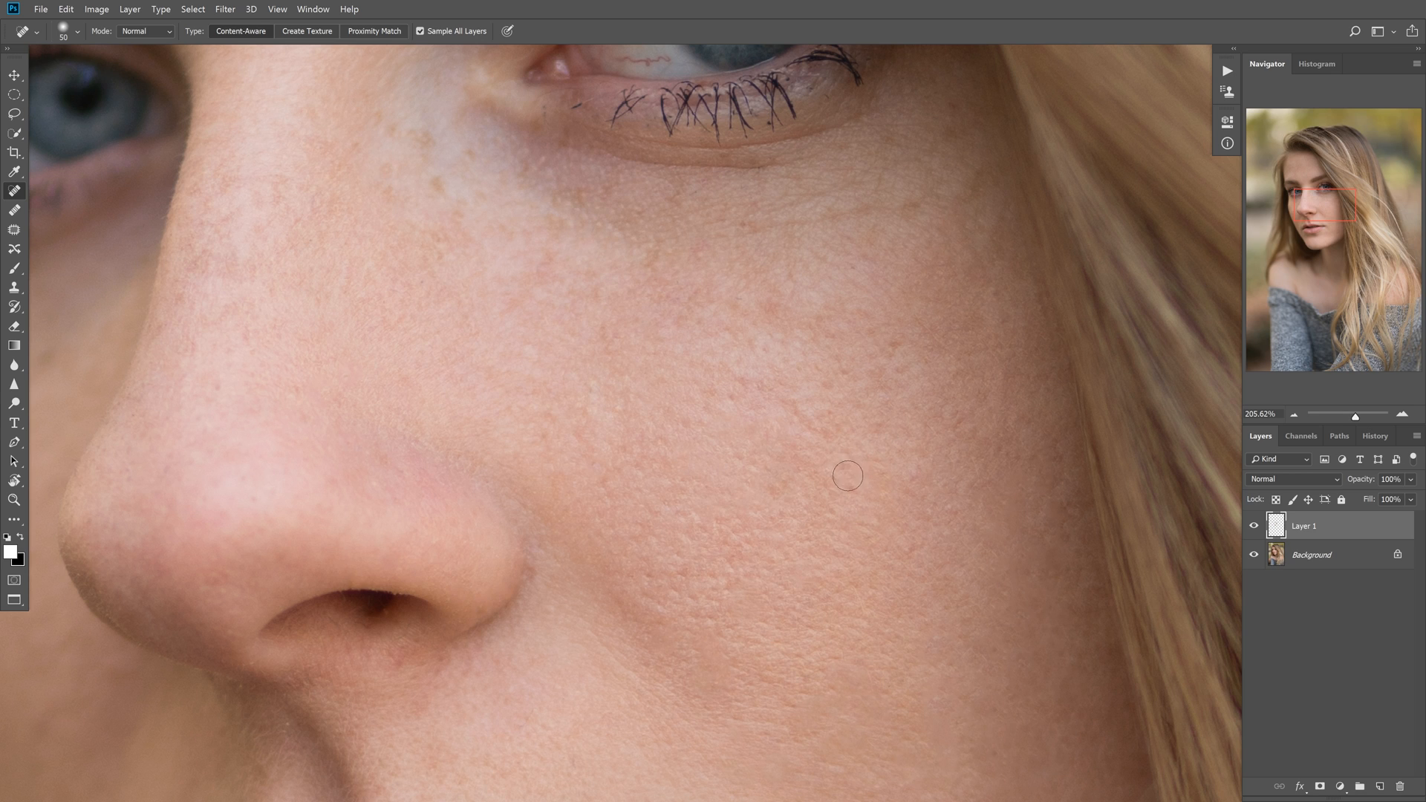
pyautogui.moveTo(854, 523)
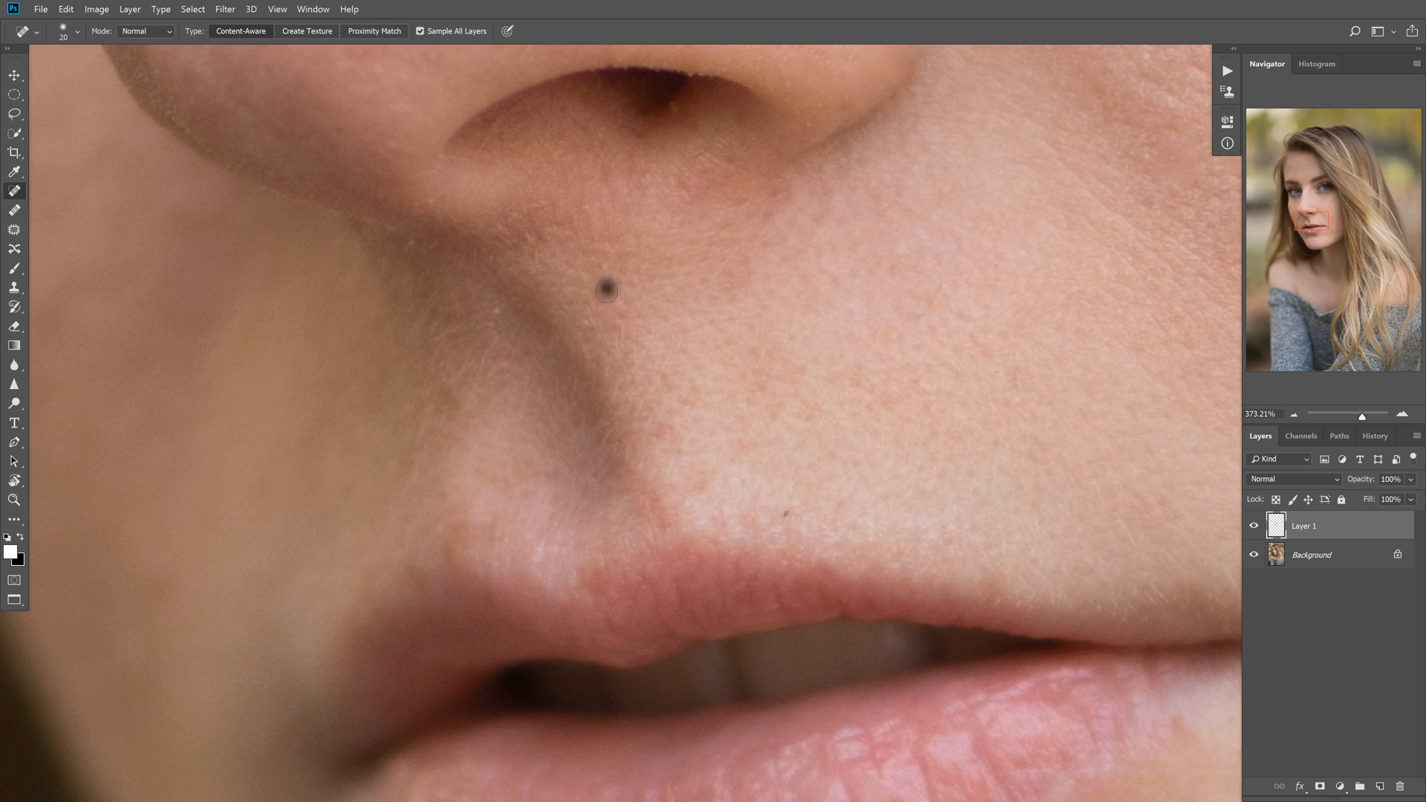
# - Heal the spot above the upper lip and the mark on the shaded cheek beside the nose
pyautogui.click(606, 291)
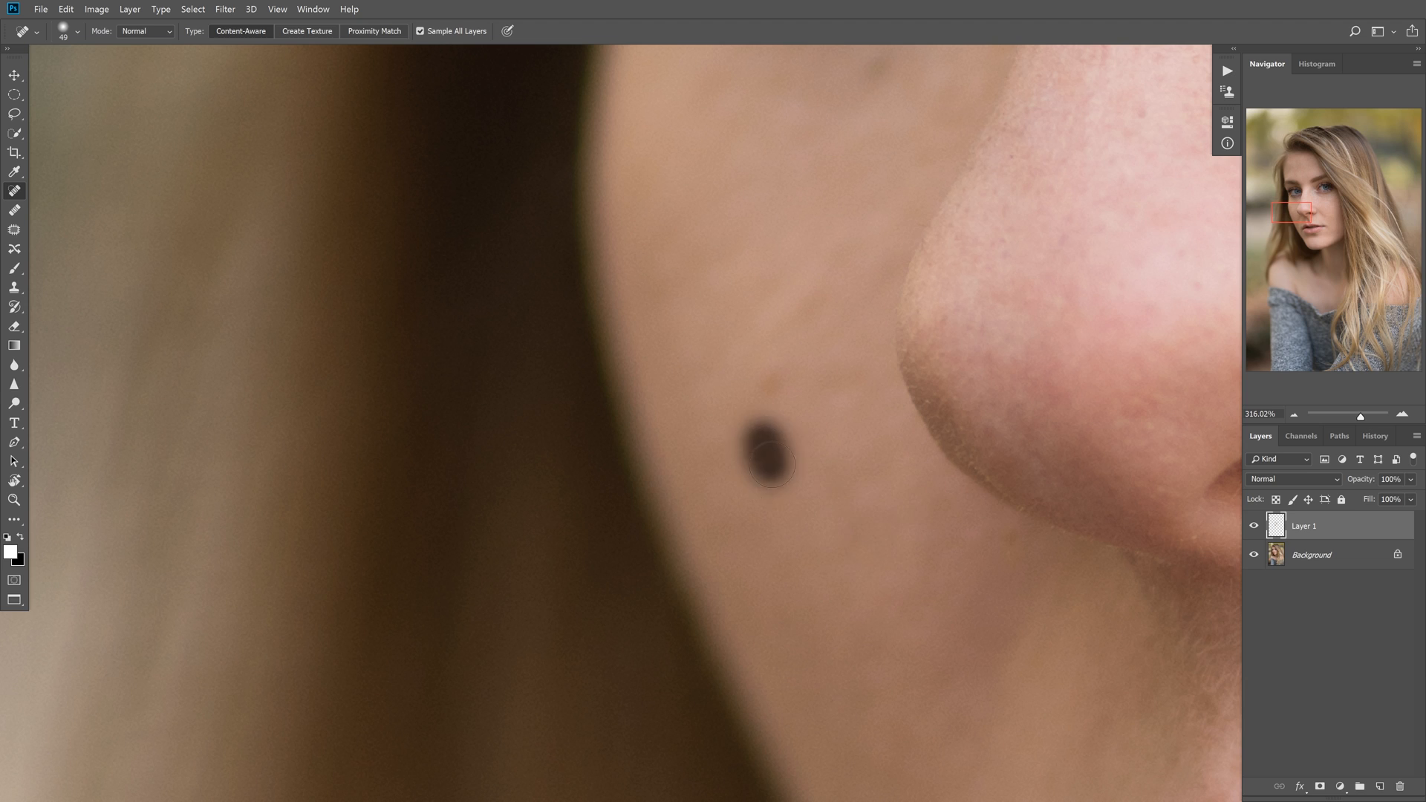
pyautogui.click(766, 458)
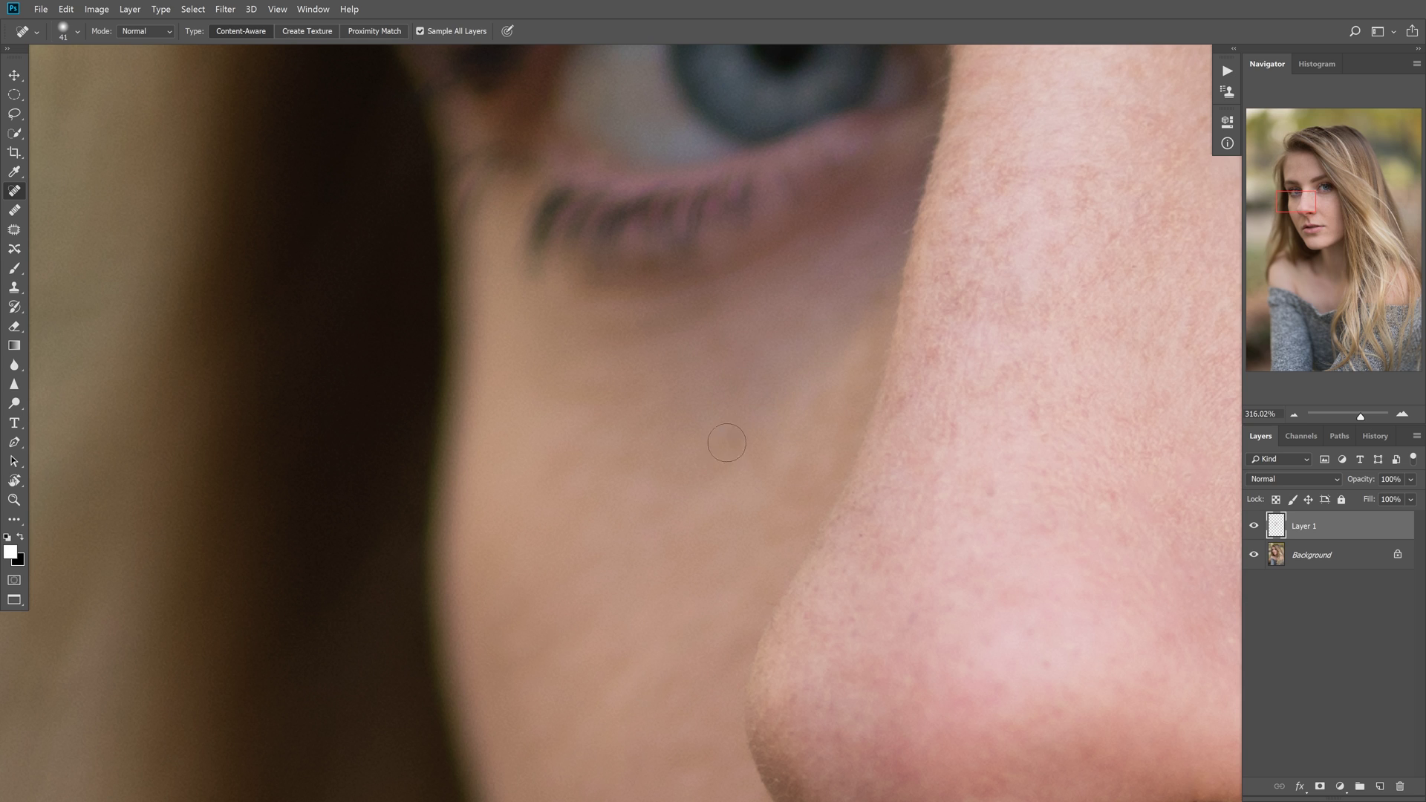
pyautogui.moveTo(769, 349)
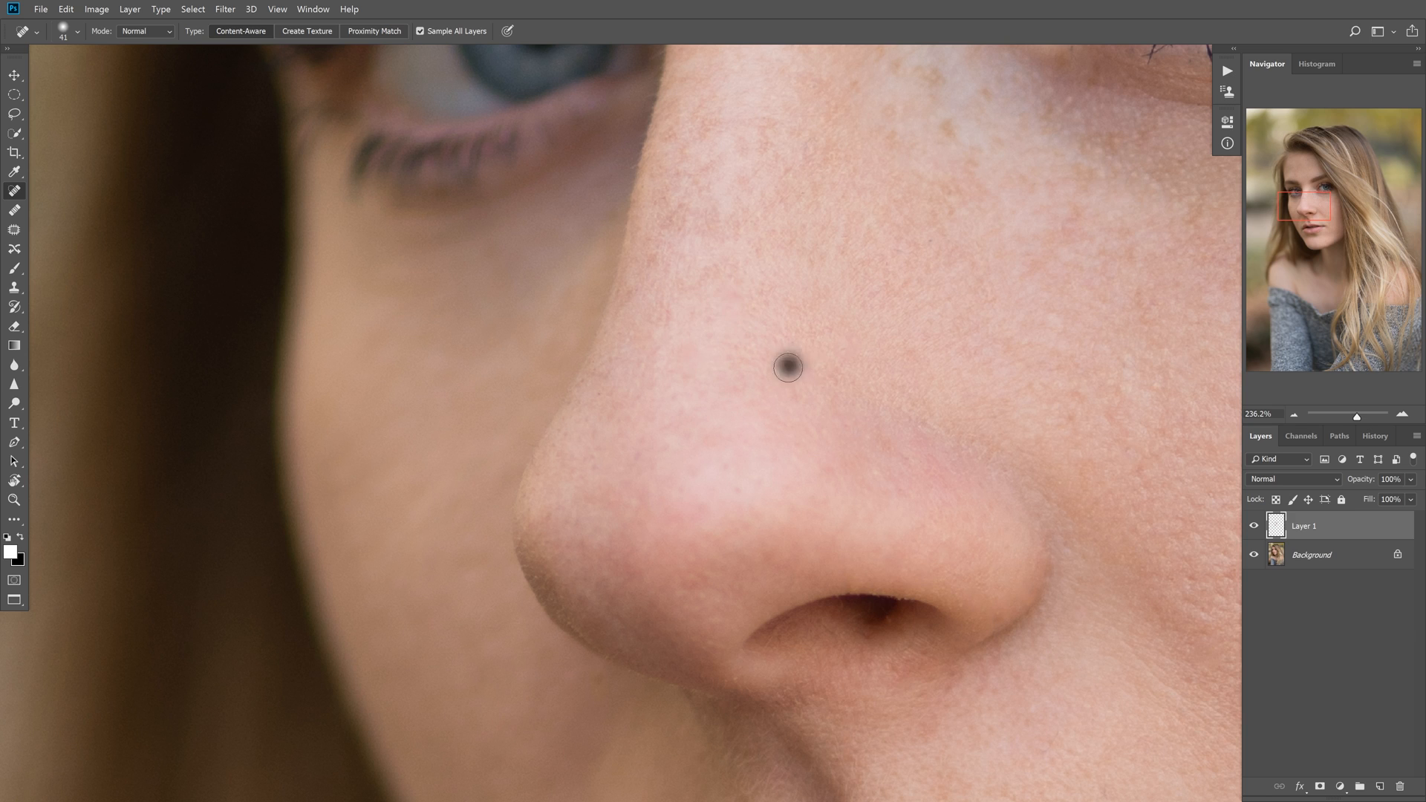
# - Heal the small spots along the side of the nose and near the nostril with the Spot Healing Brush
pyautogui.click(787, 372)
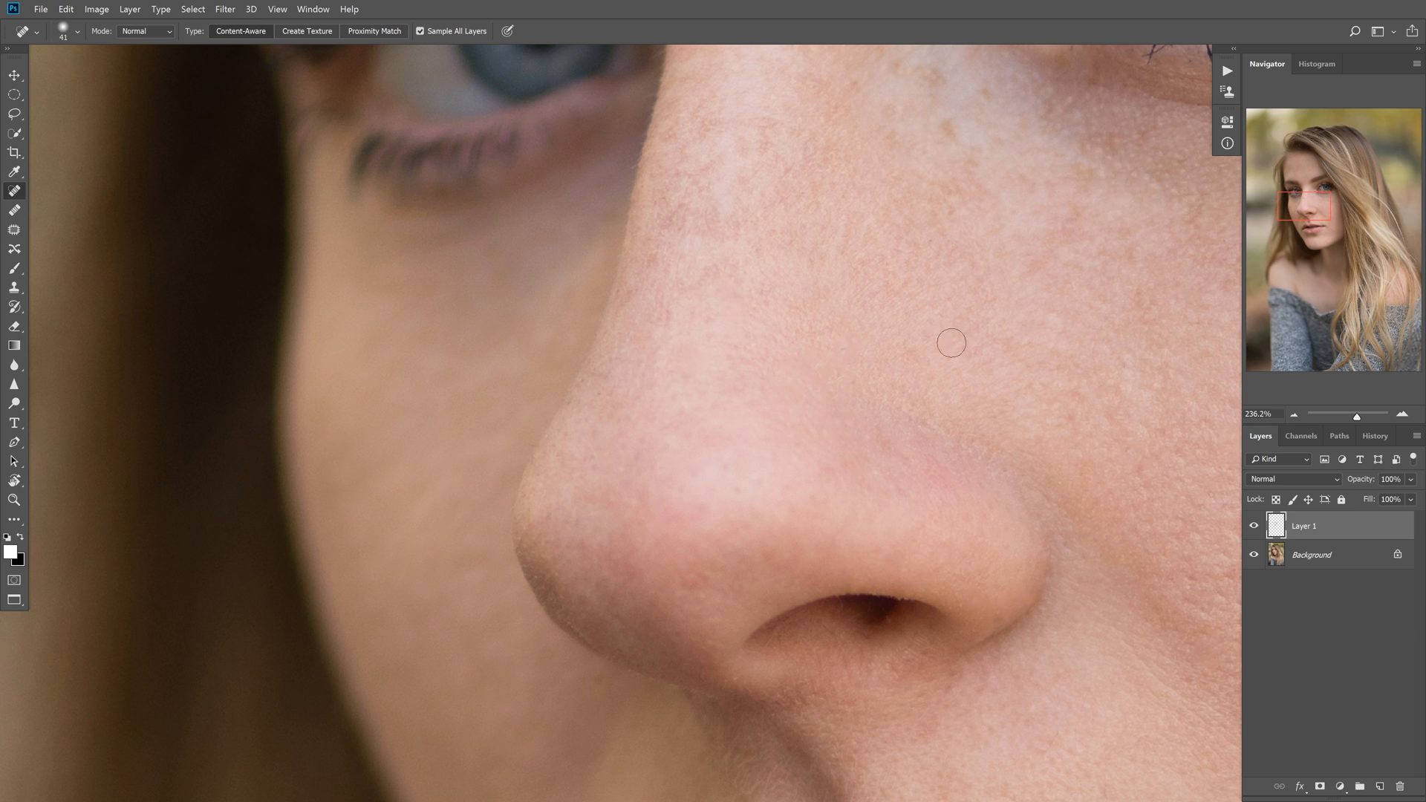
pyautogui.moveTo(641, 472)
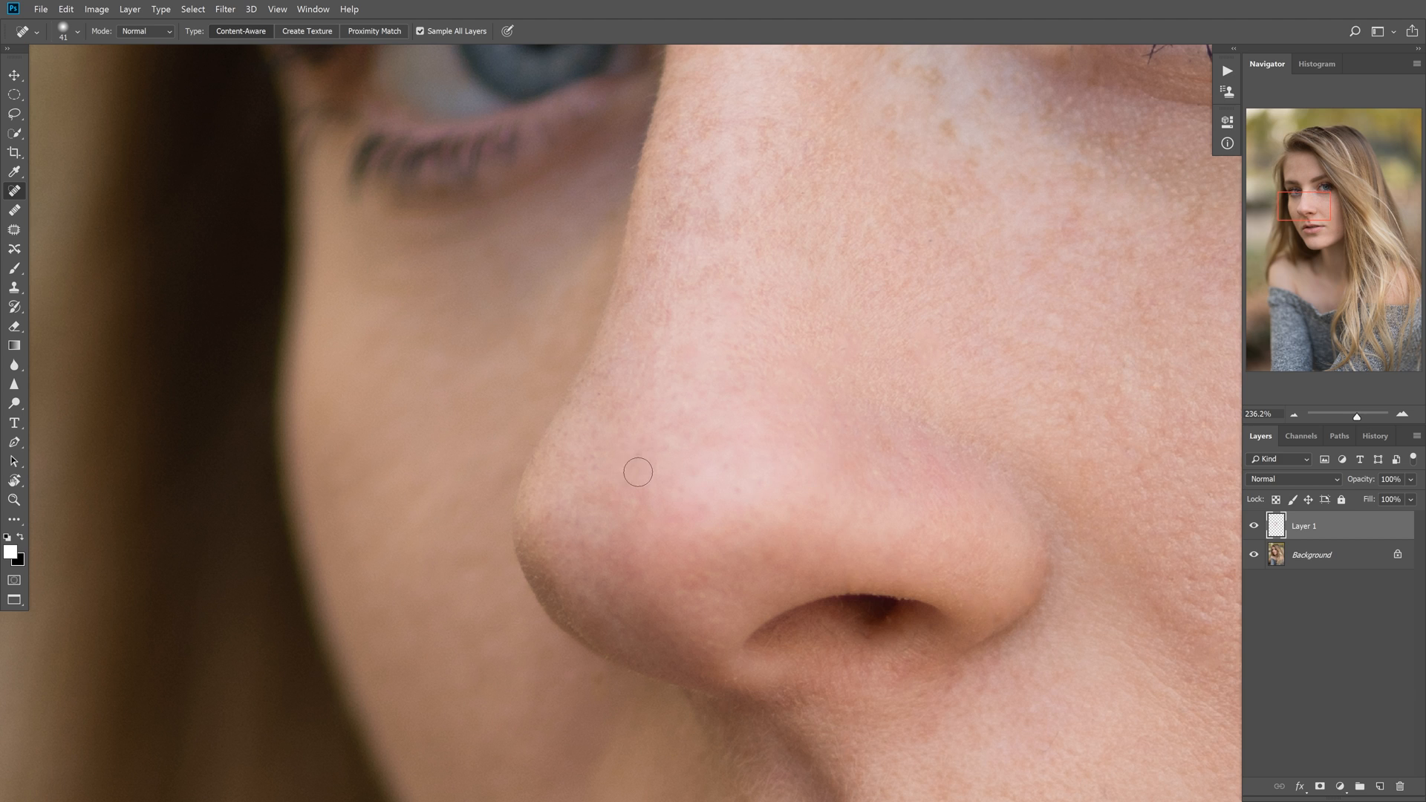
pyautogui.click(884, 452)
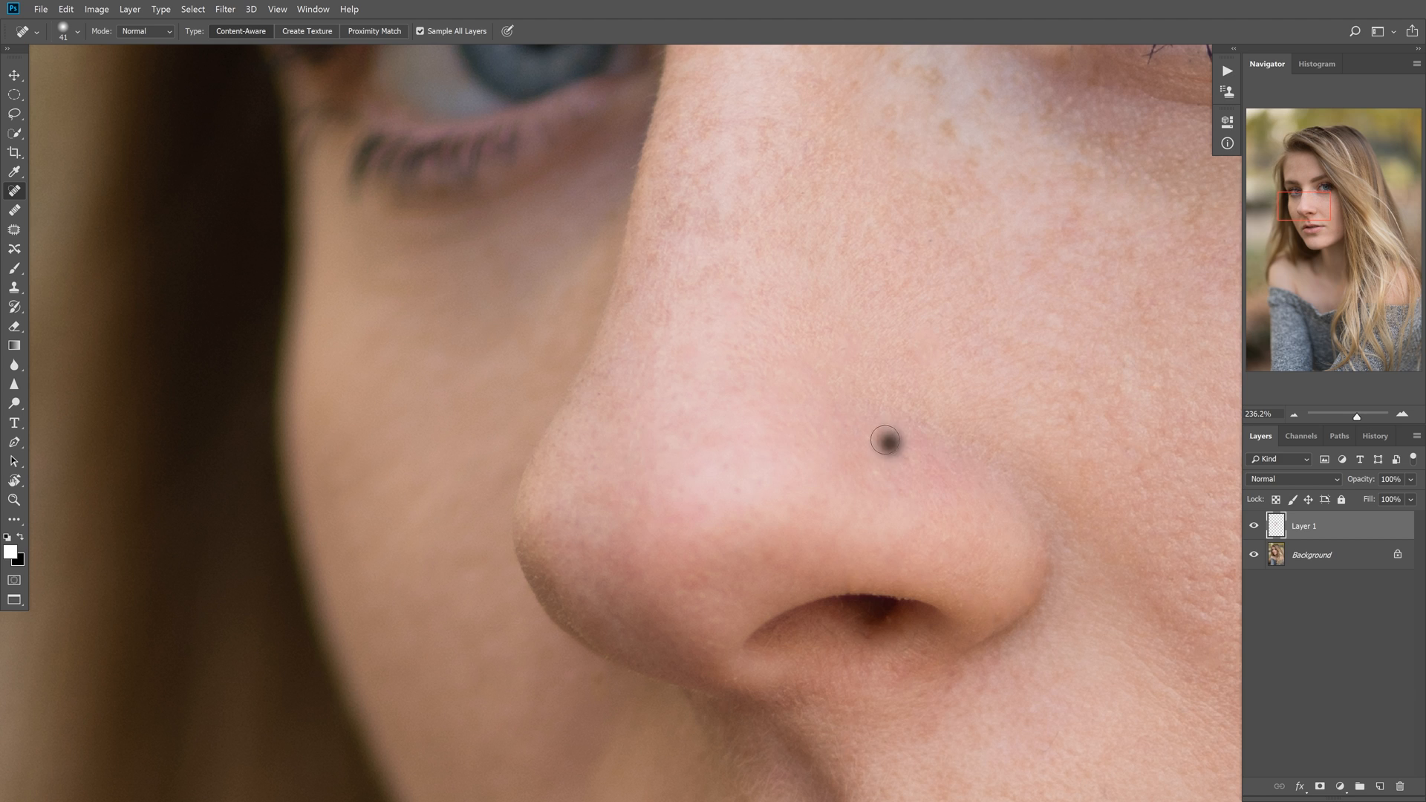
pyautogui.click(882, 448)
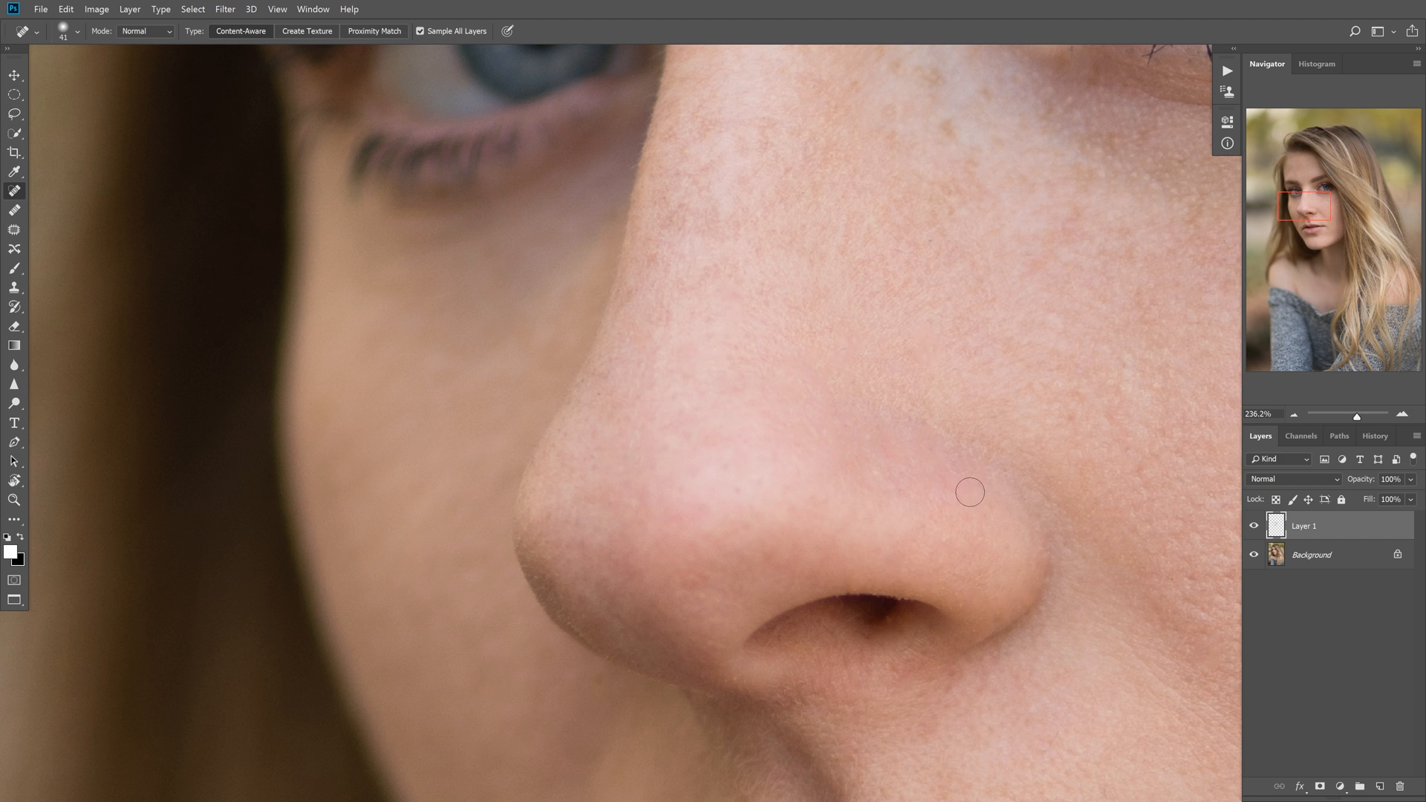
pyautogui.click(893, 486)
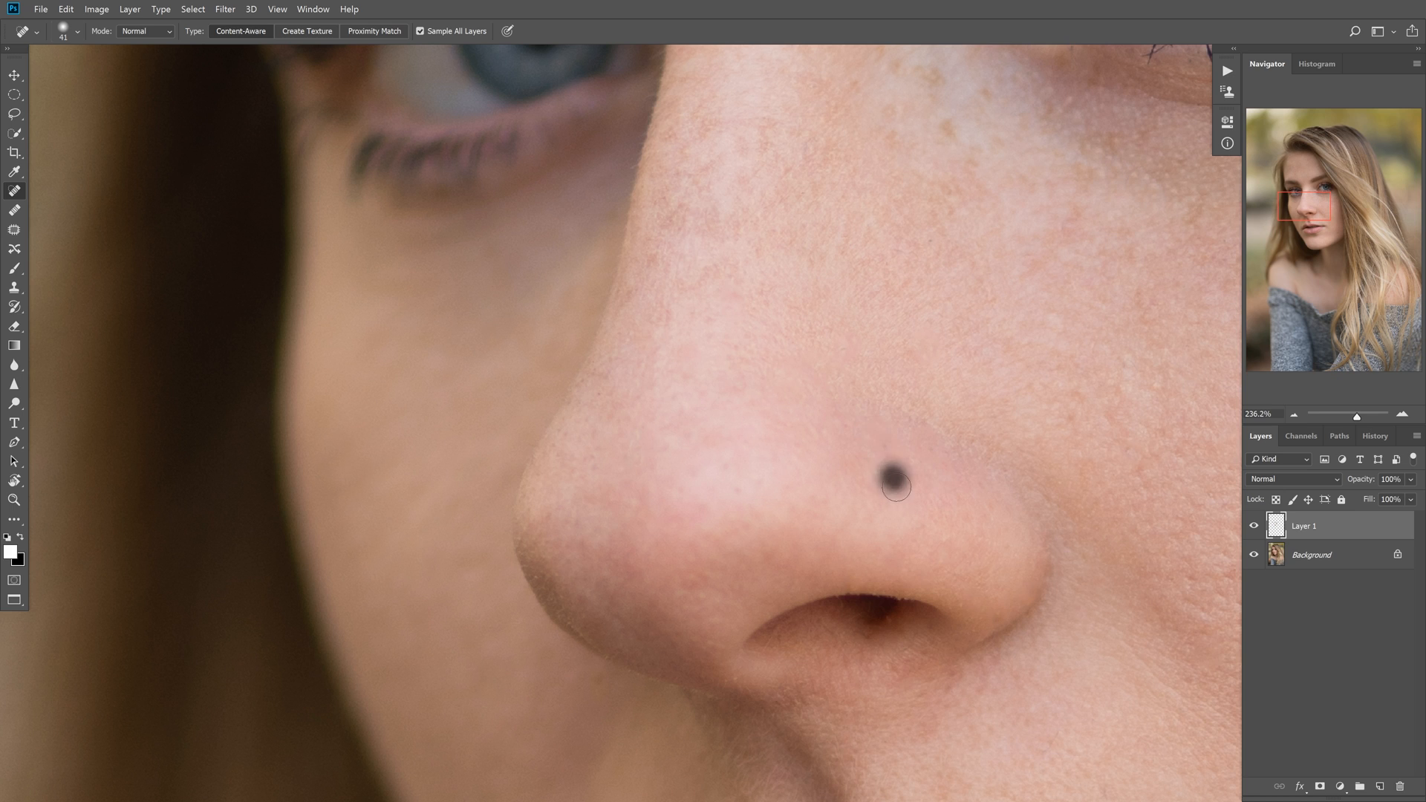
pyautogui.click(890, 483)
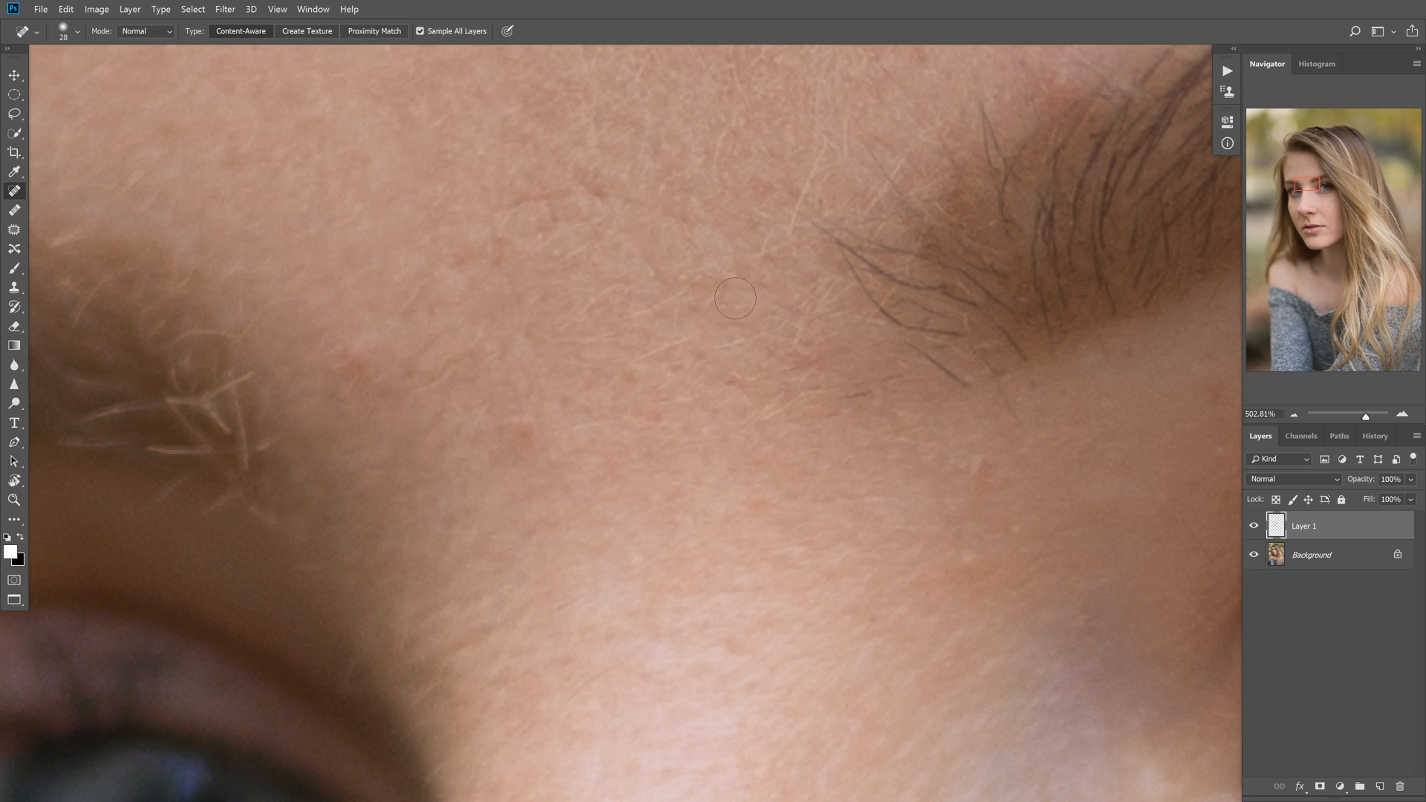
# - Heal the stray hairs between the eyebrows and the small dark spots just above the brow
pyautogui.click(674, 279)
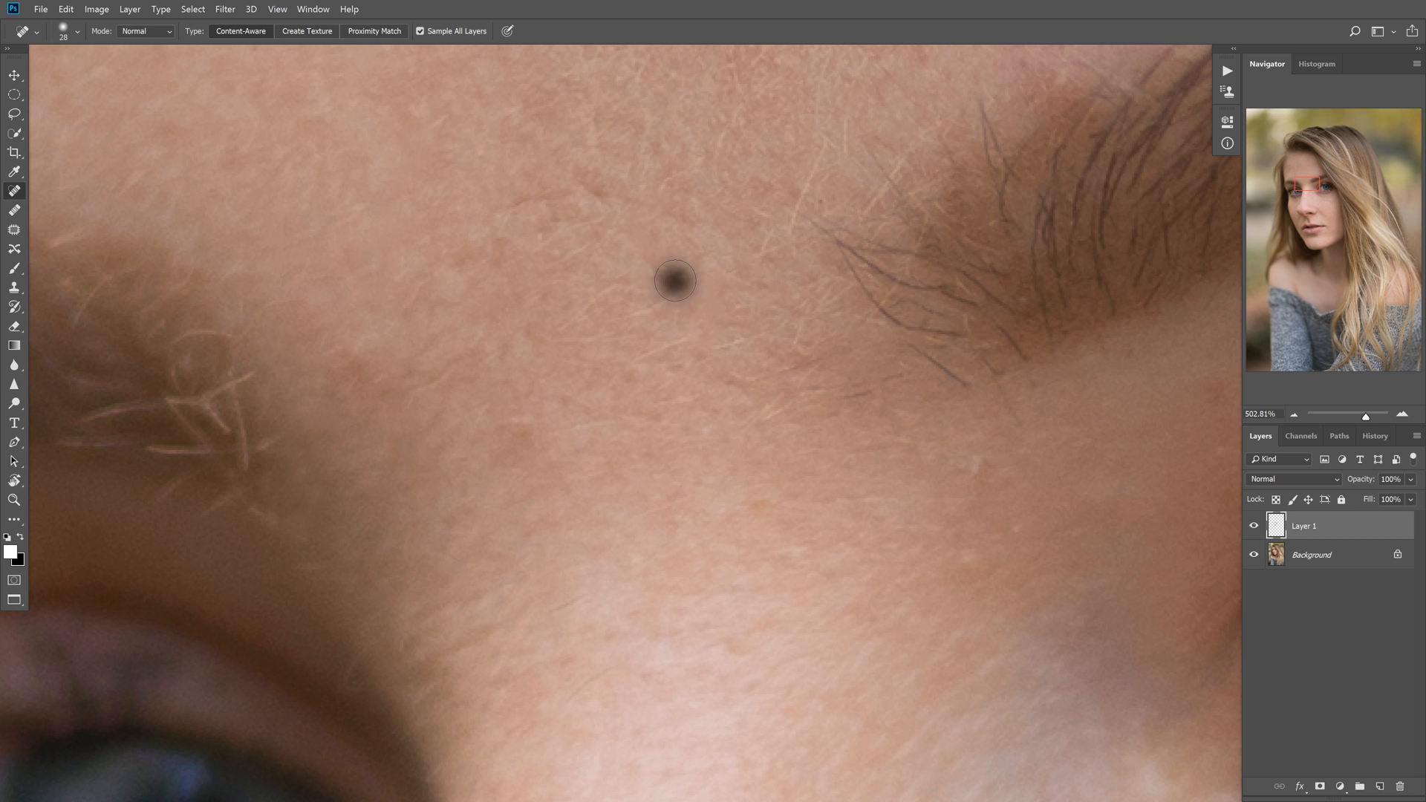
pyautogui.click(674, 279)
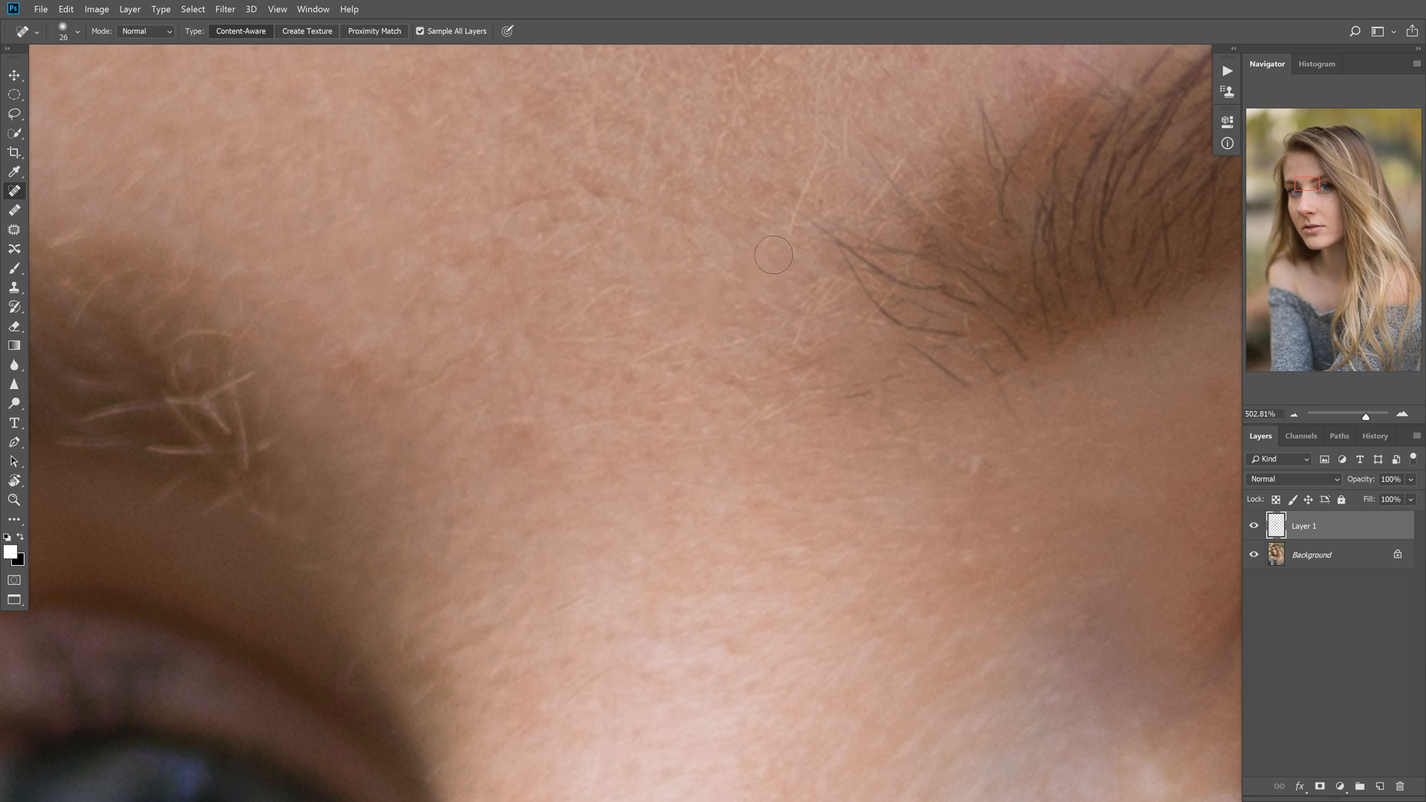
pyautogui.click(808, 185)
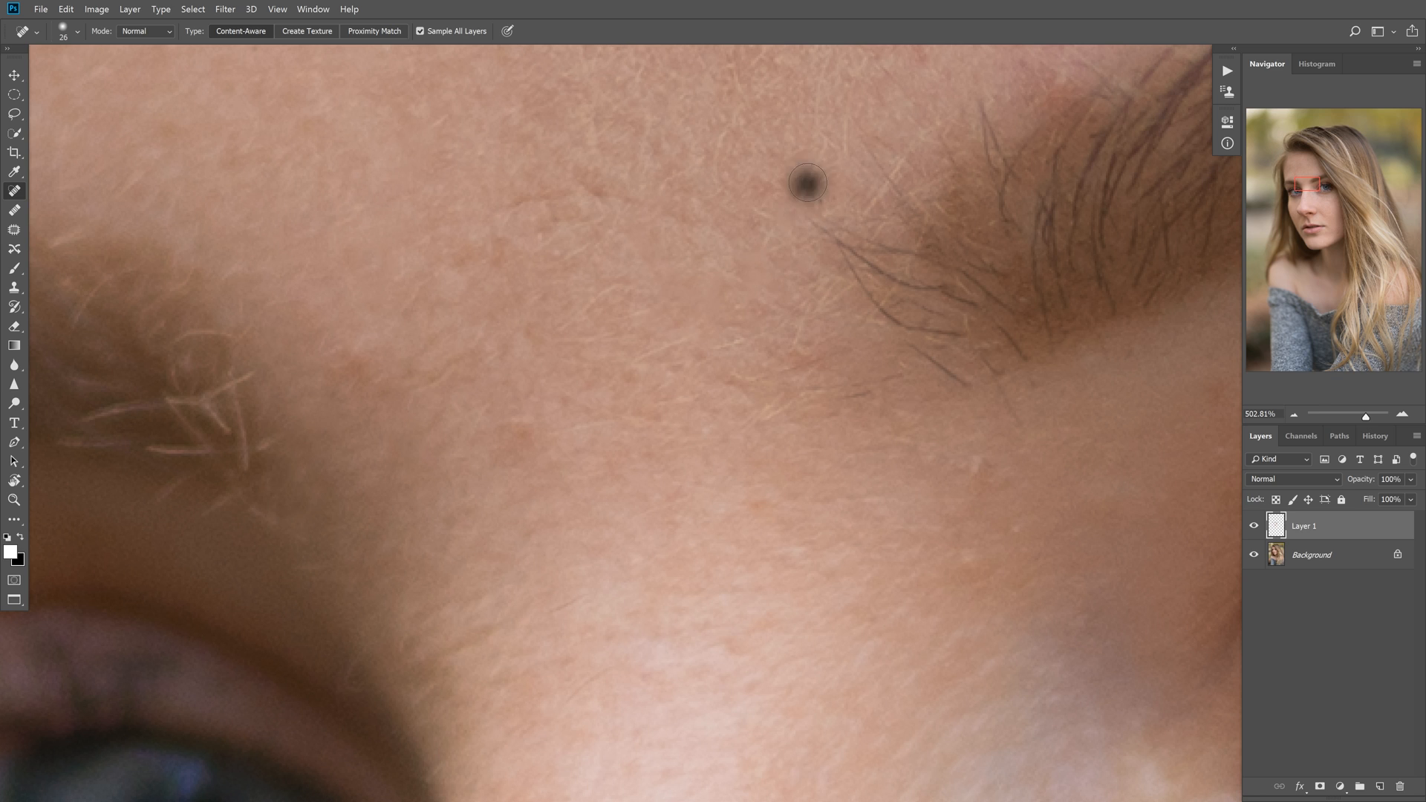
pyautogui.moveTo(806, 181); pyautogui.dragTo(840, 145)
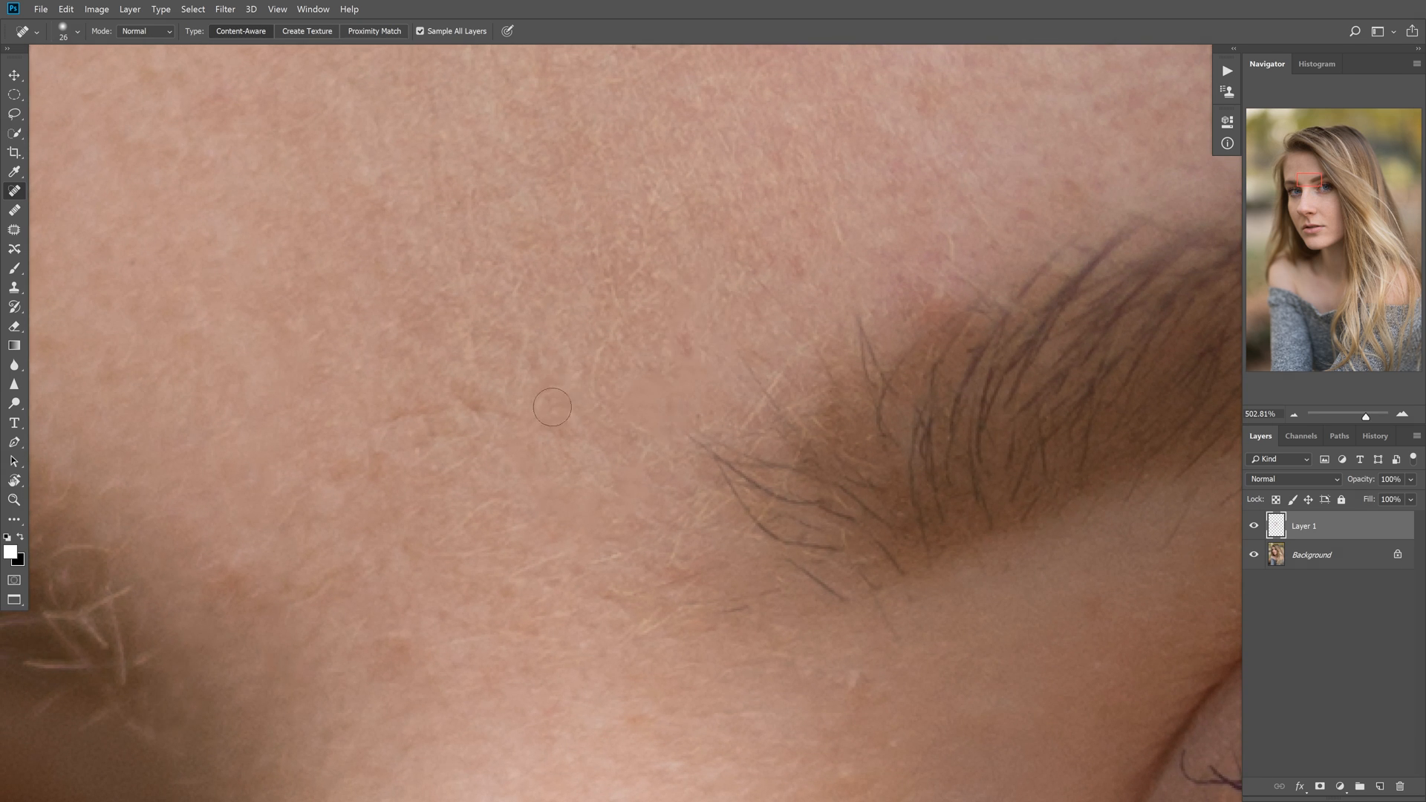
pyautogui.click(598, 373)
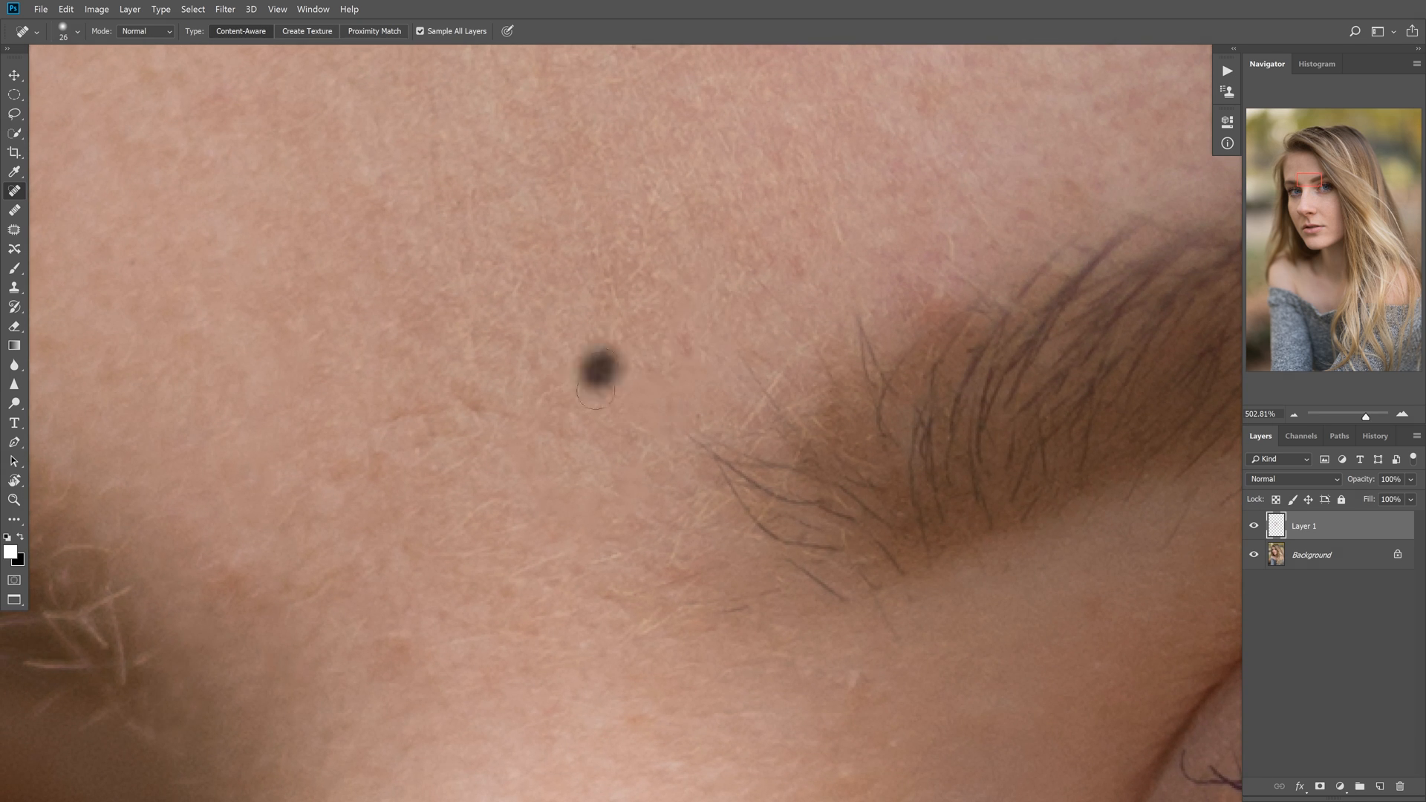
pyautogui.click(601, 375)
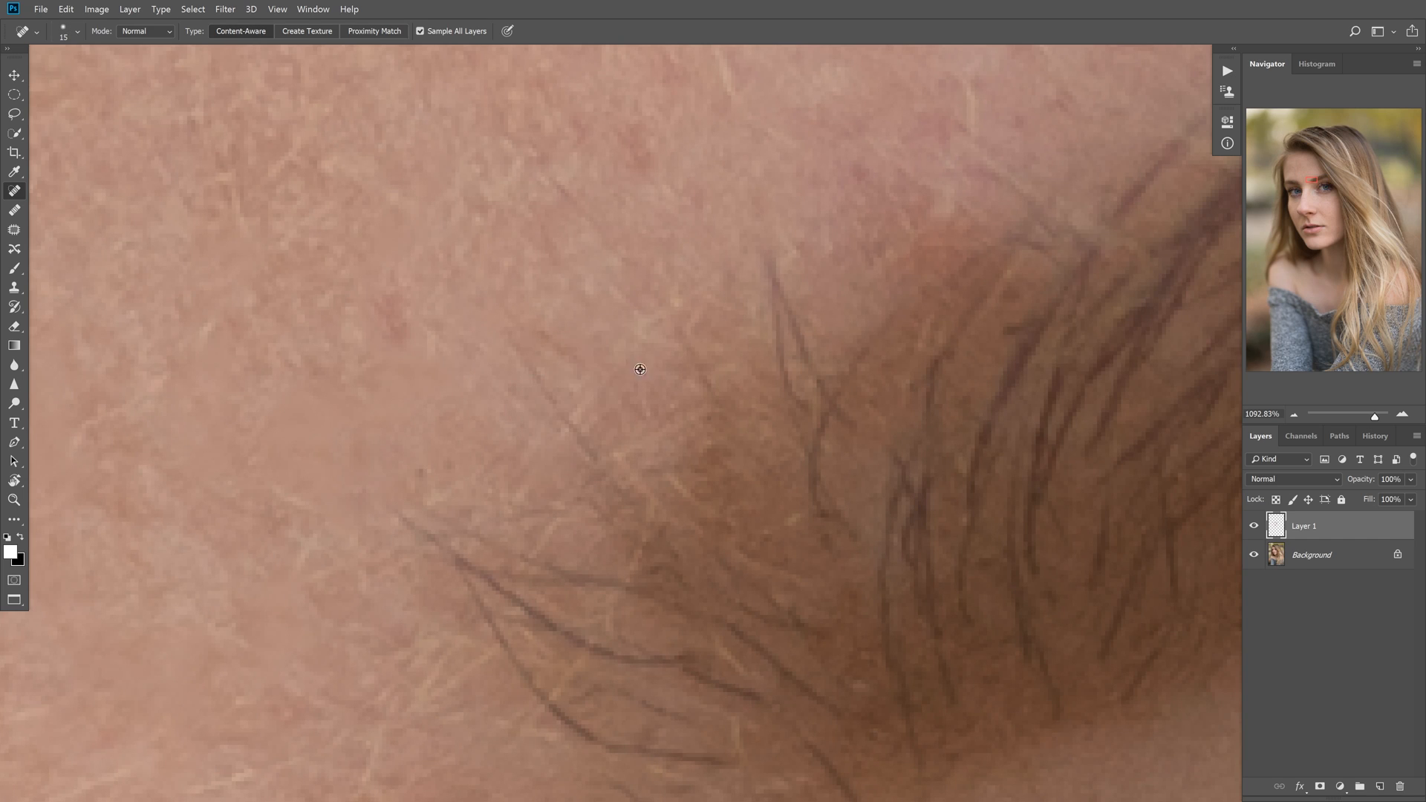
# - Heal the tiny spots and a faint mark on the temple up toward the hairline
pyautogui.click(574, 416)
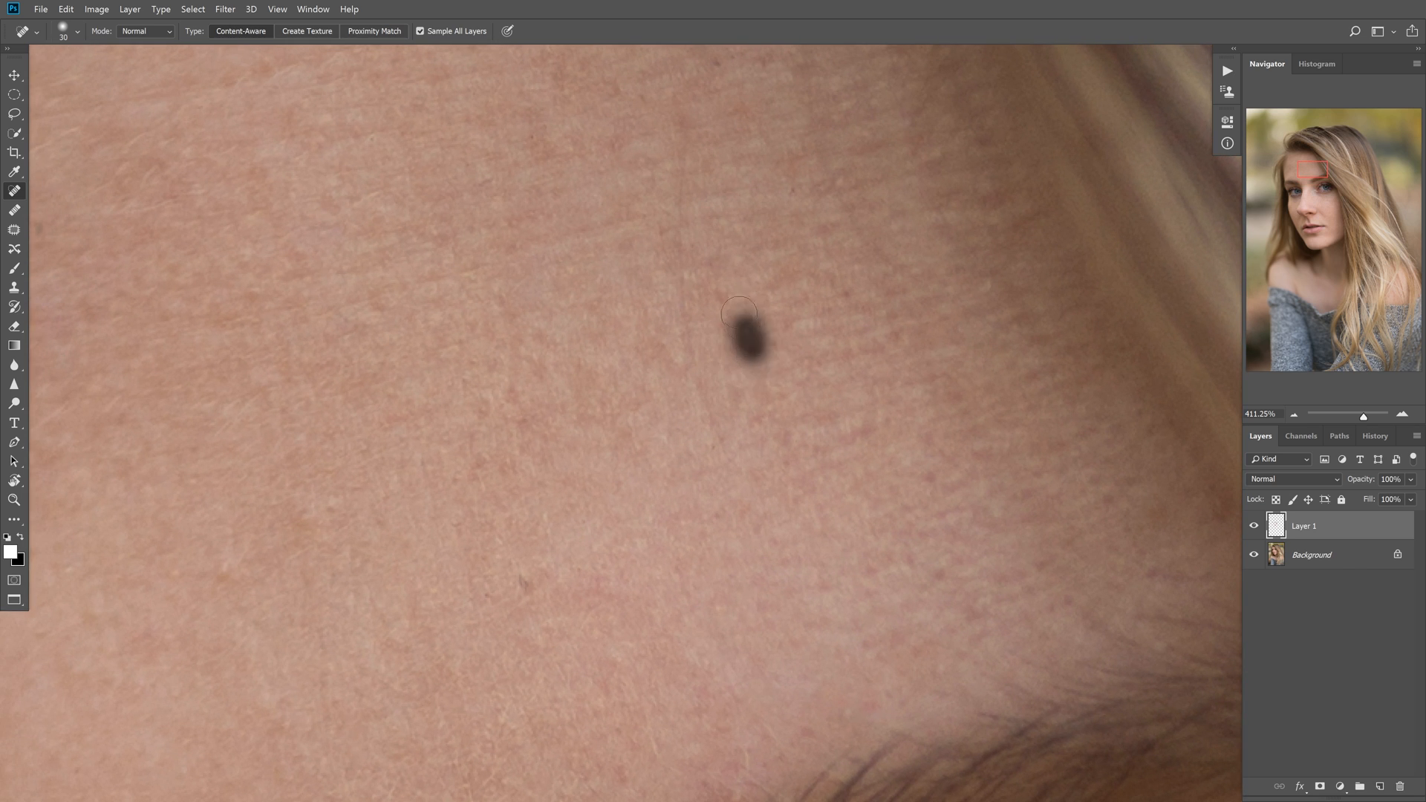
pyautogui.click(749, 357)
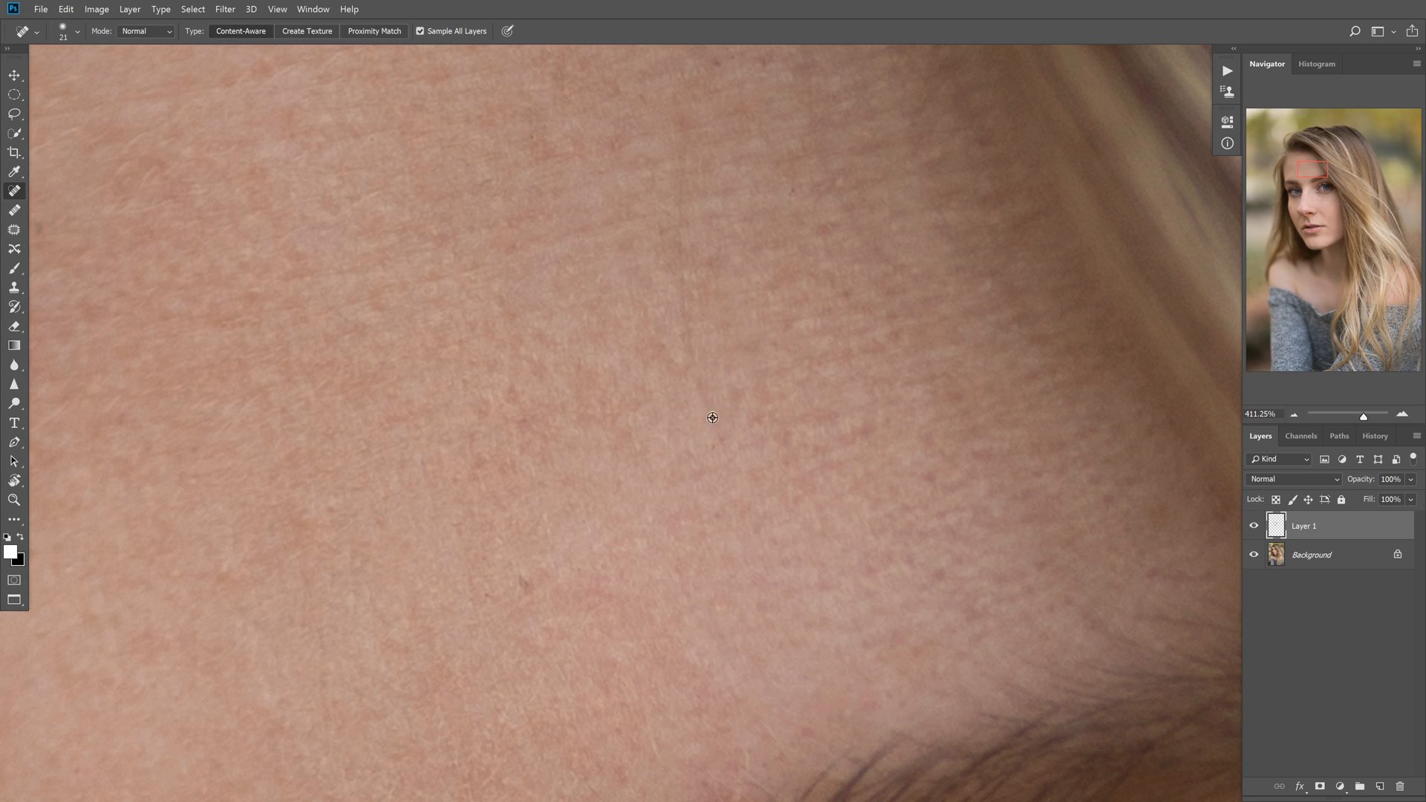
pyautogui.moveTo(686, 327); pyautogui.dragTo(737, 441)
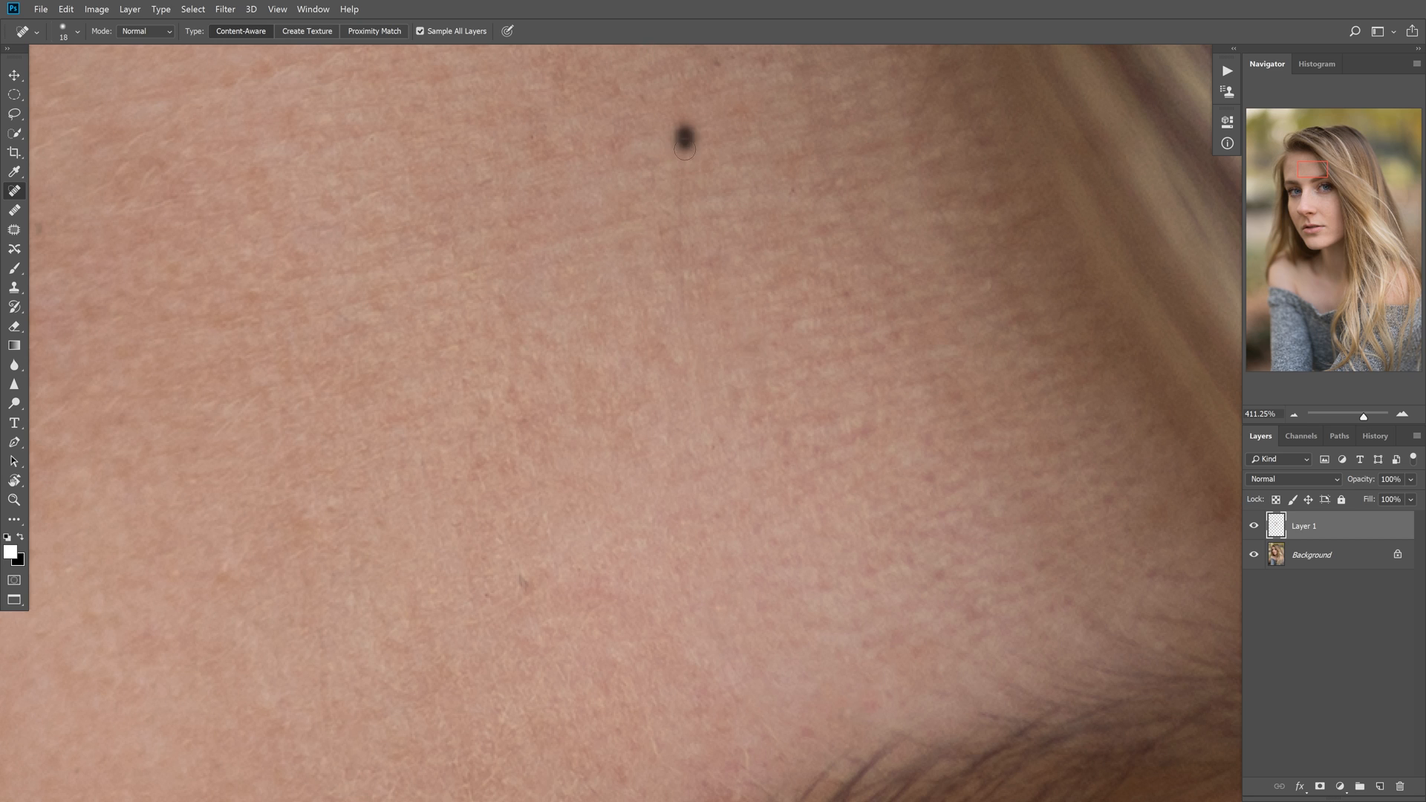
pyautogui.click(686, 144)
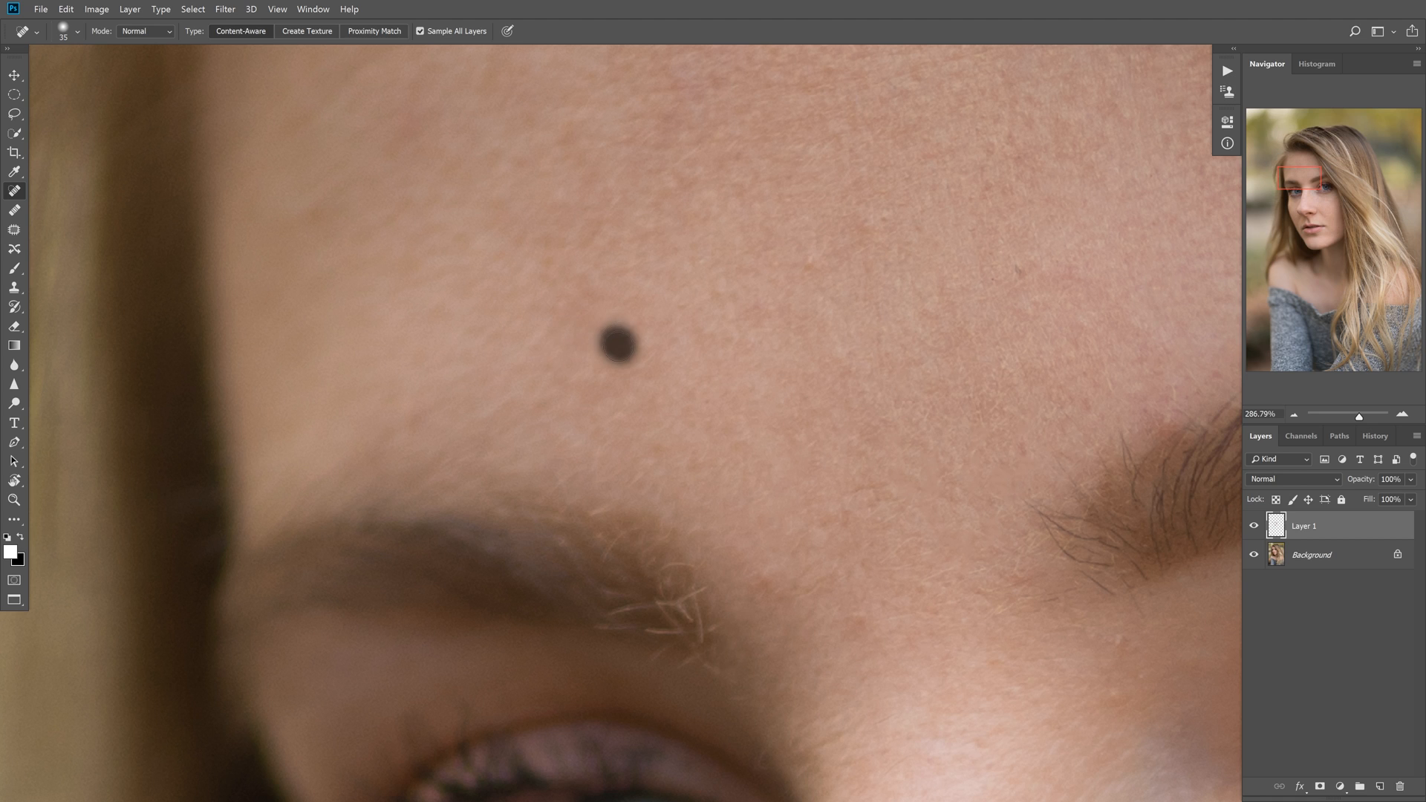
# - Heal the blemishes running up the middle of the forehead to the hairline
pyautogui.click(593, 332)
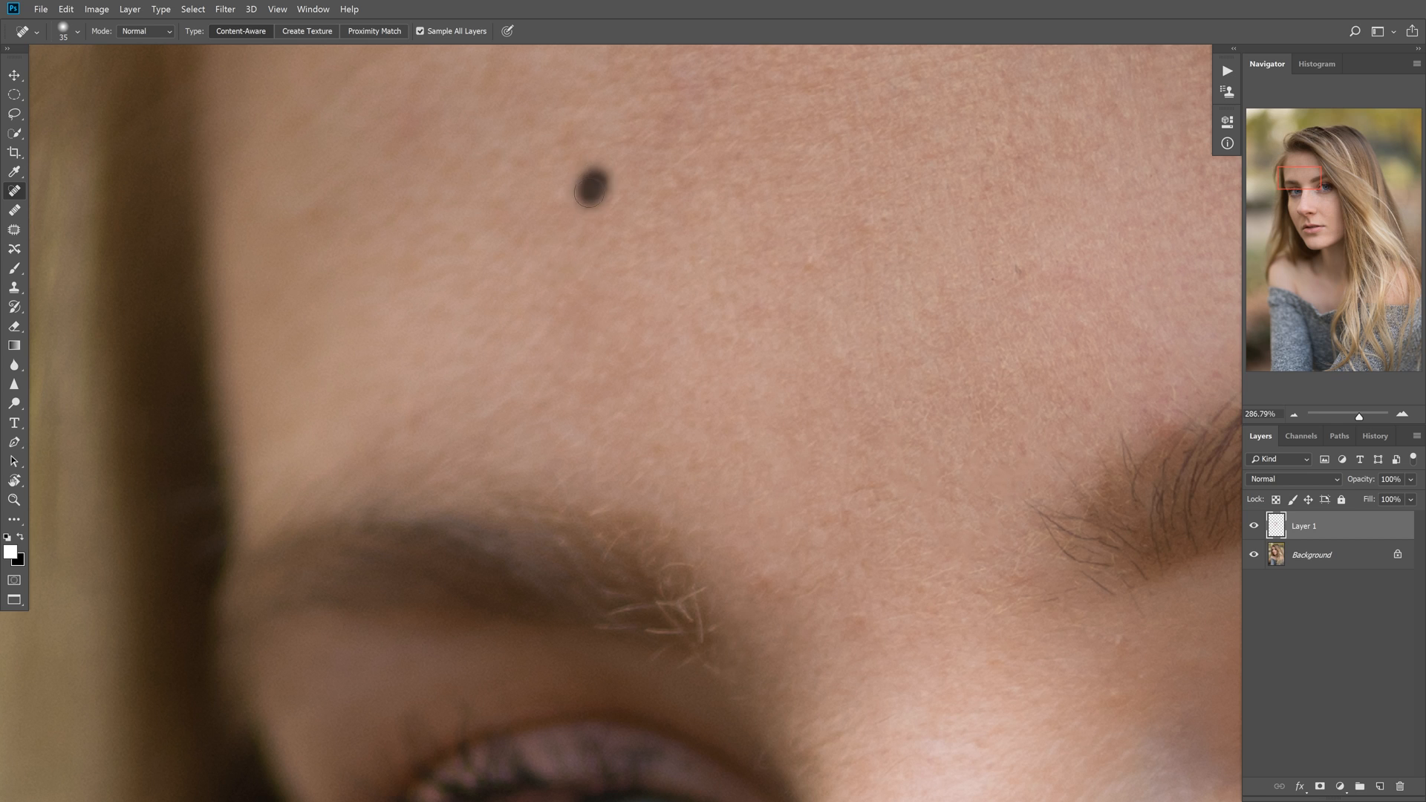
pyautogui.click(594, 192)
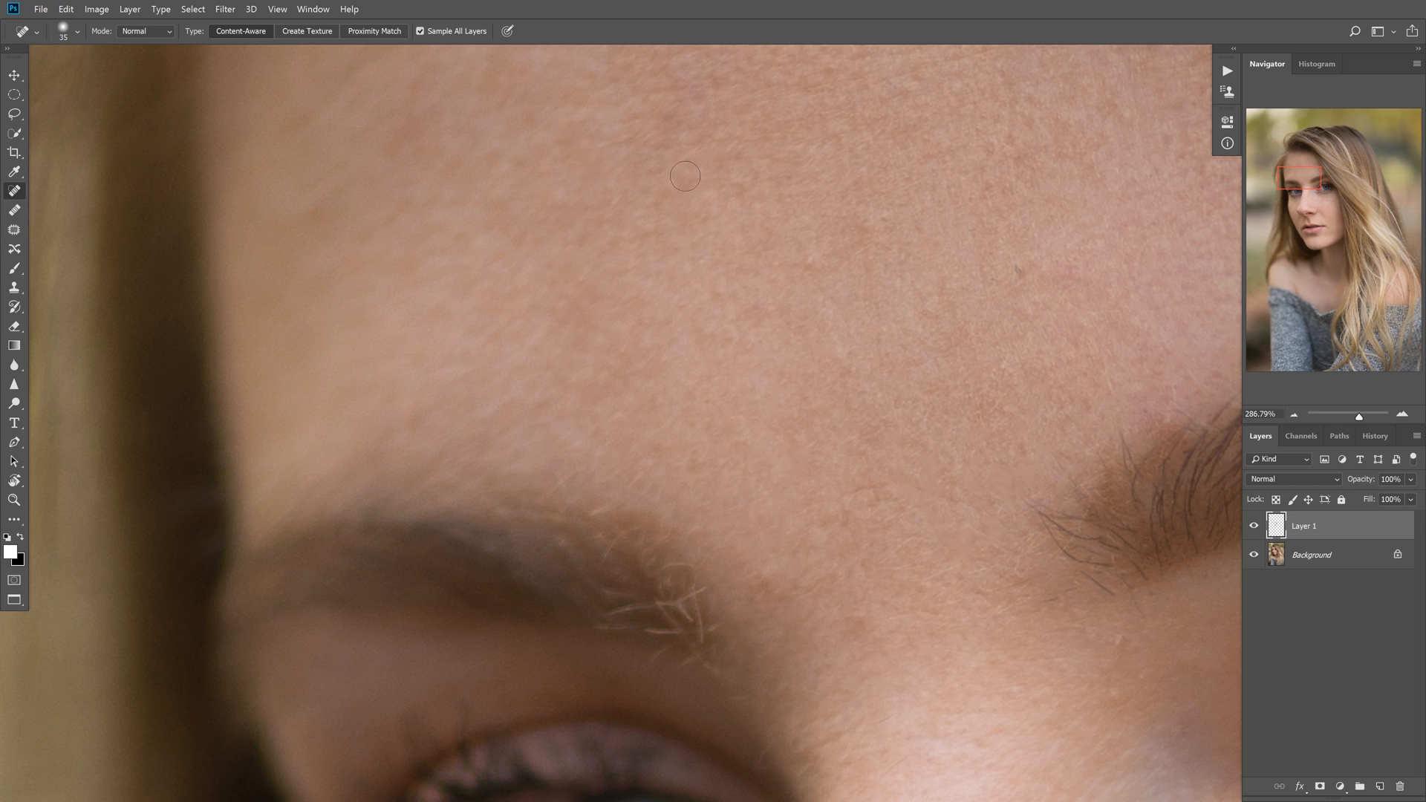
pyautogui.moveTo(554, 129)
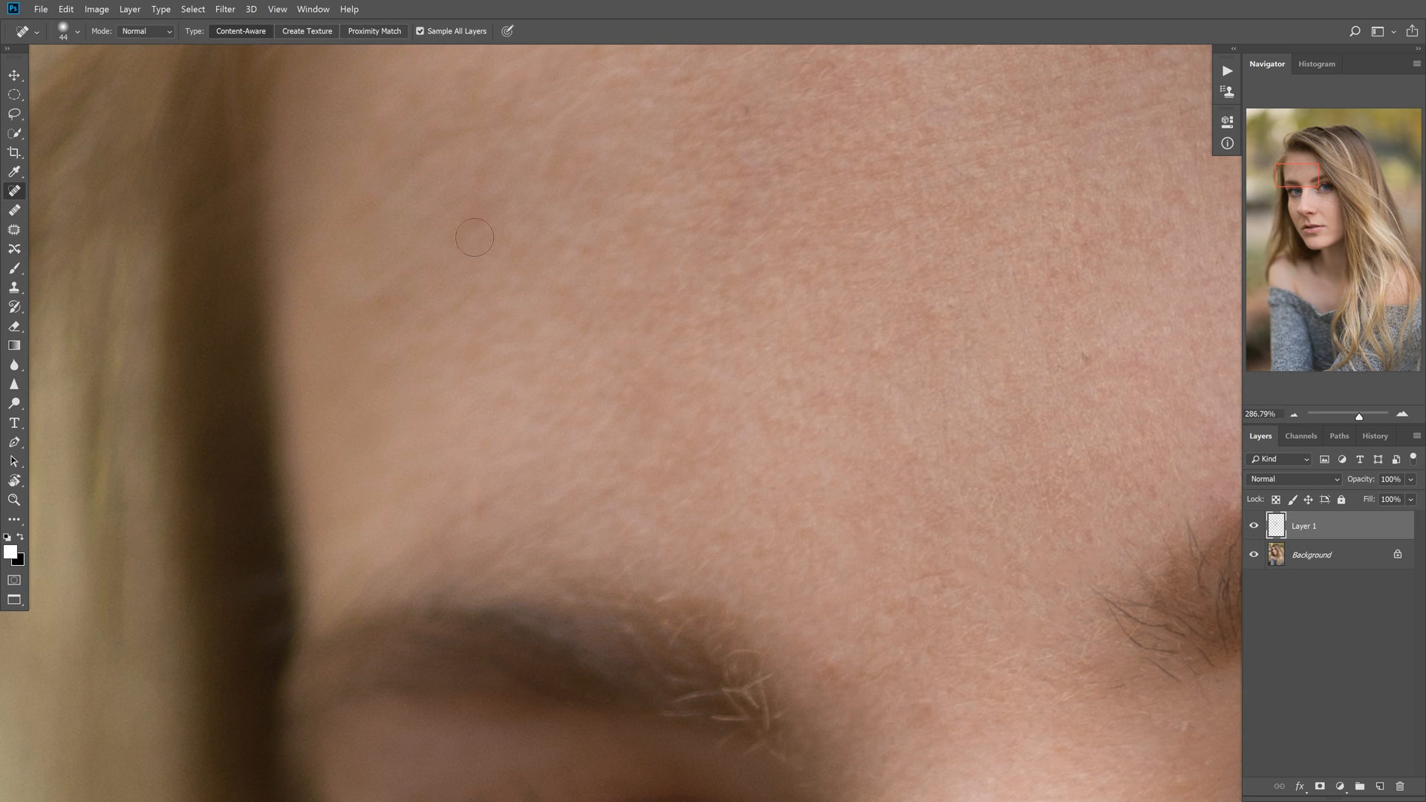
pyautogui.click(581, 158)
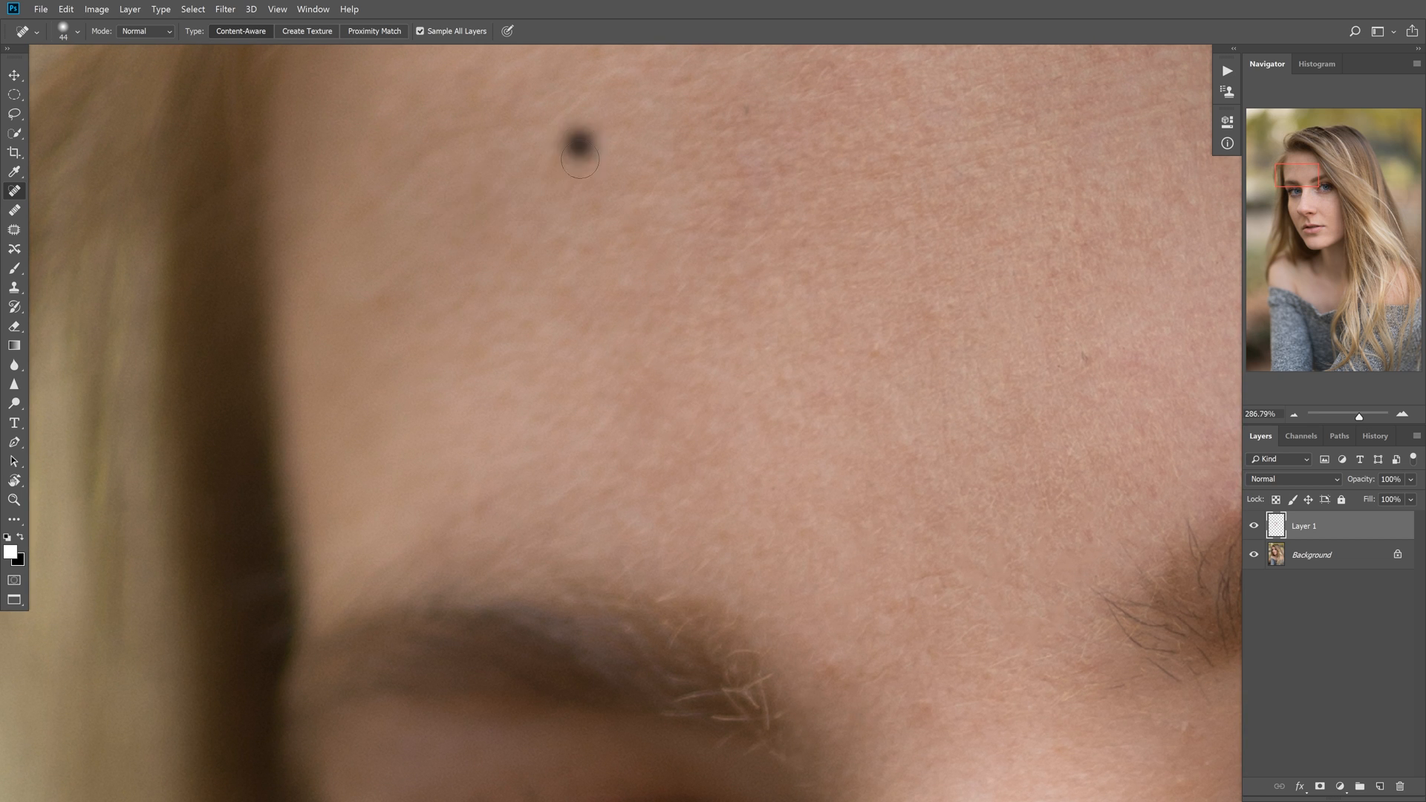
pyautogui.click(581, 143)
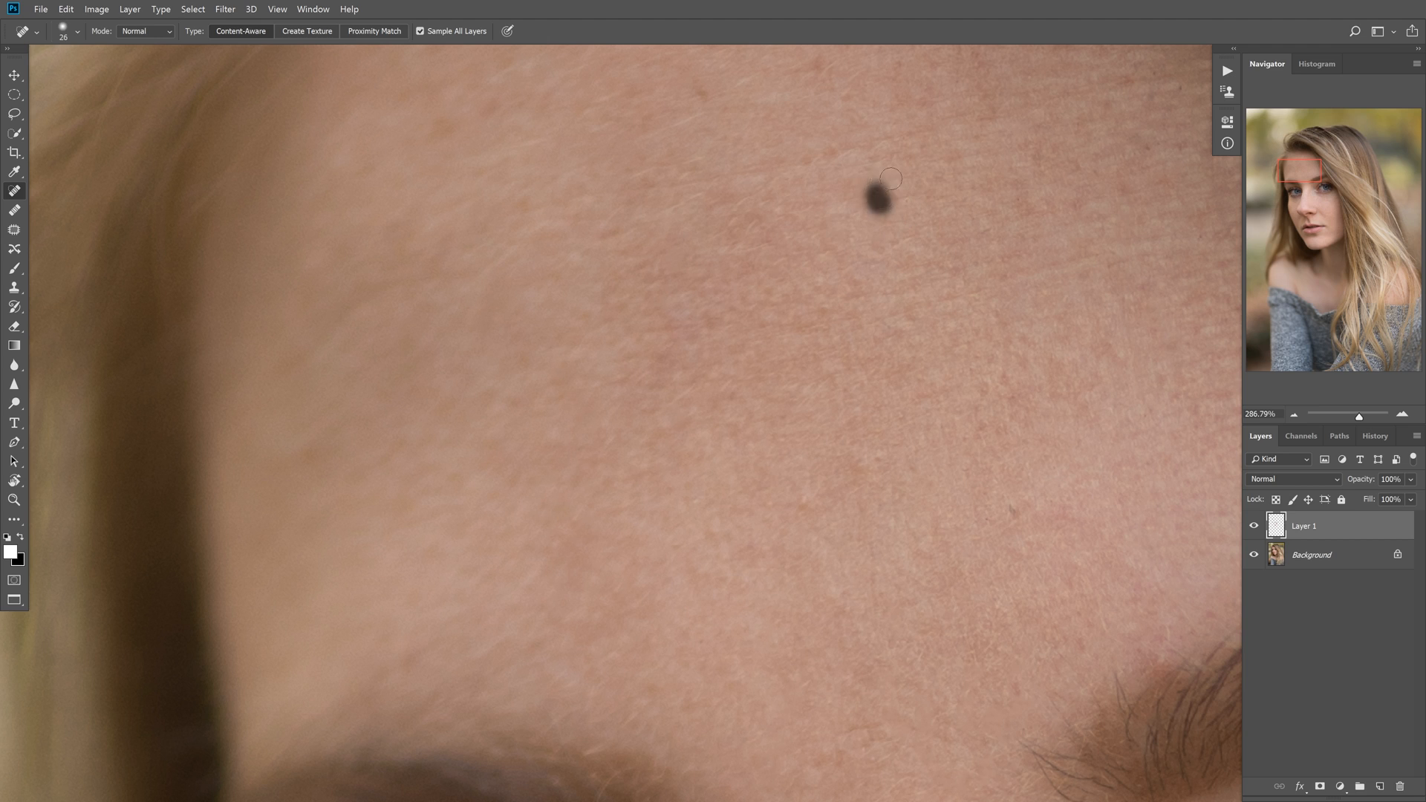
# - Heal the remaining scattered forehead spots down to above the right eyebrow
pyautogui.click(879, 202)
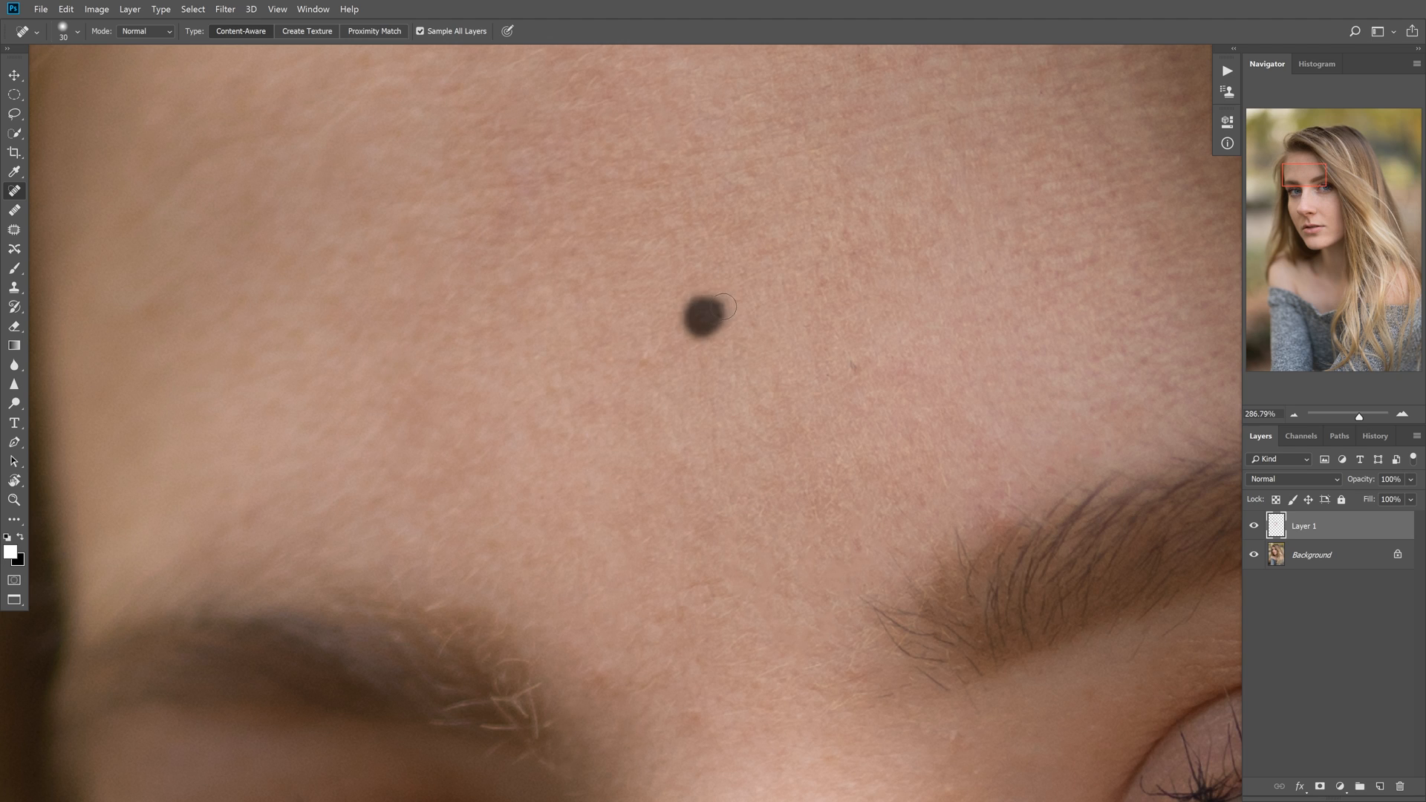
pyautogui.click(703, 319)
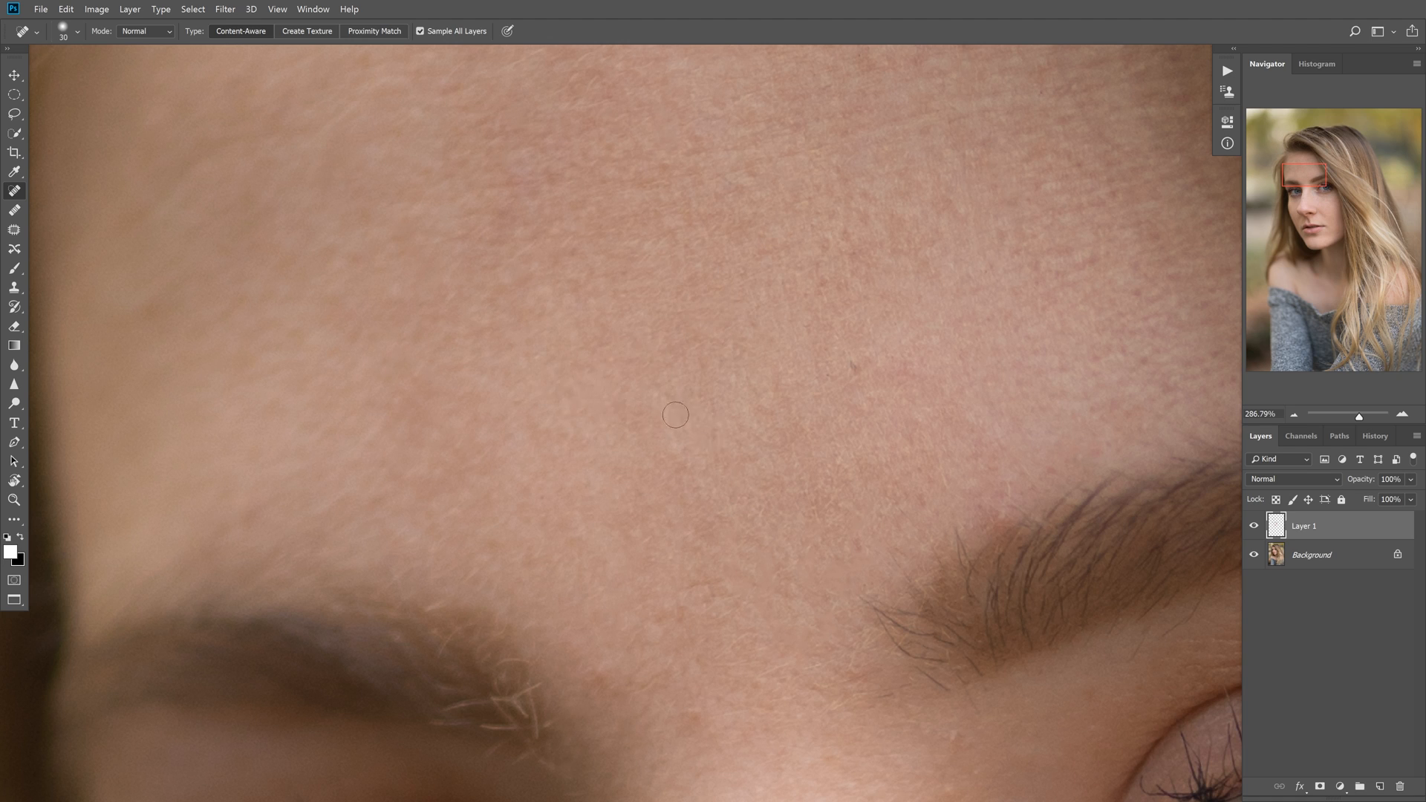
pyautogui.click(770, 390)
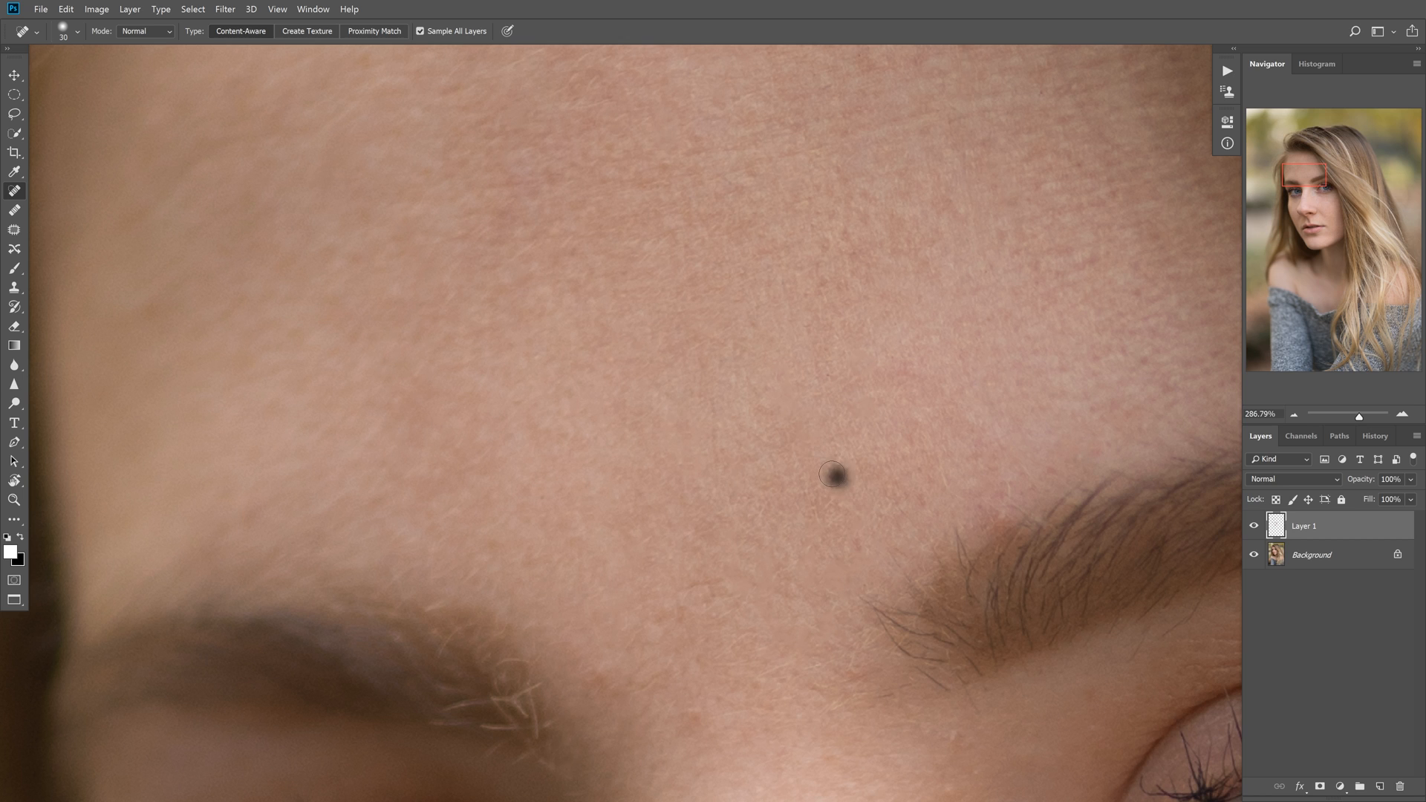
pyautogui.click(829, 486)
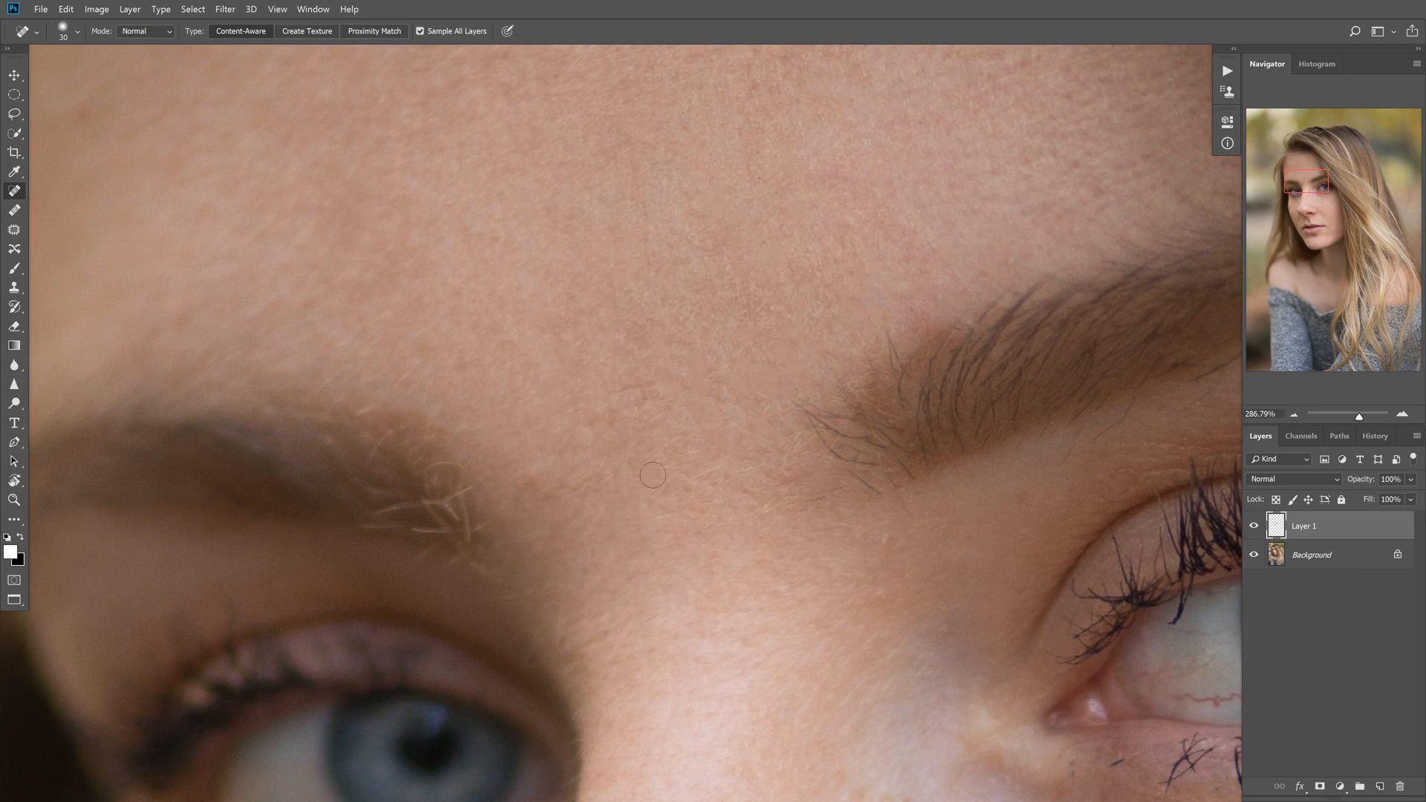
# - Heal the blemishes between the eyebrows and at the inner end of the brow
pyautogui.click(591, 421)
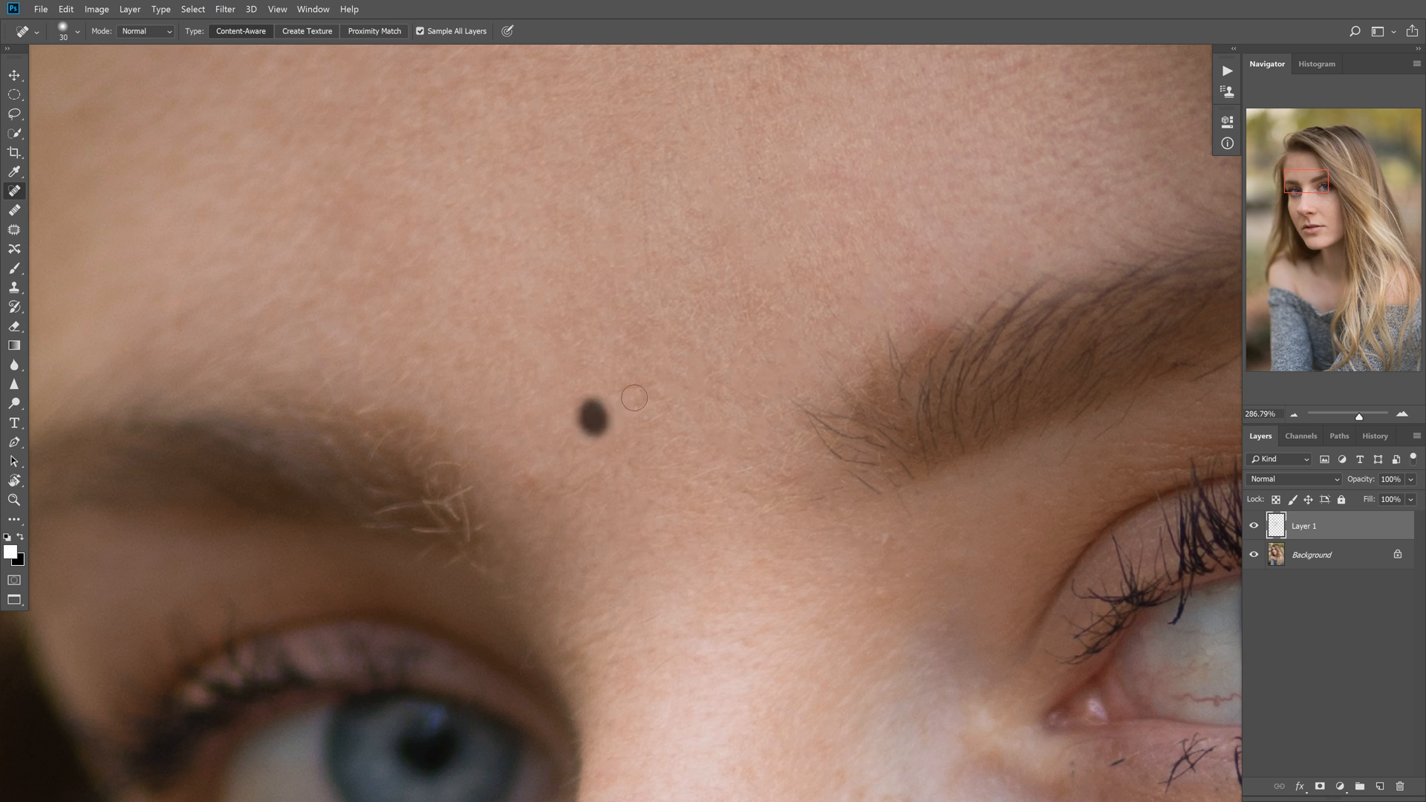
pyautogui.click(592, 428)
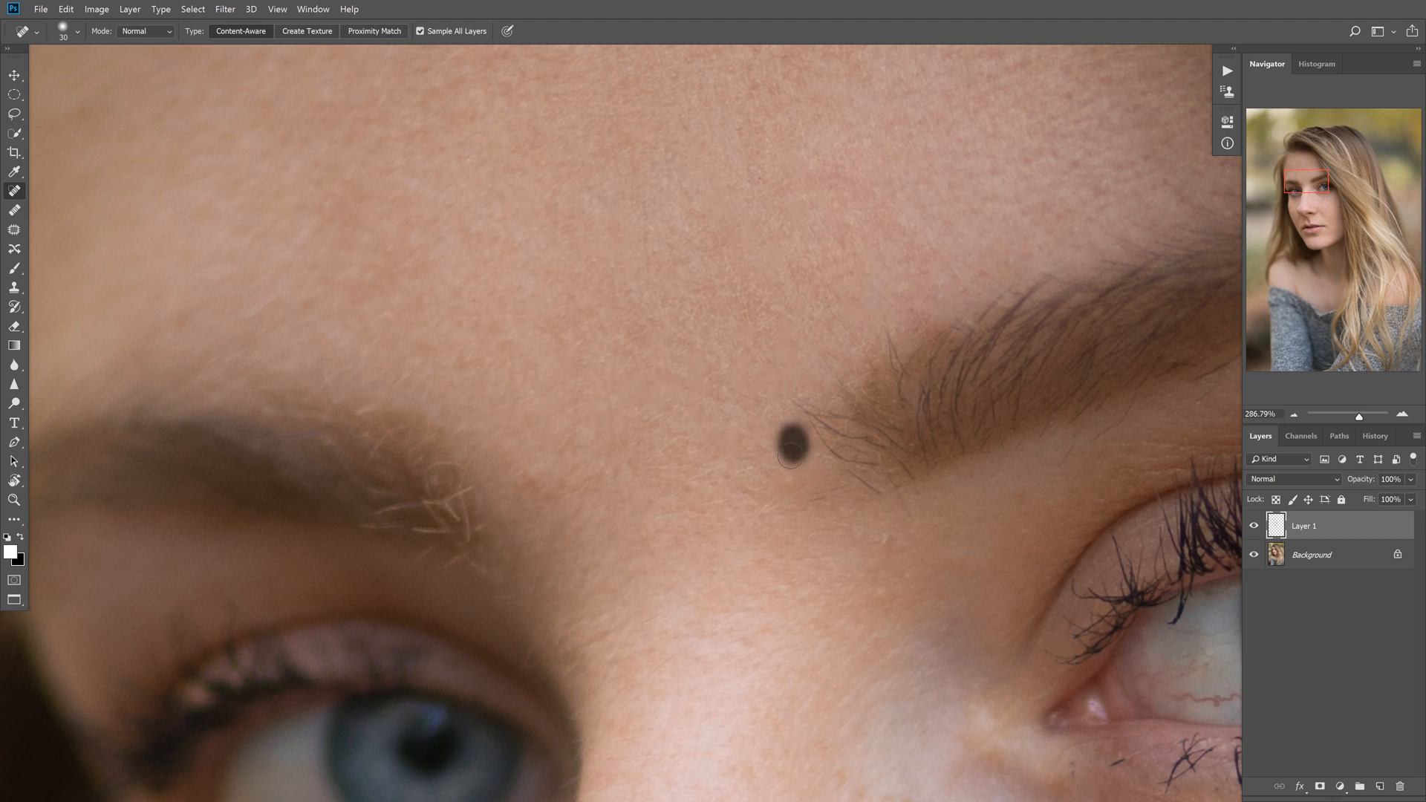
pyautogui.click(791, 451)
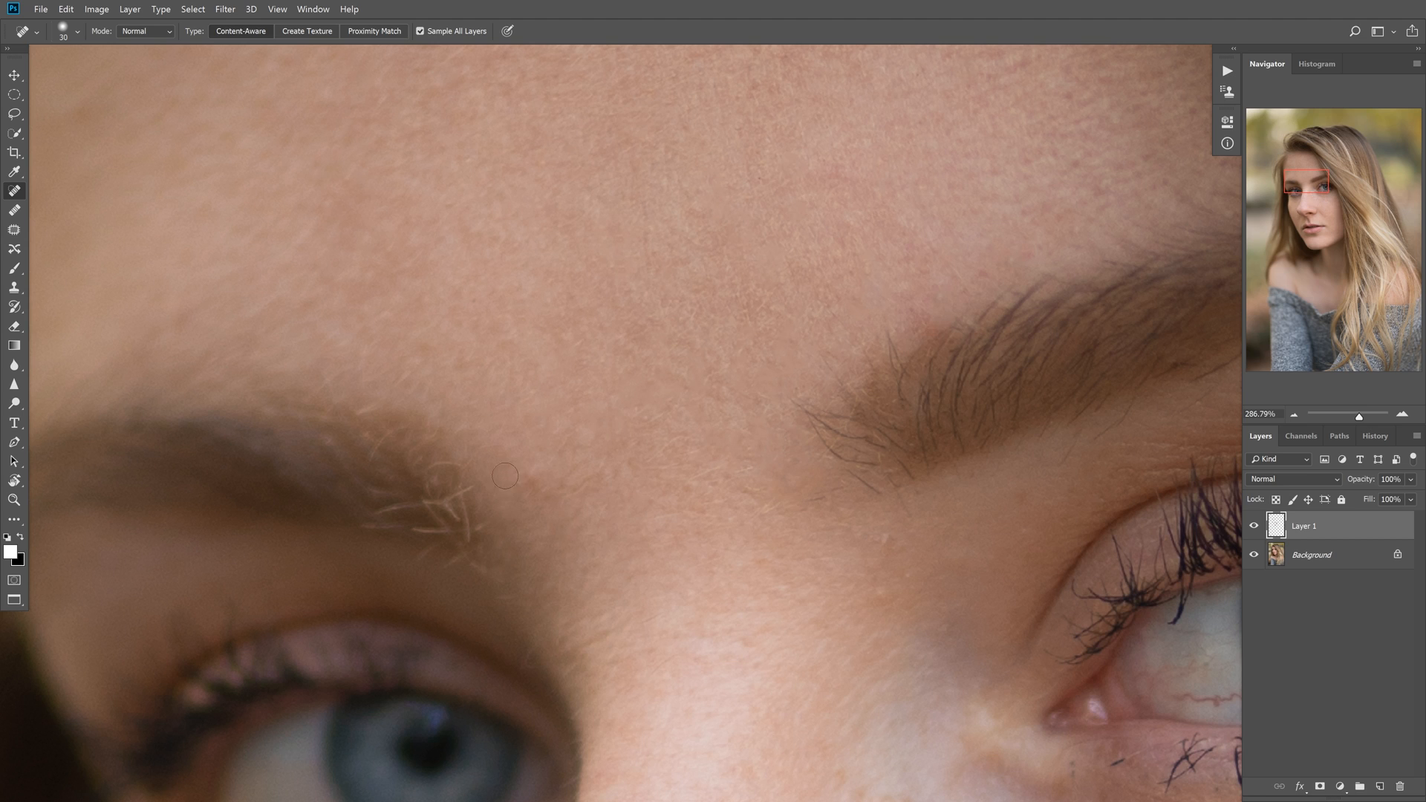
pyautogui.moveTo(580, 540)
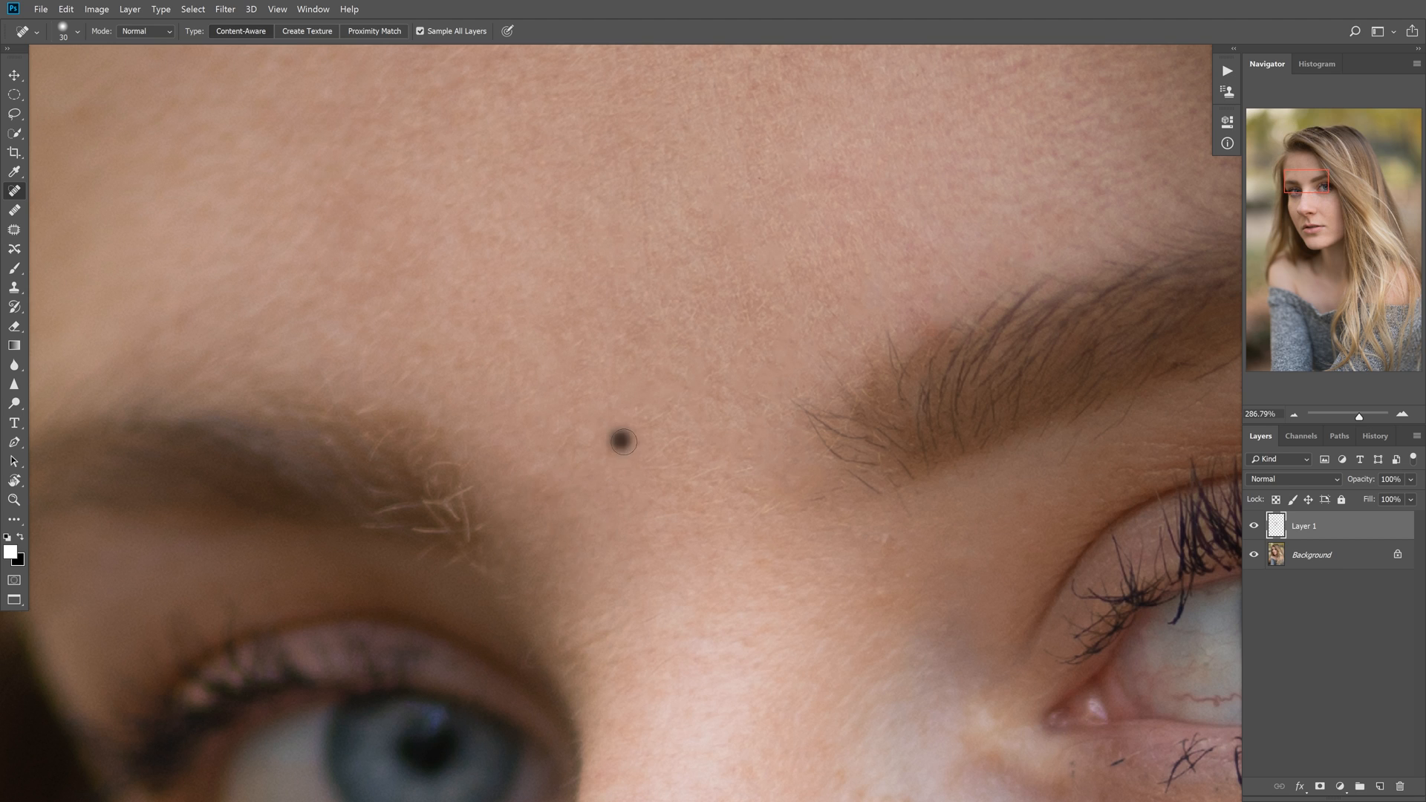
pyautogui.click(621, 443)
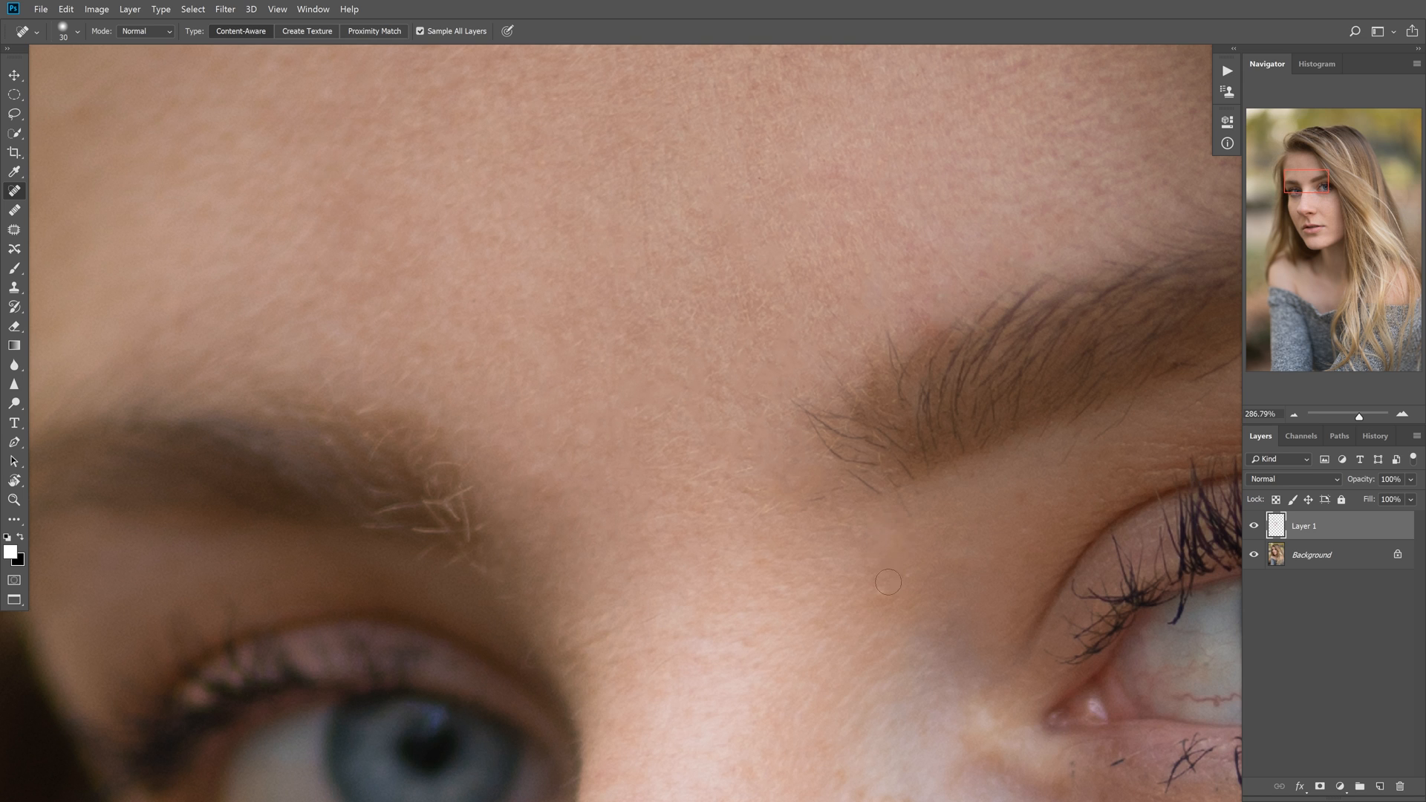
# - Clear the small marks and the stray mark below the inner eyebrow hairs
pyautogui.click(847, 541)
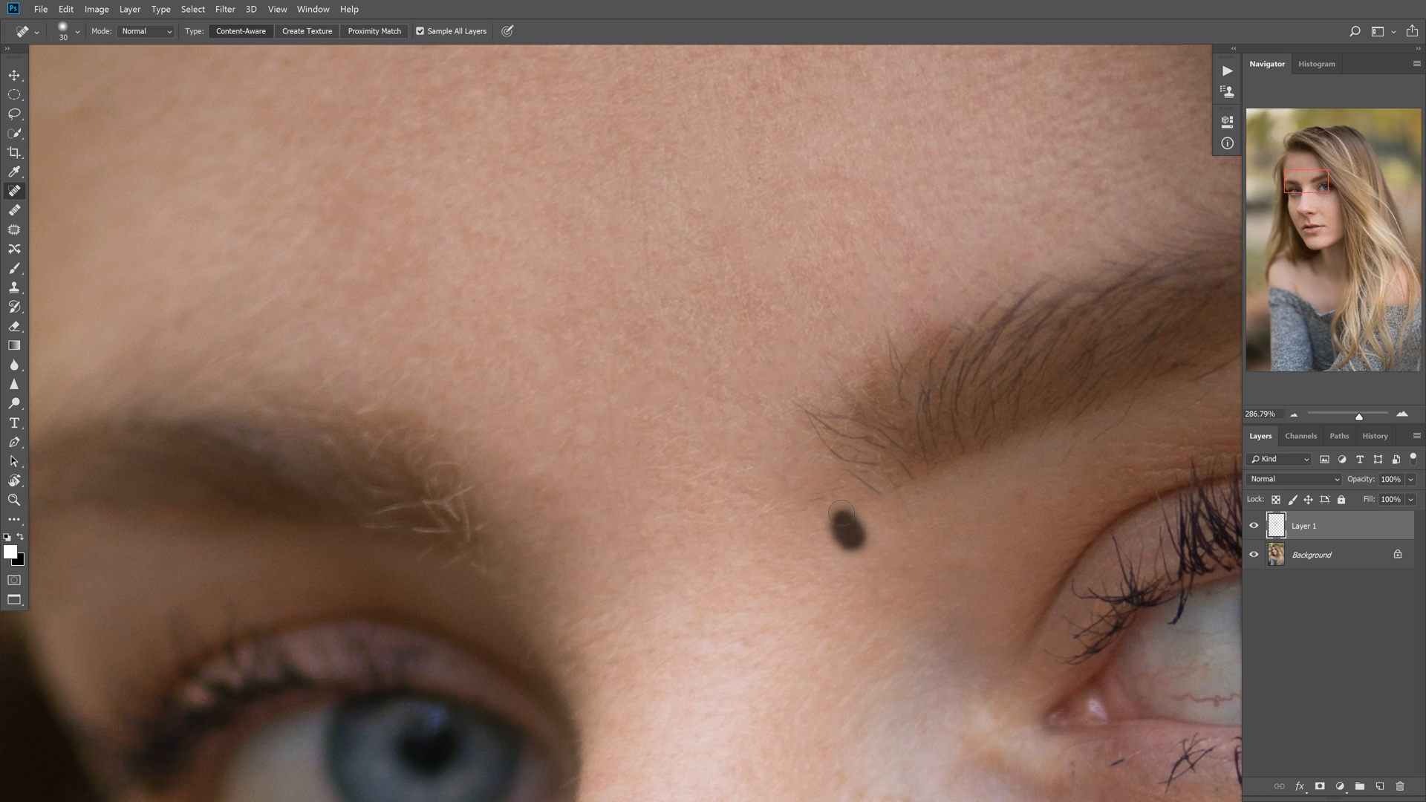
pyautogui.click(847, 548)
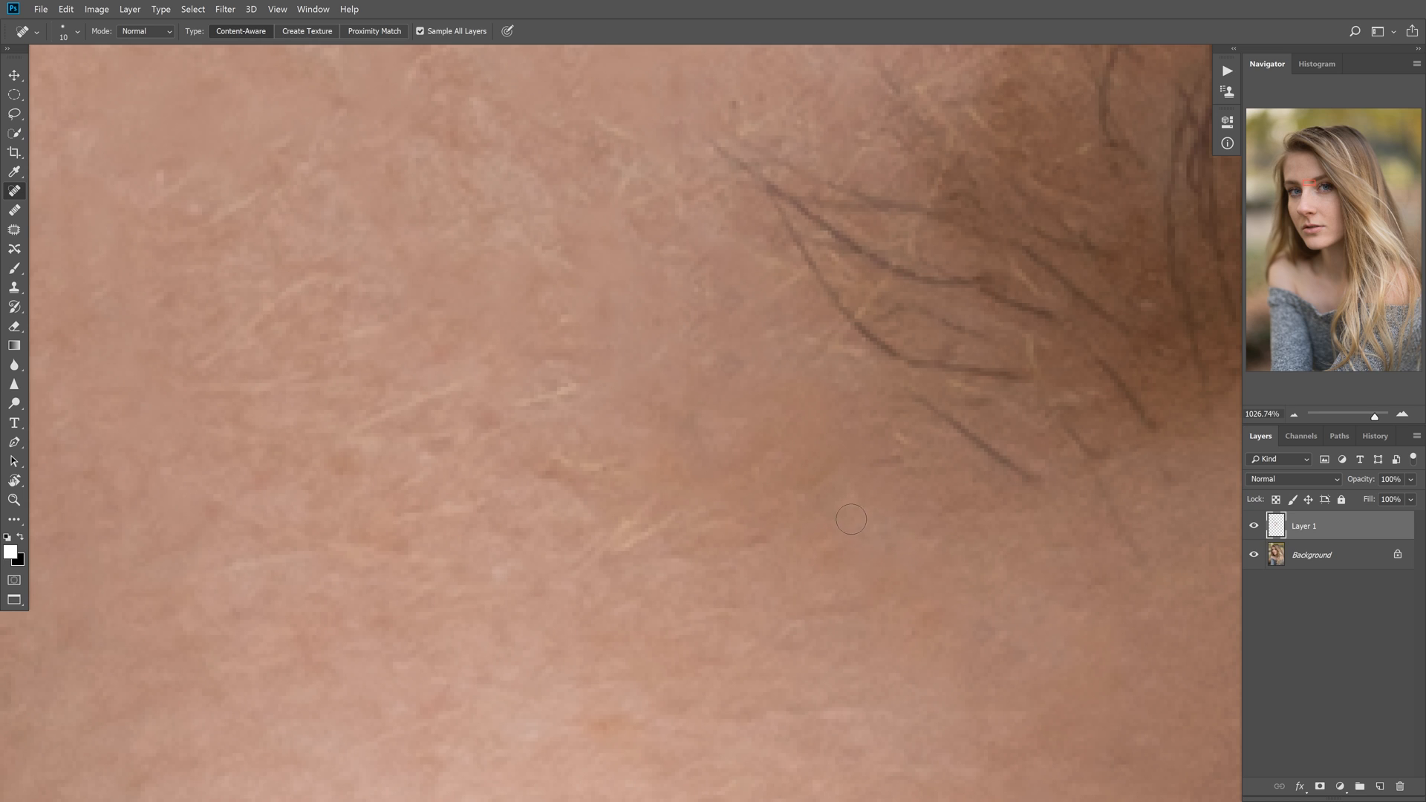
pyautogui.moveTo(804, 419)
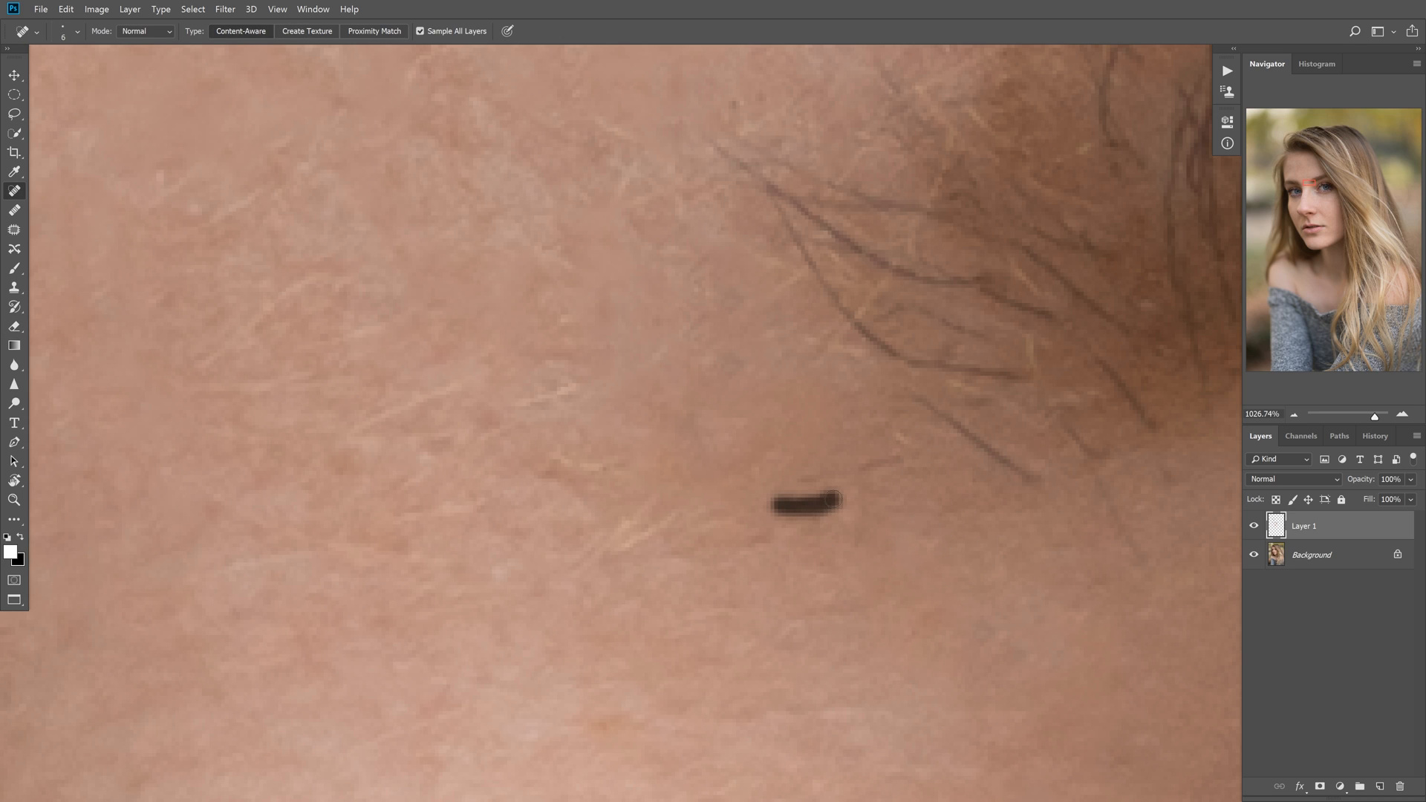
pyautogui.click(806, 505)
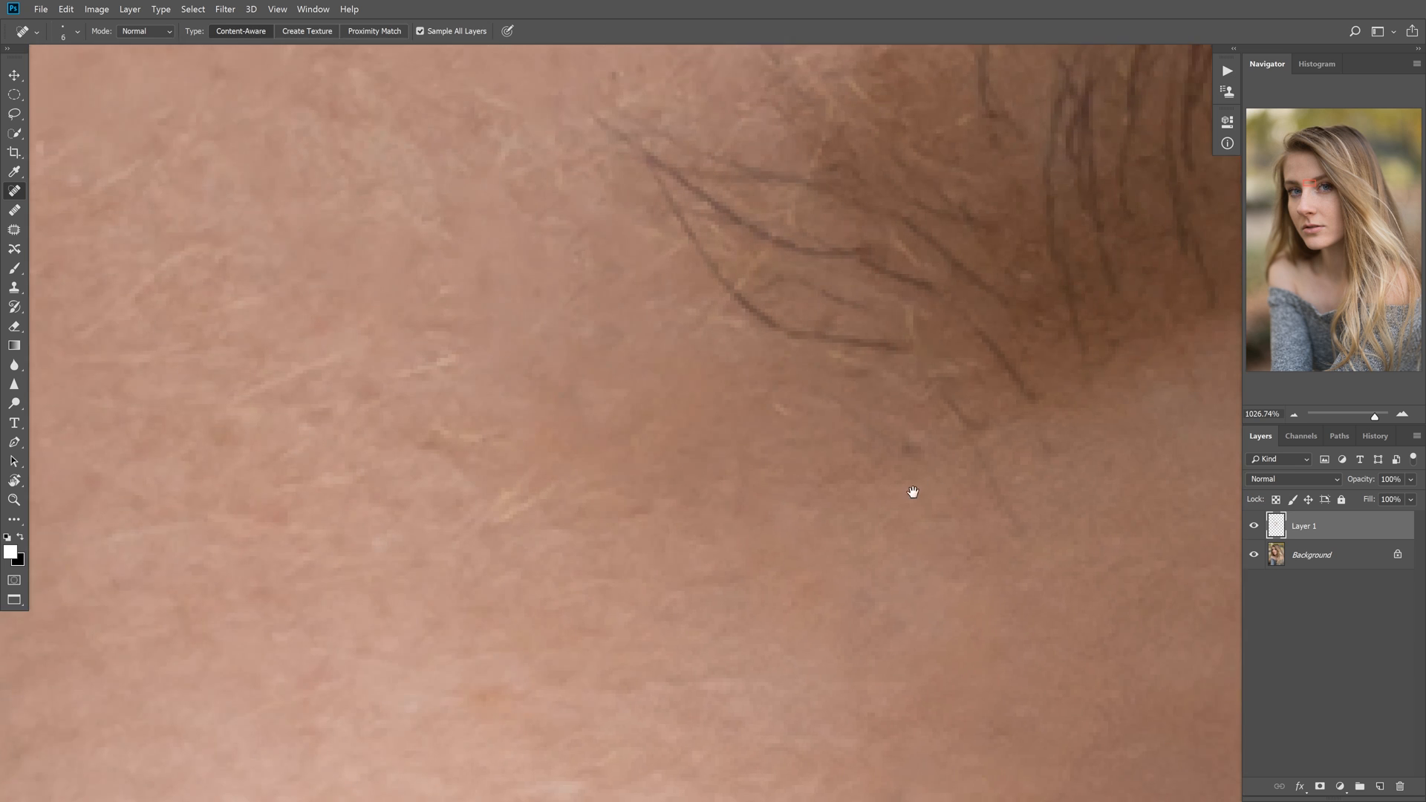
pyautogui.moveTo(912, 492); pyautogui.dragTo(993, 416)
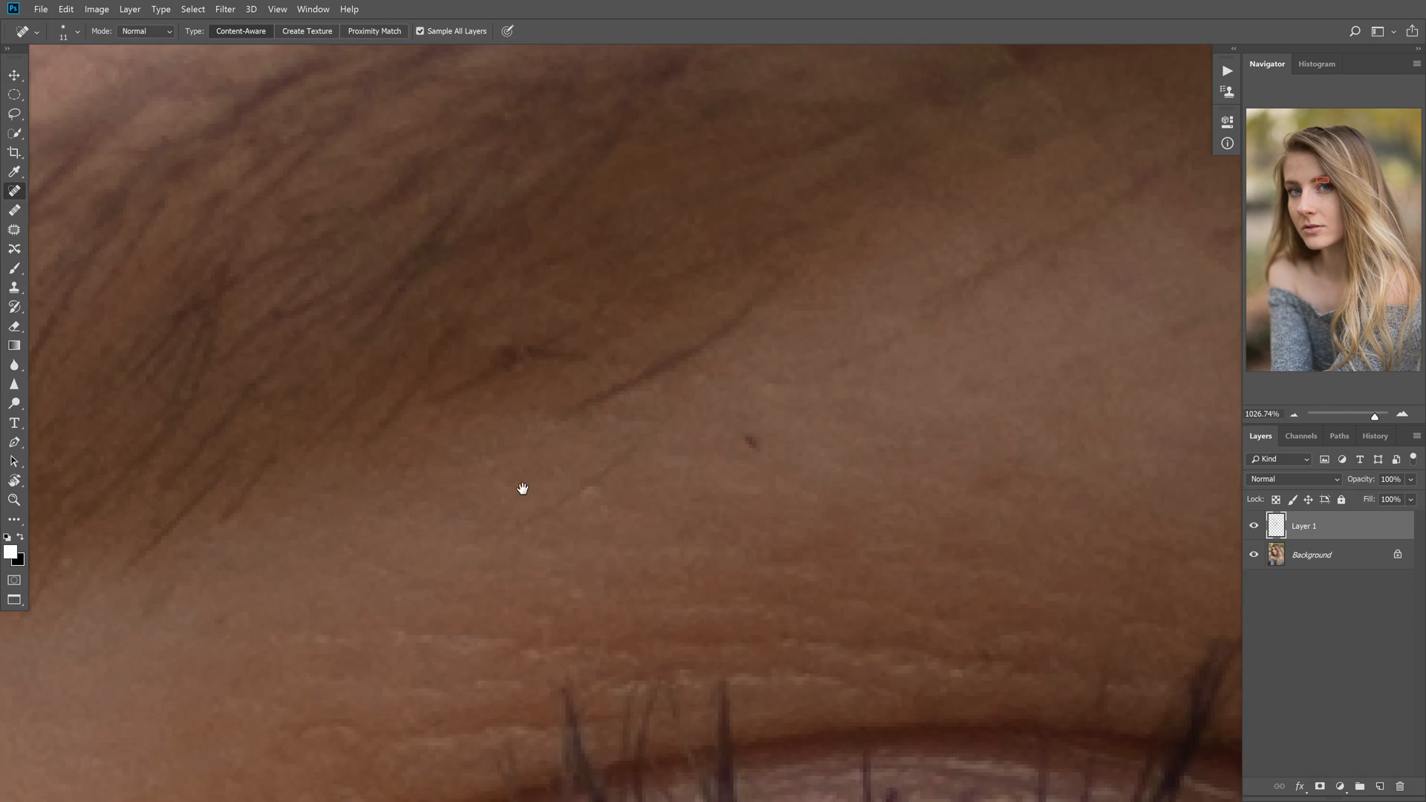
pyautogui.moveTo(523, 489); pyautogui.dragTo(518, 571)
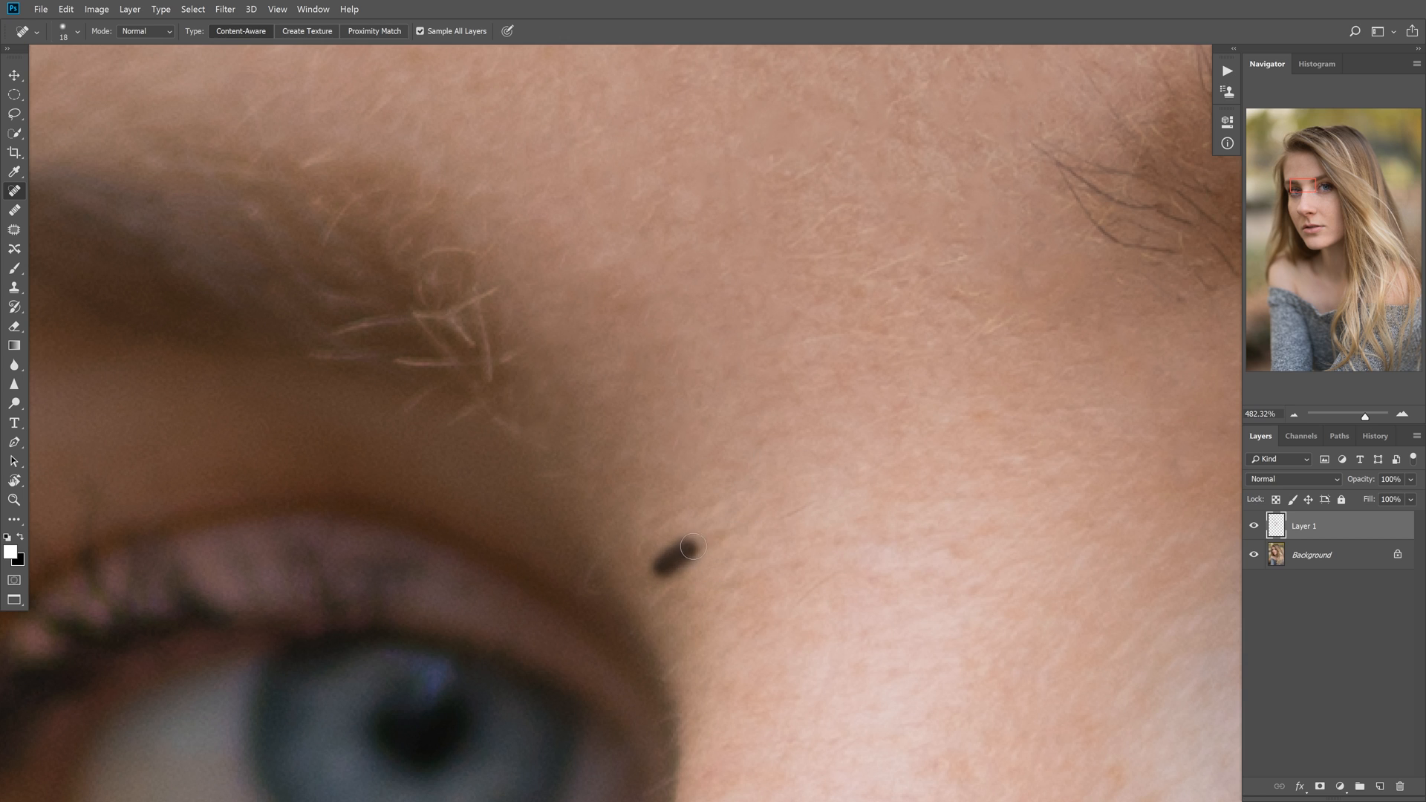
# - Heal the mark beside the eye, the dark blemish above it and a spot at the brow edge
pyautogui.moveTo(691, 545); pyautogui.dragTo(654, 510)
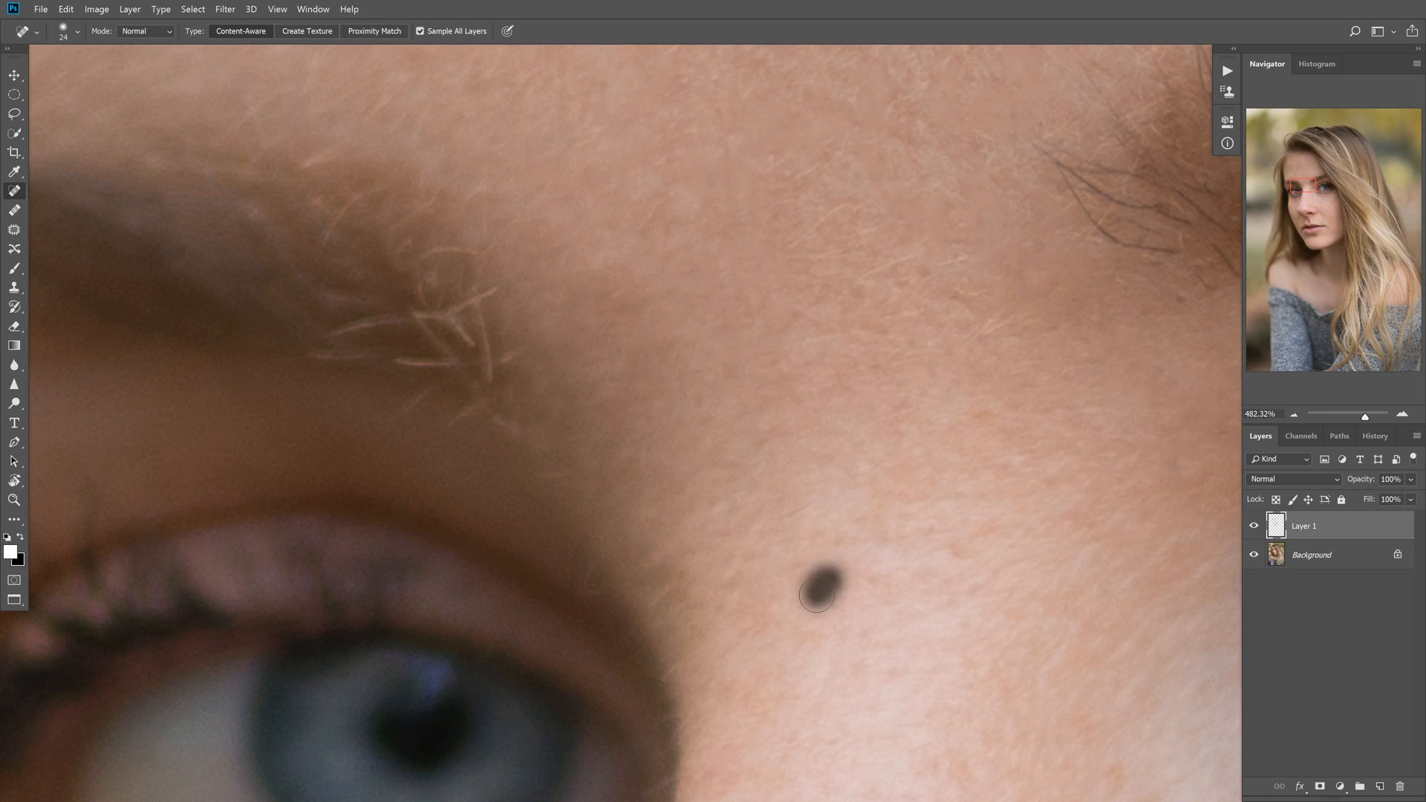
pyautogui.click(820, 596)
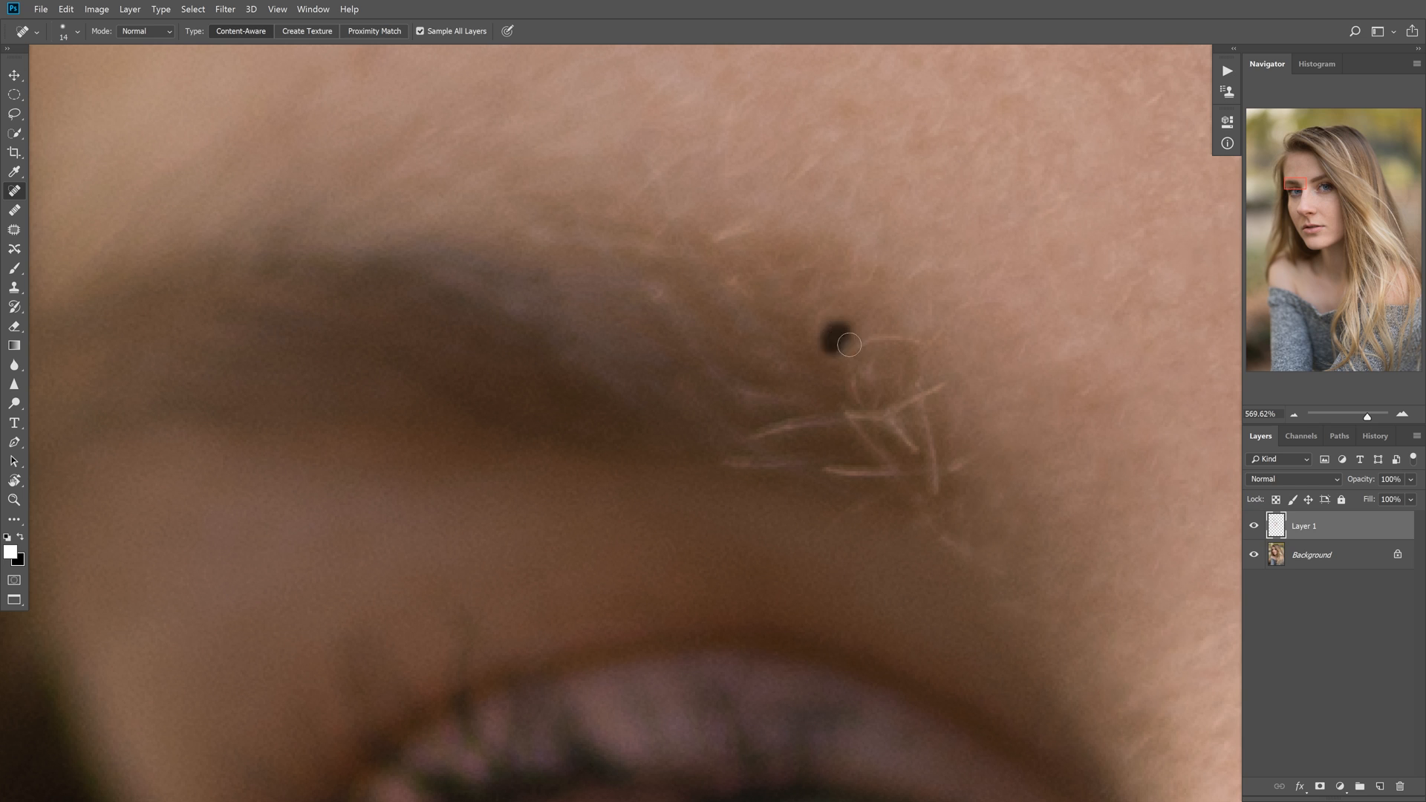
pyautogui.click(837, 339)
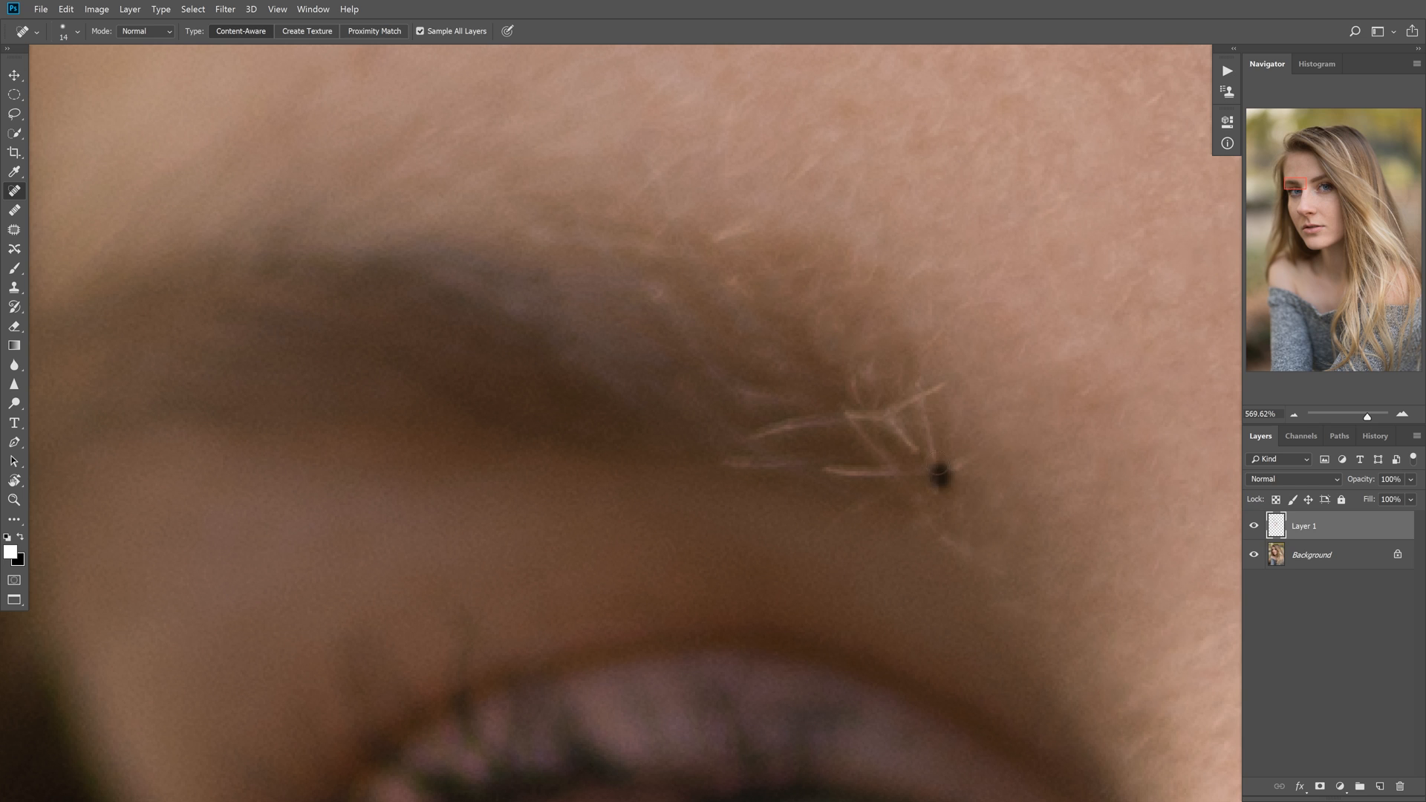
# - Paint out the stray light eyebrow hairs and their remaining ends
pyautogui.click(938, 485)
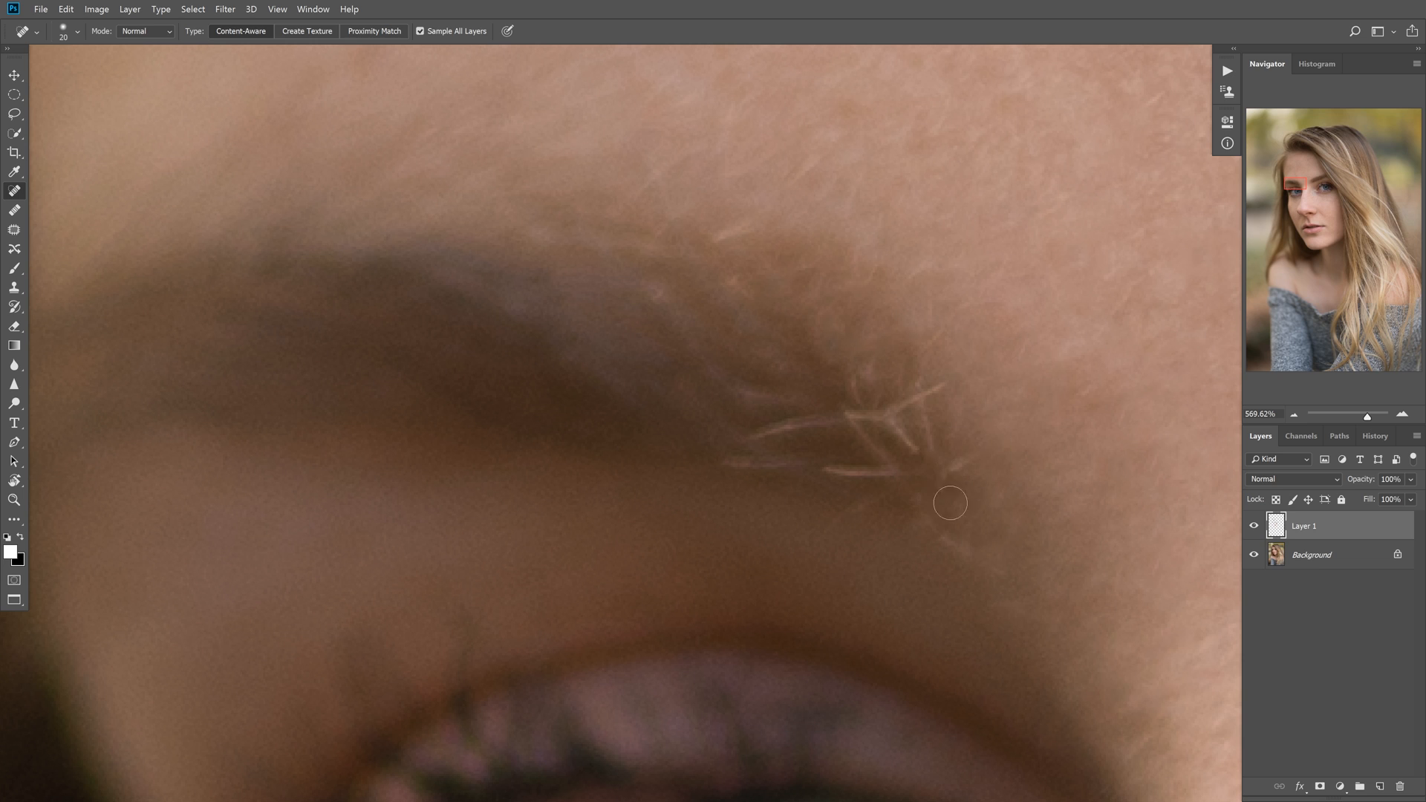
pyautogui.moveTo(949, 502); pyautogui.dragTo(924, 410)
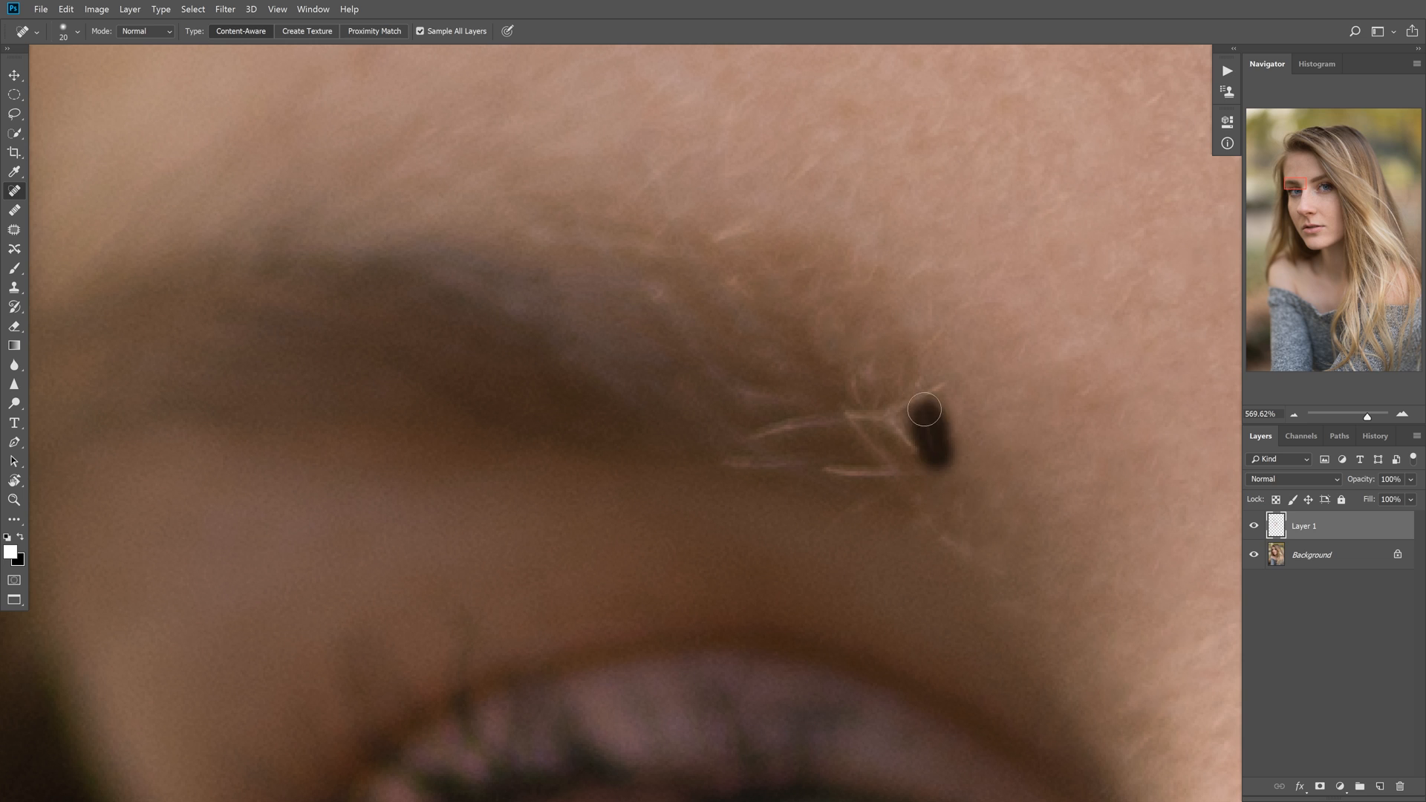
pyautogui.click(925, 425)
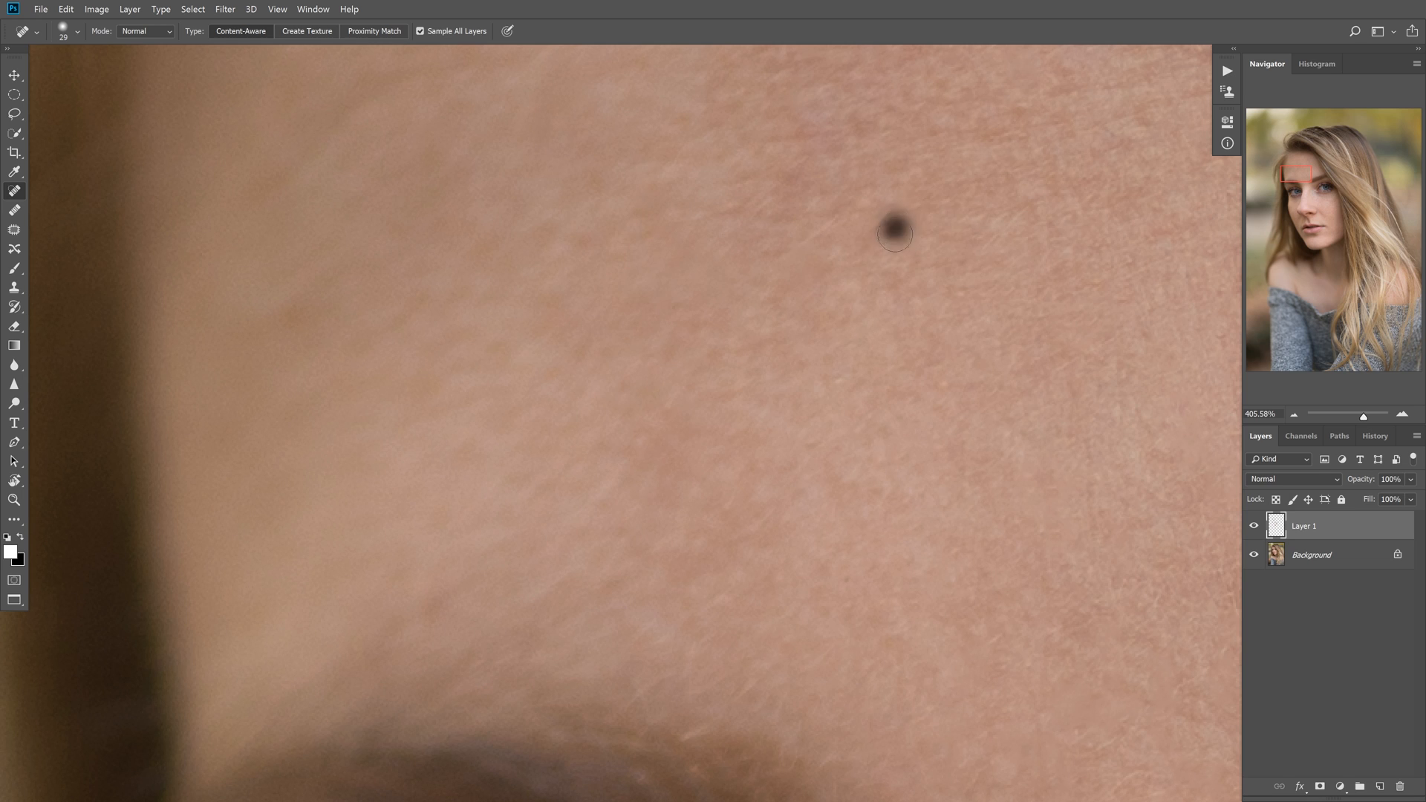
# - Heal three small blemishes on the upper forehead skin
pyautogui.click(895, 233)
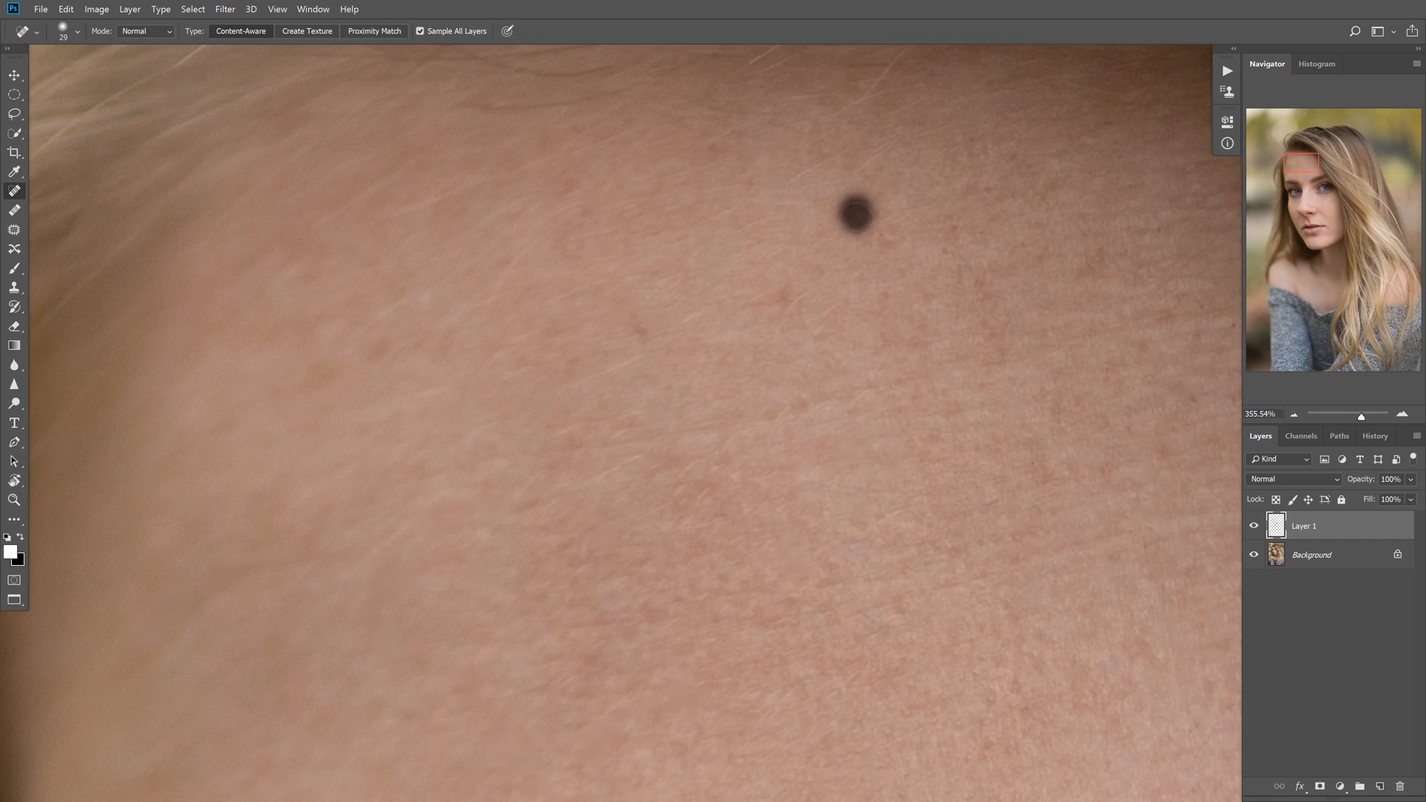
pyautogui.click(859, 216)
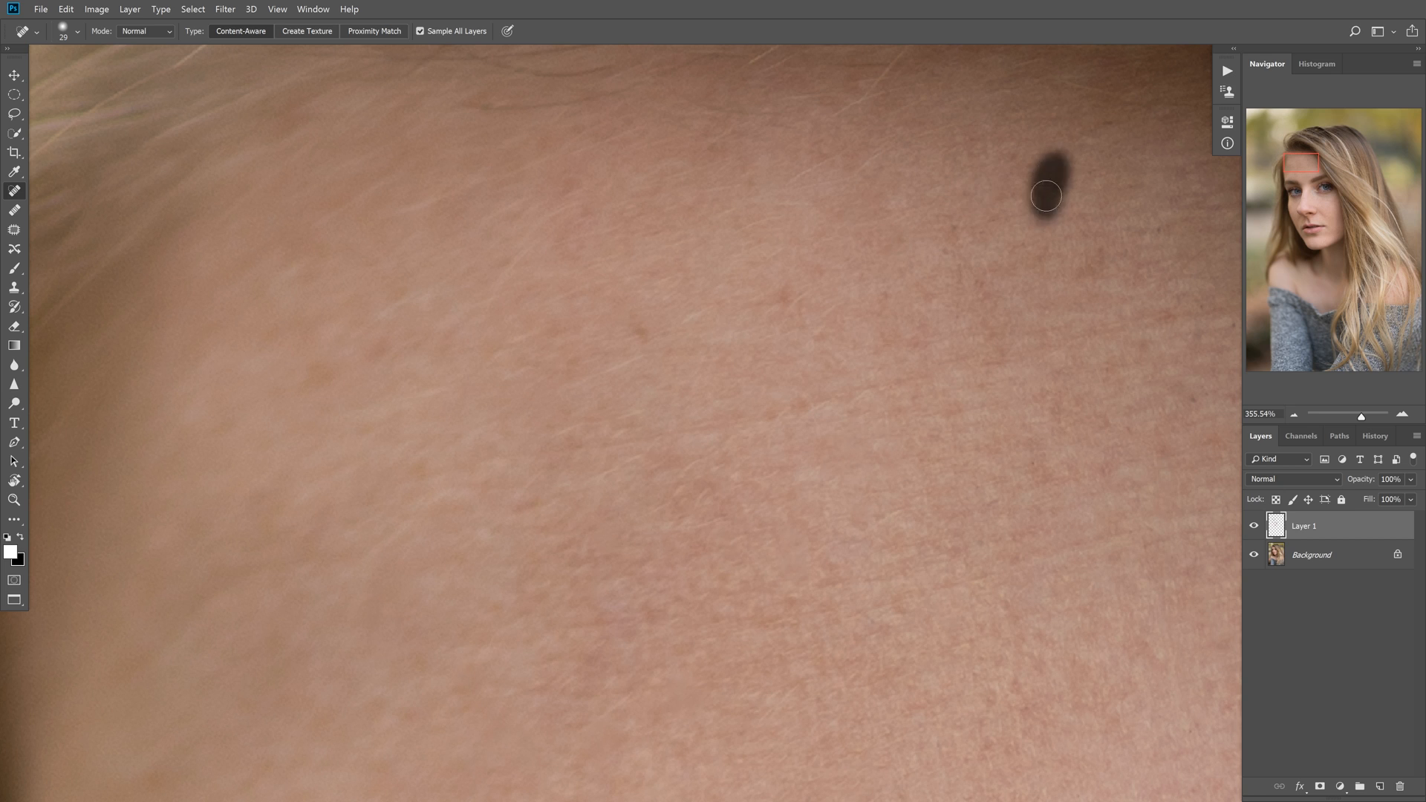
pyautogui.click(1045, 189)
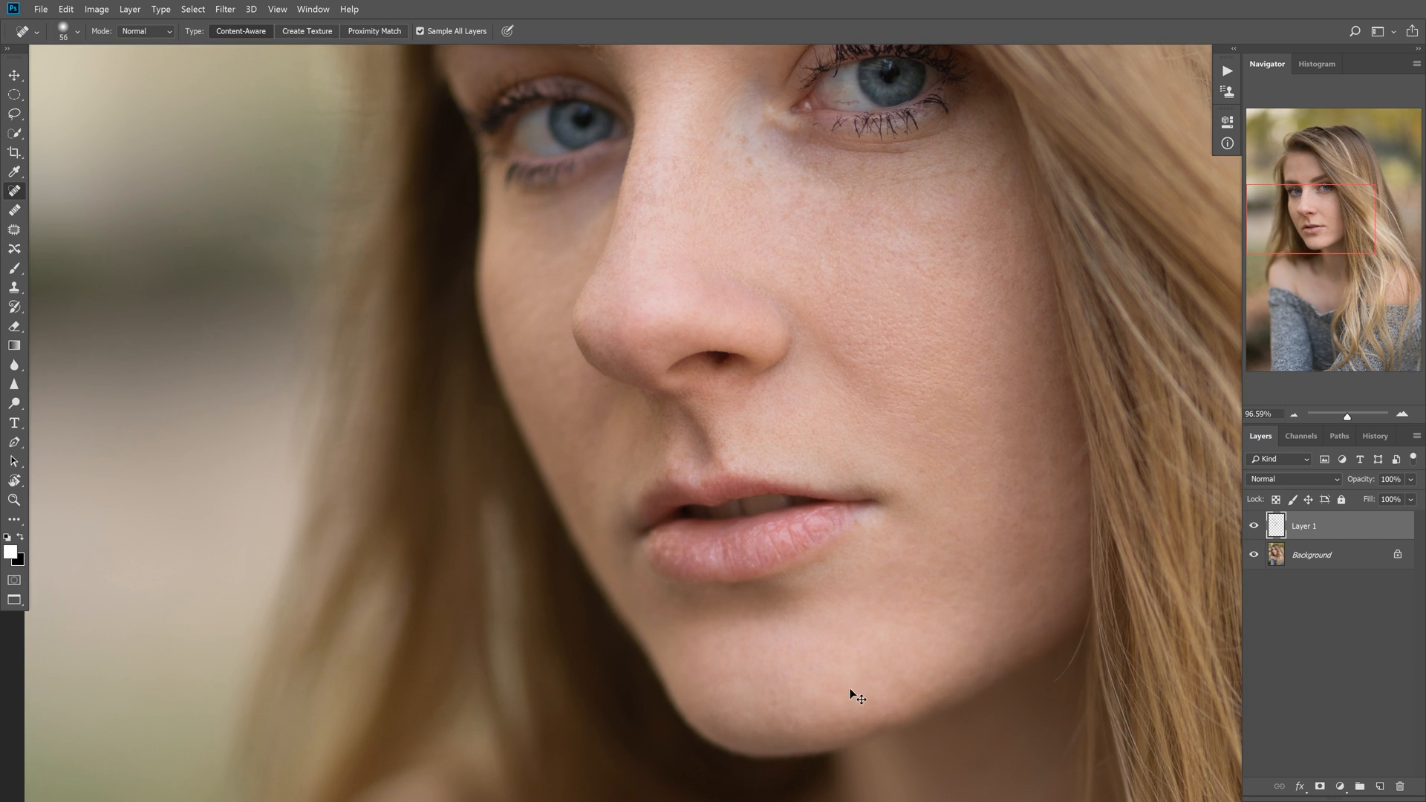
# - Heal the dark forehead spot and the small spots near the hairline
pyautogui.click(796, 707)
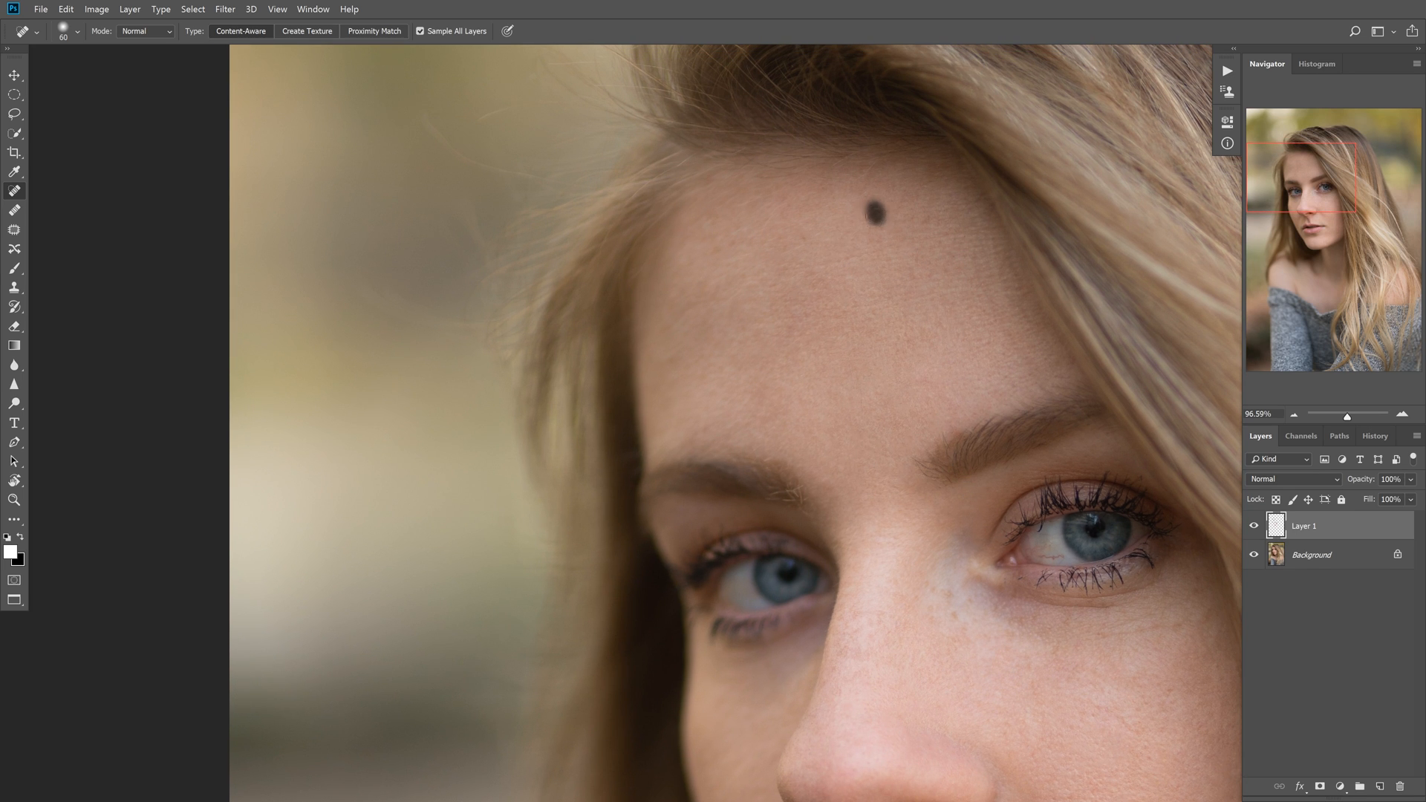
pyautogui.click(869, 214)
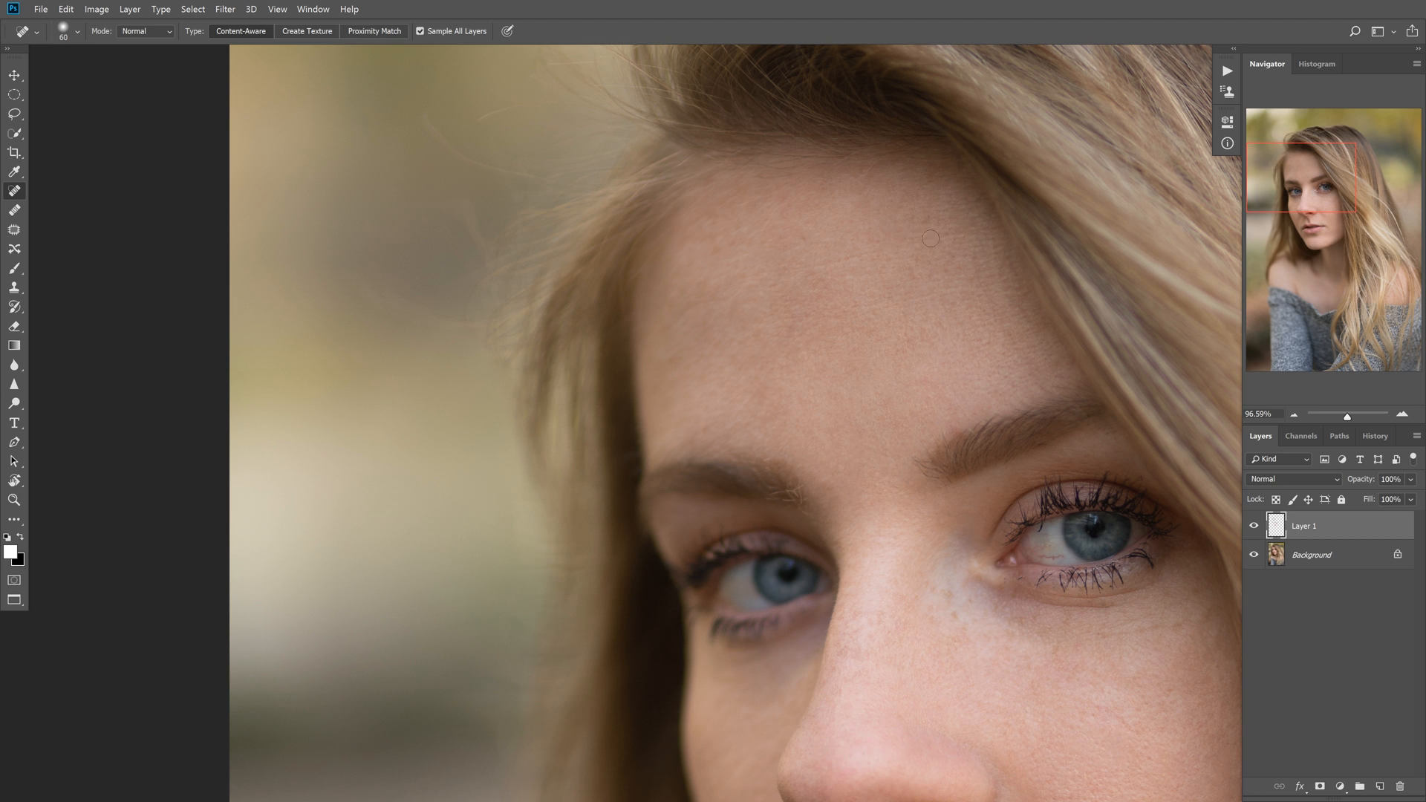
pyautogui.click(936, 190)
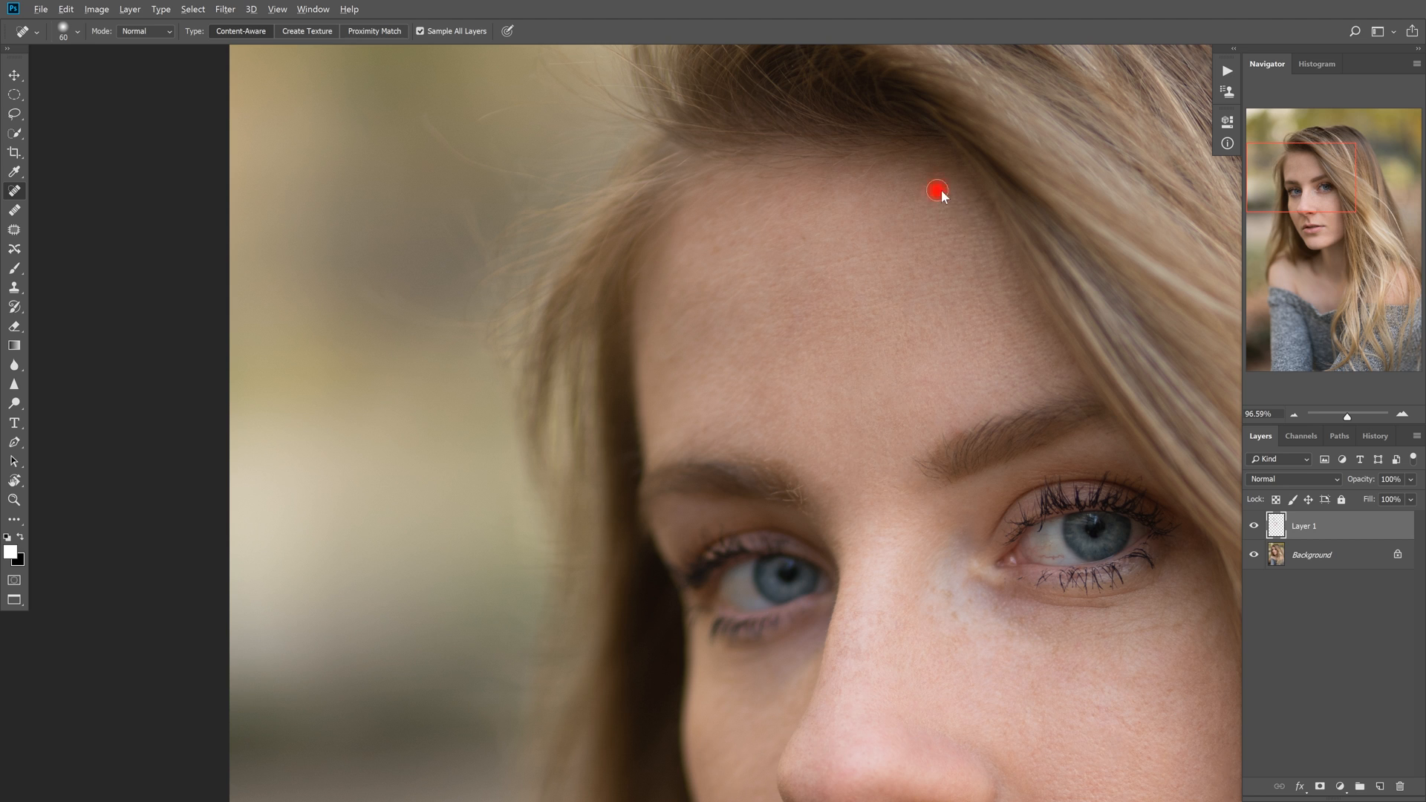
pyautogui.click(936, 190)
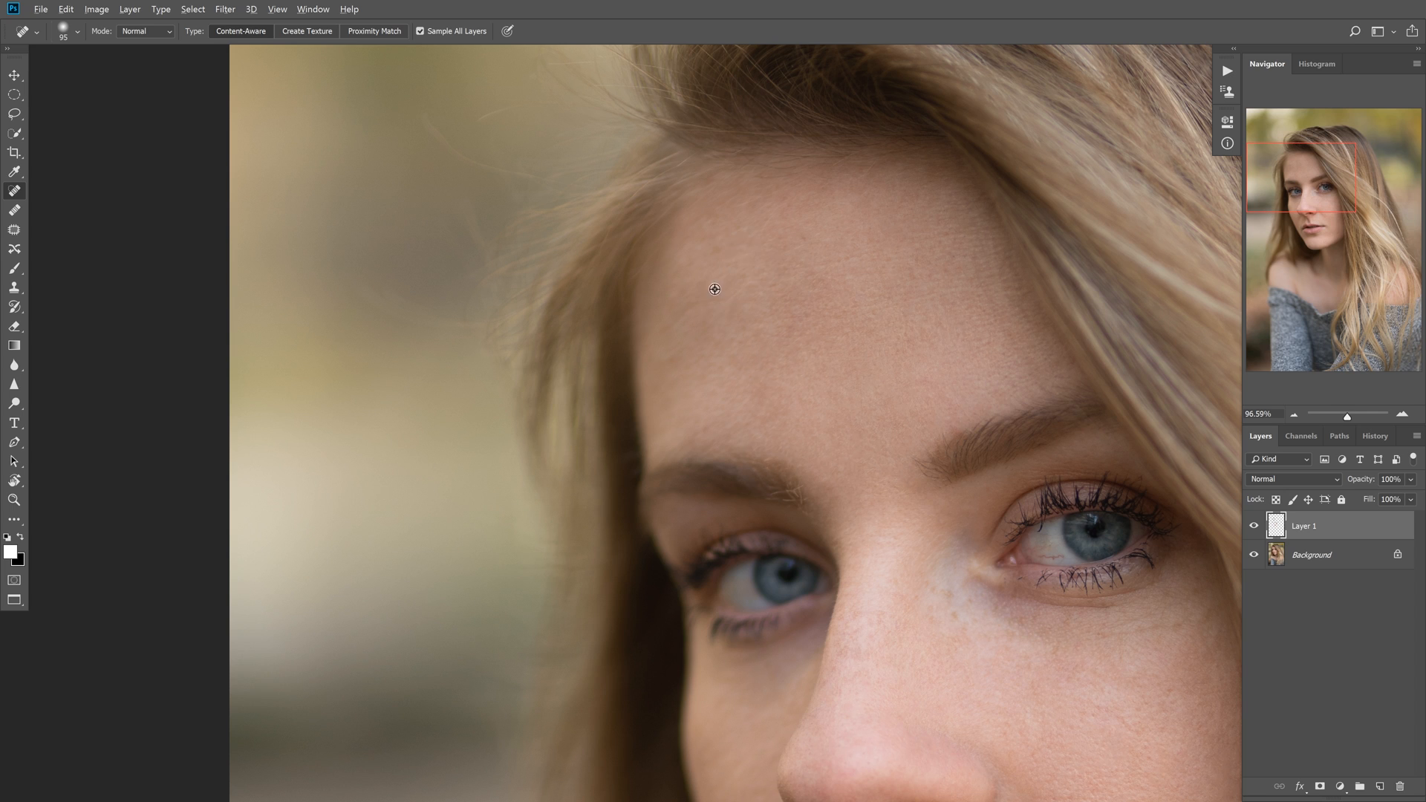
# - Paint away the stray hair strands on the upper forehead
pyautogui.moveTo(714, 290); pyautogui.dragTo(738, 391)
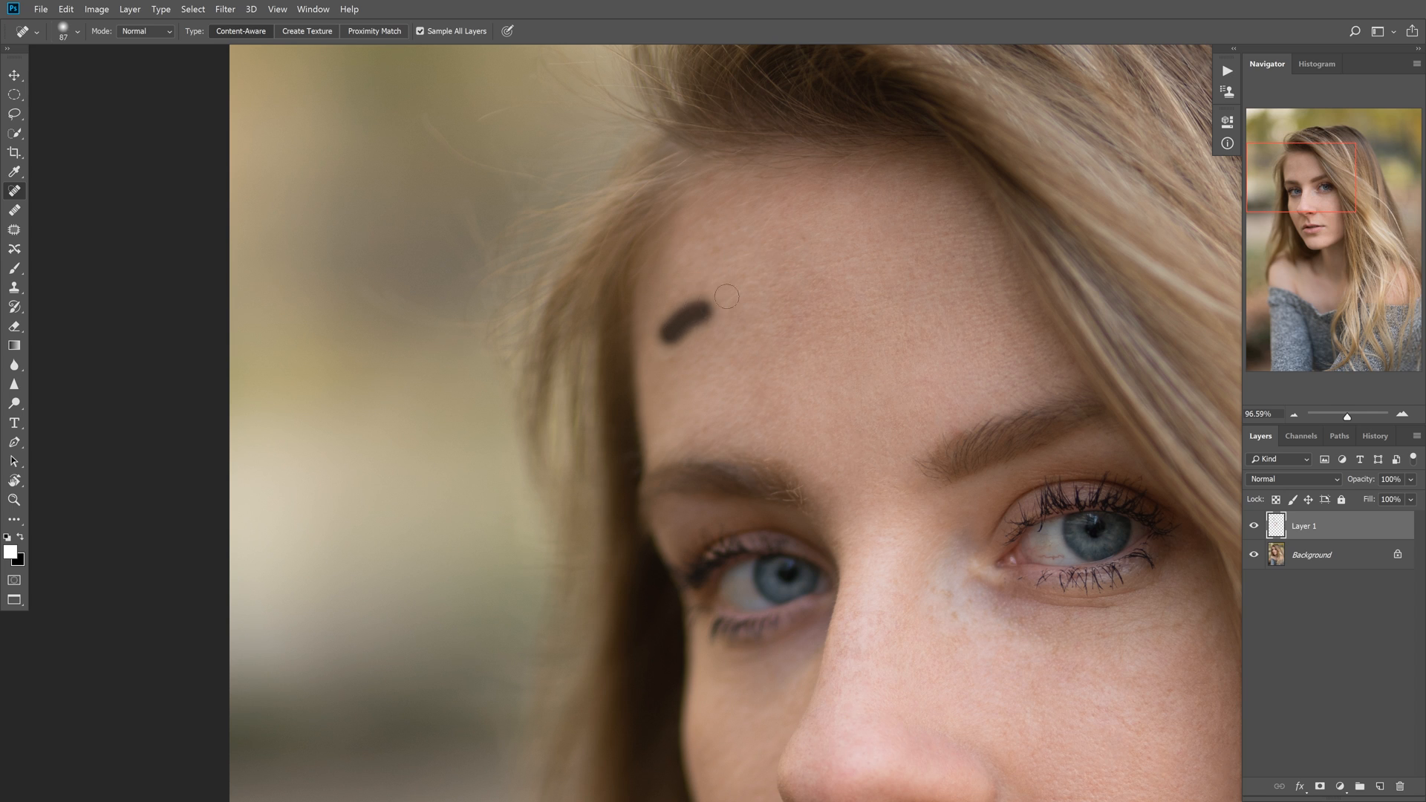
pyautogui.click(677, 318)
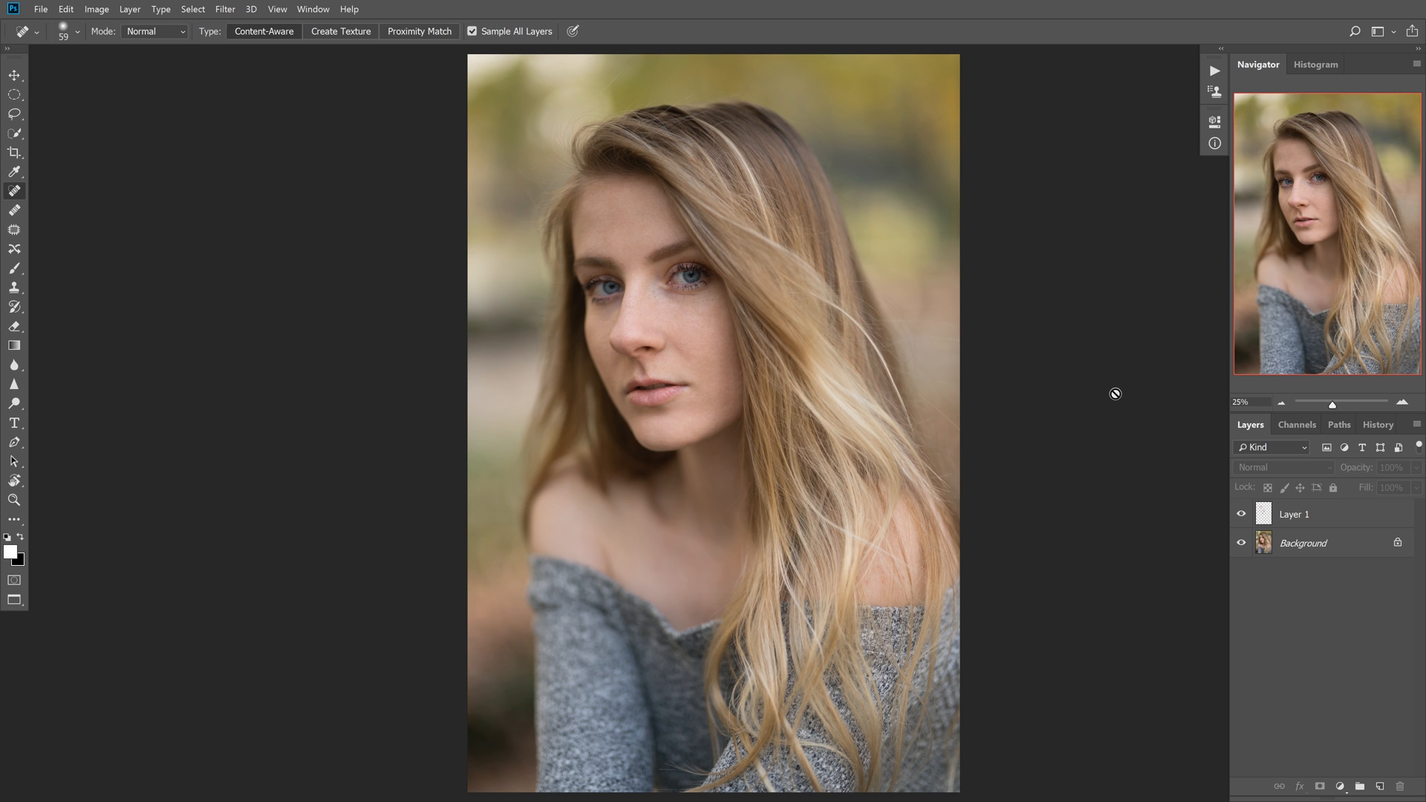
pyautogui.moveTo(1115, 306)
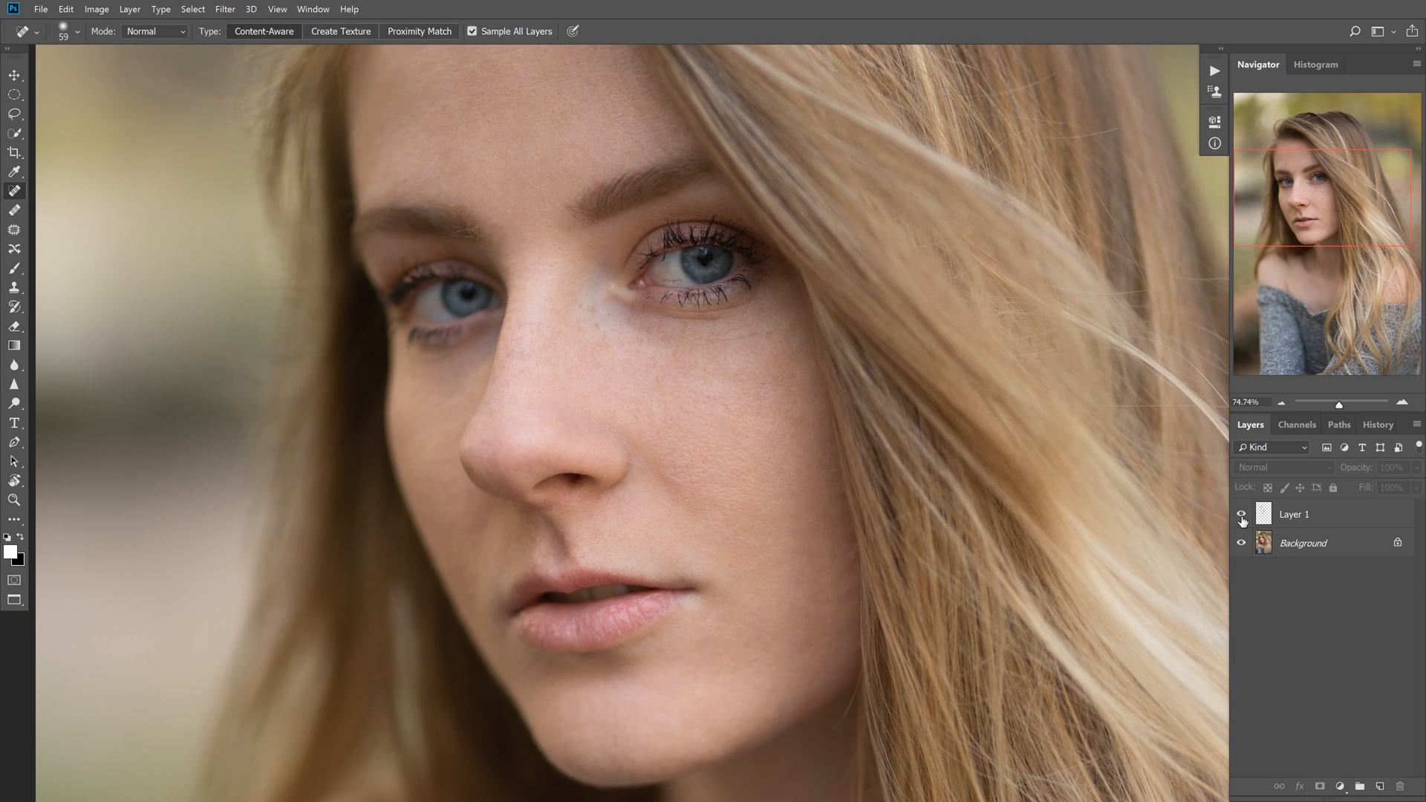
# - Toggle Layer 1's visibility to compare the retouched lower face with the original skin
pyautogui.click(1241, 514)
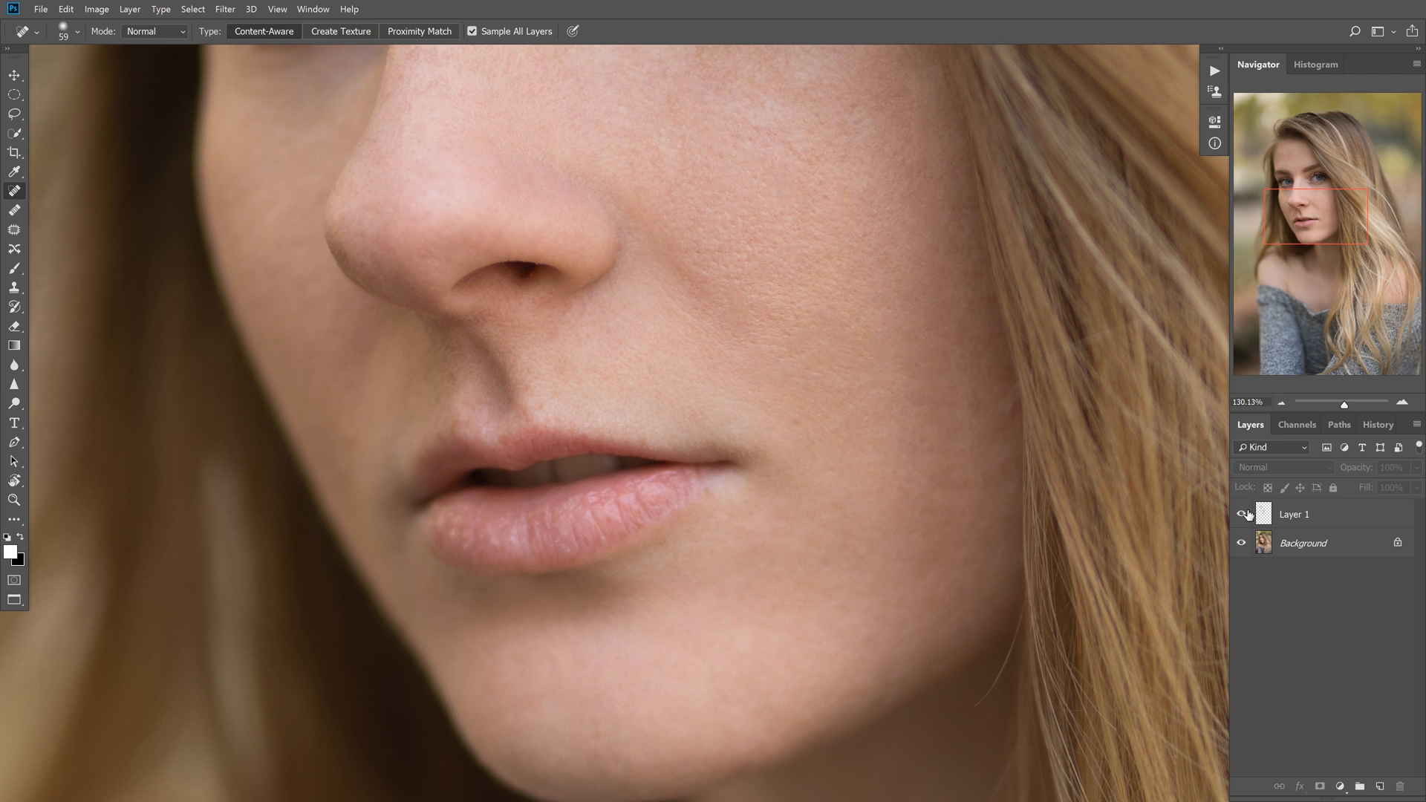
pyautogui.click(1240, 514)
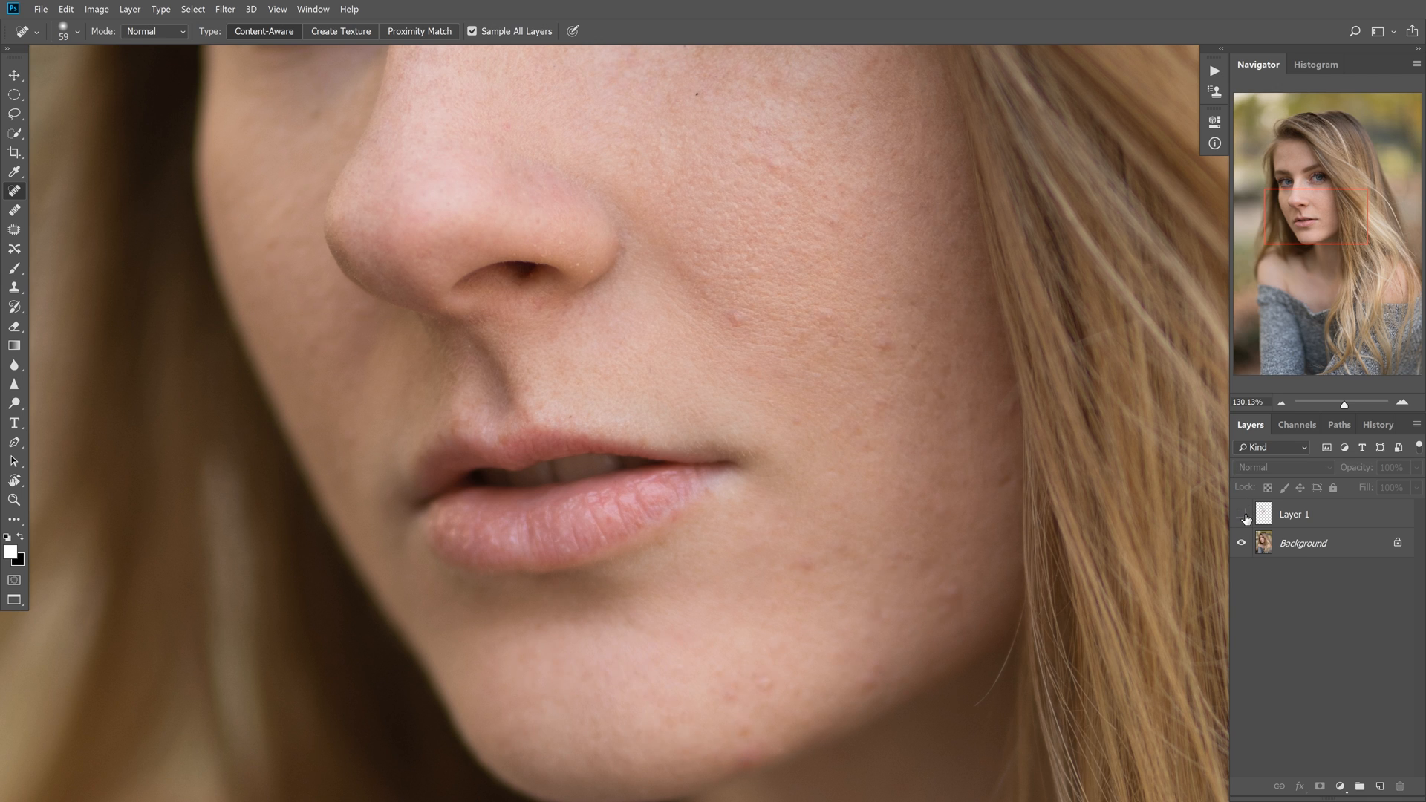
pyautogui.click(1242, 514)
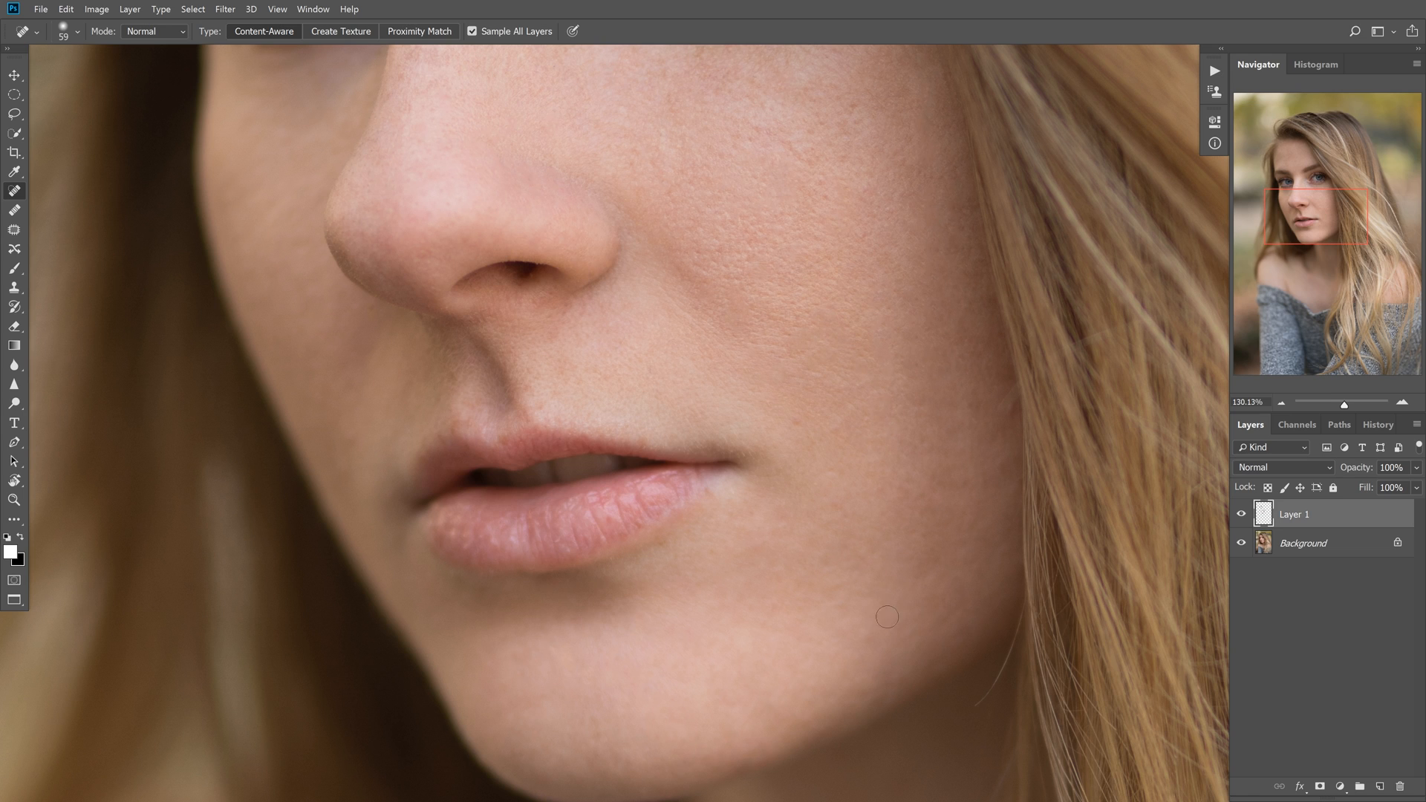
pyautogui.moveTo(857, 660)
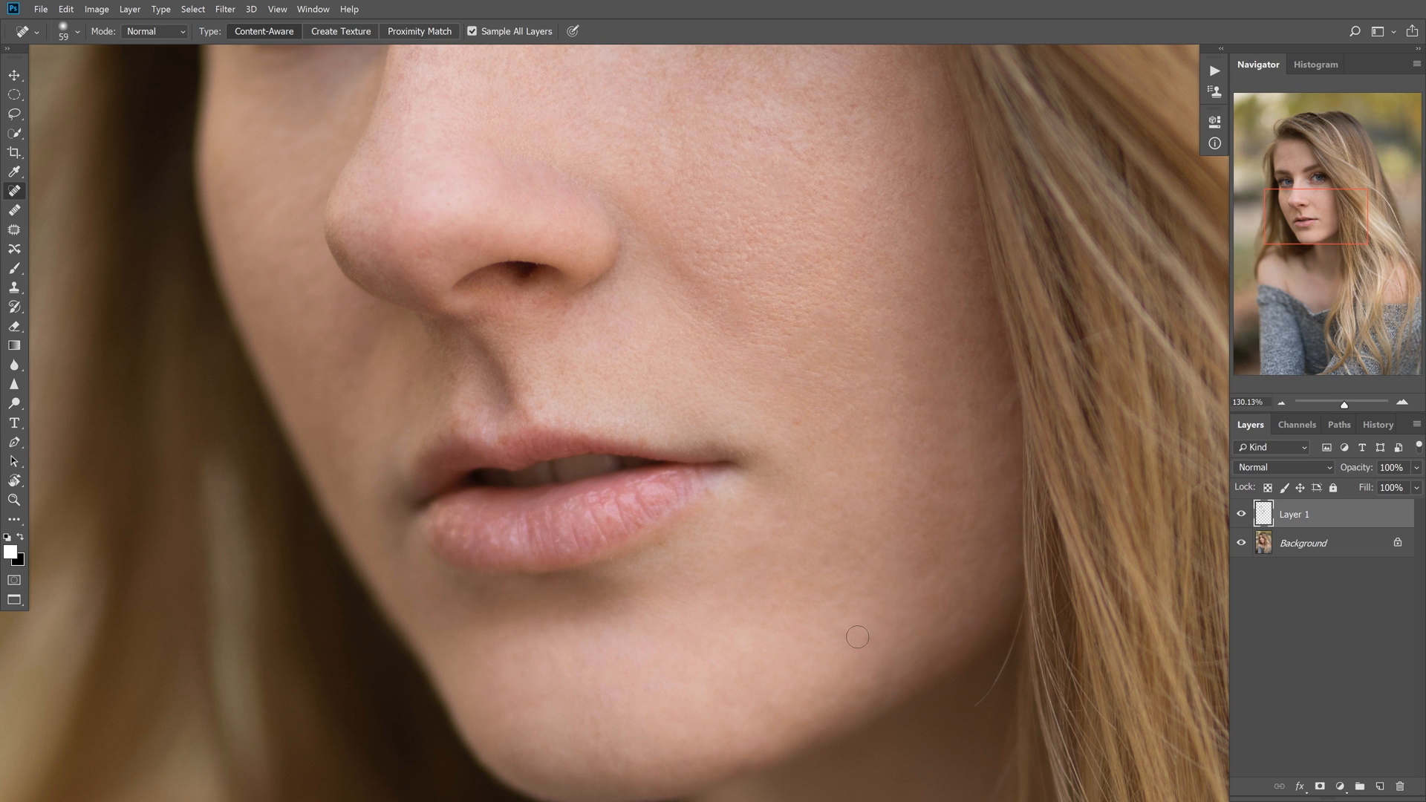
# - Heal a last small chin blemish, then toggle Layer 1 again to check before and after
pyautogui.click(874, 638)
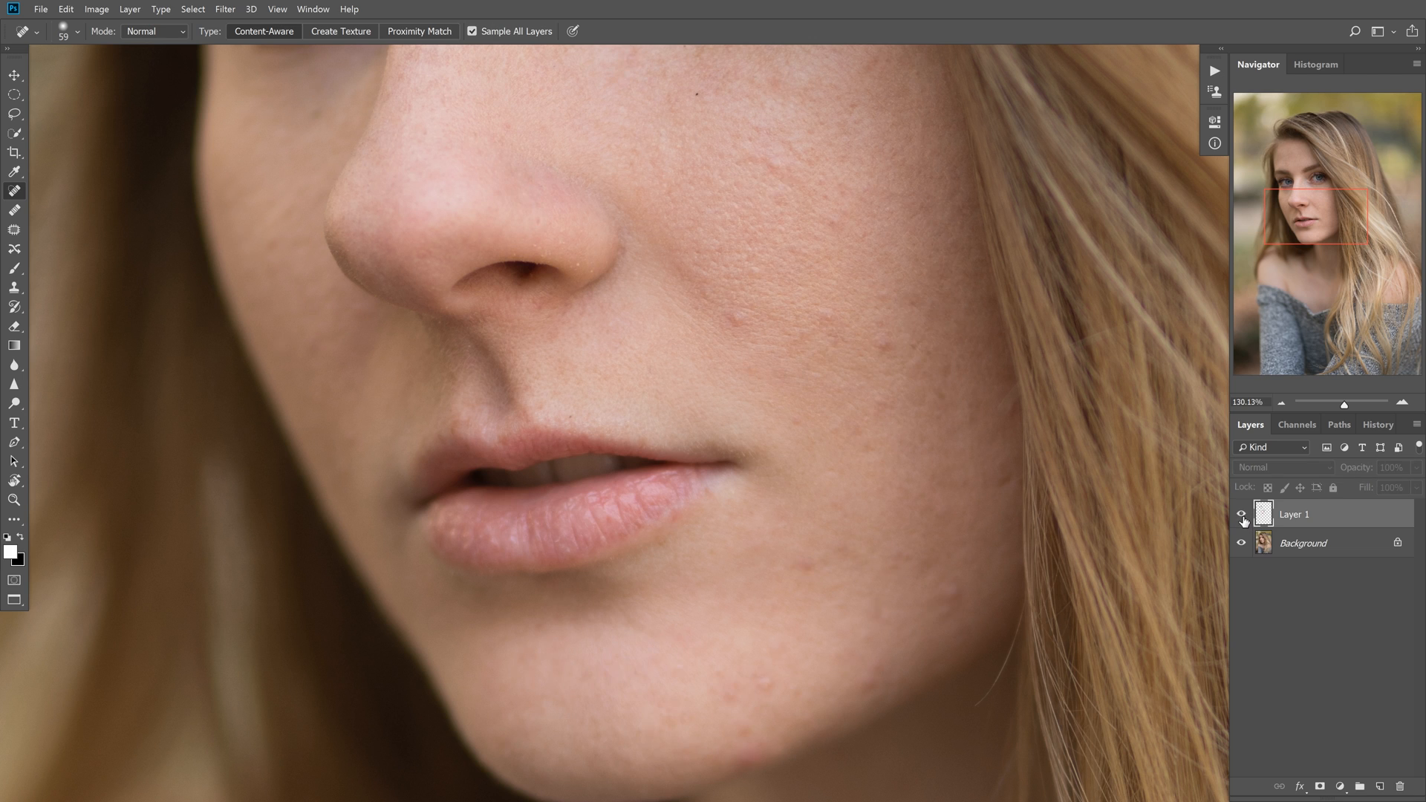
pyautogui.click(1240, 514)
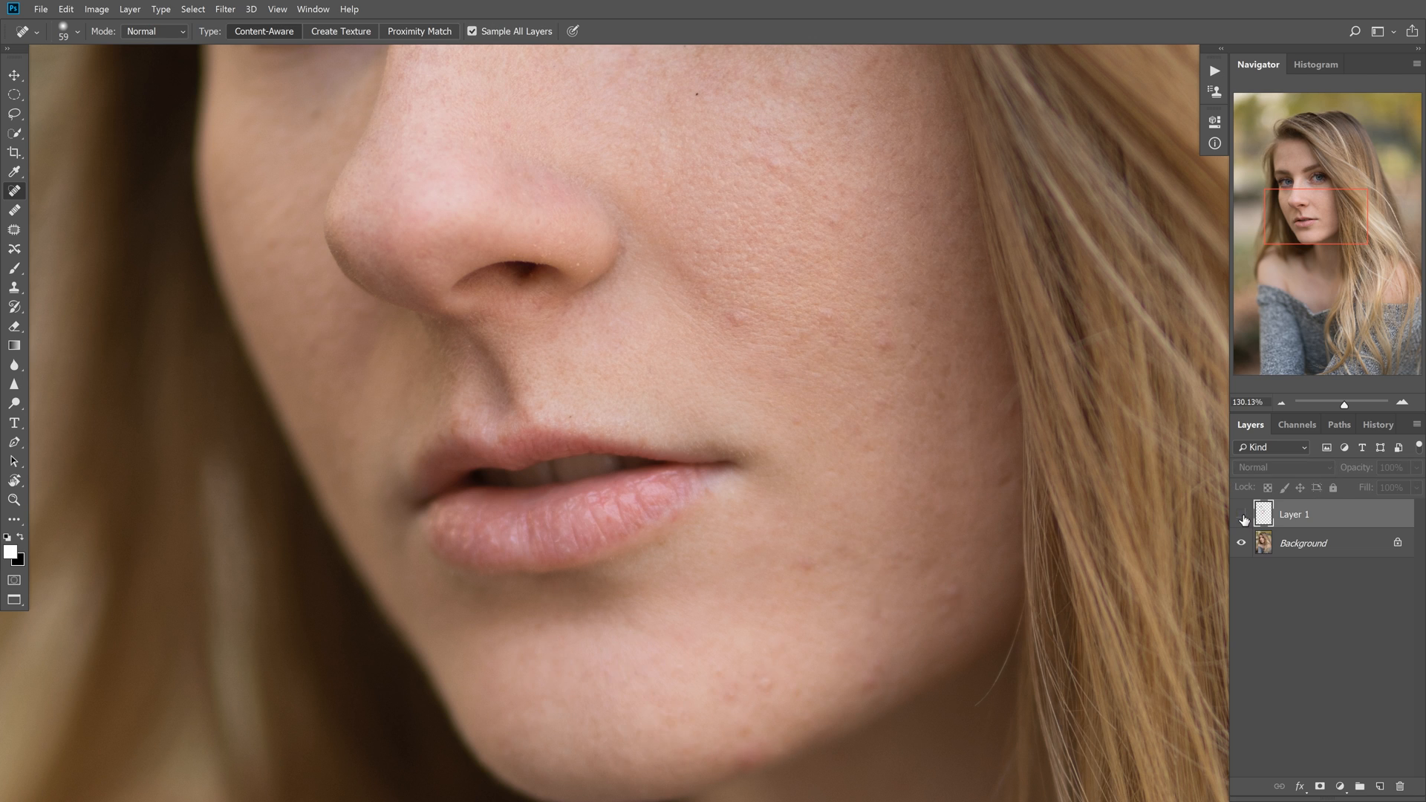
pyautogui.click(1240, 520)
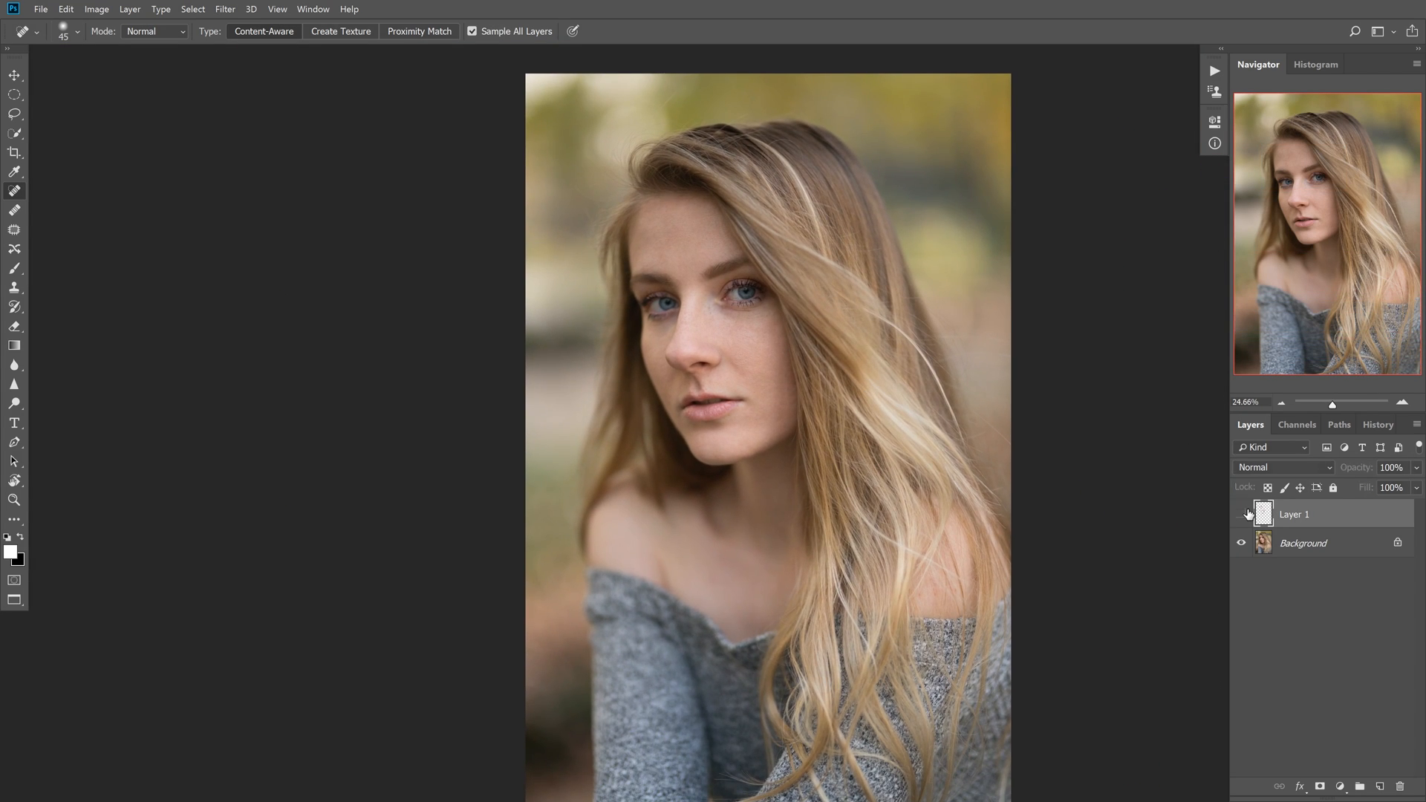
# - Turn Layer 1 back on so the retouching shows on the whole portrait
pyautogui.click(1242, 514)
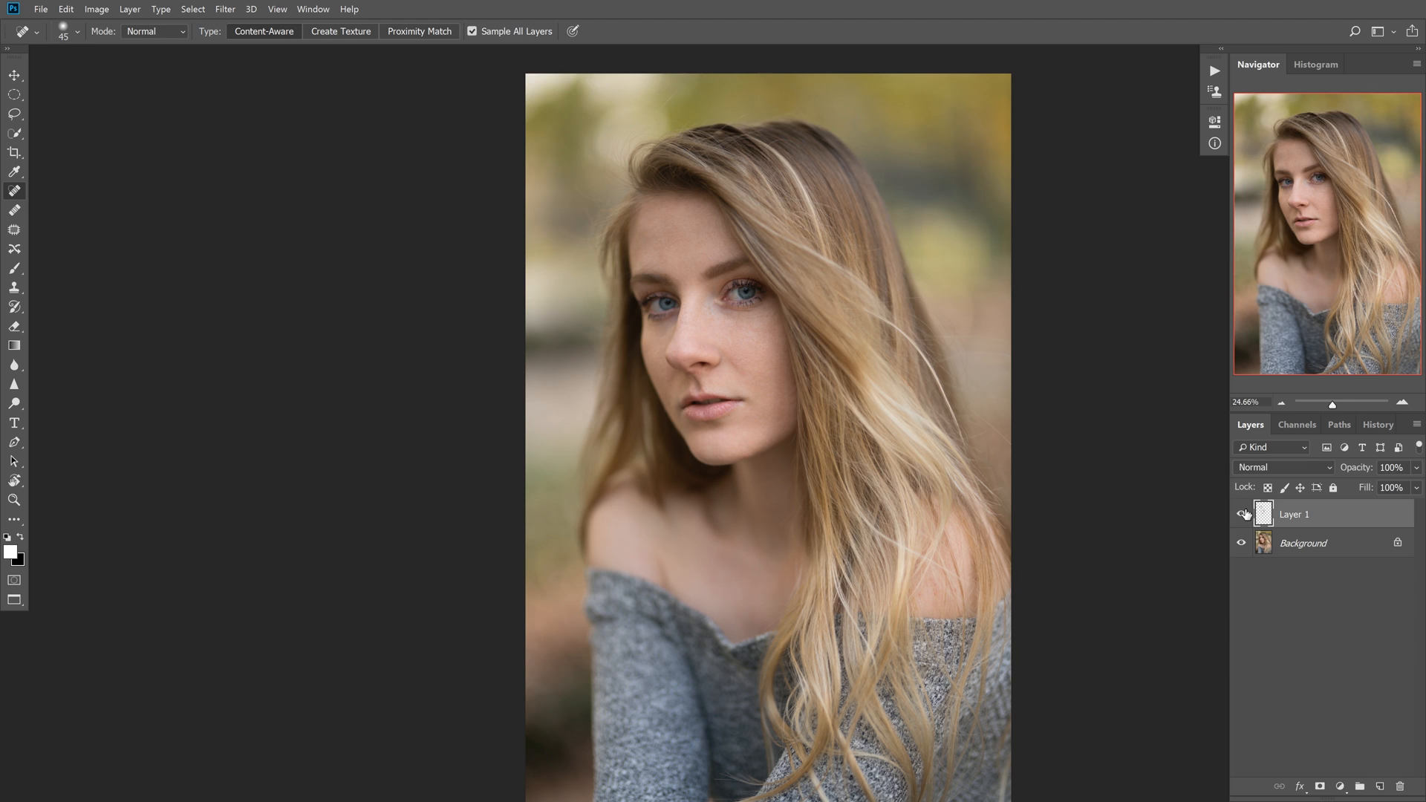
pyautogui.moveTo(1242, 514)
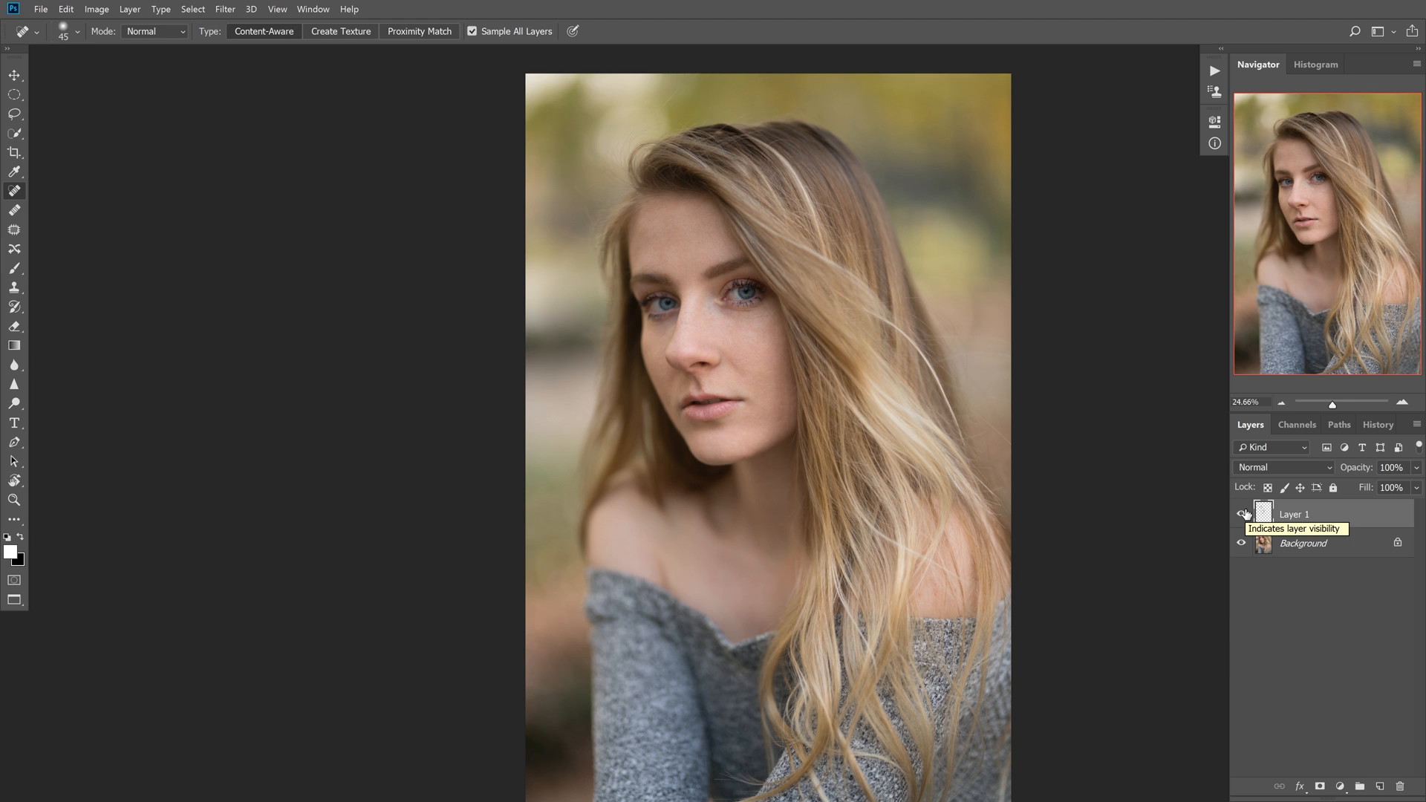